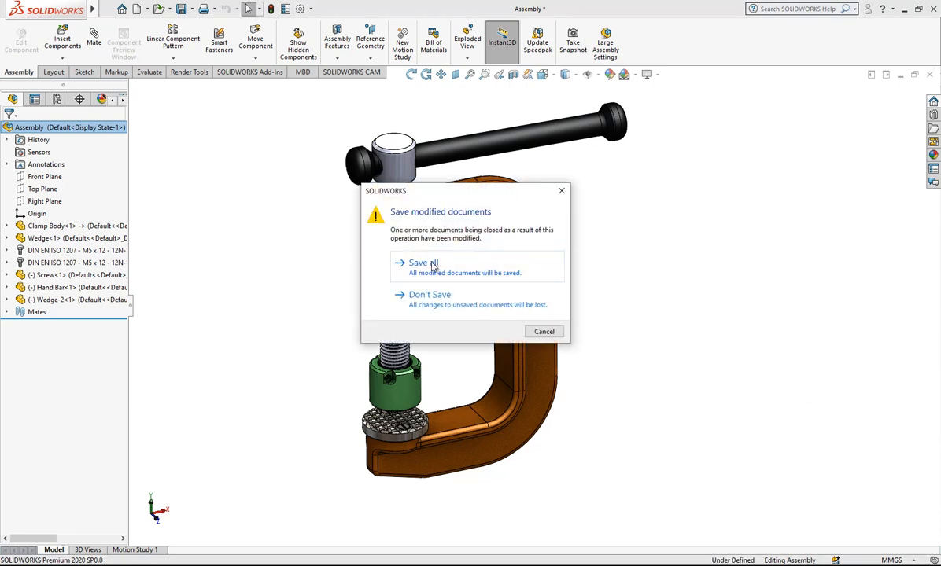
Save and close the clamp assembly, then start a new empty Part document
{"action": "left_click", "coordinate": [429, 295]}
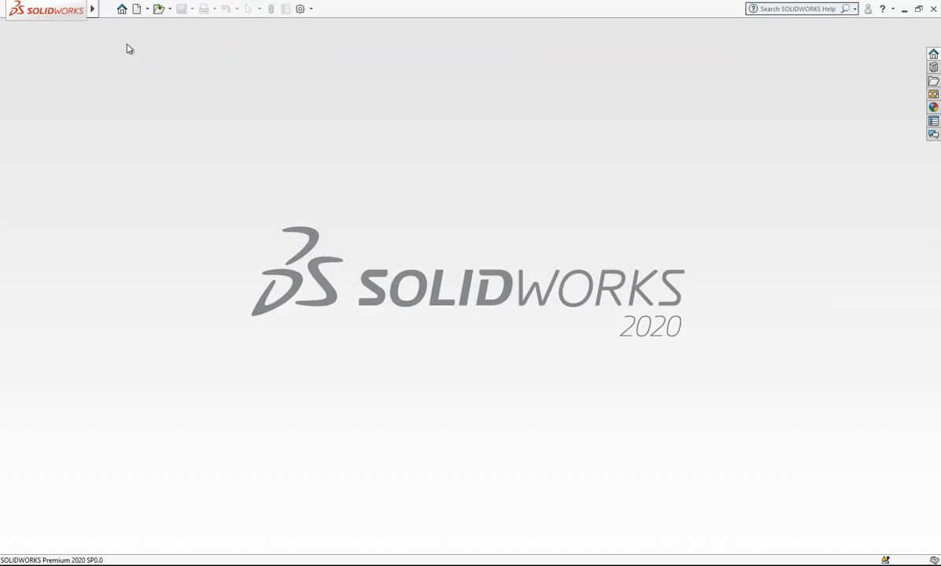
{"action": "left_click", "coordinate": [136, 10]}
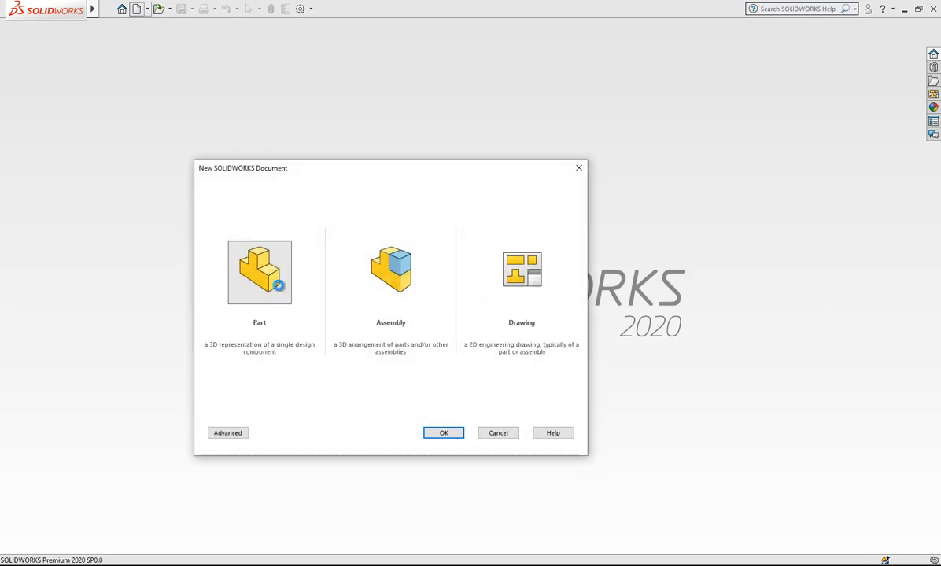
{"action": "left_click", "coordinate": [443, 433]}
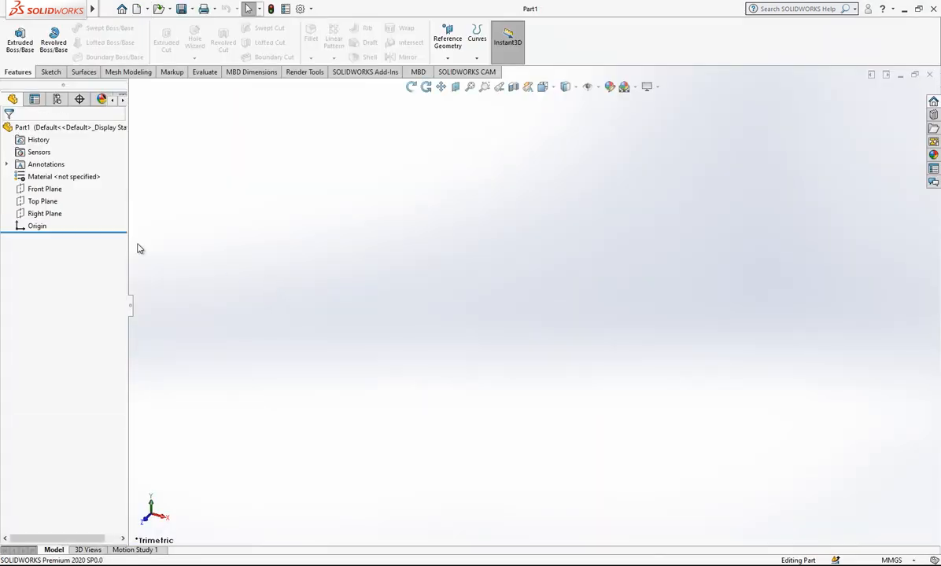
Sketch the open bracket outline with centerline on the Front Plane, dimensioned 108 wide by 140 tall
{"action": "left_click", "coordinate": [44, 188]}
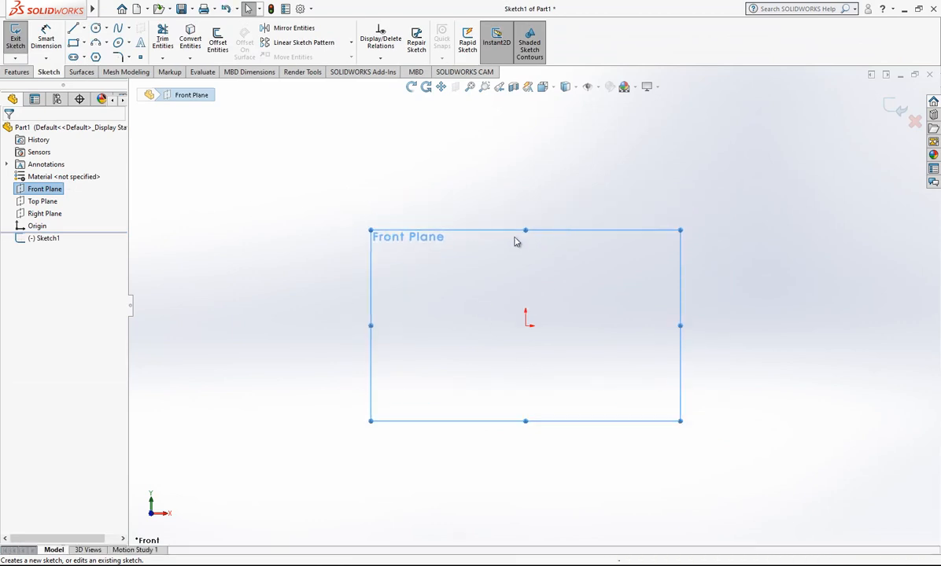
{"action": "left_click", "coordinate": [74, 28]}
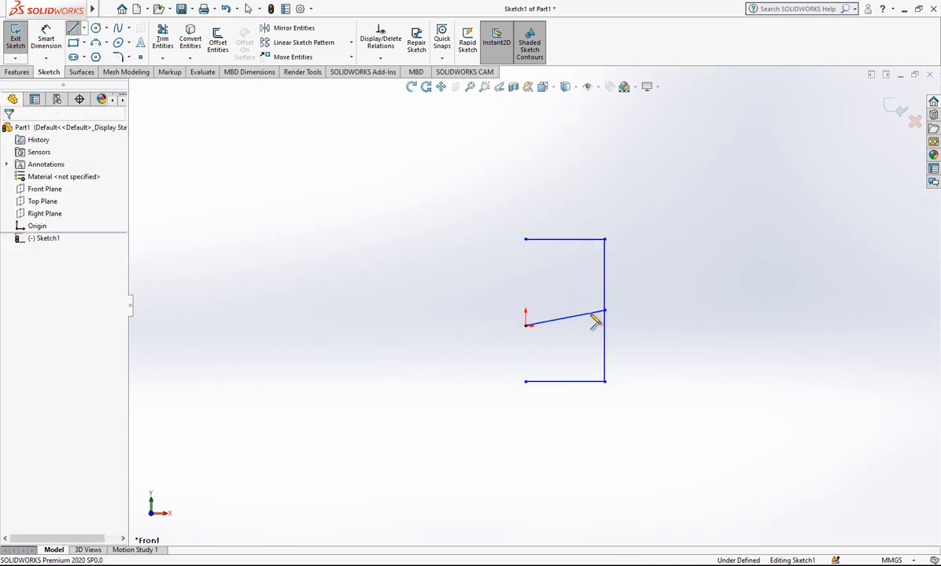
{"action": "left_click", "coordinate": [566, 314]}
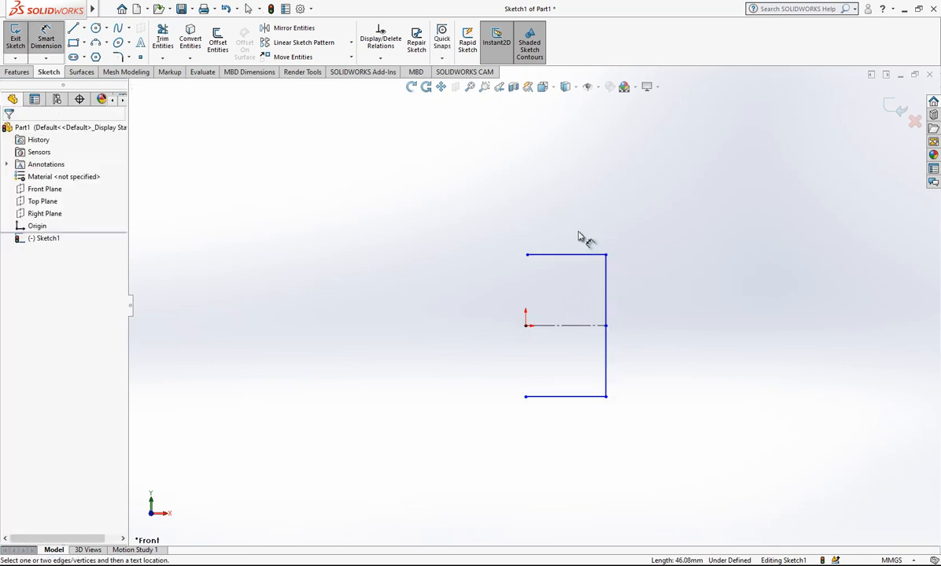
{"action": "left_click", "coordinate": [566, 255]}
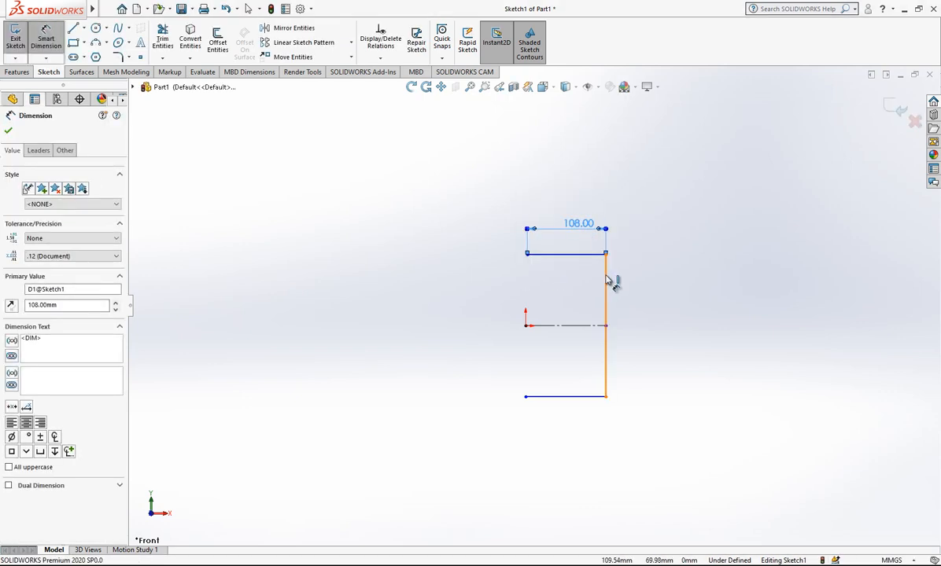
{"action": "left_click", "coordinate": [607, 324]}
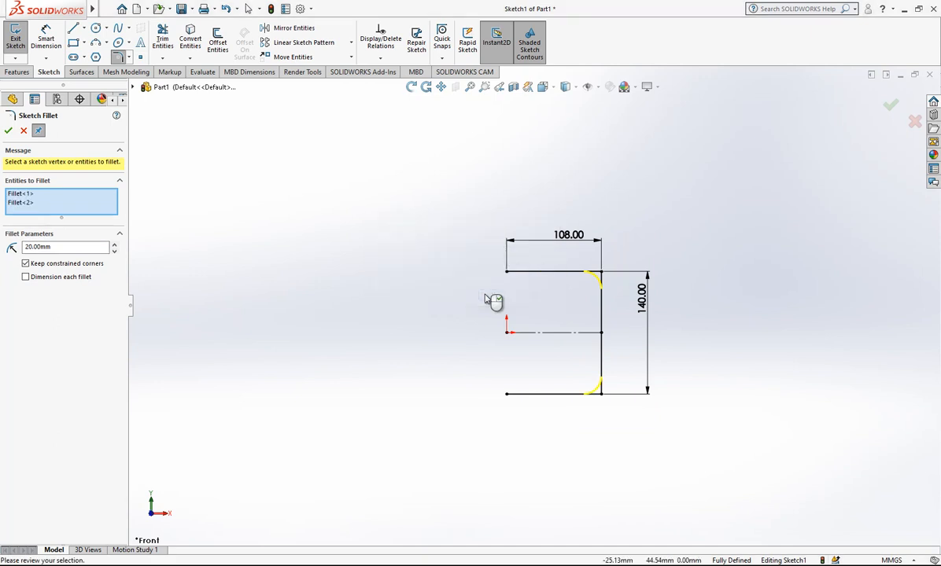
Round the two outline corners with 20 mm sketch fillets
{"action": "left_click", "coordinate": [10, 131]}
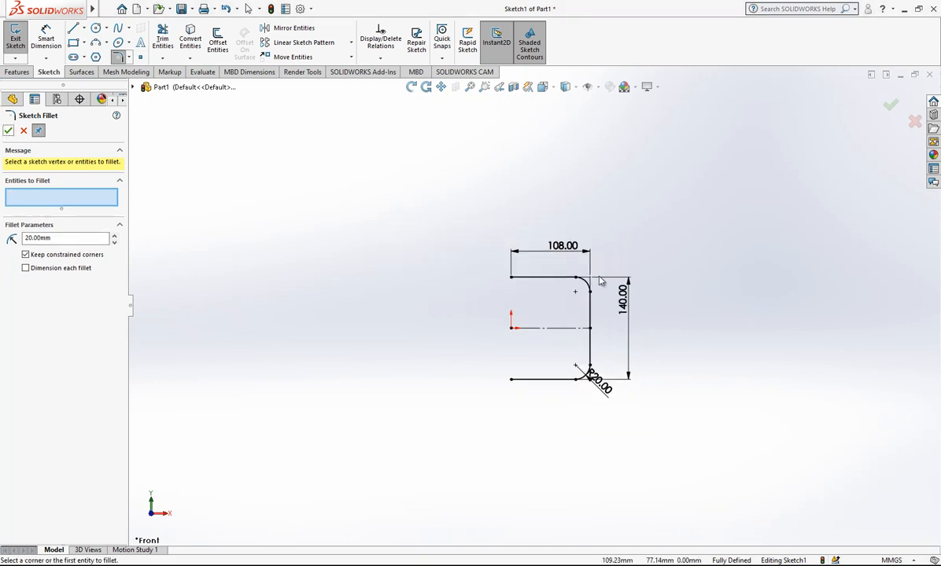
{"action": "left_click", "coordinate": [535, 277]}
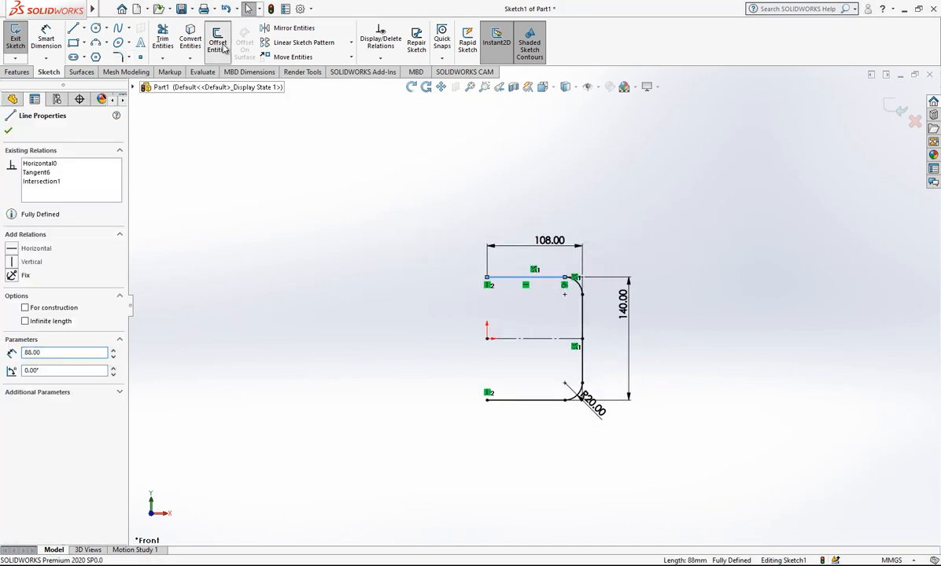
Offset the outline chain for thickness and close the open ends into a C profile
{"action": "left_click", "coordinate": [217, 43]}
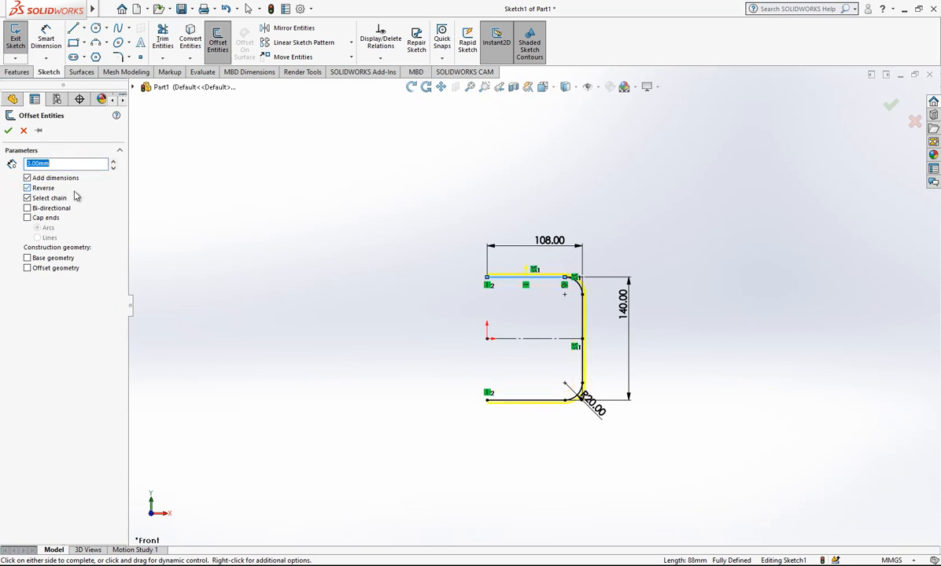
{"action": "left_click", "coordinate": [9, 131]}
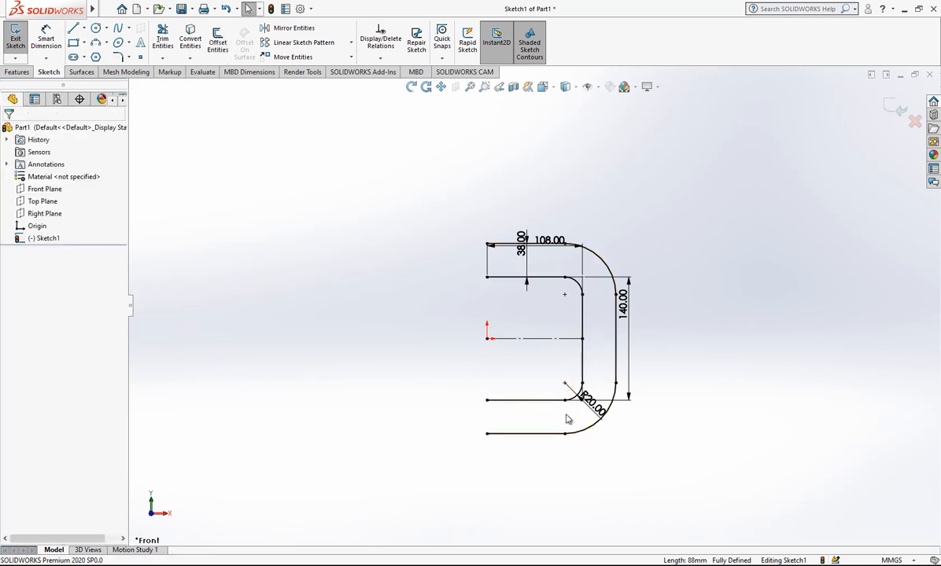
{"action": "left_click", "coordinate": [76, 28]}
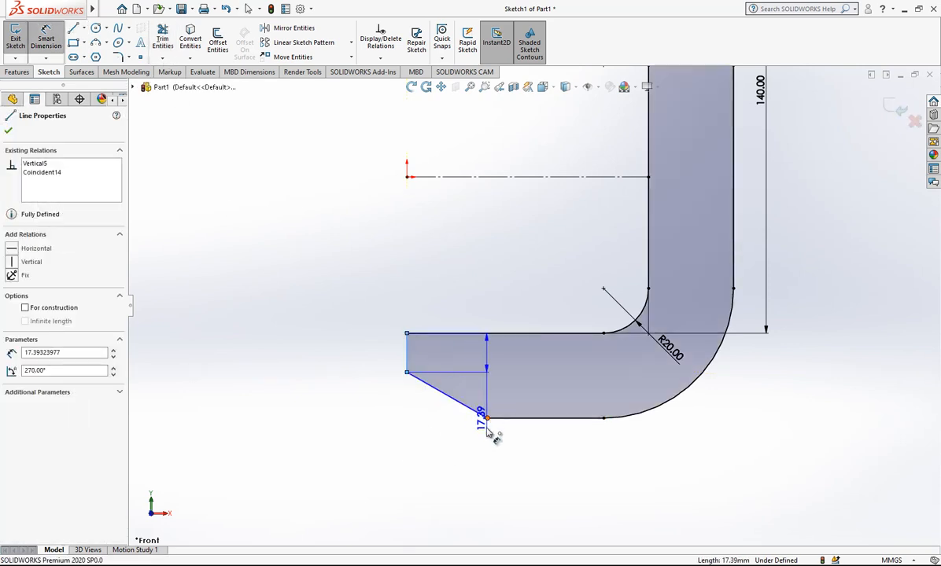
Dimension the angled lower end at 40 so the profile is fully defined
{"action": "left_click", "coordinate": [487, 419]}
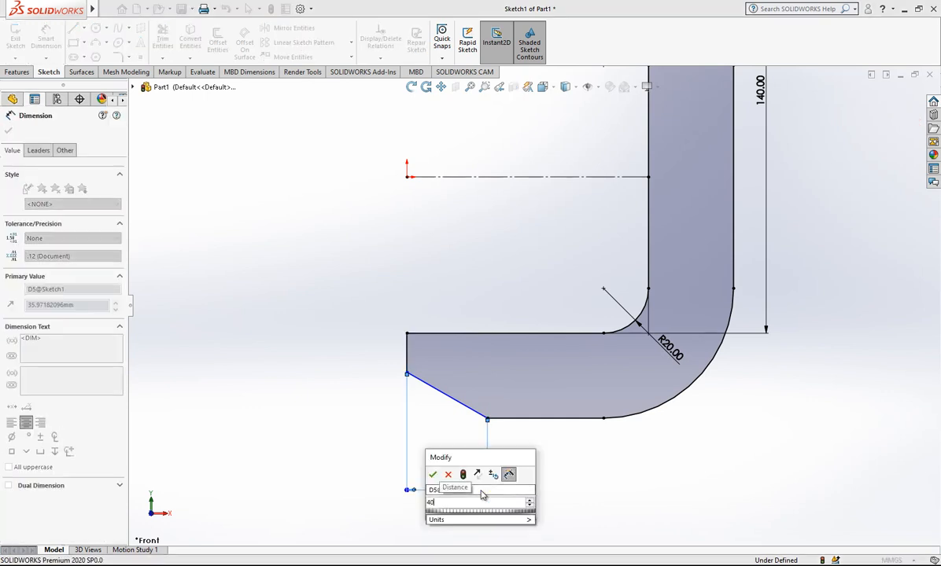
{"action": "left_click", "coordinate": [432, 475]}
{"action": "type", "text": "14"}
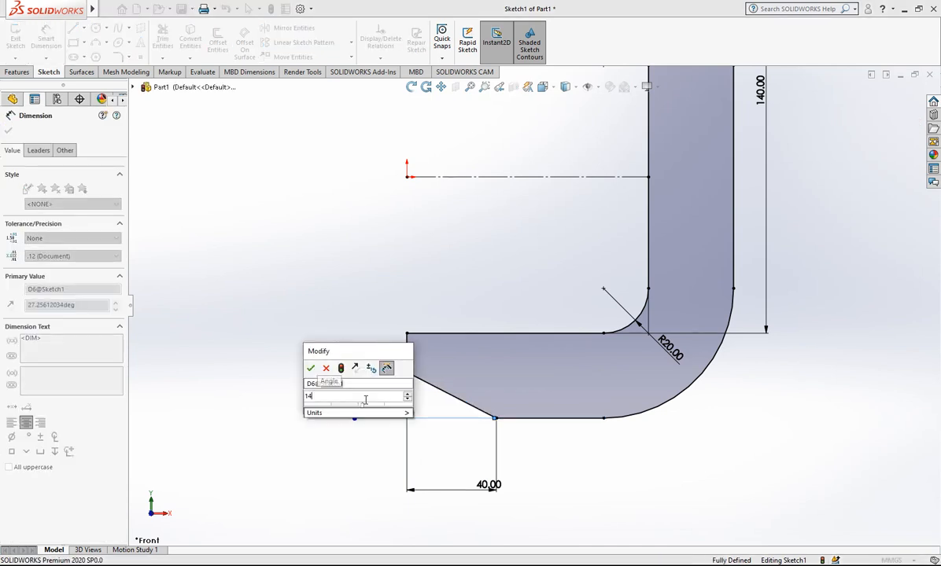
{"action": "left_click", "coordinate": [310, 369]}
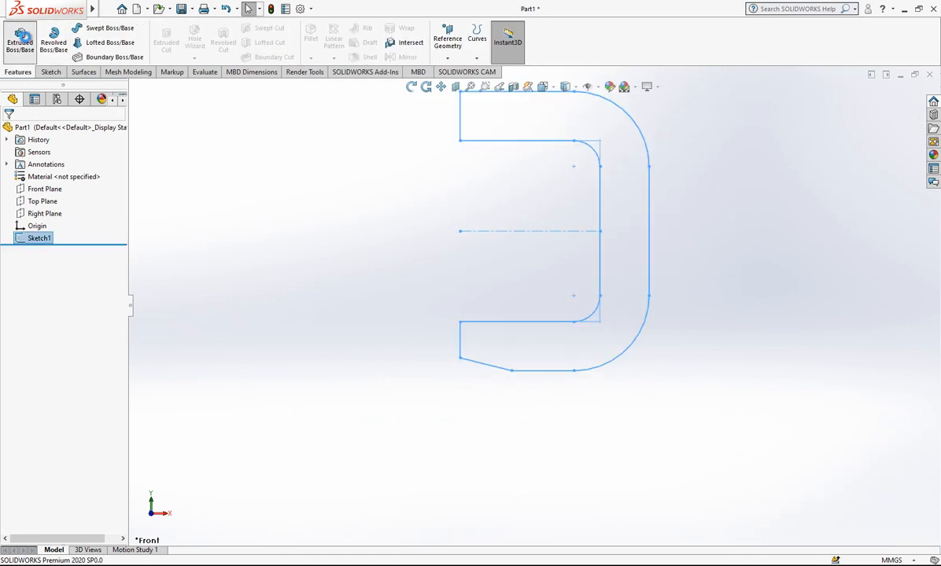
Extrude the C profile as Boss-Extrude1 with Mid Plane direction
{"action": "left_click", "coordinate": [19, 38]}
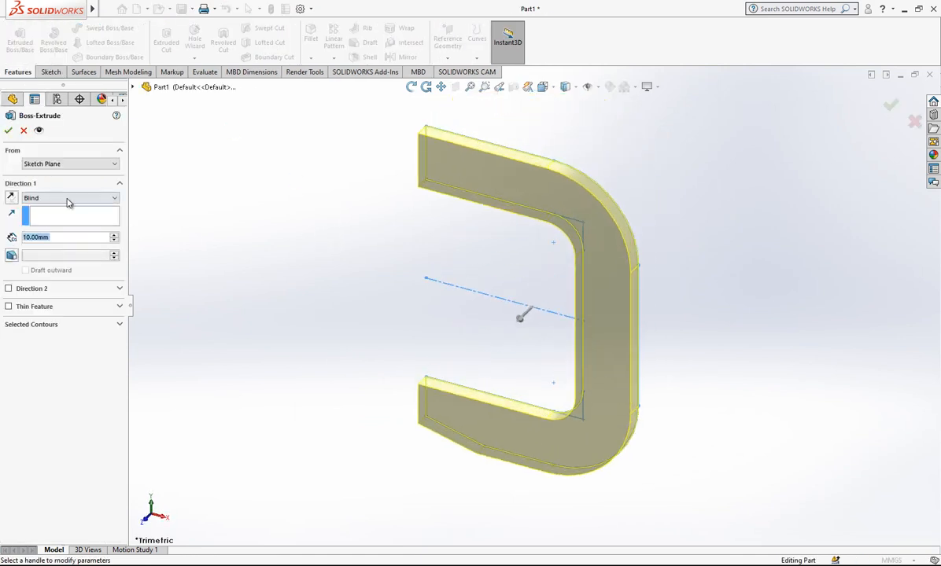
{"action": "left_click", "coordinate": [69, 197]}
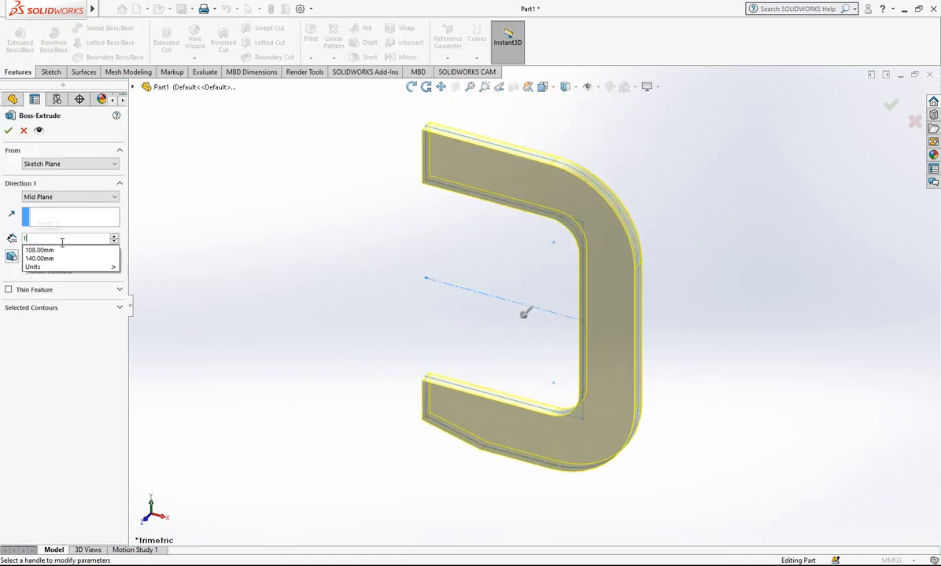
{"action": "left_click", "coordinate": [9, 129]}
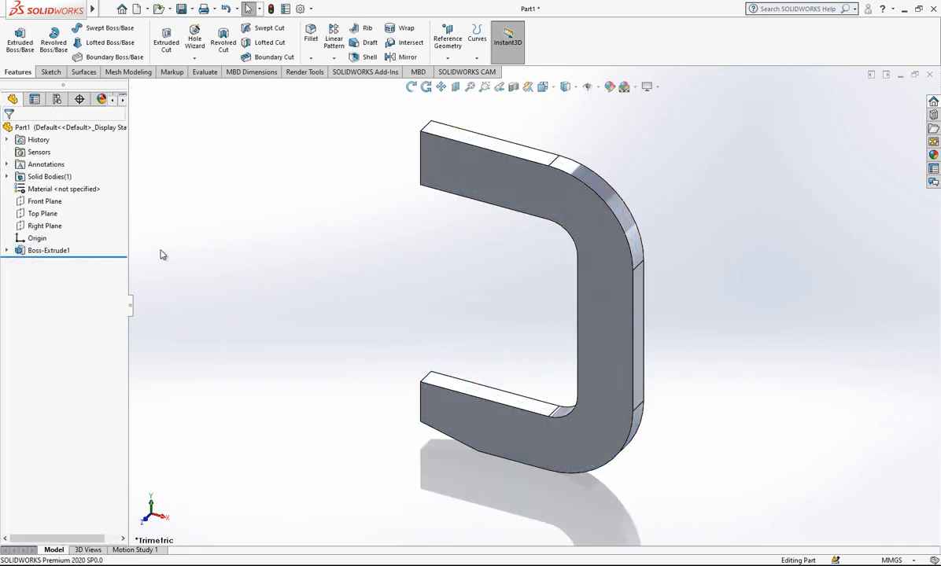
On the frame's front face, convert and offset the edges inward and extrude them as the inset lip Boss-Extrude2
{"action": "left_click", "coordinate": [47, 250]}
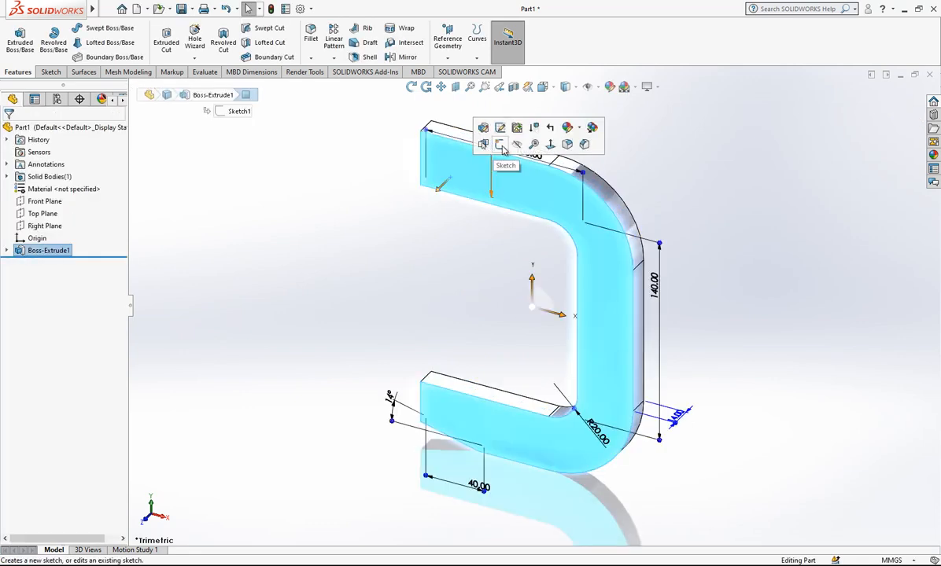
{"action": "left_click", "coordinate": [500, 144]}
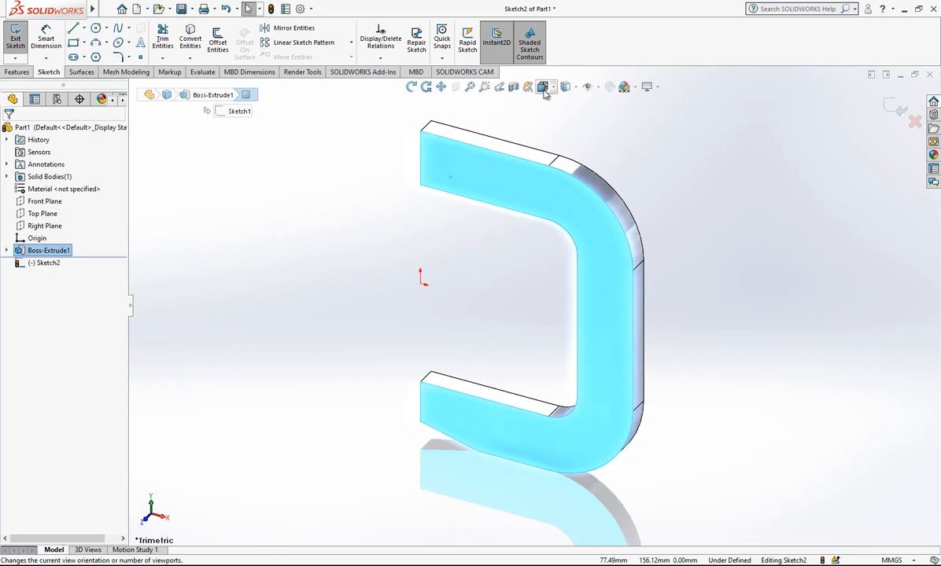
{"action": "left_click", "coordinate": [544, 87]}
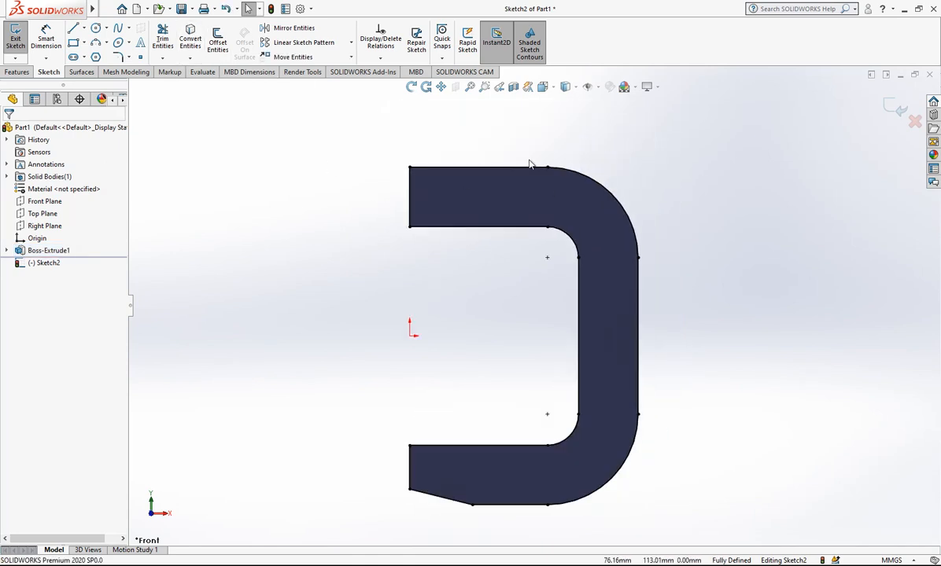
{"action": "left_click", "coordinate": [163, 39]}
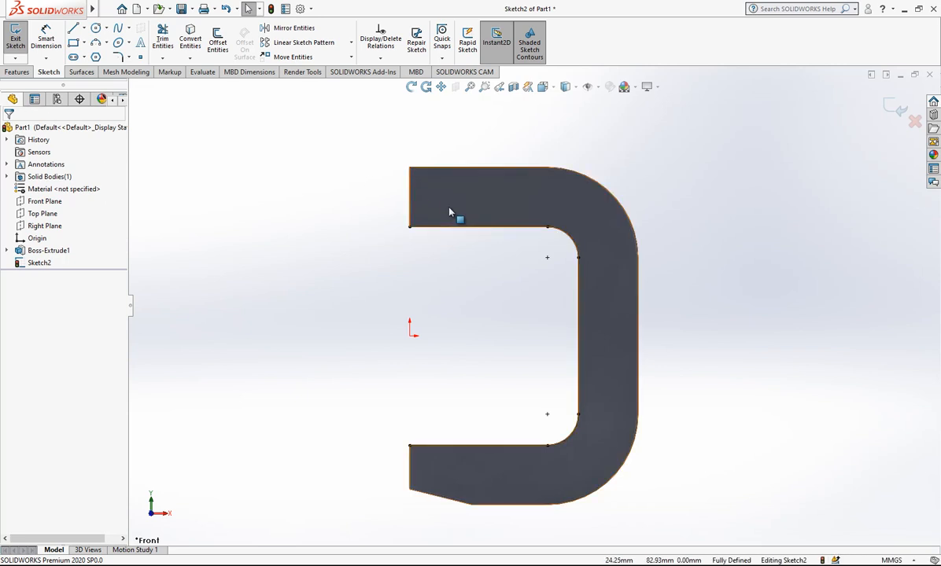
{"action": "left_click", "coordinate": [217, 40]}
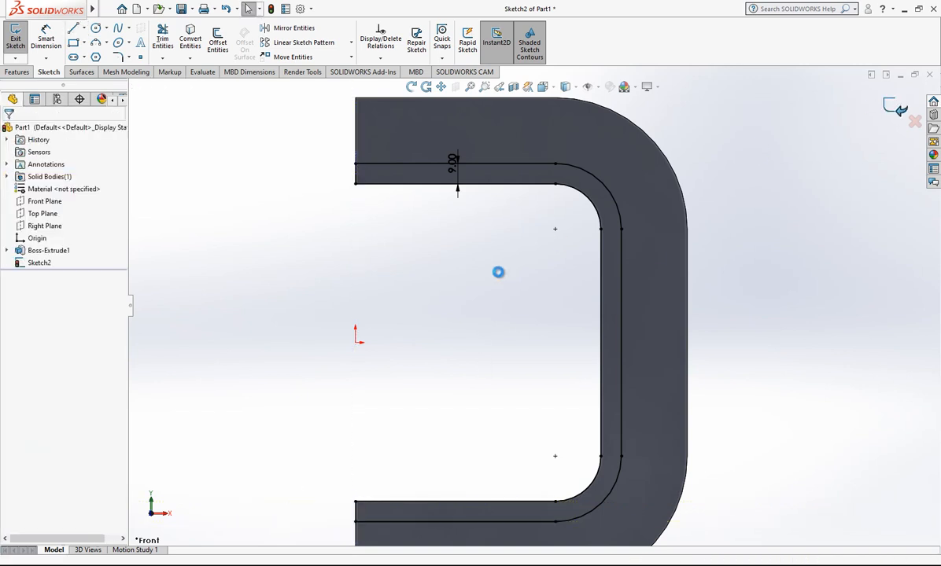
{"action": "left_click", "coordinate": [16, 33]}
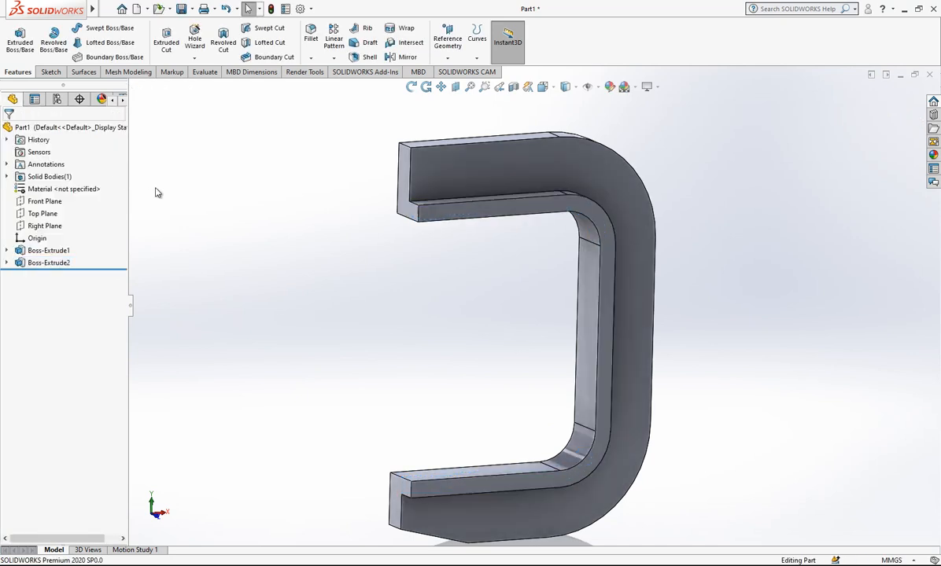
Mirror Boss-Extrude2 across the Front Plane so the lip is on both faces
{"action": "left_click", "coordinate": [44, 202]}
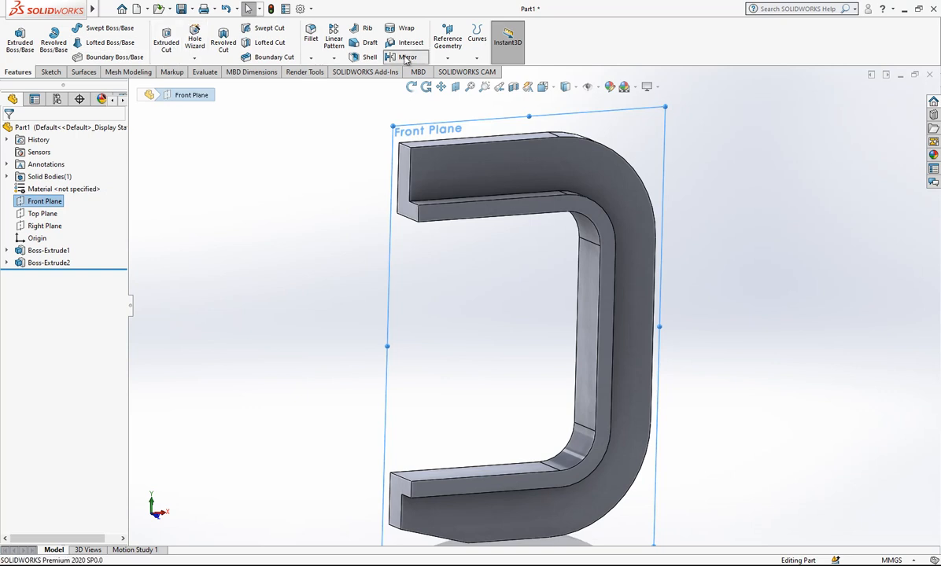
{"action": "left_click", "coordinate": [407, 57]}
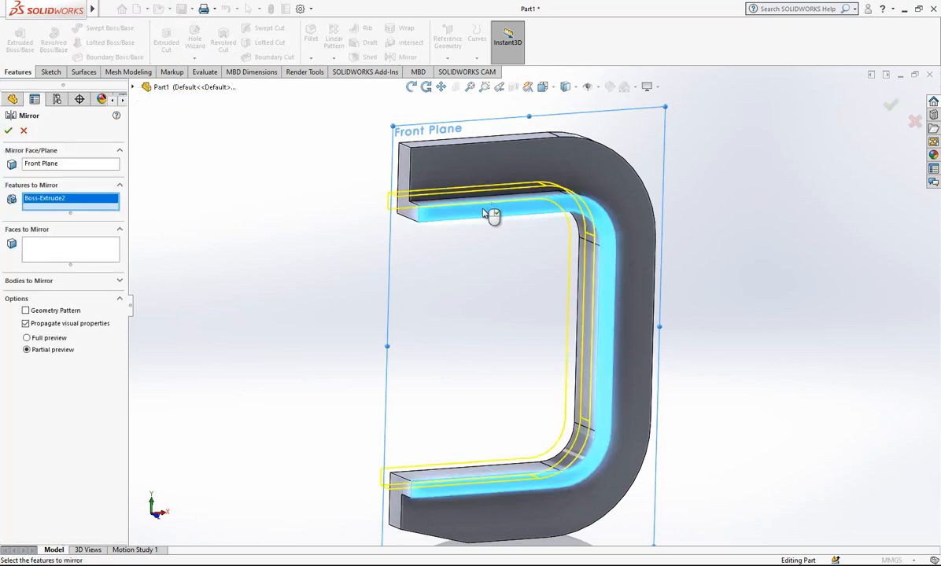
{"action": "left_click", "coordinate": [7, 129]}
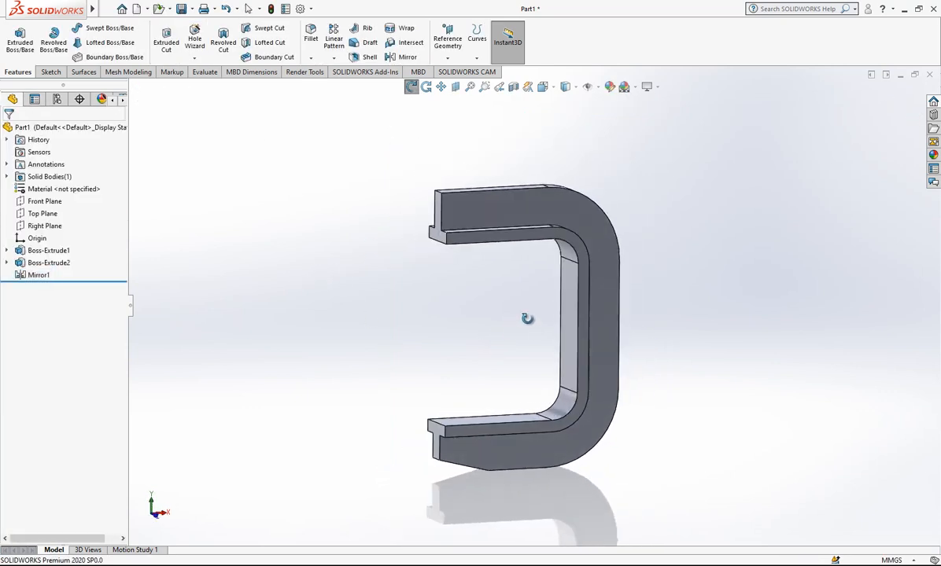
{"action": "left_click", "coordinate": [44, 201]}
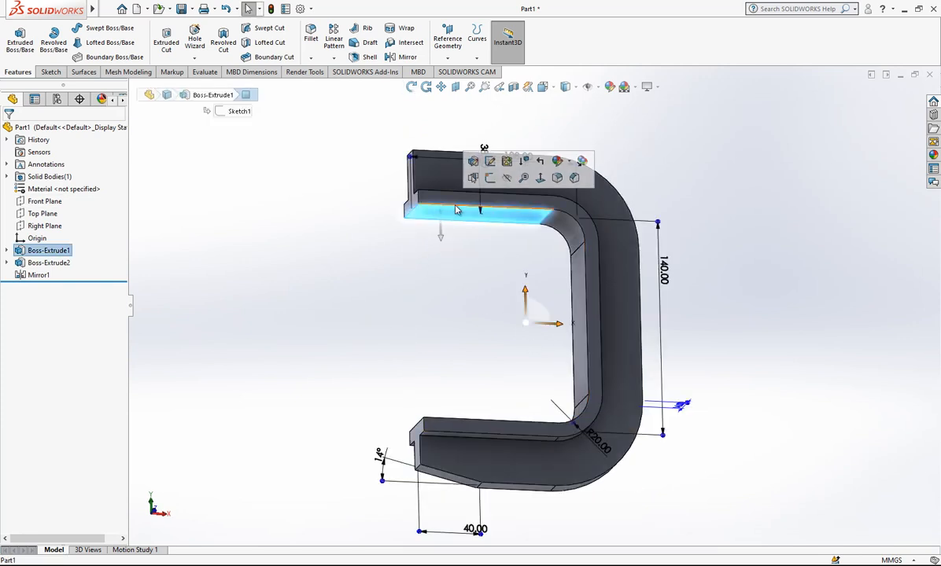
Sketch a 40 mm diameter circle on the upper arm's flange face
{"action": "left_click", "coordinate": [473, 161]}
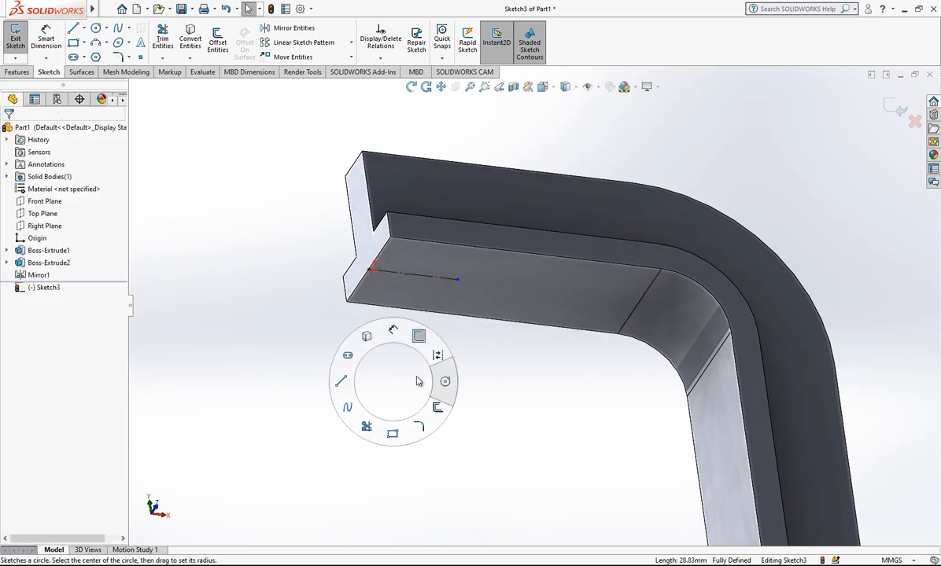
{"action": "left_click", "coordinate": [445, 382]}
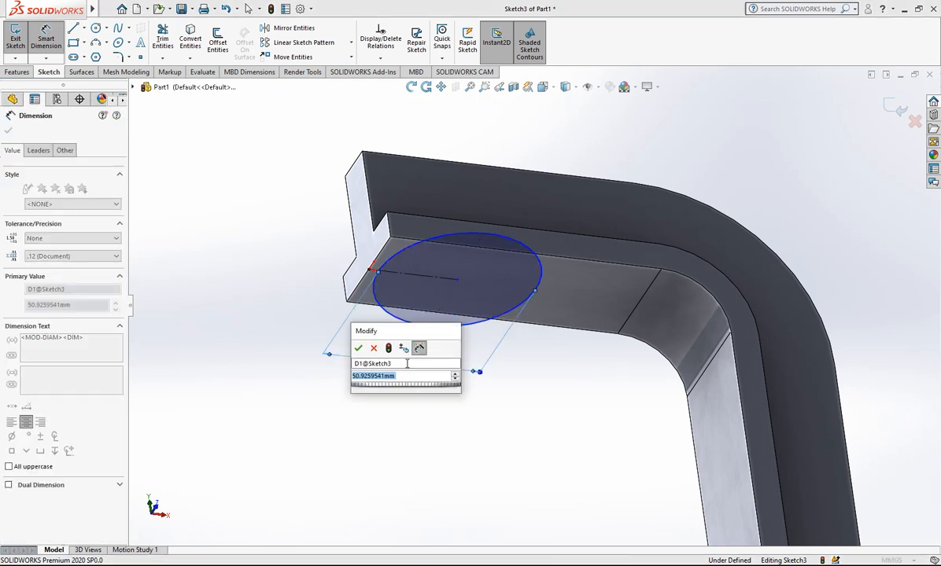
{"action": "left_click", "coordinate": [358, 348]}
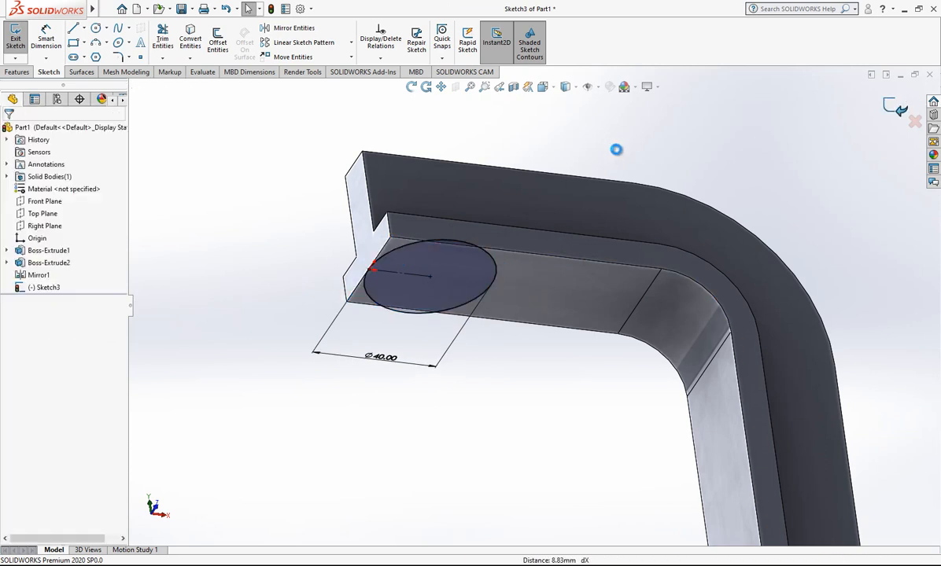
{"action": "left_click", "coordinate": [16, 33]}
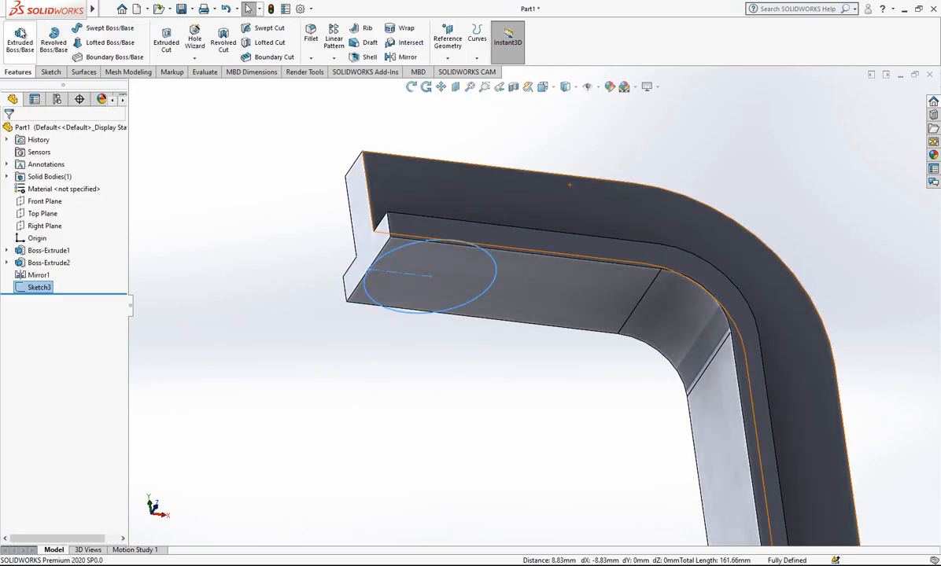
Extrude the circle as Boss-Extrude3 using Offset From Surface with the offset reversed
{"action": "left_click", "coordinate": [19, 38]}
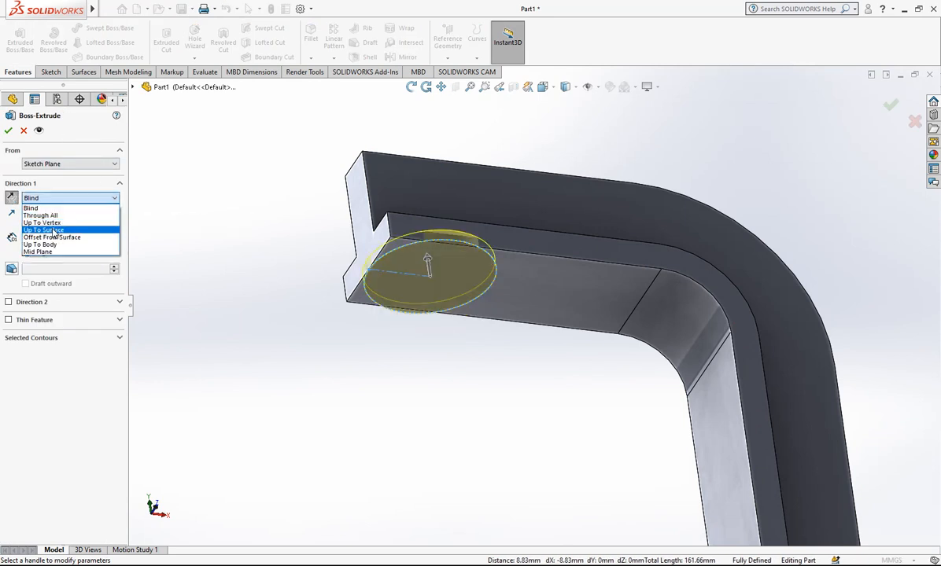
{"action": "left_click", "coordinate": [50, 238]}
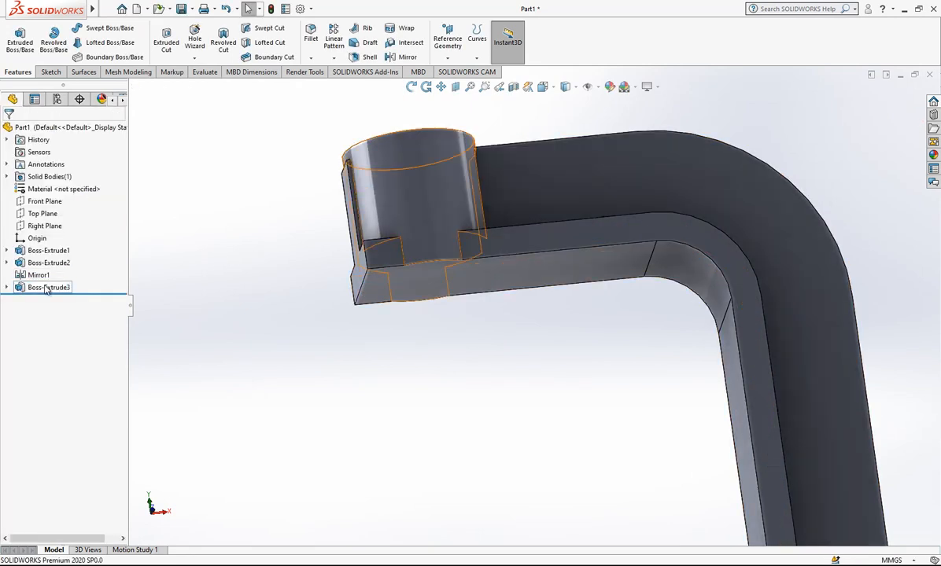
{"action": "double_click", "coordinate": [47, 286]}
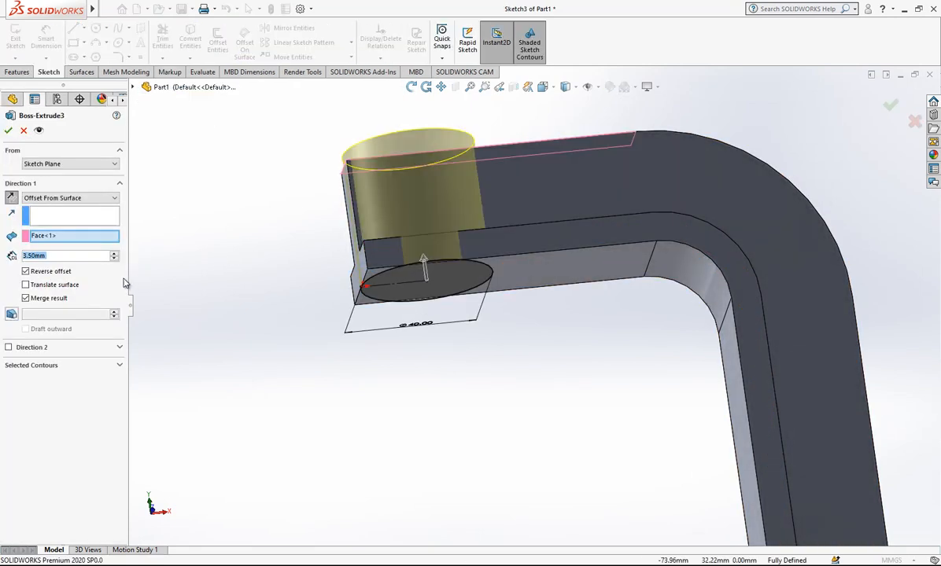
{"action": "left_click", "coordinate": [69, 164]}
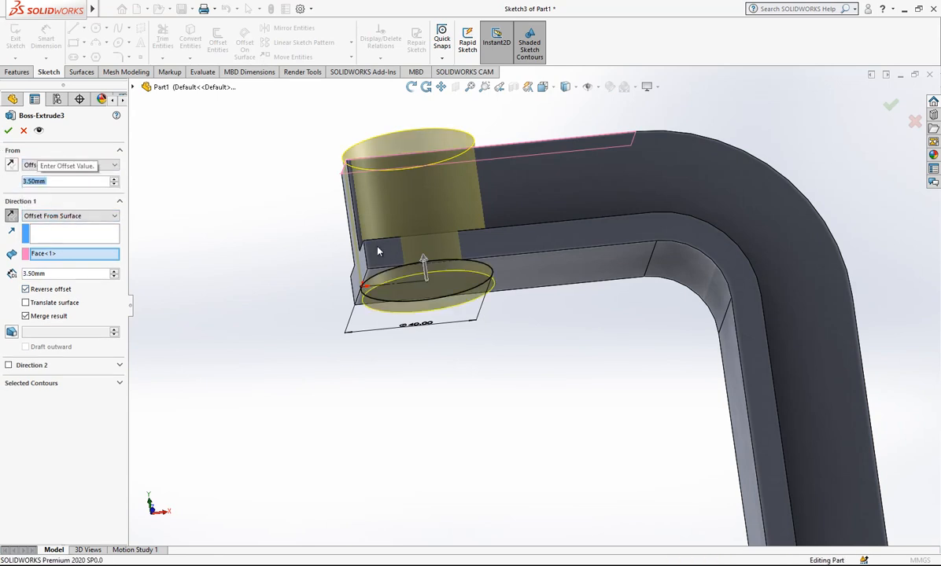
{"action": "left_click", "coordinate": [10, 129]}
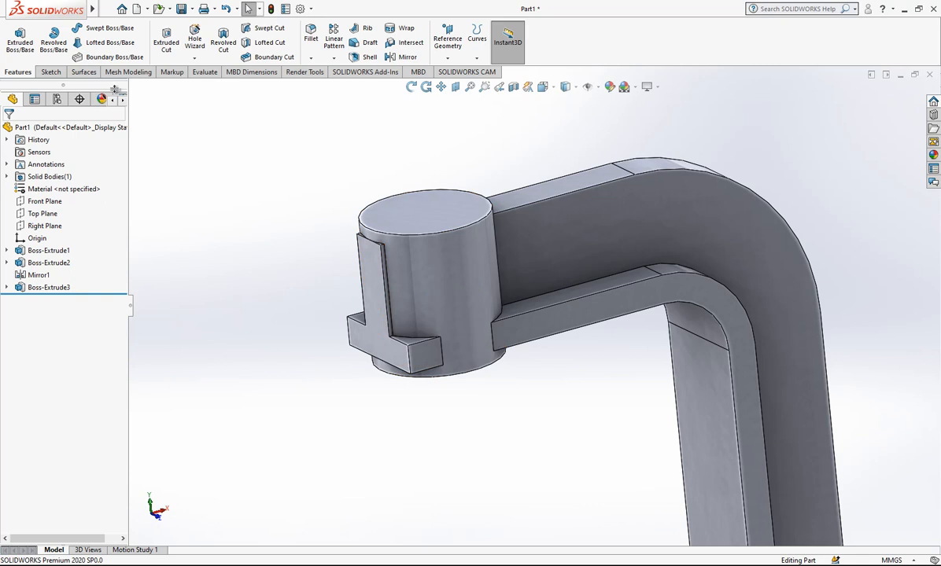
Remove the stepped flange faces beside the cylinder with Delete Face set to Delete and Patch
{"action": "left_click", "coordinate": [82, 73]}
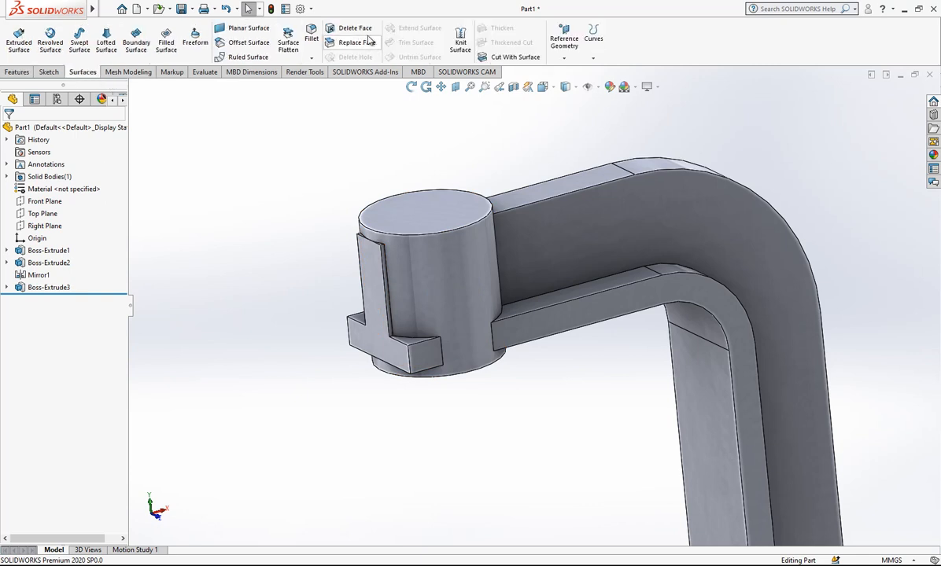
{"action": "left_click", "coordinate": [355, 28]}
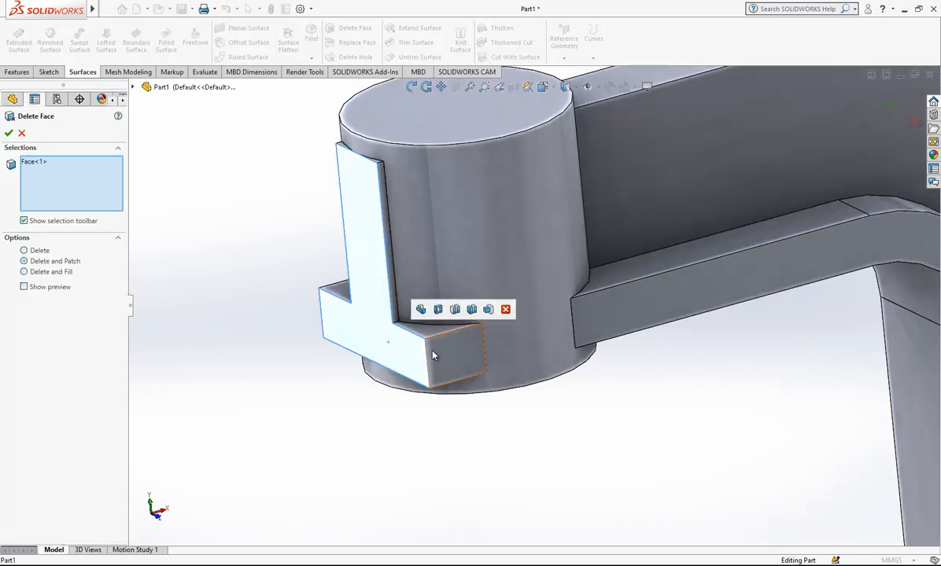
{"action": "left_click", "coordinate": [374, 163]}
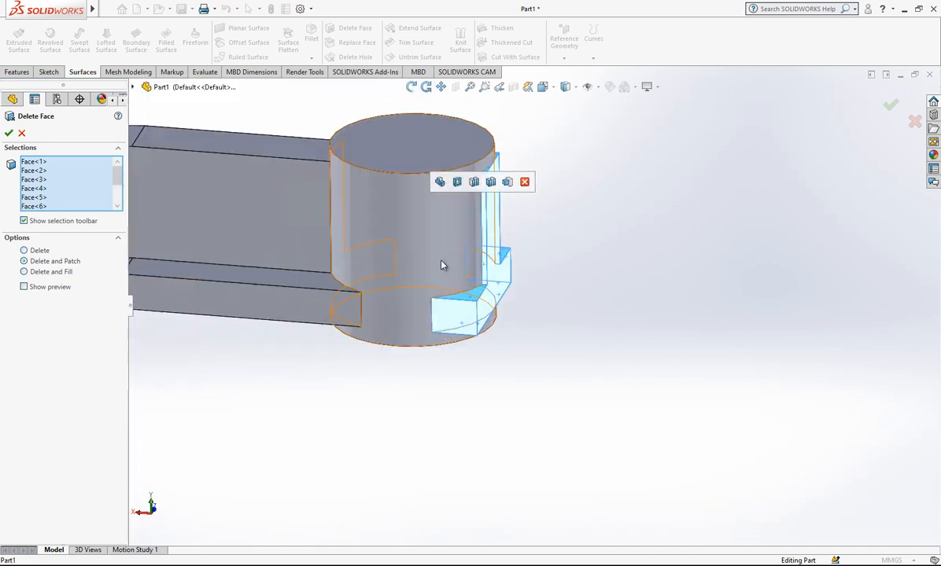
{"action": "left_click", "coordinate": [9, 132]}
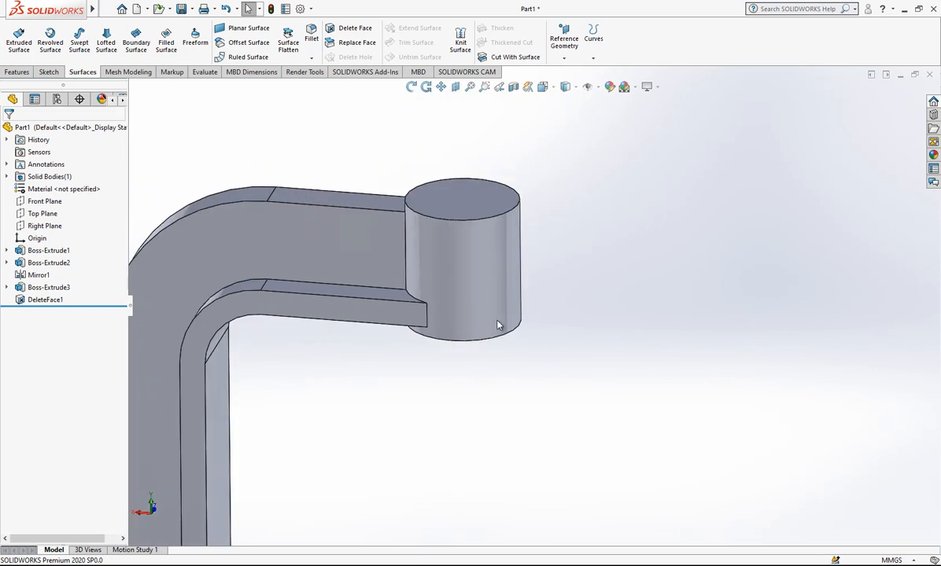
{"action": "left_click_drag", "start_coordinate": [496, 324], "coordinate": [472, 432]}
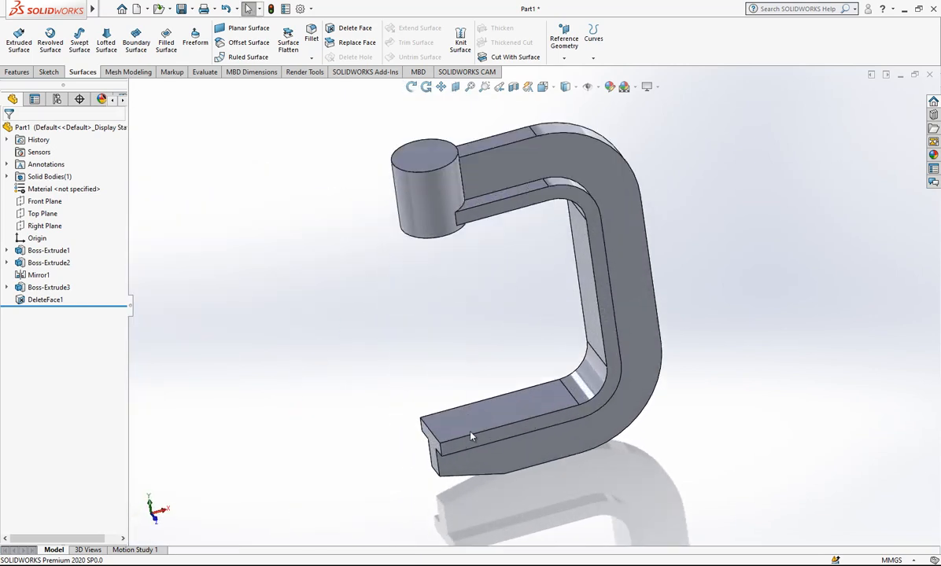
Sketch a 40 mm circle on the lower jaw and extrude it From Offset, Blind 5.00 mm, as a round pad
{"action": "left_click", "coordinate": [503, 409]}
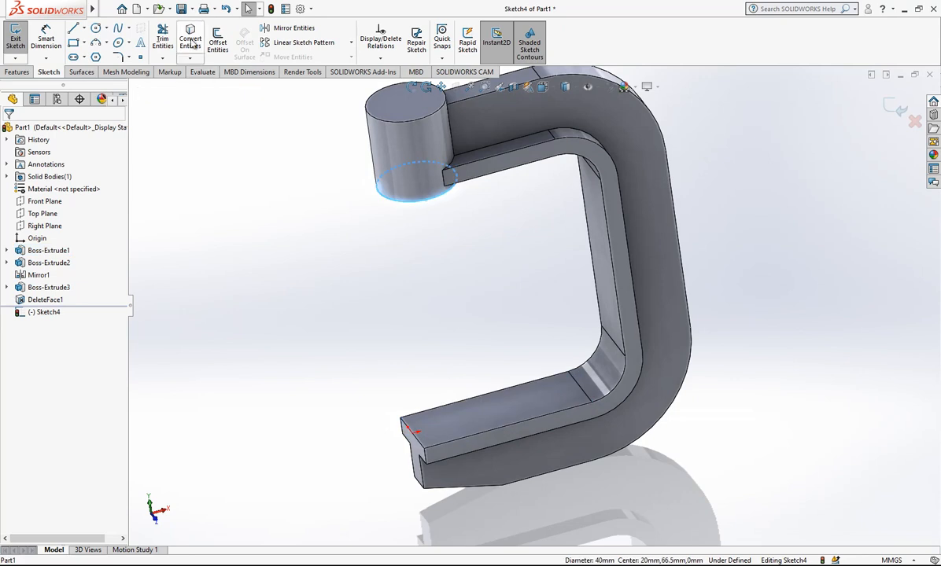
{"action": "left_click", "coordinate": [450, 422]}
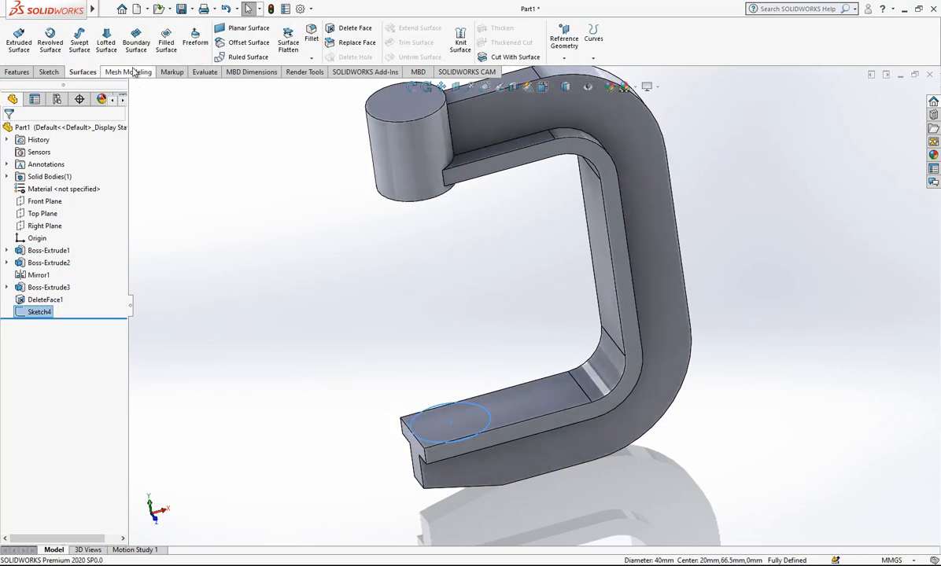
{"action": "left_click", "coordinate": [19, 35]}
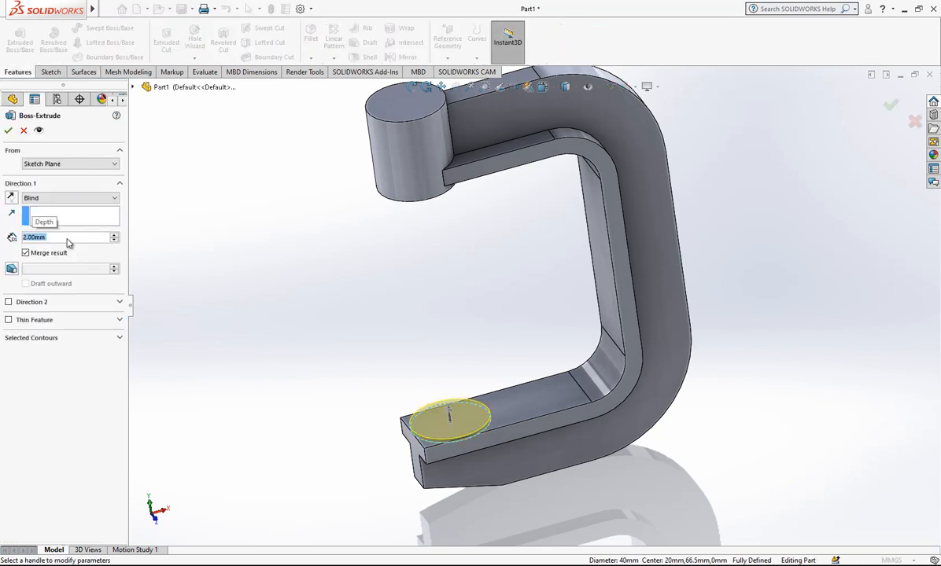
{"action": "type", "text": "5.00mm"}
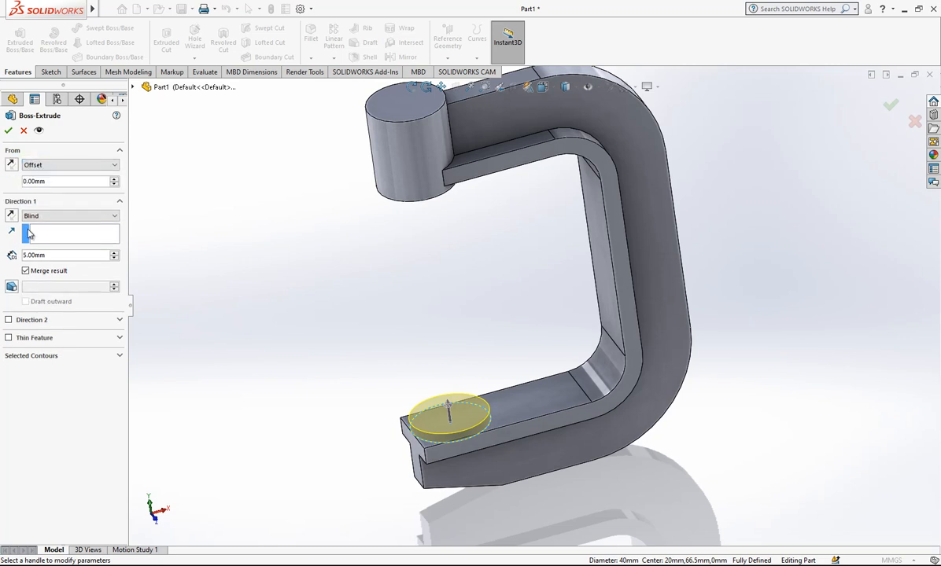
{"action": "left_click", "coordinate": [66, 165]}
{"action": "type", "text": "9"}
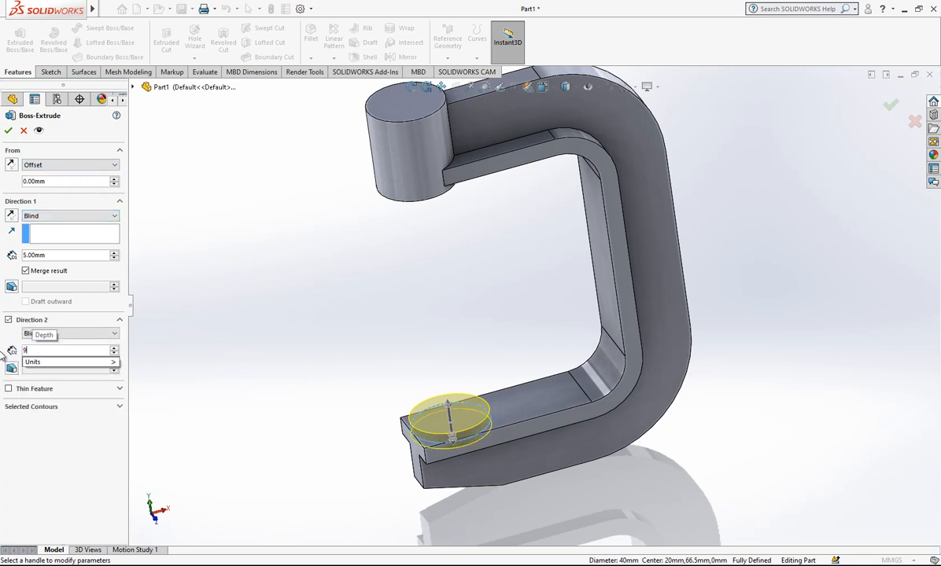
{"action": "left_click", "coordinate": [10, 129]}
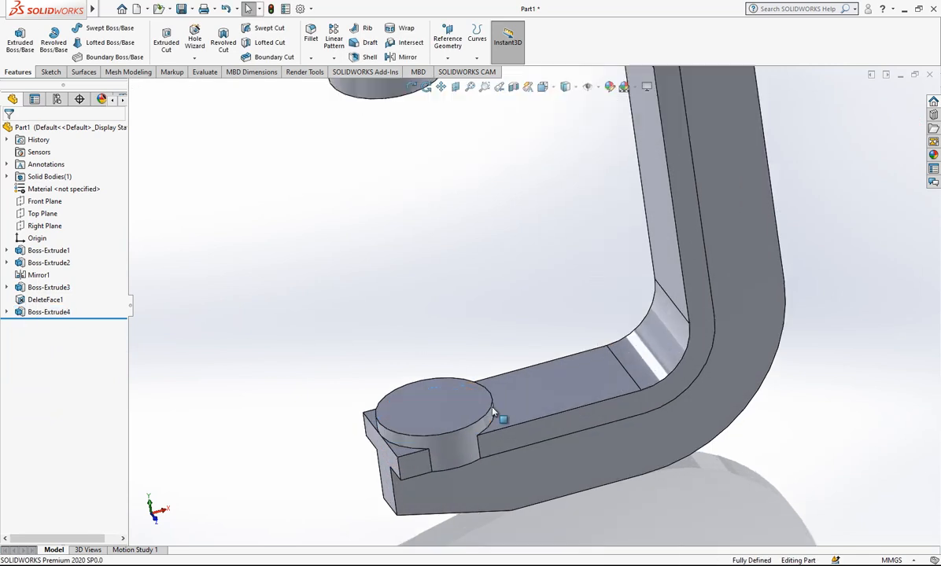
Sketch a vertical line and a rectangle overlapping the lower round pad, then exit Sketch5
{"action": "left_click_drag", "start_coordinate": [495, 412], "coordinate": [472, 425]}
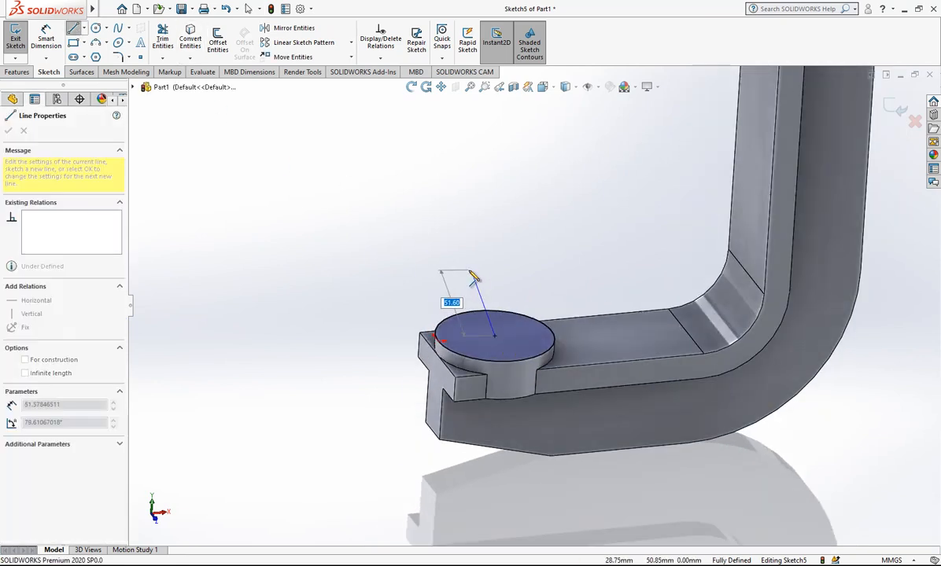
{"action": "left_click_drag", "start_coordinate": [472, 277], "coordinate": [469, 305]}
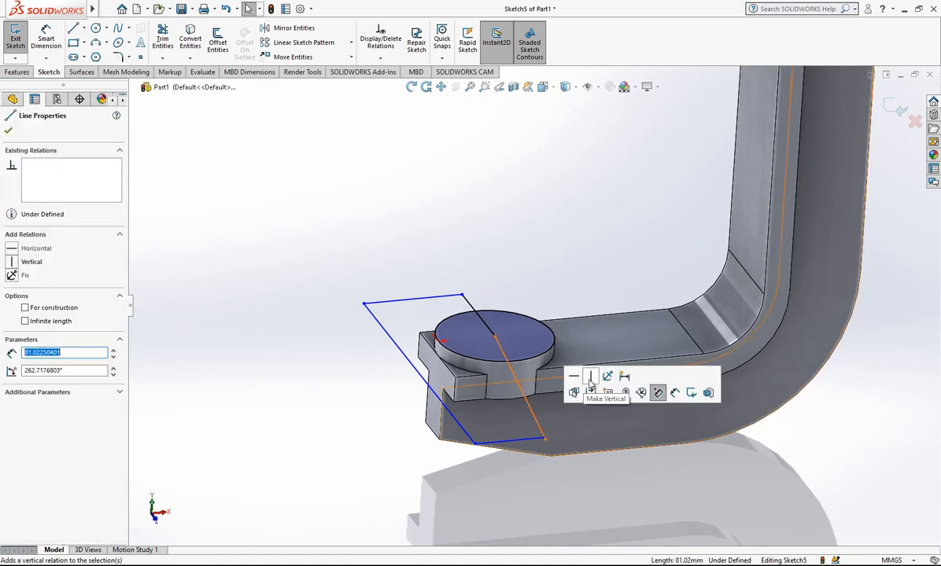
{"action": "left_click", "coordinate": [572, 377]}
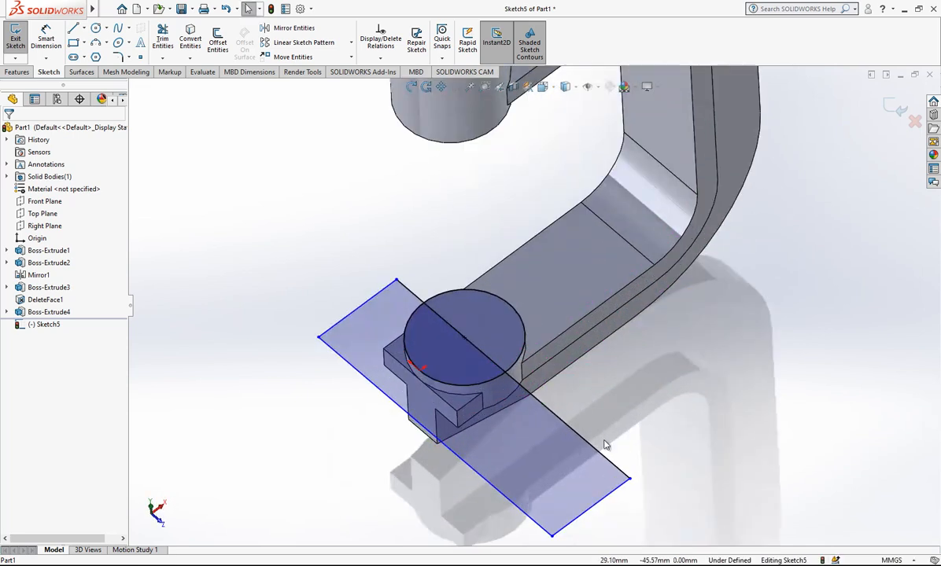
{"action": "left_click", "coordinate": [459, 412]}
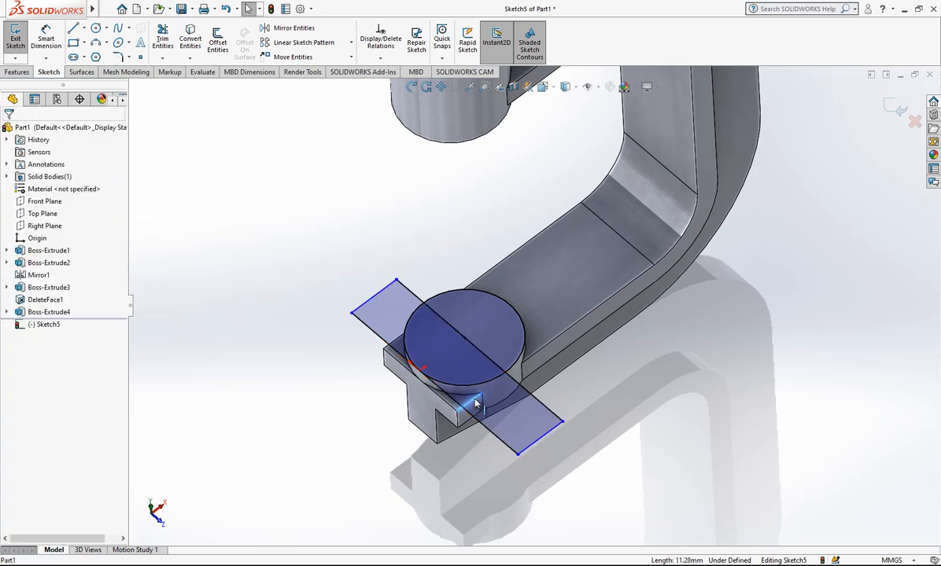
{"action": "left_click", "coordinate": [538, 427]}
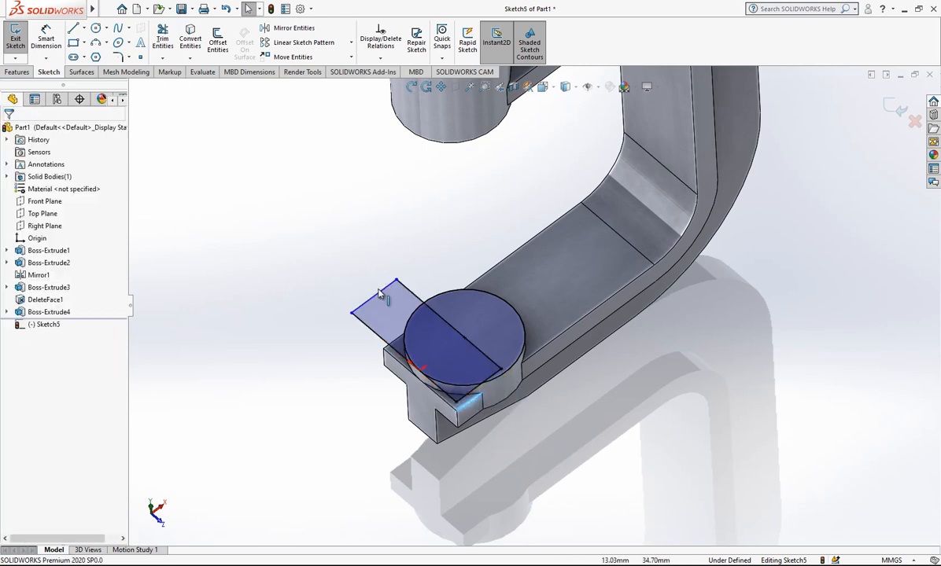
{"action": "left_click", "coordinate": [374, 311]}
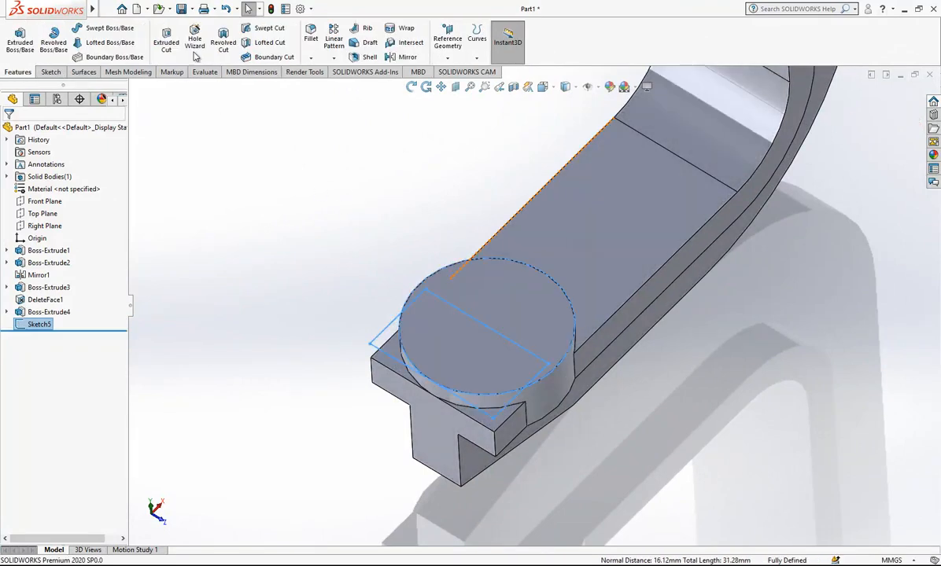
Cut Sketch5's selected contours Through All, trimming the lower jaw's round pad
{"action": "left_click", "coordinate": [167, 40]}
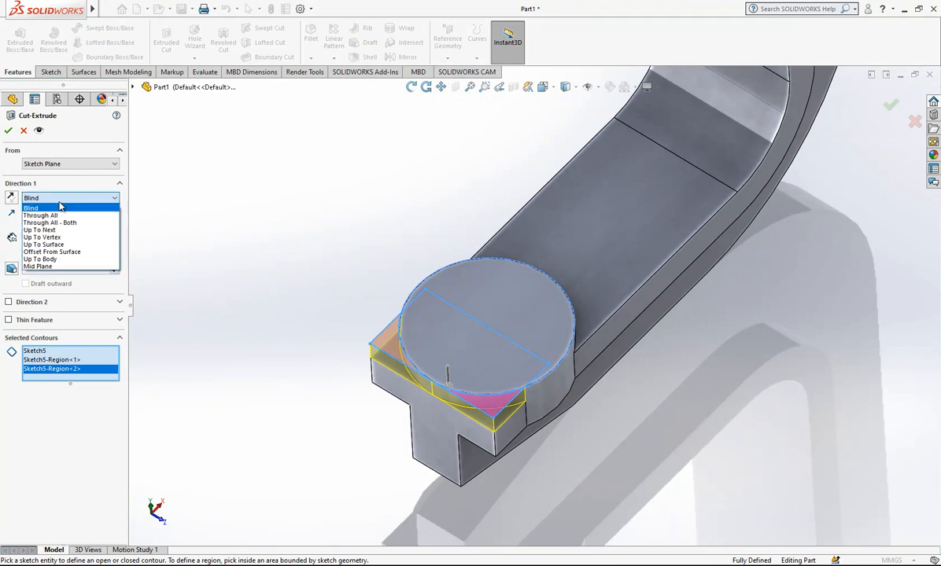
{"action": "left_click", "coordinate": [60, 222]}
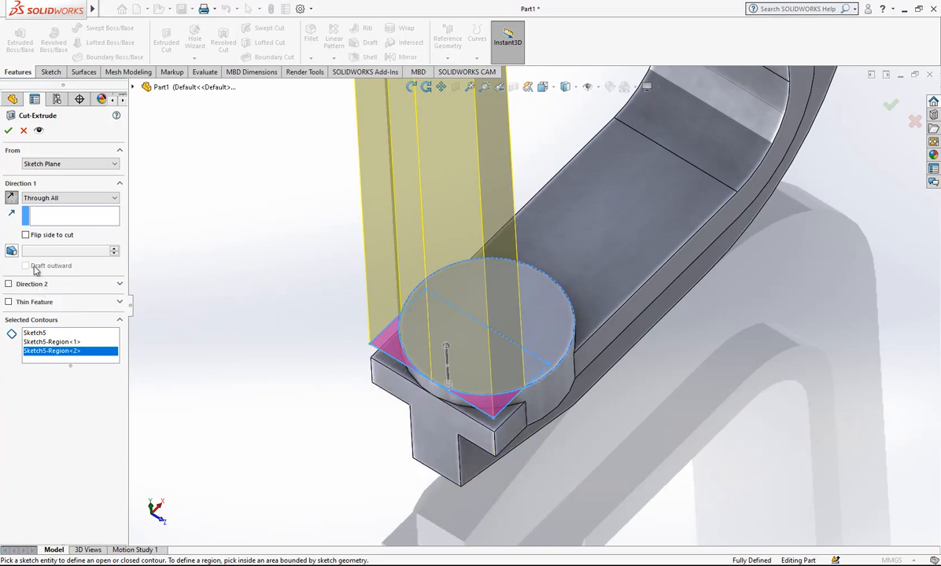
{"action": "left_click", "coordinate": [10, 129]}
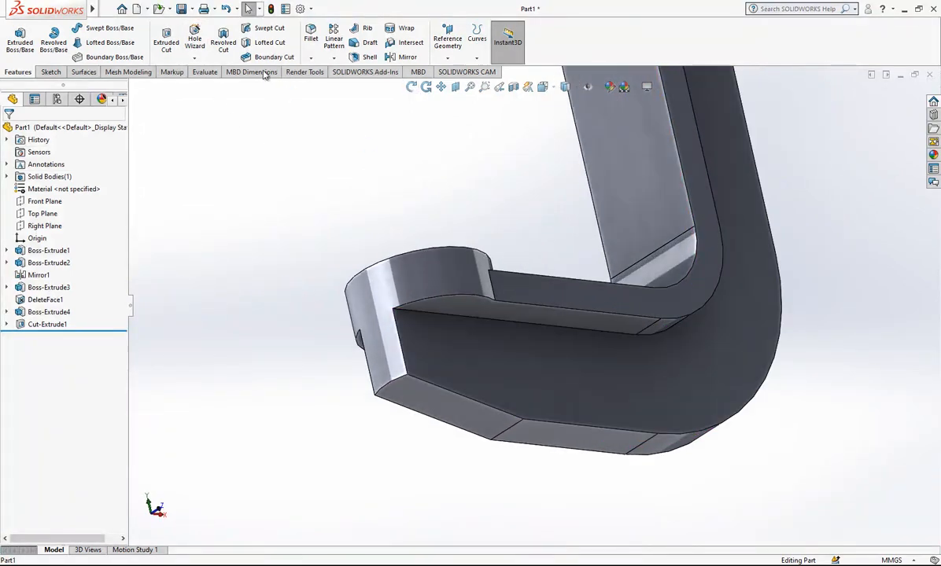
Fillet the lower jaw edge and the two end-pad edges of the clamp
{"action": "left_click", "coordinate": [312, 37]}
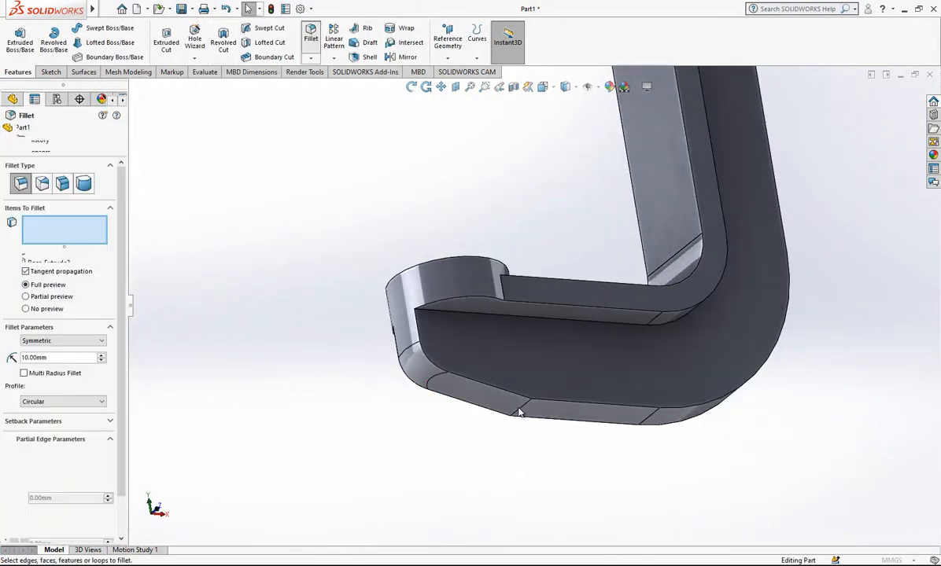
{"action": "left_click", "coordinate": [521, 407]}
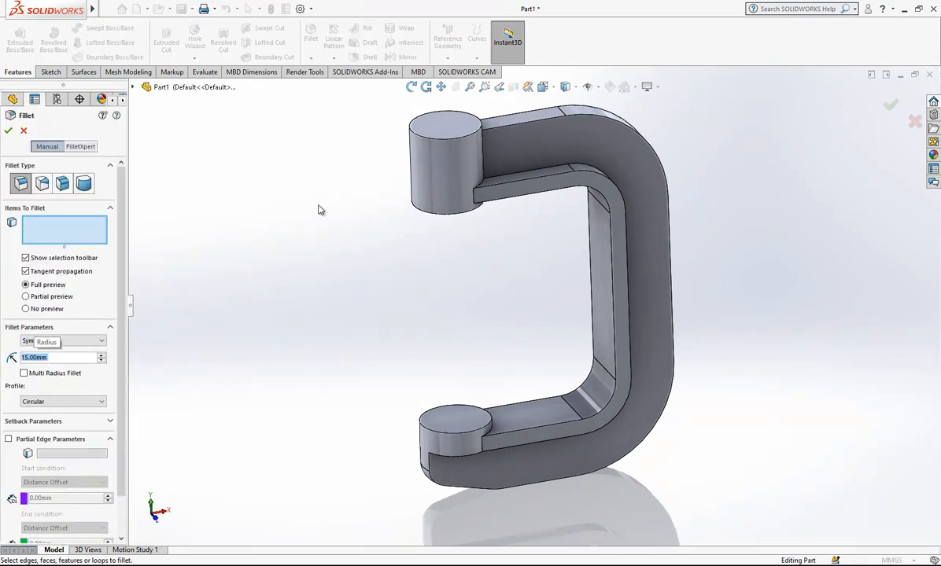
{"action": "left_click", "coordinate": [481, 150]}
{"action": "type", "text": "2"}
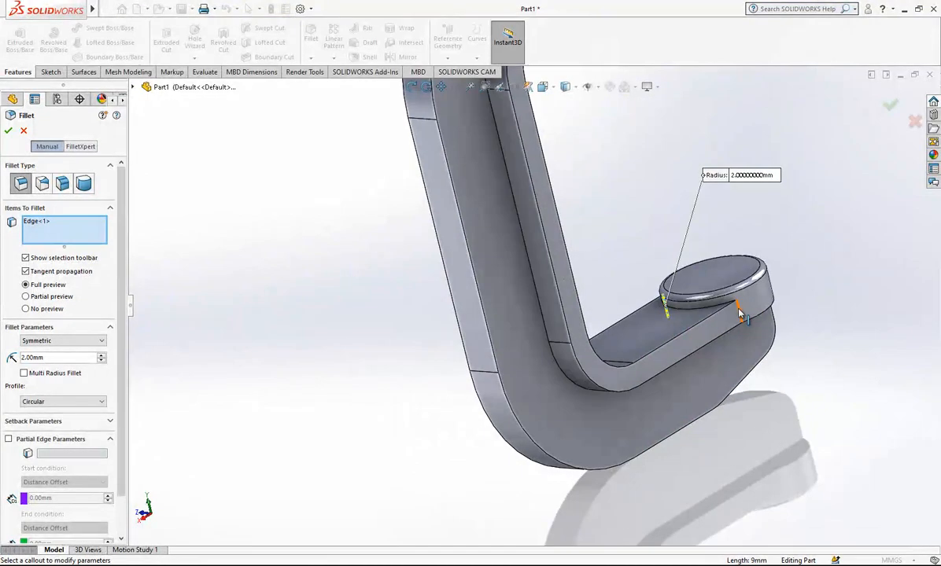
{"action": "left_click", "coordinate": [739, 314]}
{"action": "type", "text": "25"}
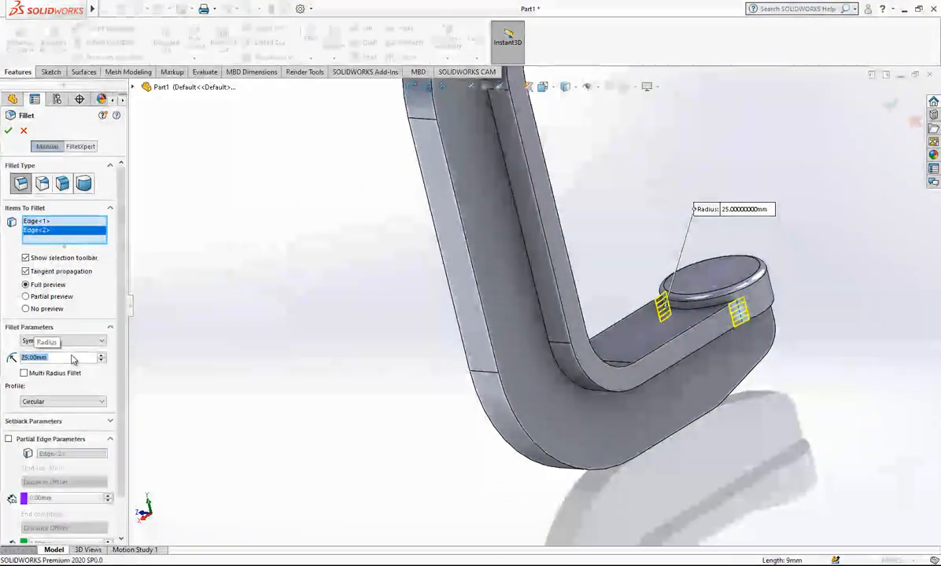
{"action": "left_click", "coordinate": [8, 129]}
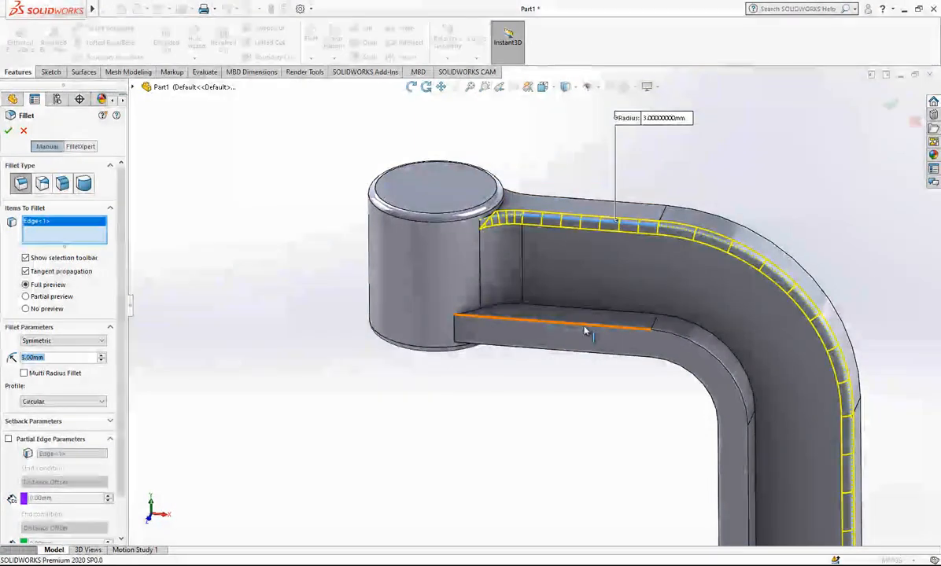
Add a second fillet on the two inner arm edges
{"action": "left_click", "coordinate": [585, 331]}
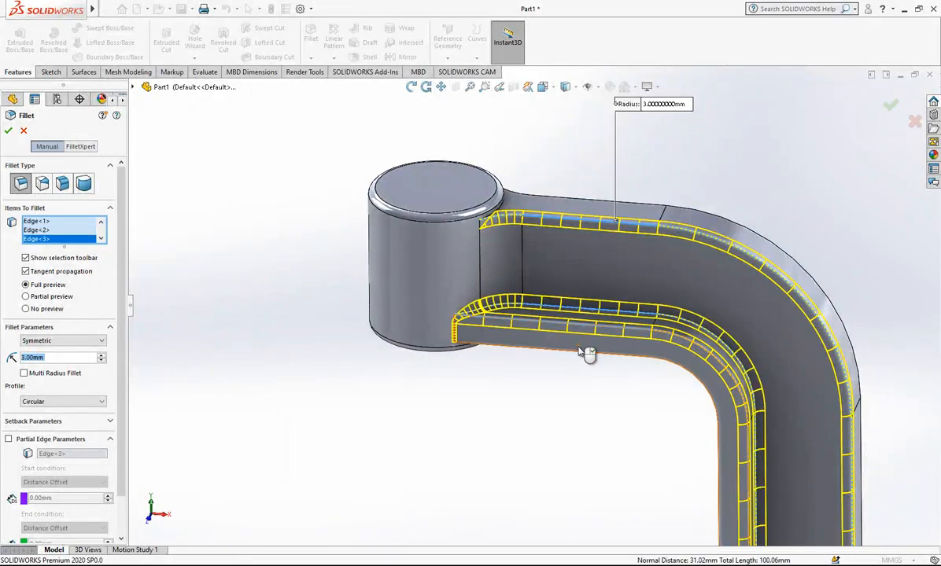
{"action": "left_click", "coordinate": [588, 352]}
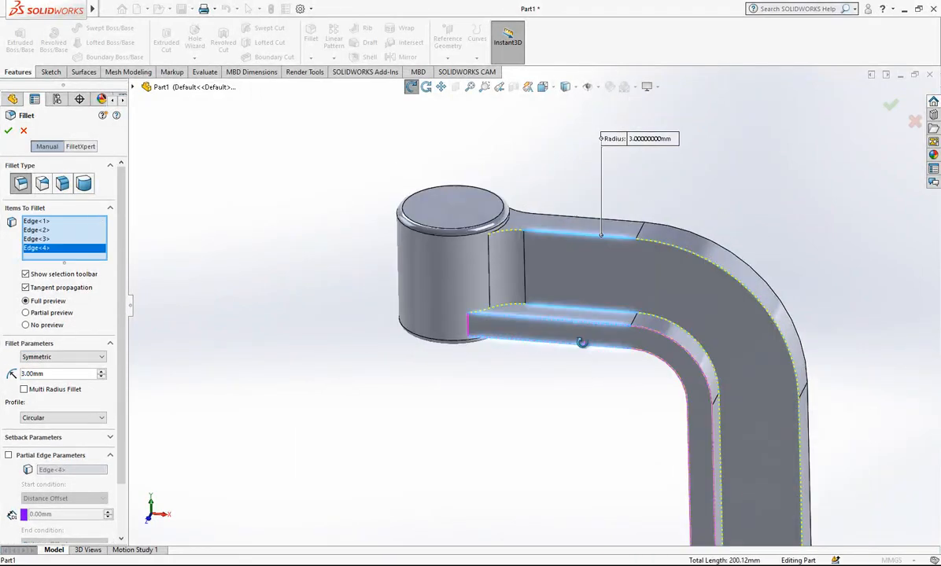
{"action": "left_click", "coordinate": [10, 130]}
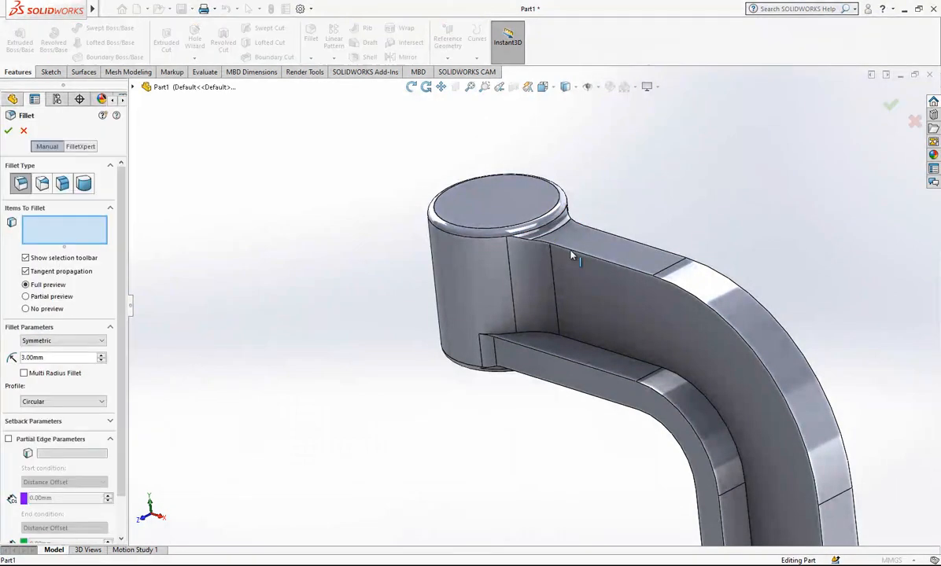
Fillet the outer edge chains running around the whole C-frame body
{"action": "left_click", "coordinate": [560, 236]}
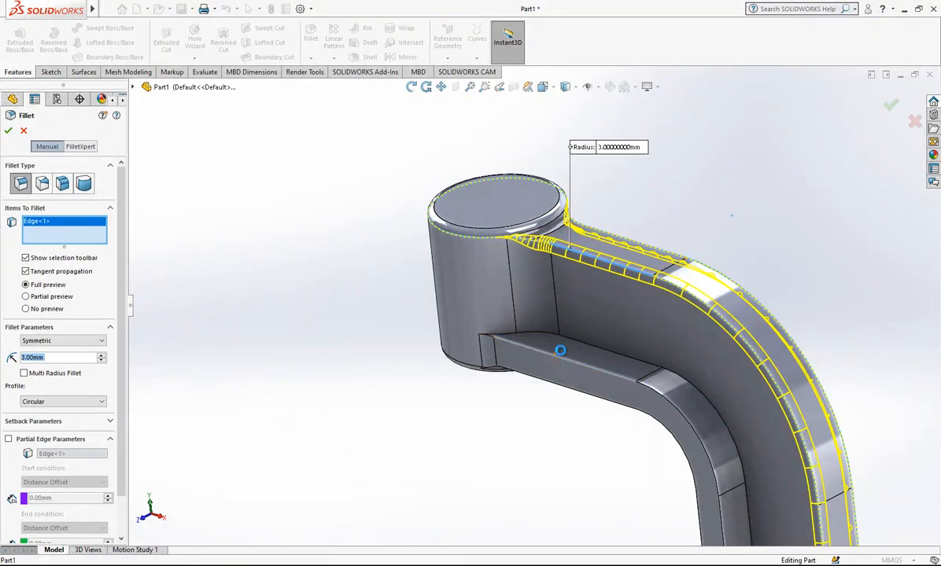
{"action": "left_click", "coordinate": [560, 351]}
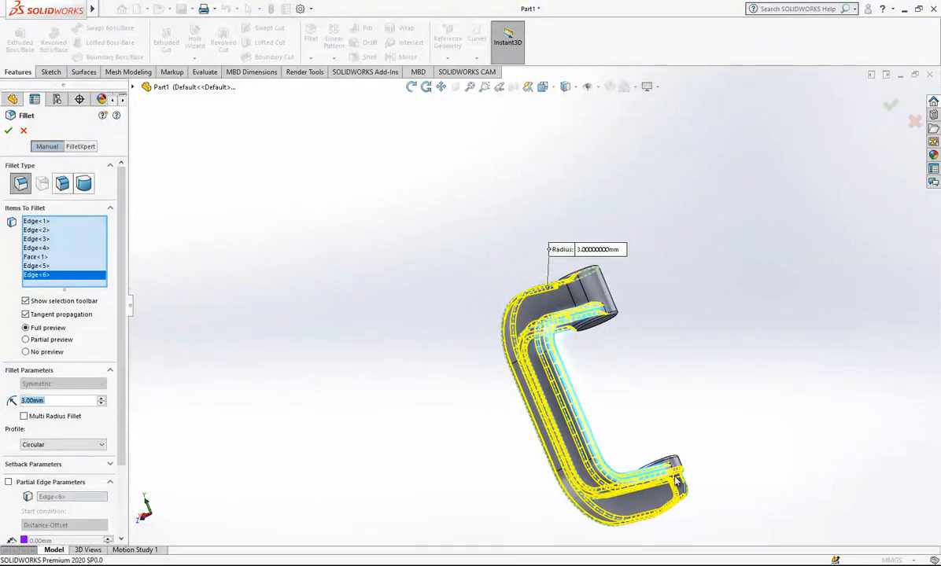
{"action": "left_click", "coordinate": [9, 130]}
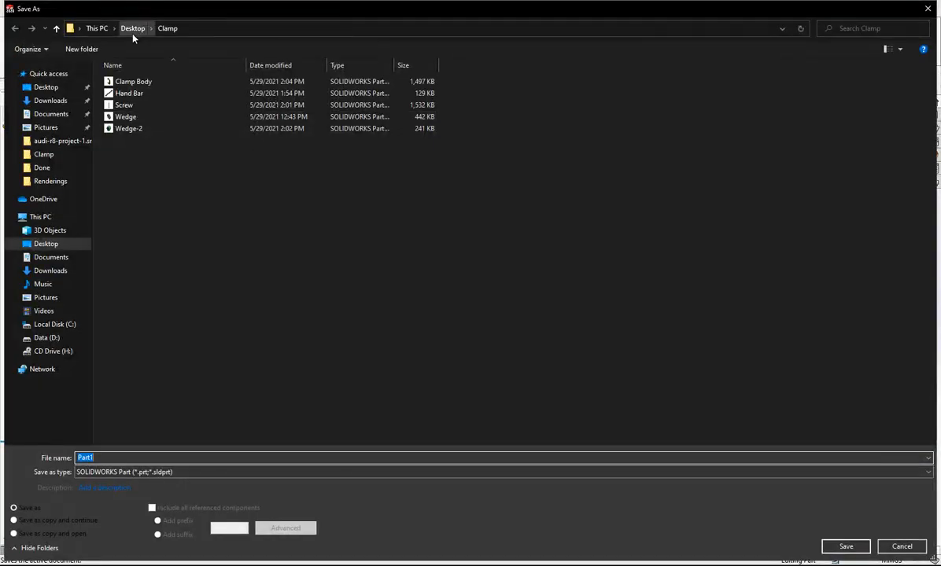
Create a Clamp subfolder and save the part inside it as Body
{"action": "left_click", "coordinate": [82, 49]}
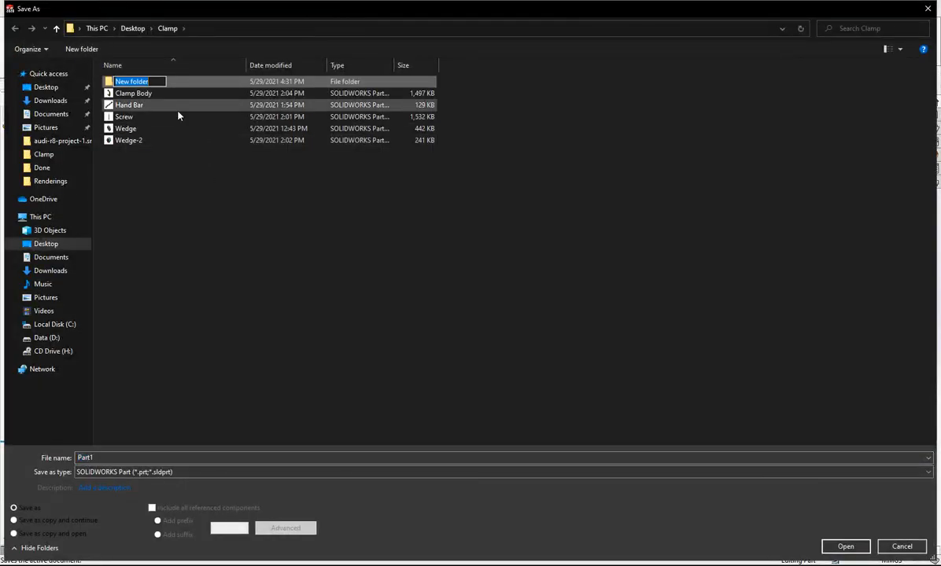
{"action": "type", "text": "C"}
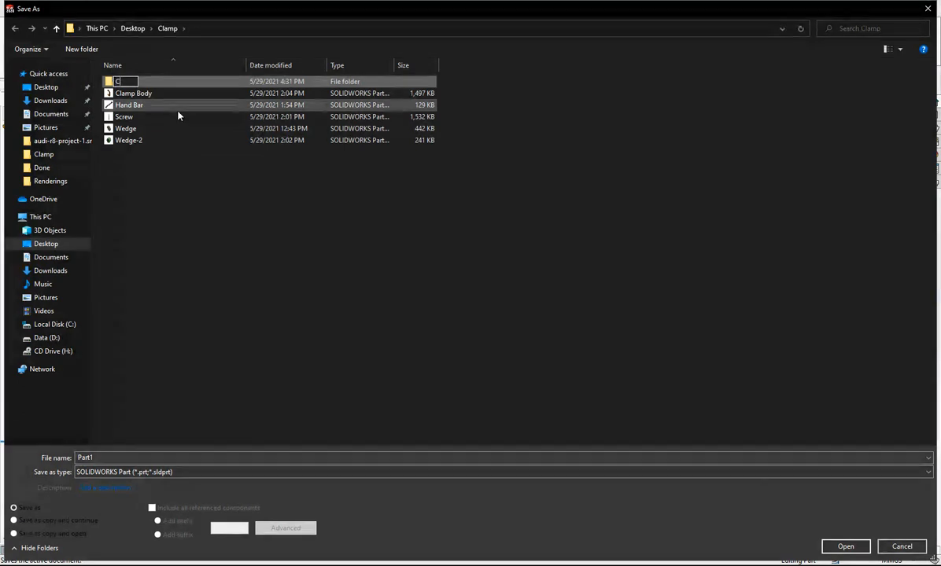
{"action": "type", "text": "lamp"}
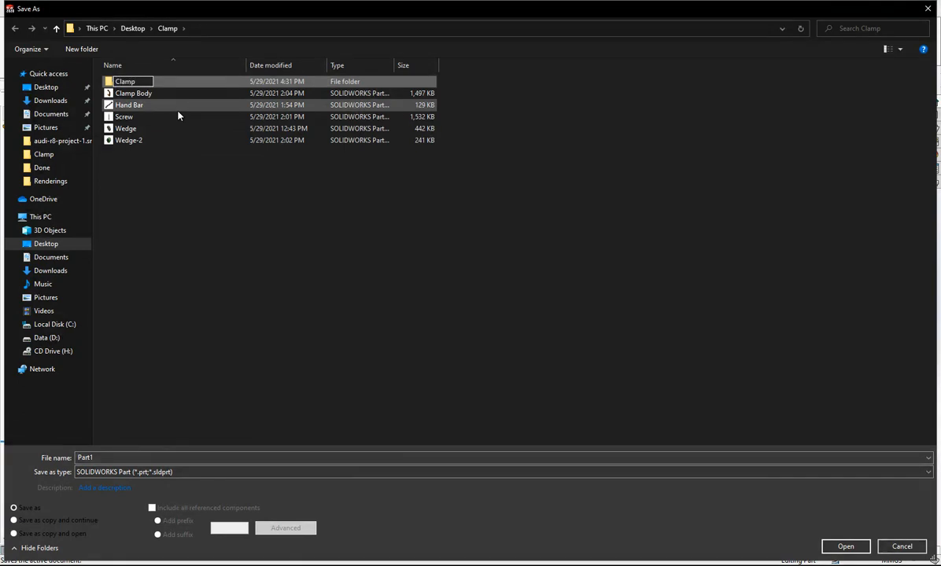
{"action": "double_click", "coordinate": [126, 81]}
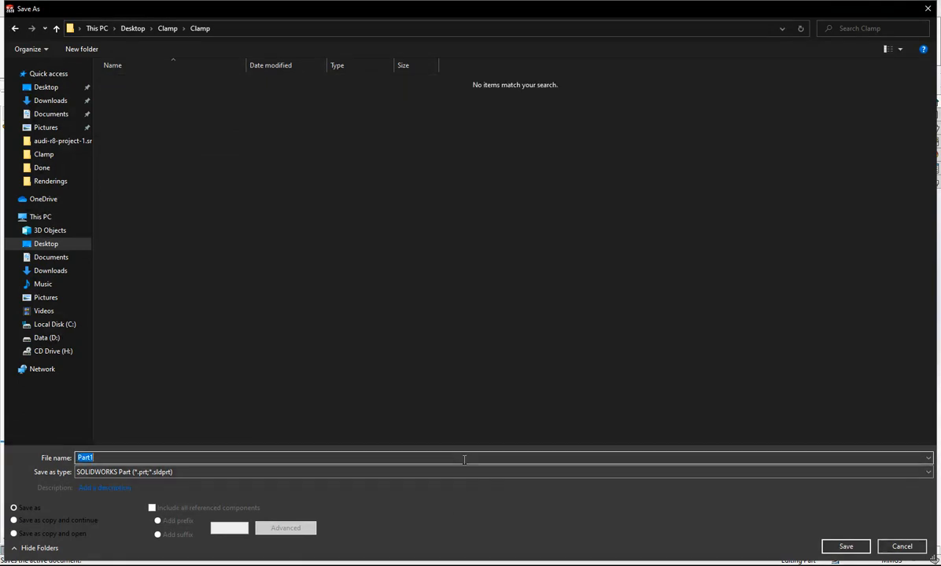
{"action": "type", "text": "Body"}
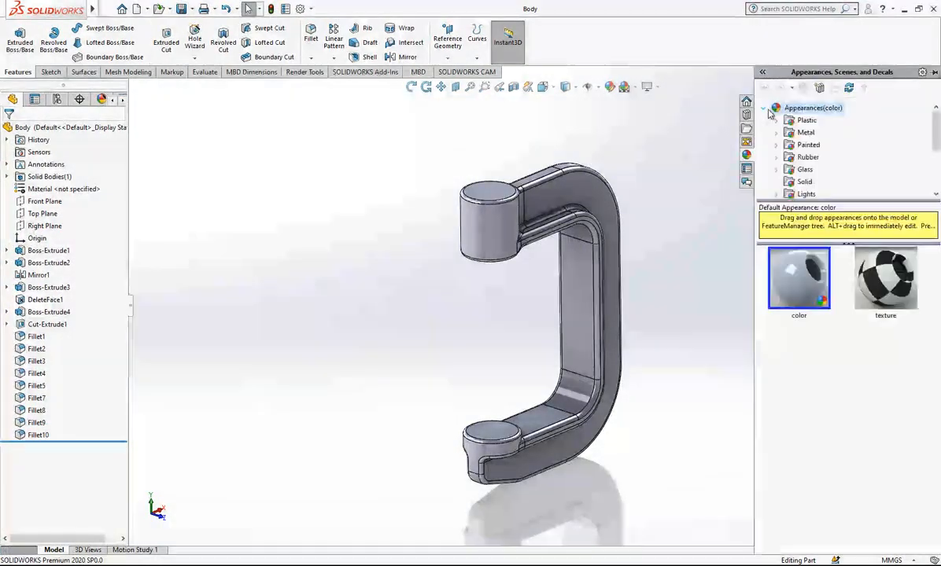
Expand the metal appearances and apply a black finish to the clamp body
{"action": "left_click", "coordinate": [805, 132]}
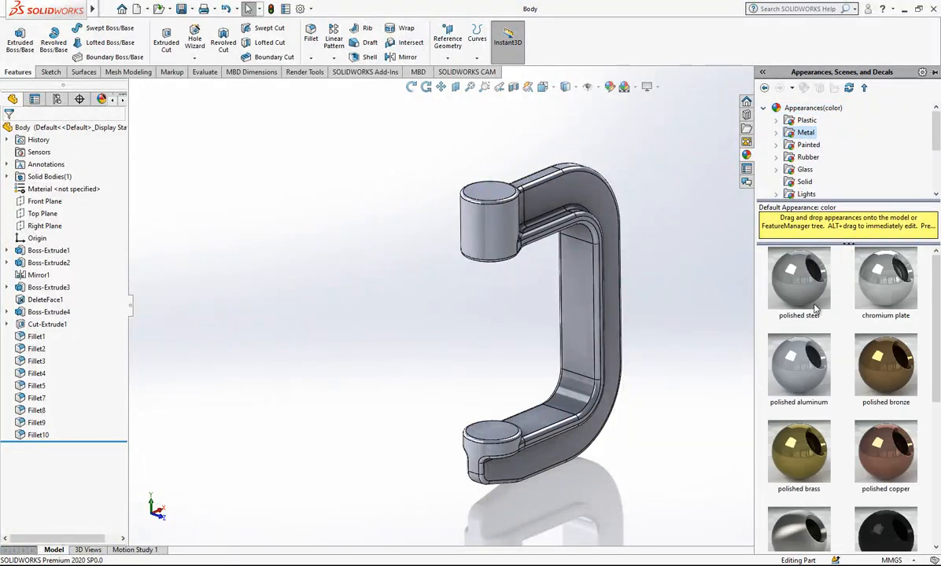
{"action": "scroll", "scroll_direction": "down", "scroll_amount": 3}
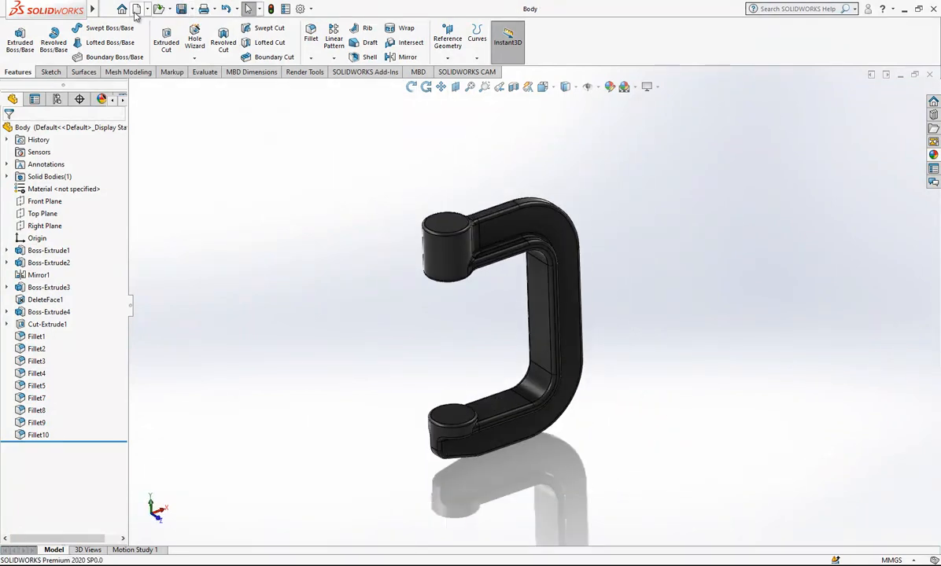
Start a new Part document and begin a sketch on its Front Plane
{"action": "left_click", "coordinate": [121, 9]}
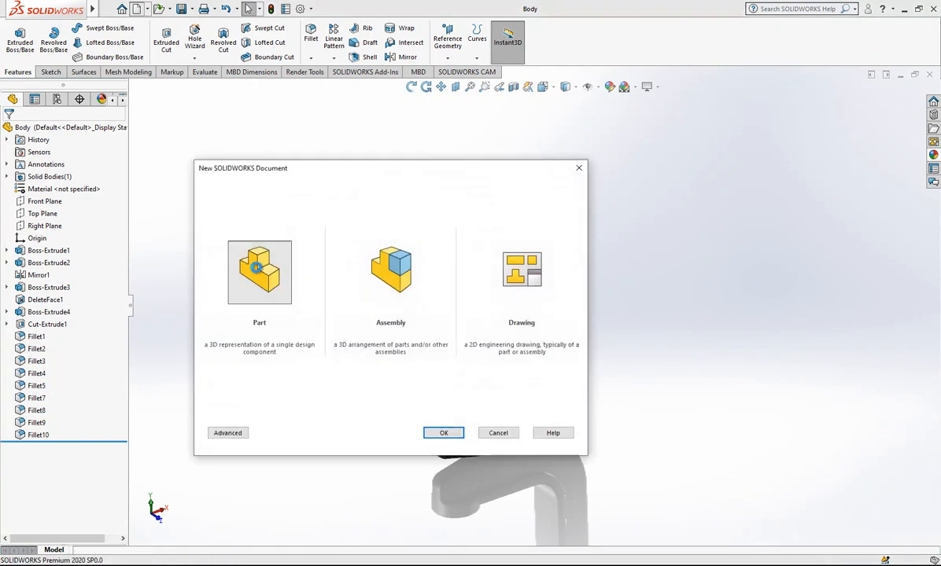
{"action": "left_click", "coordinate": [444, 433]}
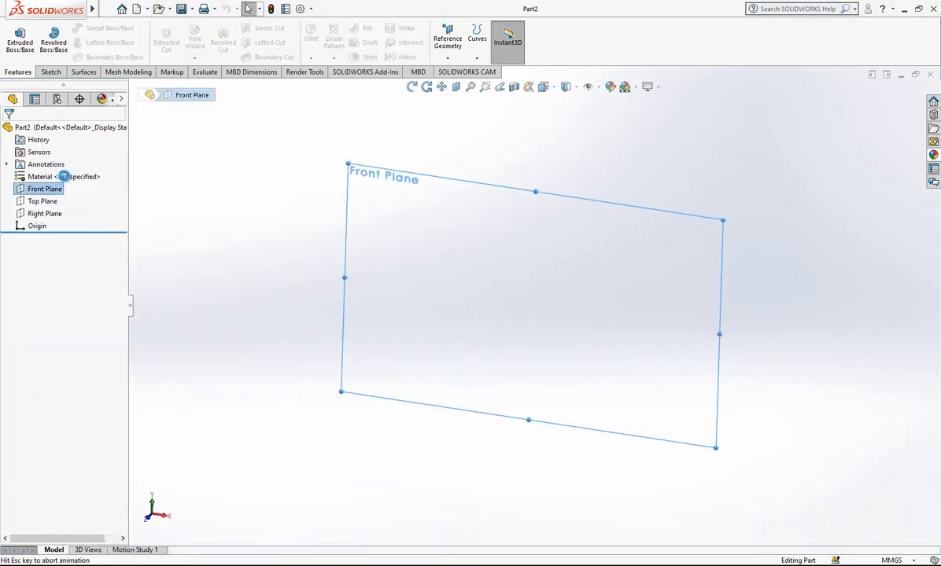
{"action": "left_click", "coordinate": [49, 72]}
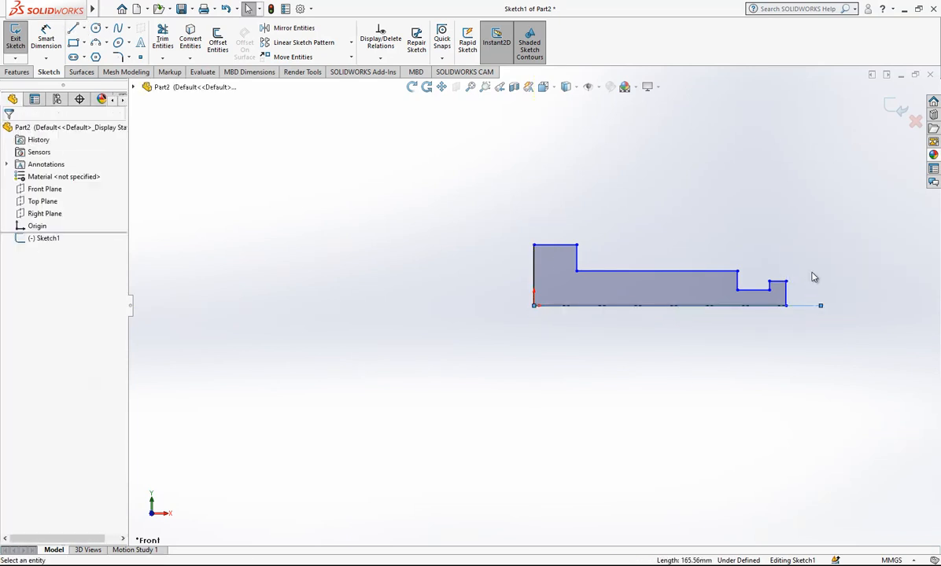
Smart-dimension the profile's overall length, first step height and first step width
{"action": "left_click", "coordinate": [189, 40]}
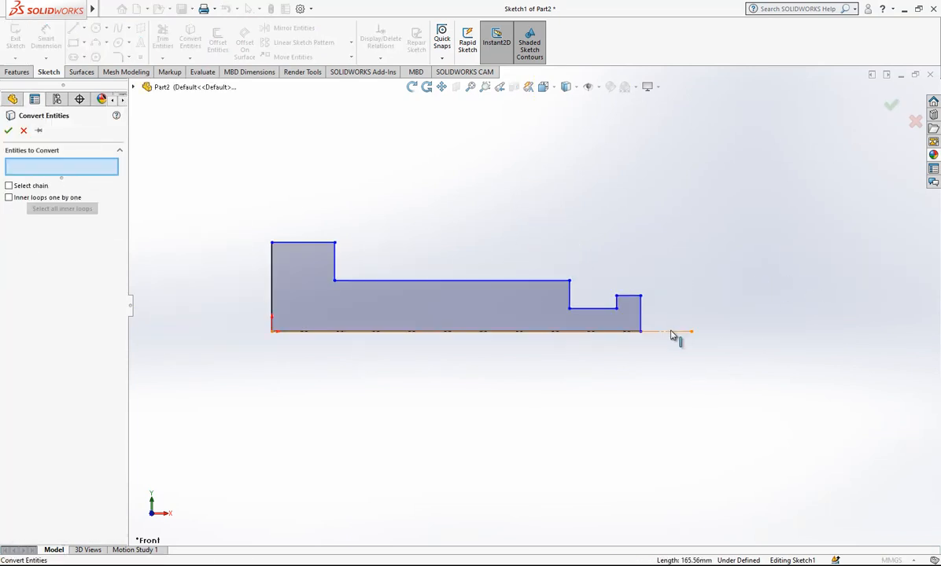
{"action": "left_click", "coordinate": [268, 311]}
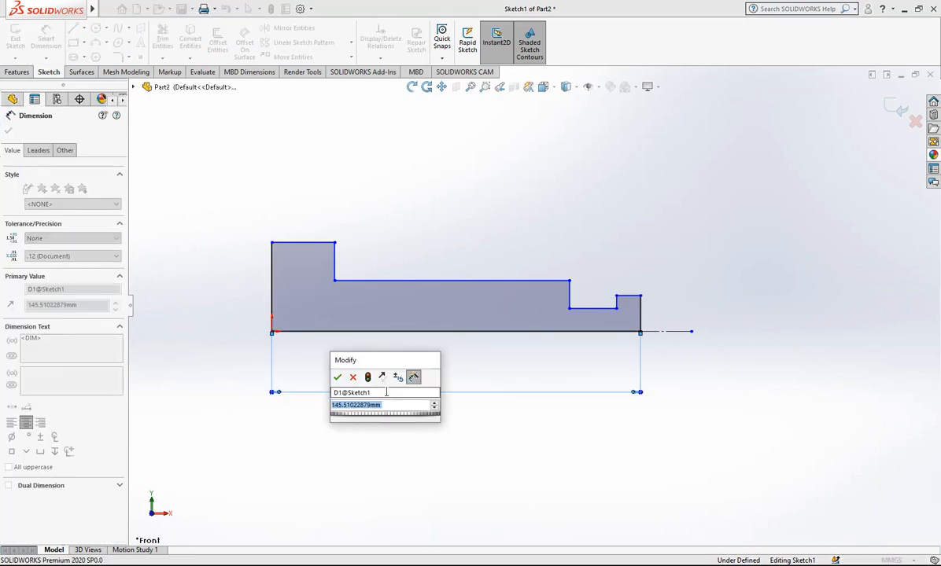
{"action": "left_click", "coordinate": [336, 378]}
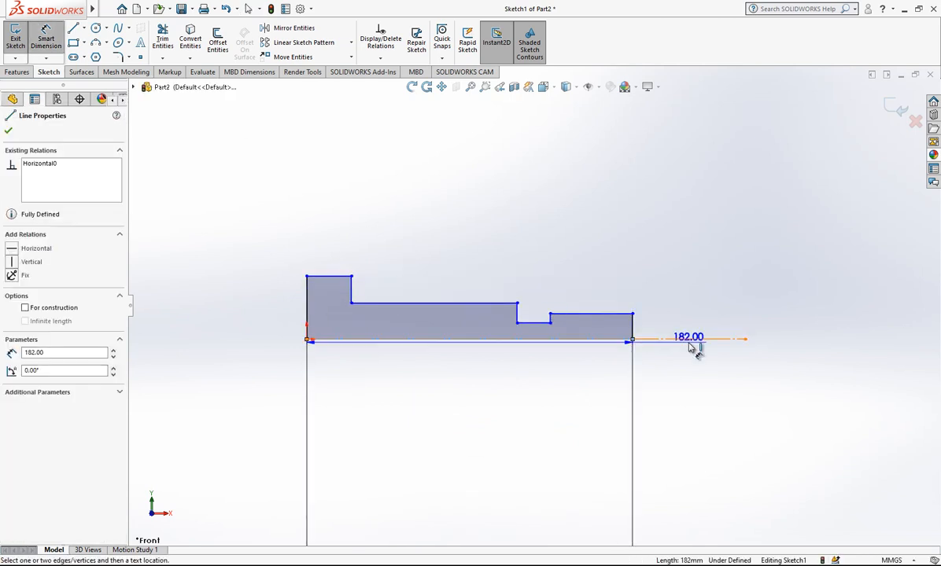
{"action": "left_click", "coordinate": [8, 129]}
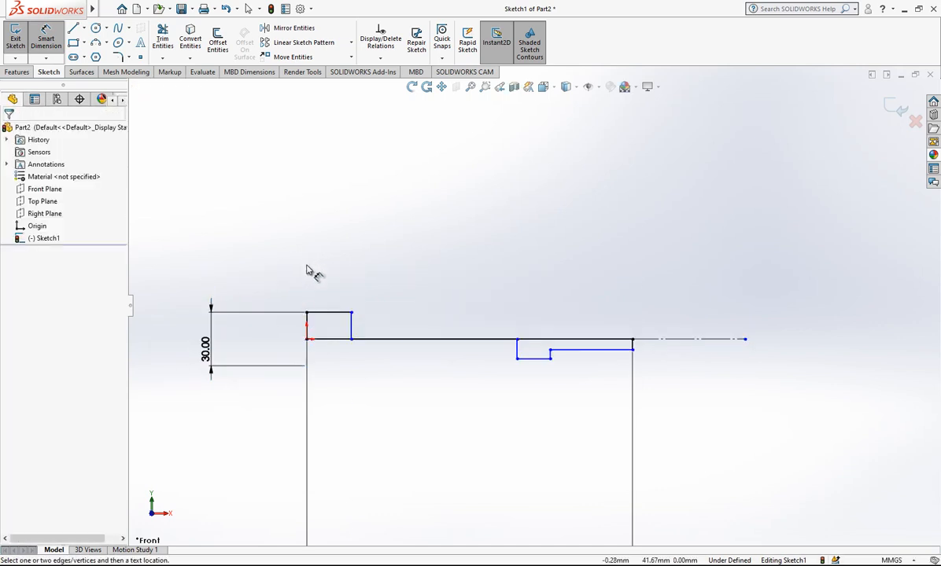
{"action": "left_click", "coordinate": [324, 329]}
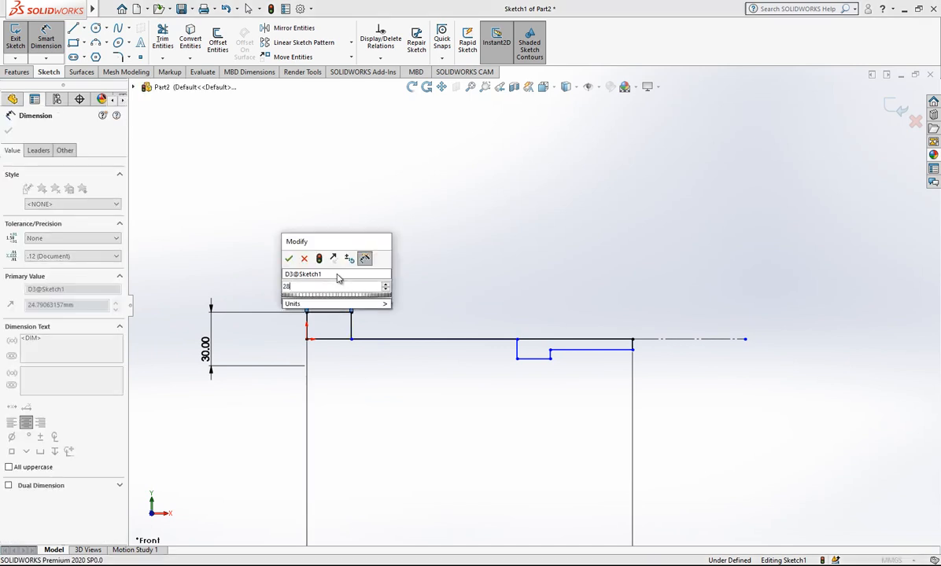
{"action": "left_click", "coordinate": [290, 258]}
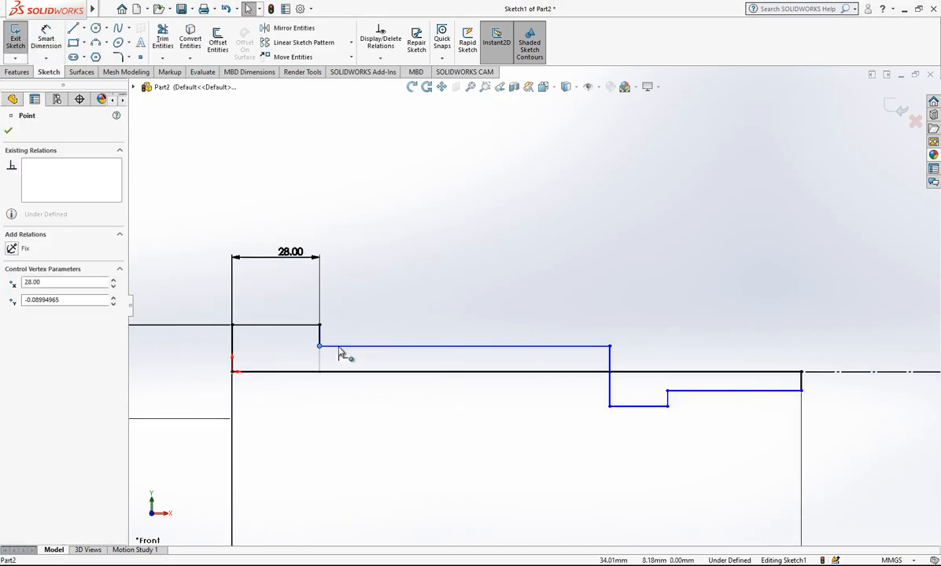
{"action": "left_click_drag", "start_coordinate": [318, 346], "coordinate": [621, 349]}
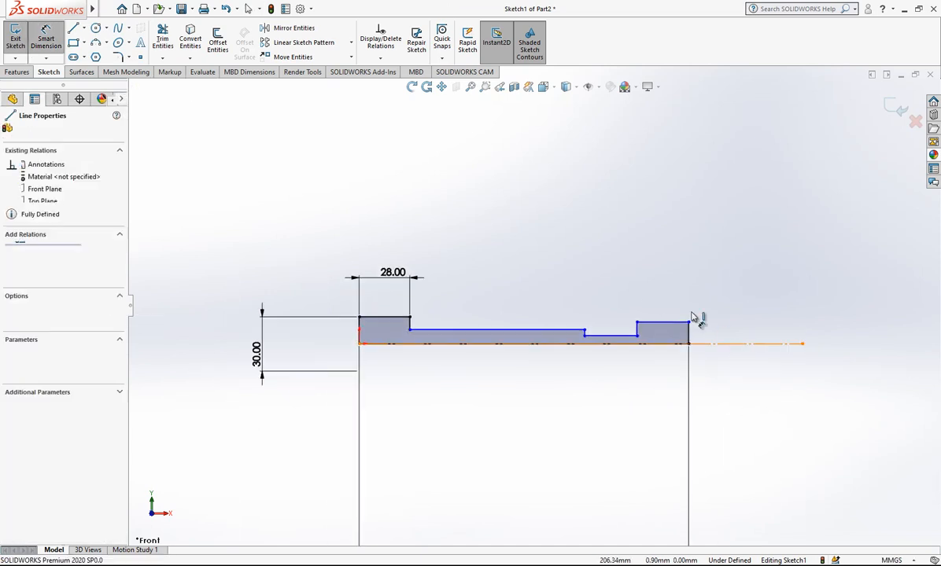
Dimension the 6 mm right-end step and its heights, then finish the fully defined sketch
{"action": "left_click", "coordinate": [689, 326]}
{"action": "type", "text": "6"}
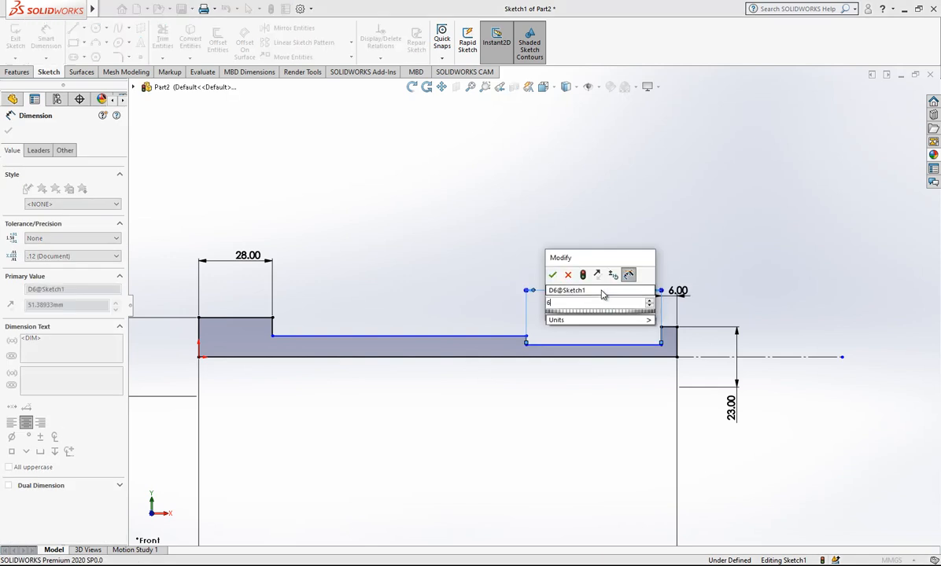
{"action": "left_click", "coordinate": [552, 273]}
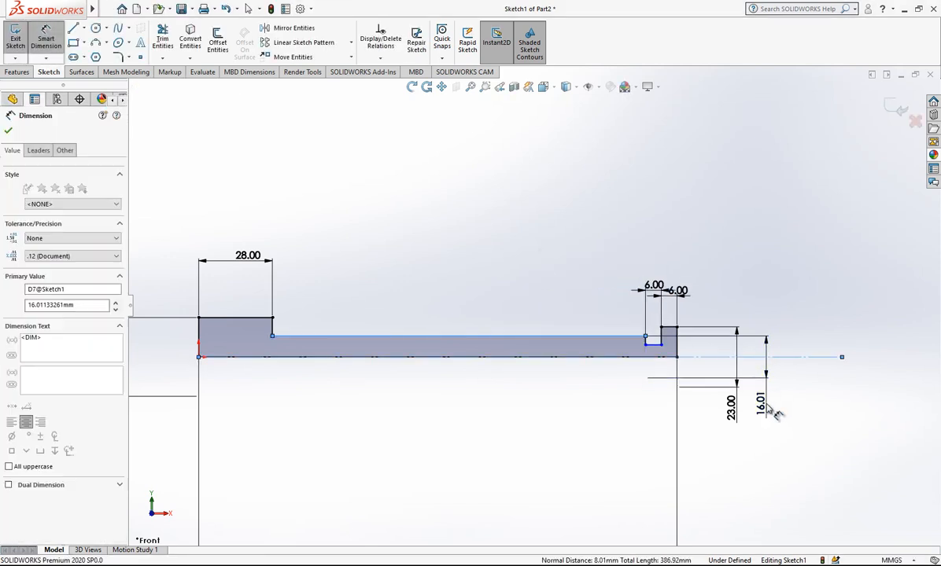
{"action": "left_click", "coordinate": [8, 129]}
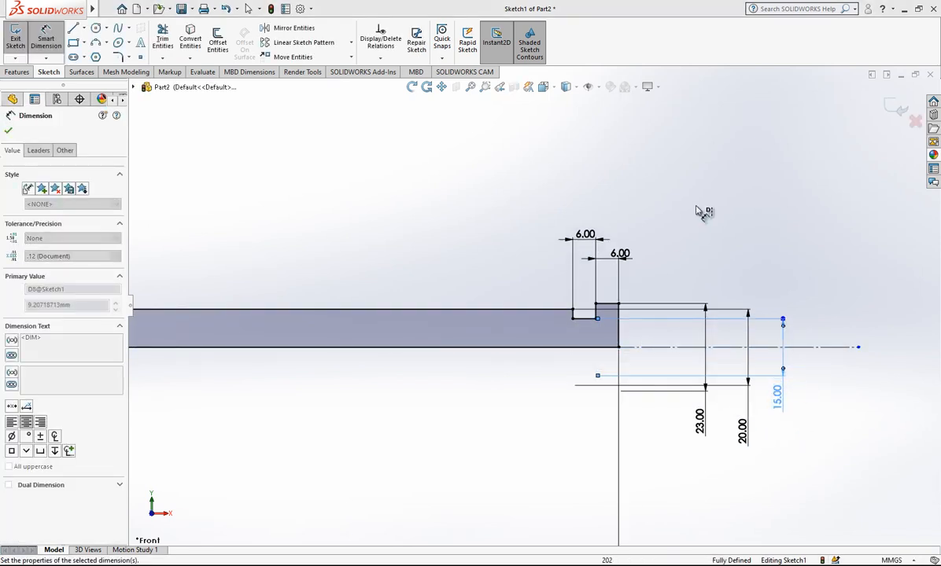
{"action": "left_click", "coordinate": [9, 129]}
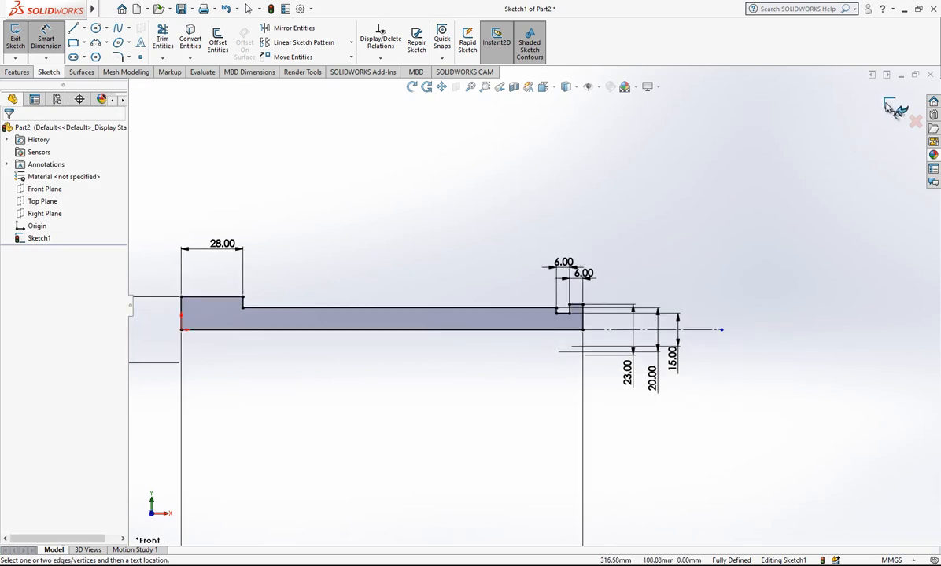
Revolve the profile into the solid screw shaft and chamfer one end edge
{"action": "left_click", "coordinate": [16, 38]}
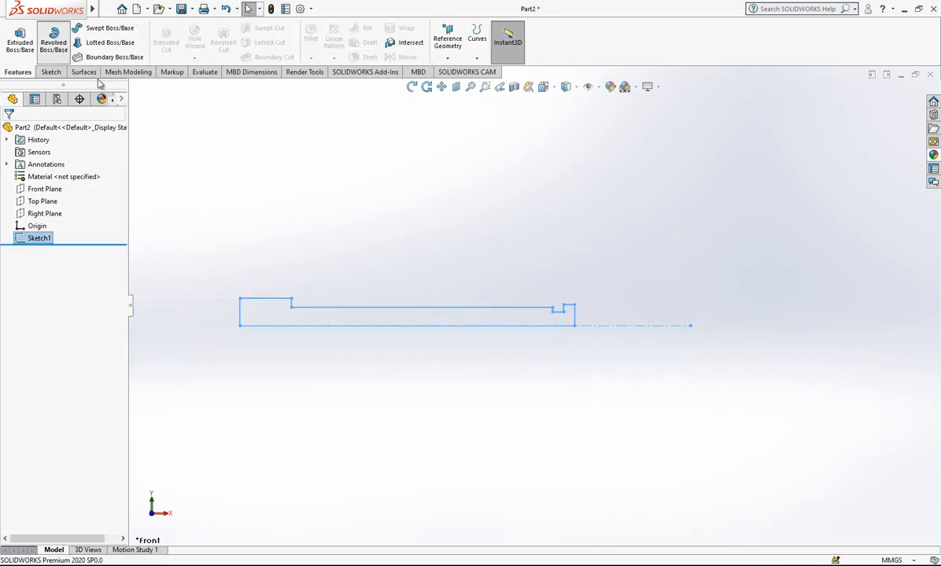
{"action": "left_click", "coordinate": [54, 38]}
{"action": "type", "text": "3"}
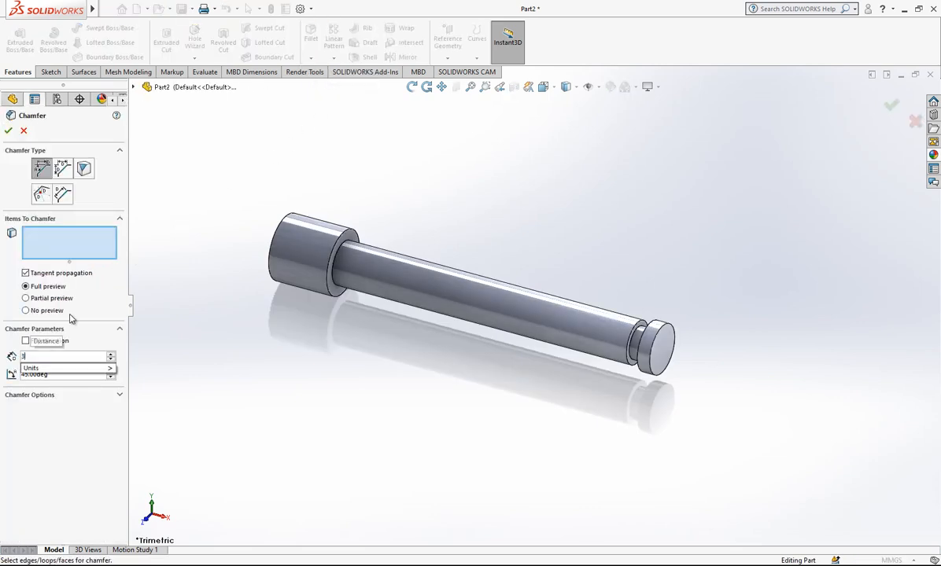
{"action": "left_click", "coordinate": [330, 236]}
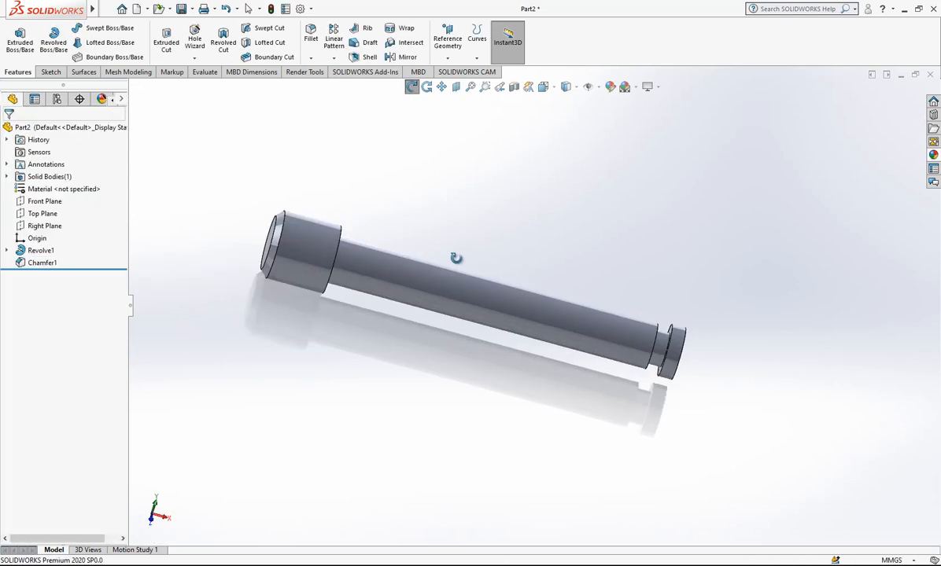
{"action": "double_click", "coordinate": [43, 261]}
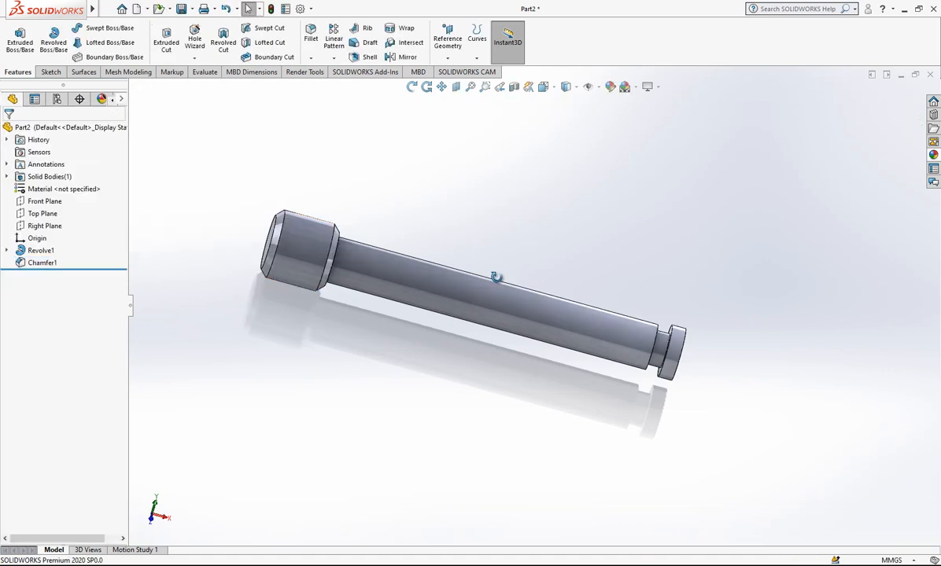
Add a second 1.50 mm chamfer on the screw's end face
{"action": "left_click", "coordinate": [311, 56]}
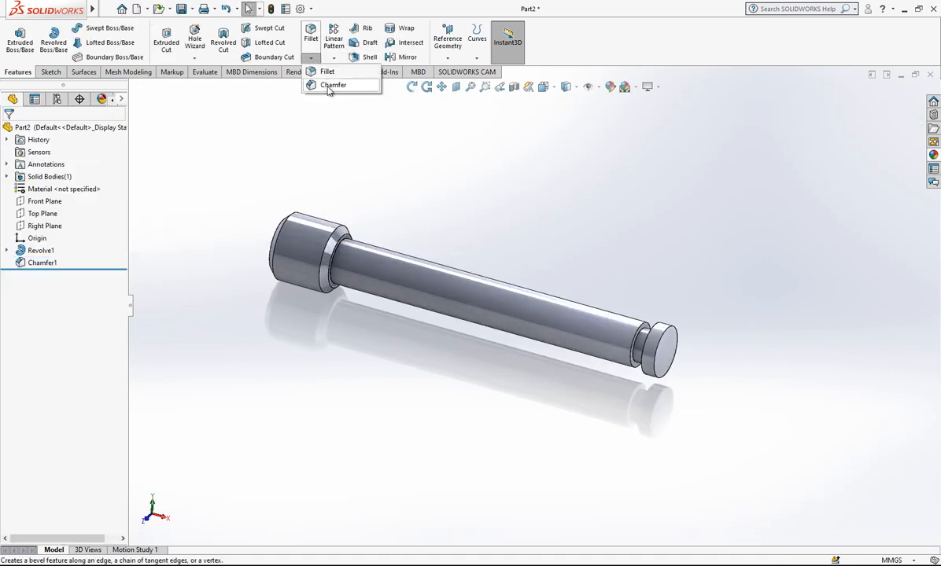
{"action": "left_click", "coordinate": [333, 85]}
{"action": "type", "text": "1"}
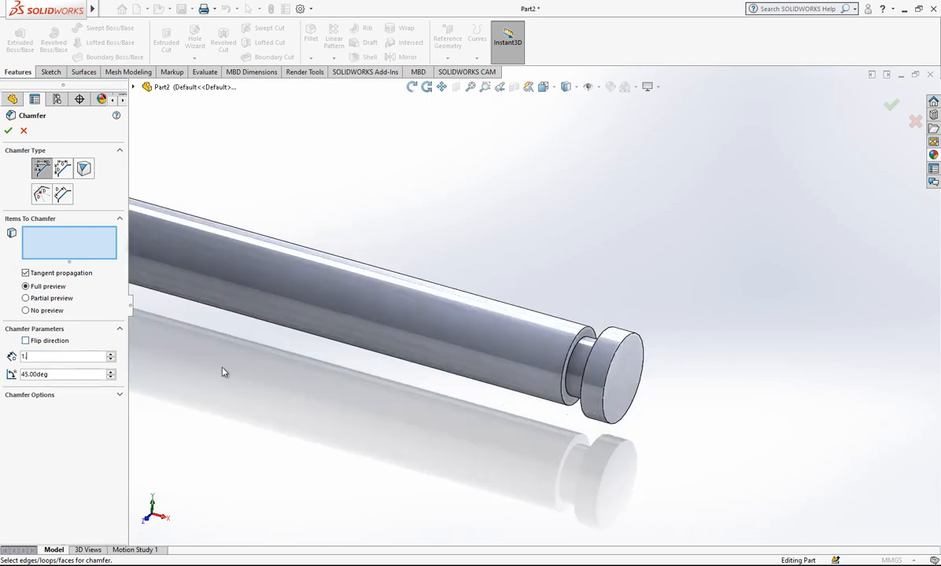
{"action": "left_click", "coordinate": [611, 362]}
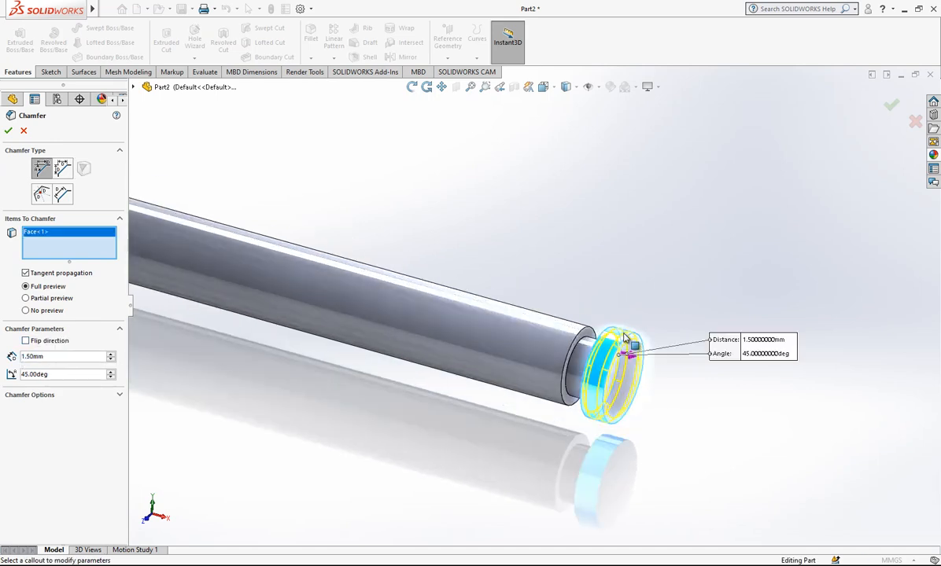
{"action": "left_click", "coordinate": [592, 352]}
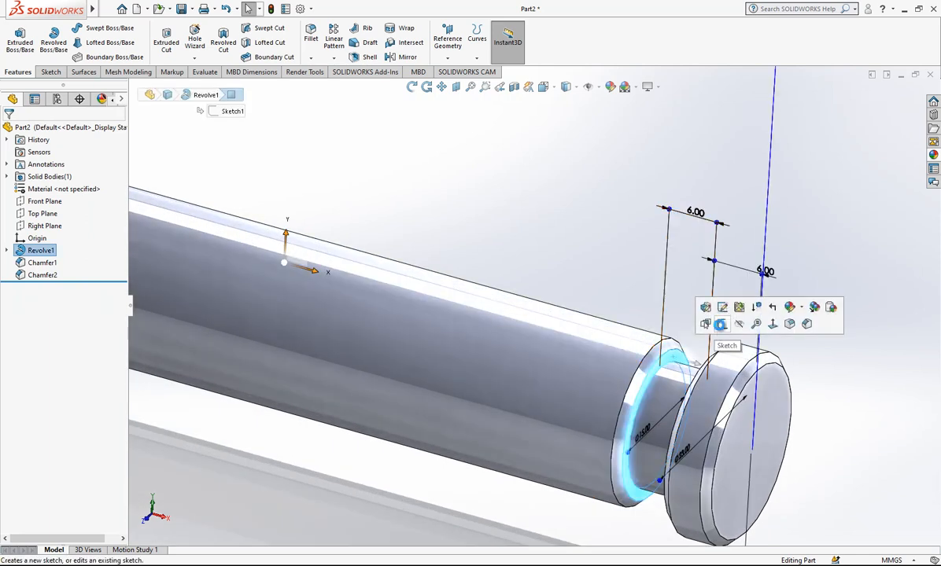
Create Helix/Spiral1 along the shaft with 2.50 mm pitch, reversed direction
{"action": "left_click", "coordinate": [720, 324]}
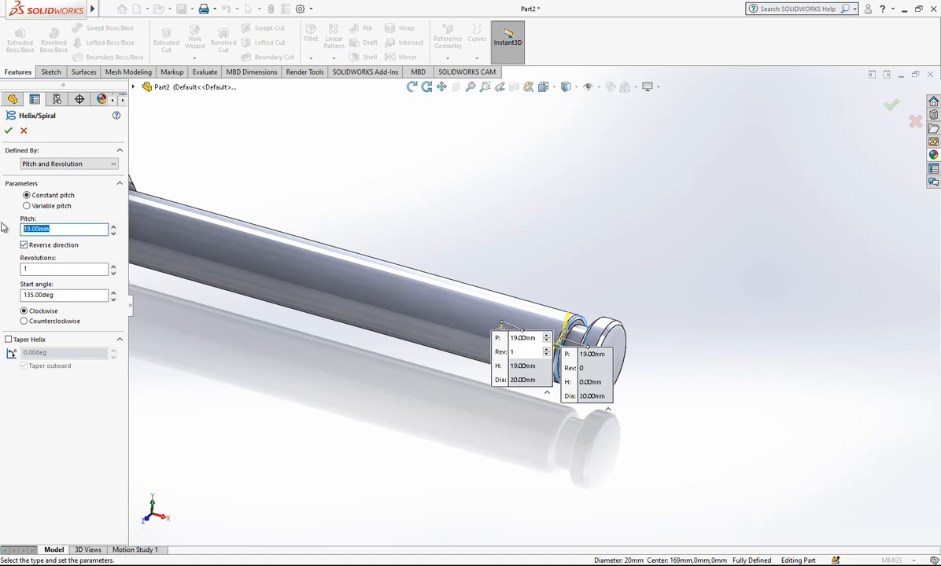
{"action": "type", "text": "2.50mm"}
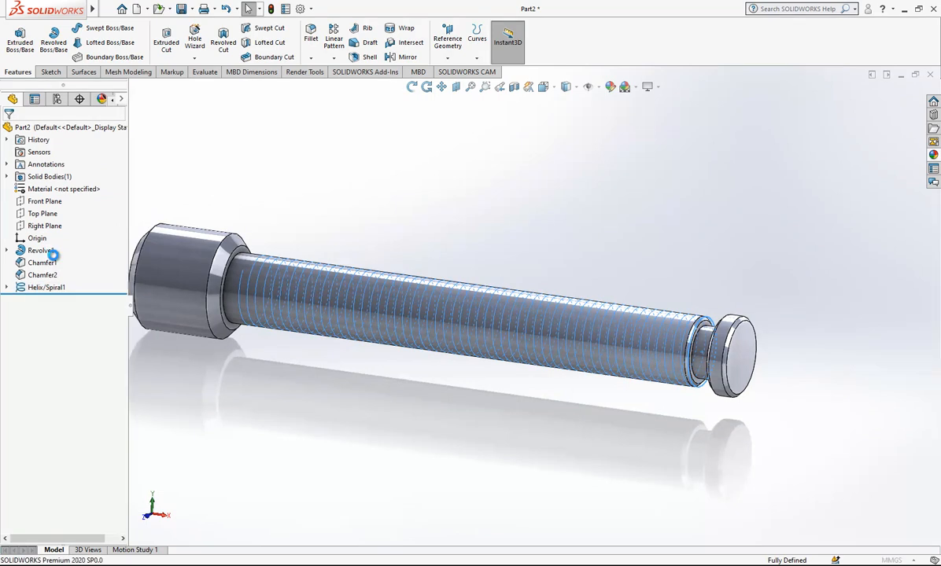
{"action": "double_click", "coordinate": [47, 287]}
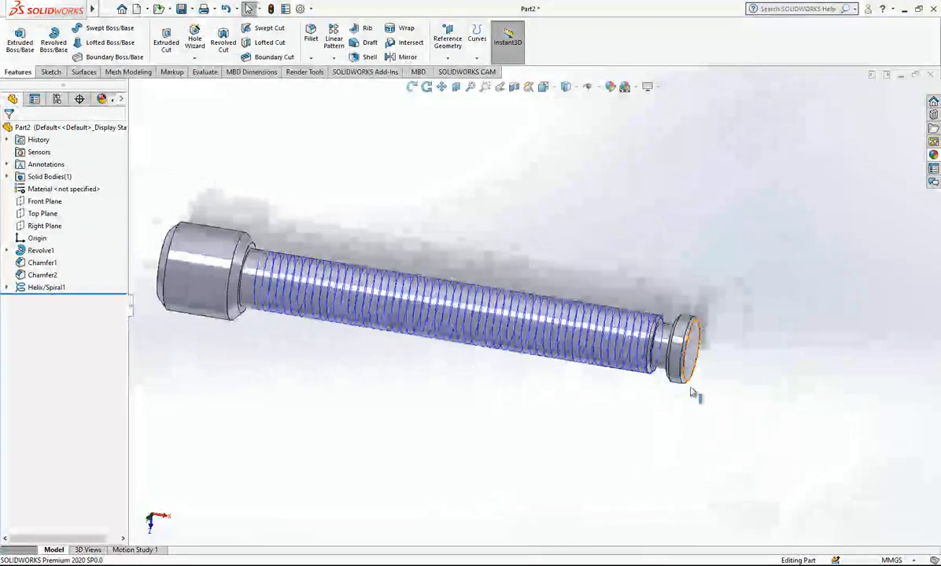
{"action": "left_click", "coordinate": [43, 214]}
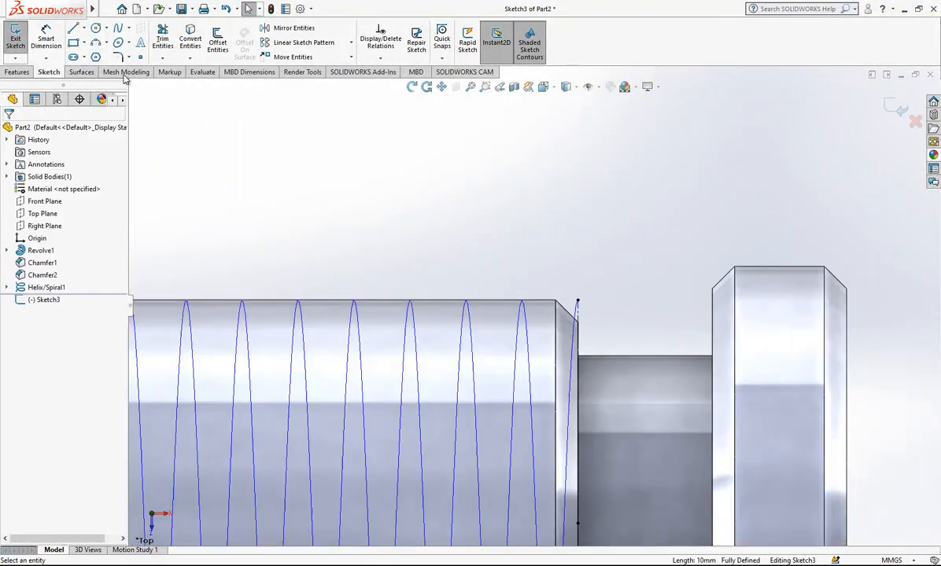
Sketch two 3-sided polygons, align their top edges, space them 2.50 and attach to the shaft edge
{"action": "left_click", "coordinate": [94, 57]}
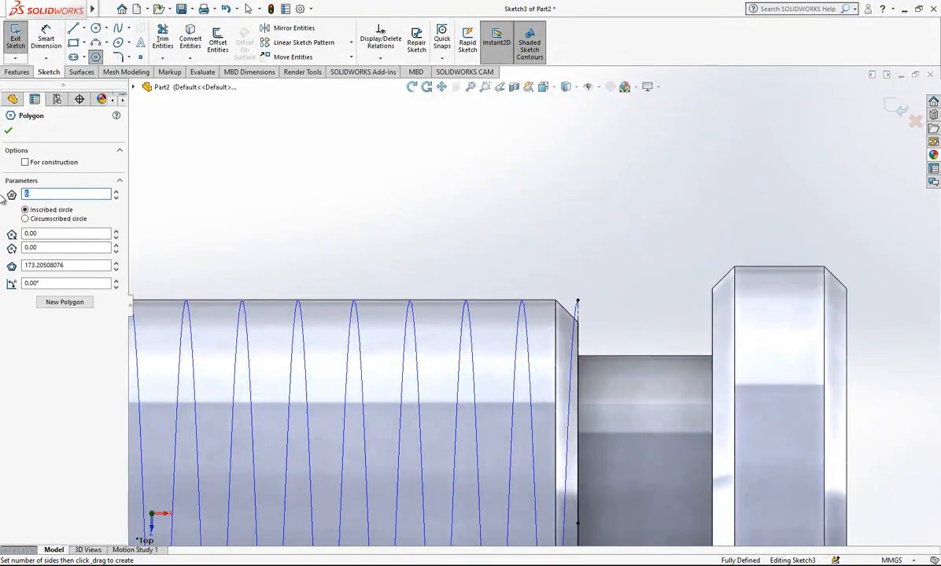
{"action": "left_click", "coordinate": [585, 220]}
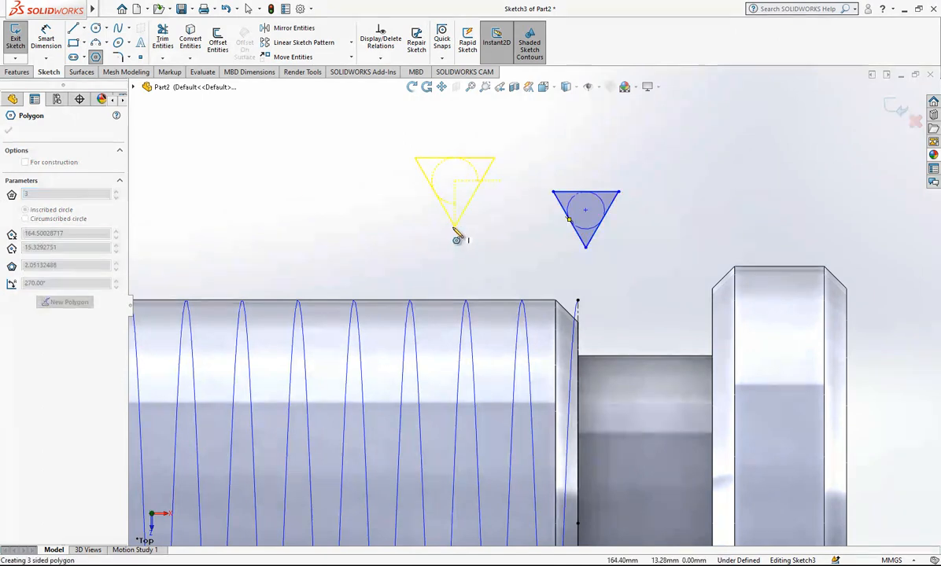
{"action": "right_click", "coordinate": [453, 197]}
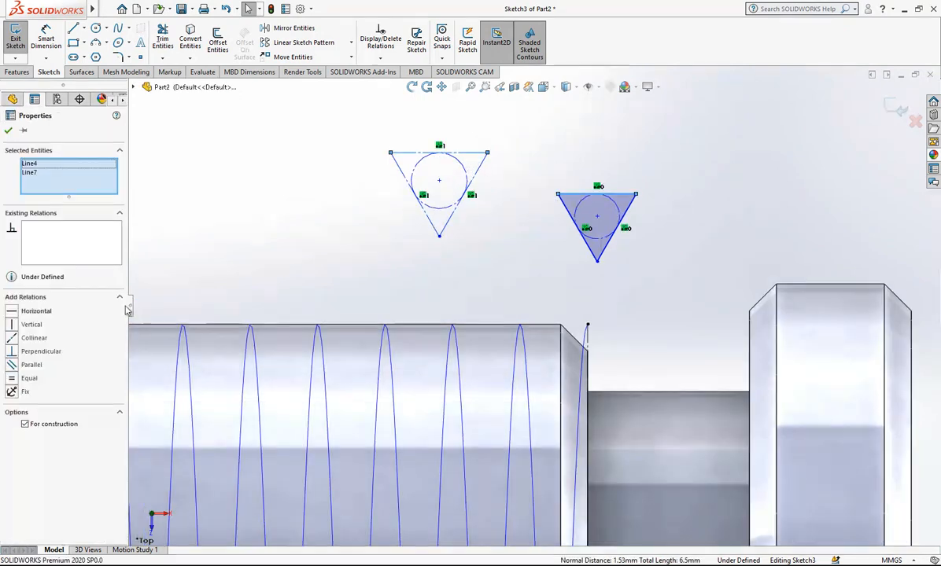
{"action": "left_click", "coordinate": [33, 336]}
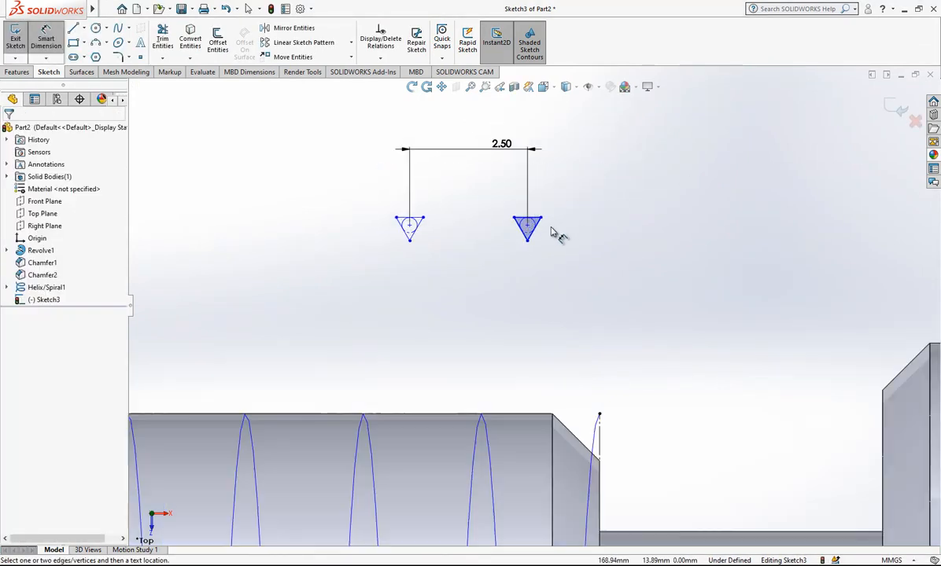
{"action": "left_click", "coordinate": [599, 422]}
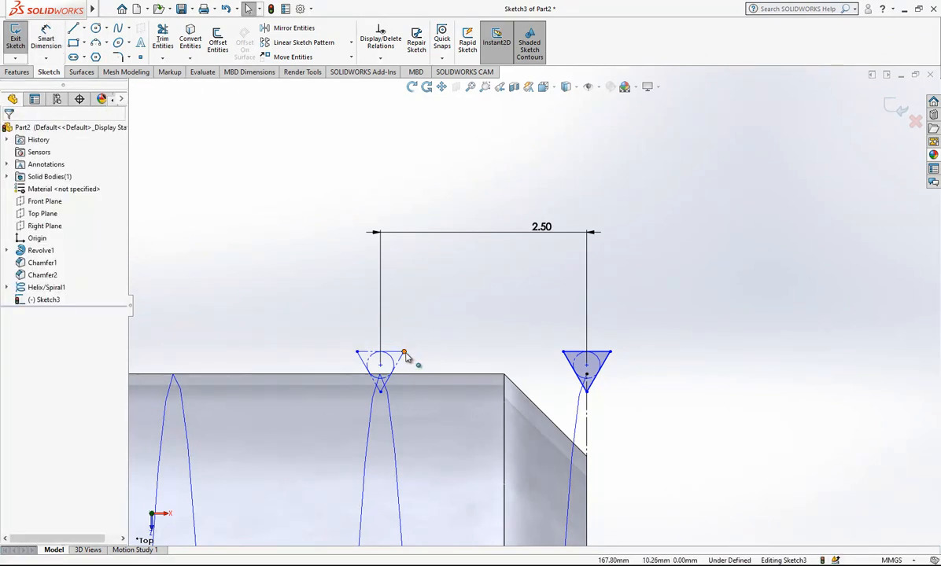
{"action": "left_click", "coordinate": [470, 305]}
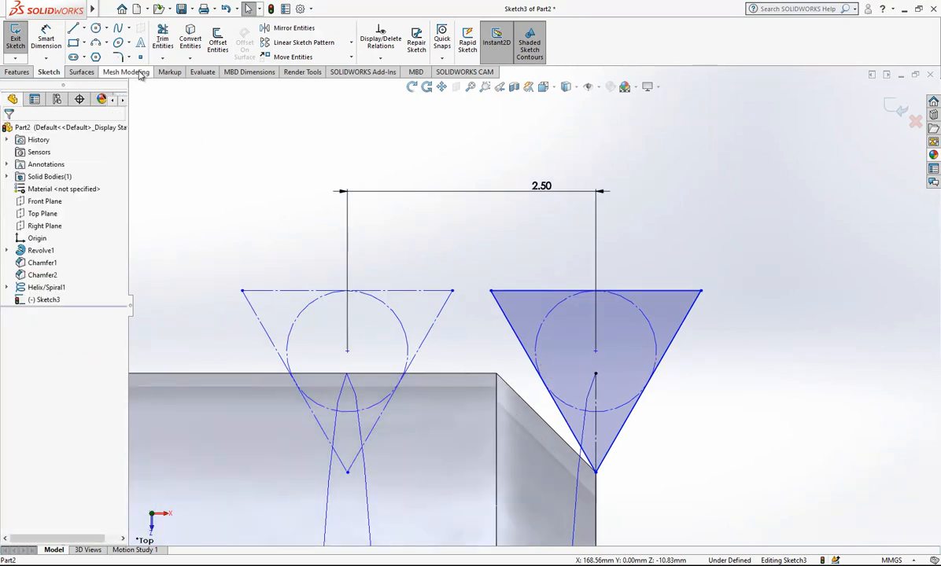
Dimension the circles' gap to 2.5 and add the 0.31 offset into the shaft
{"action": "left_click", "coordinate": [76, 29]}
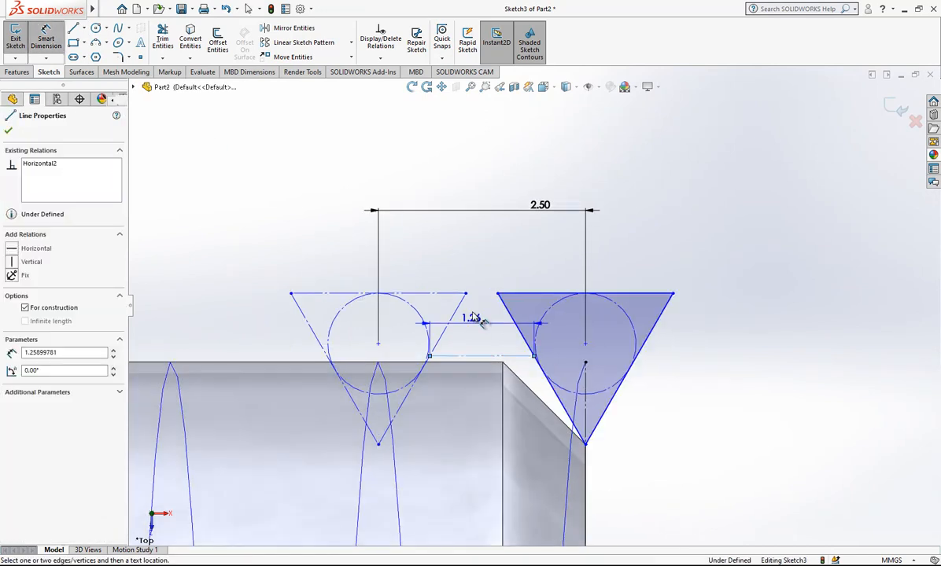
{"action": "left_click", "coordinate": [472, 317]}
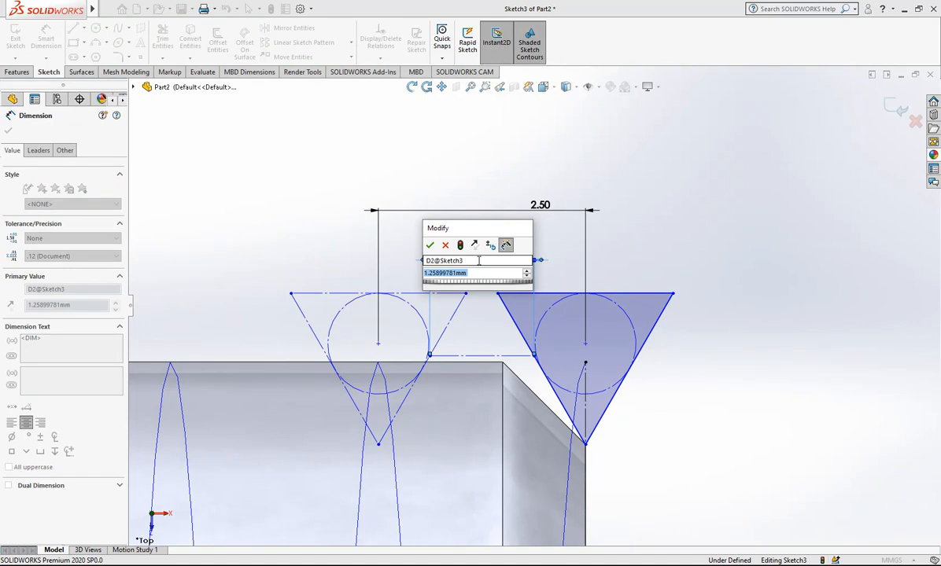
{"action": "type", "text": "2.5"}
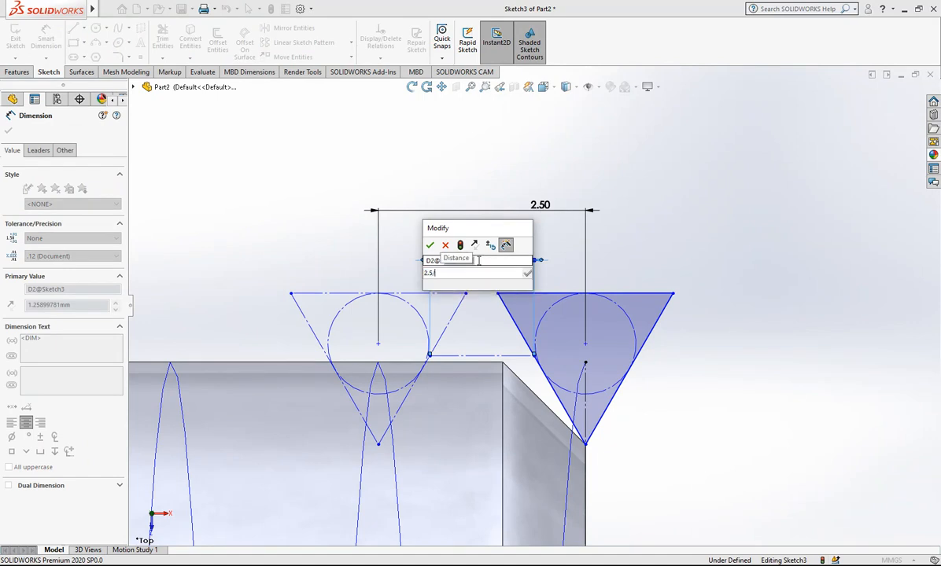
{"action": "left_click", "coordinate": [431, 246]}
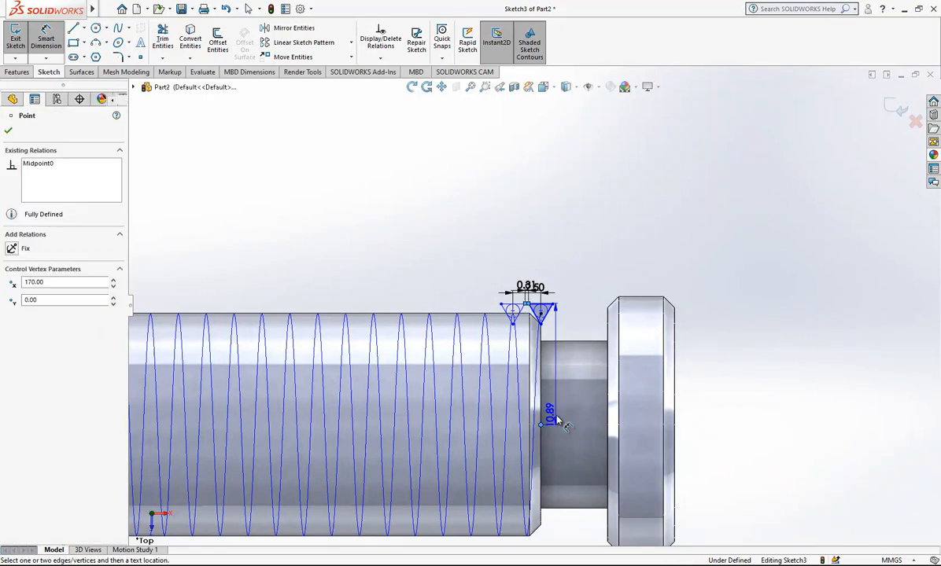
{"action": "left_click", "coordinate": [560, 421]}
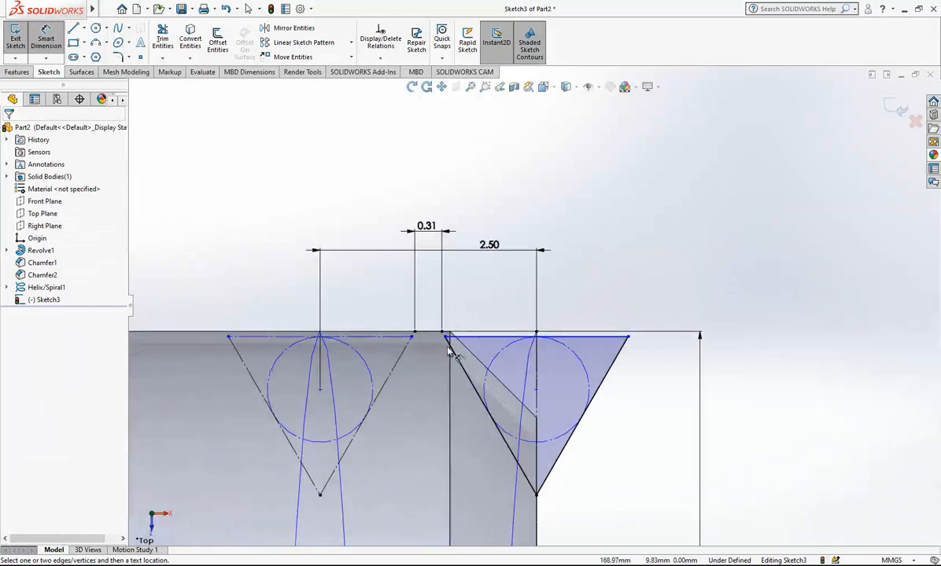
{"action": "left_click", "coordinate": [412, 260]}
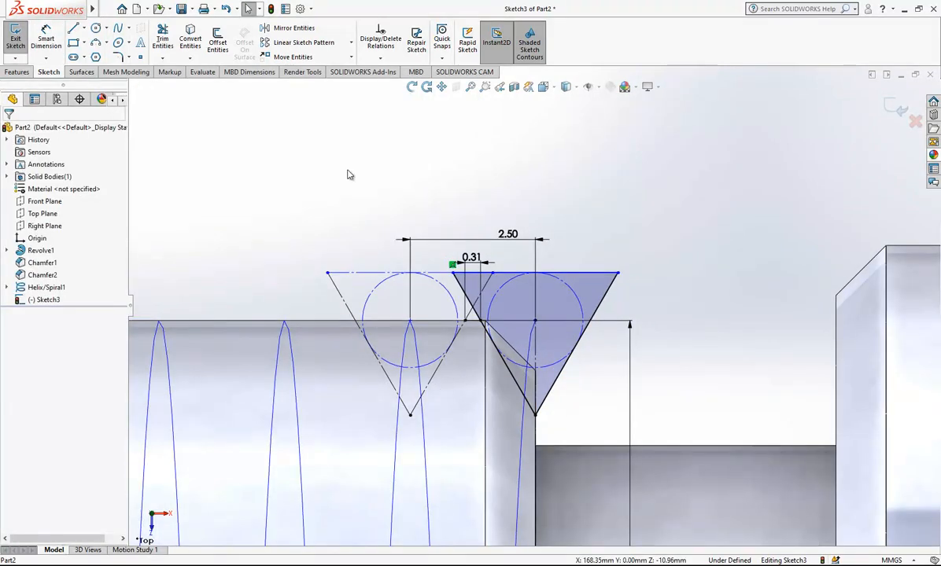
Round the thread triangle's corners with a 0.20 mm Sketch Fillet, accepting the warning
{"action": "left_click", "coordinate": [118, 56]}
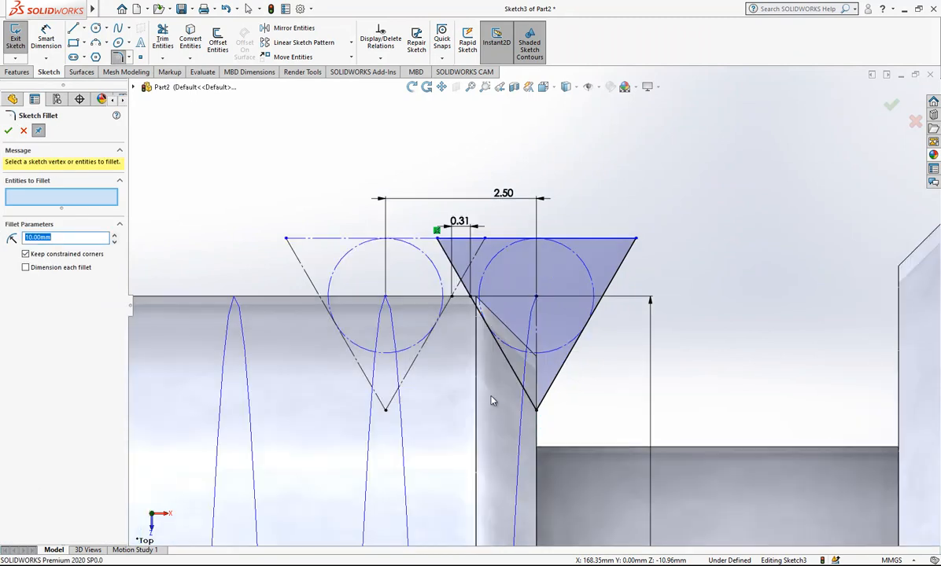
{"action": "type", "text": "0.20mm"}
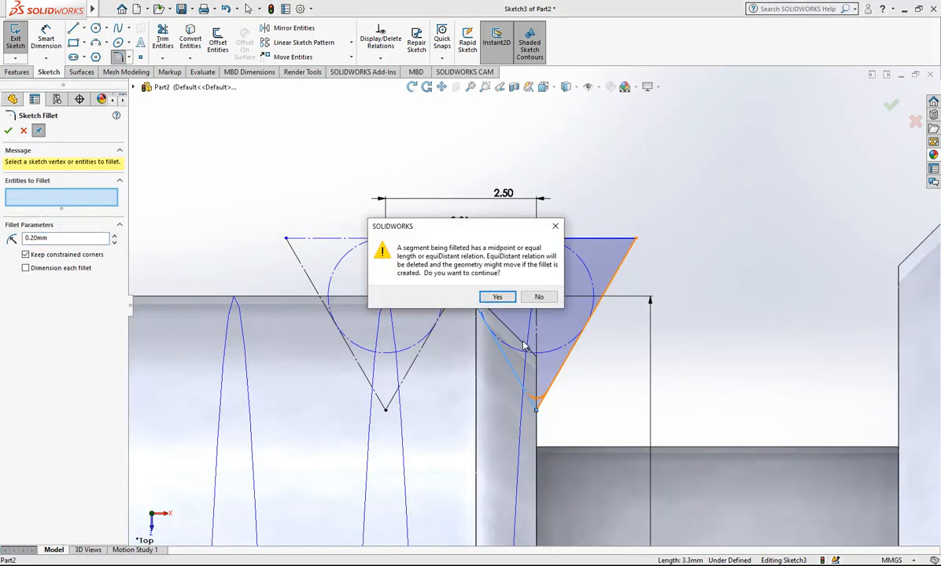
{"action": "left_click", "coordinate": [497, 296]}
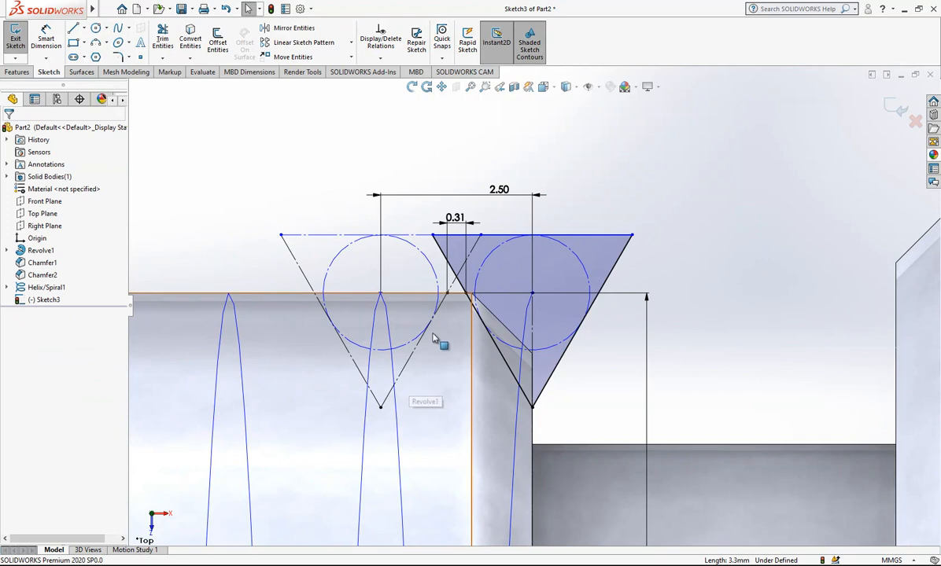
{"action": "left_click", "coordinate": [425, 354]}
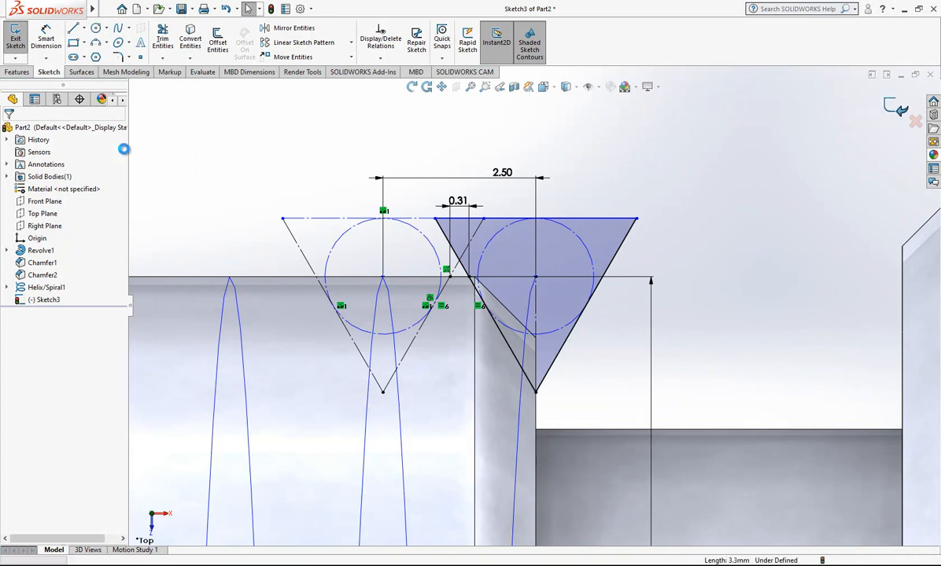
Finish the triangular thread profile sketch (Sketch4) on the Front Plane
{"action": "left_click", "coordinate": [16, 40]}
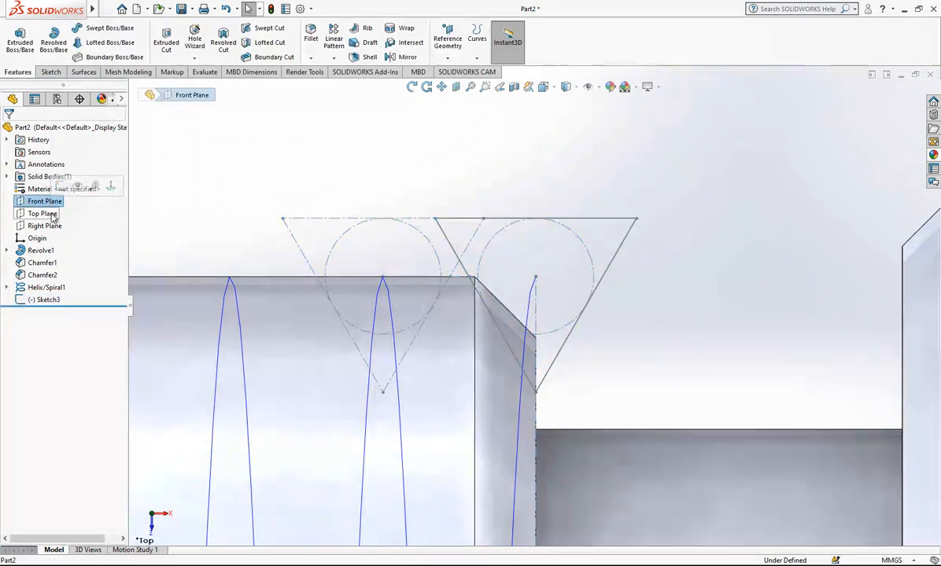
{"action": "left_click", "coordinate": [41, 214]}
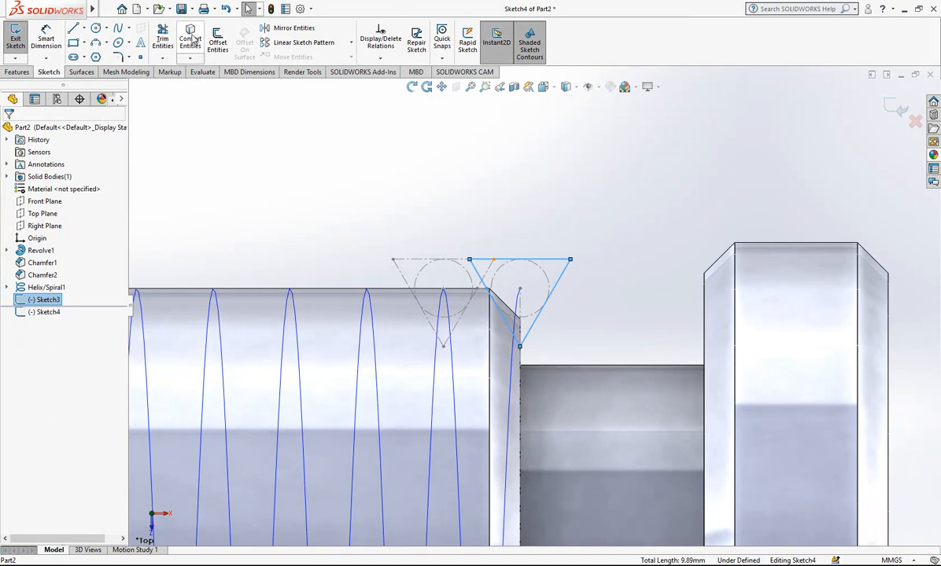
{"action": "left_click", "coordinate": [114, 56]}
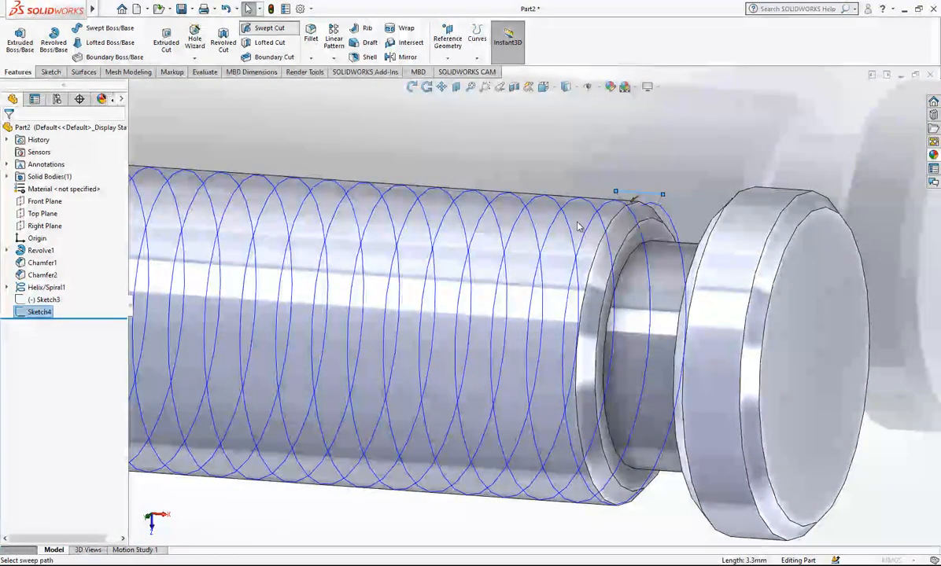
Swept cut Sketch4 along Helix/Spiral1 to carve the thread into the shaft
{"action": "left_click", "coordinate": [269, 28]}
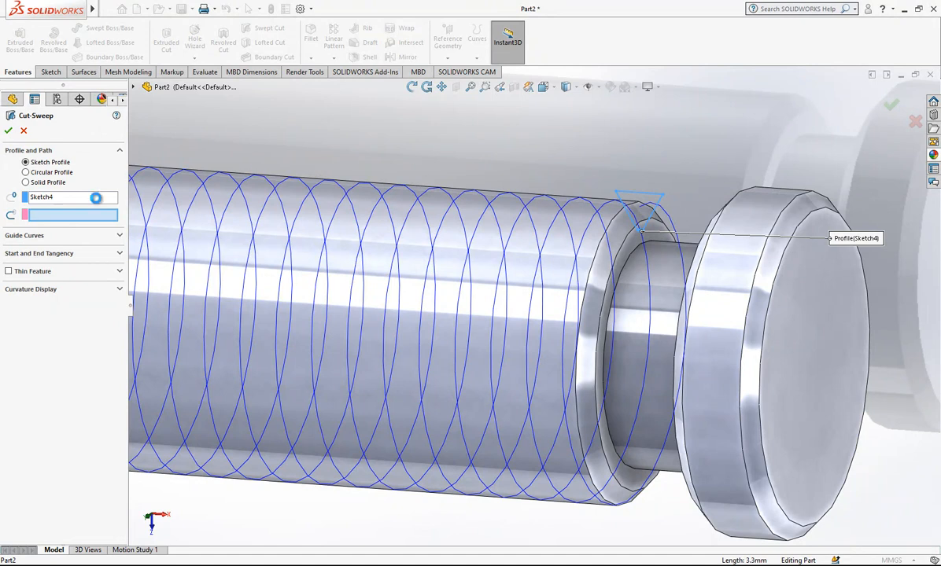
{"action": "left_click", "coordinate": [66, 214]}
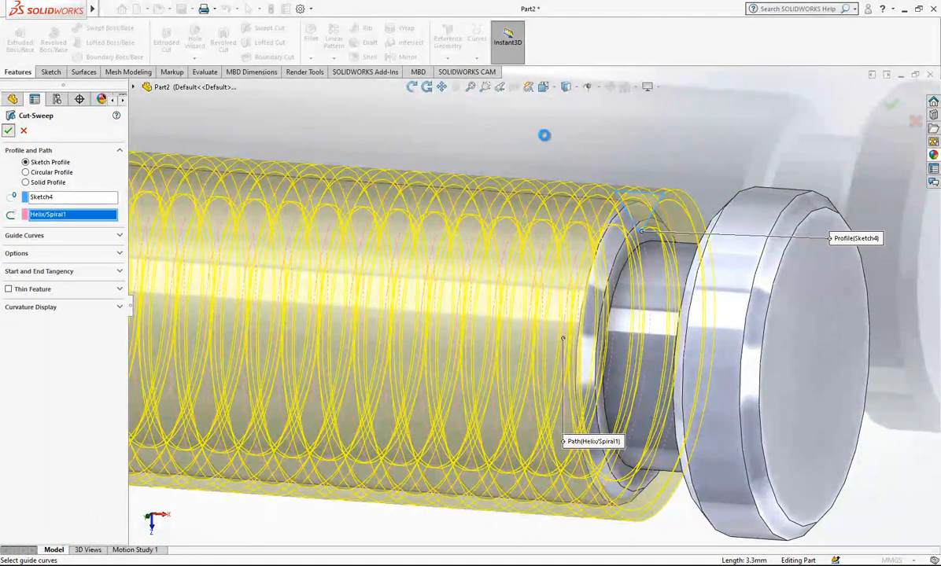
{"action": "left_click", "coordinate": [9, 129]}
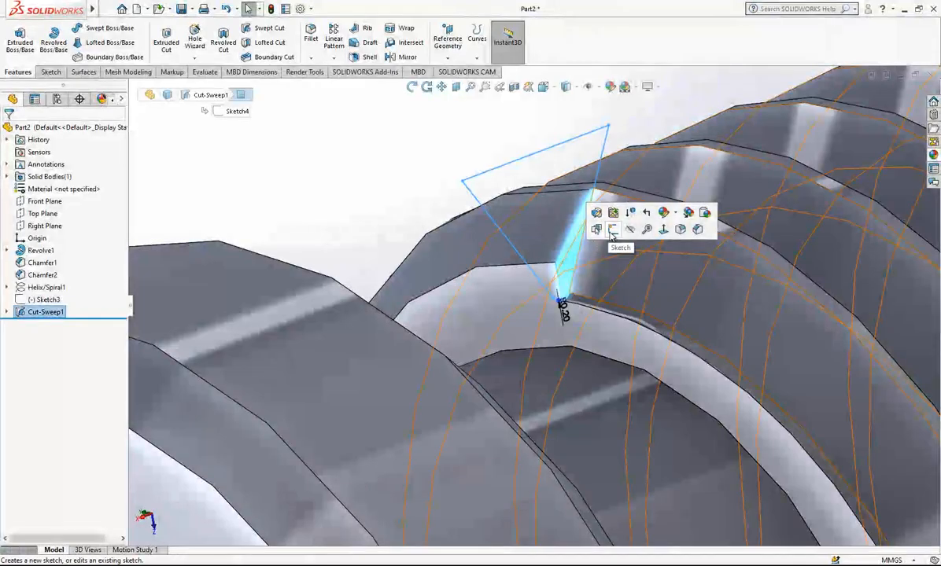
Trim the first thread end with a small triangular extruded cut
{"action": "left_click", "coordinate": [613, 230]}
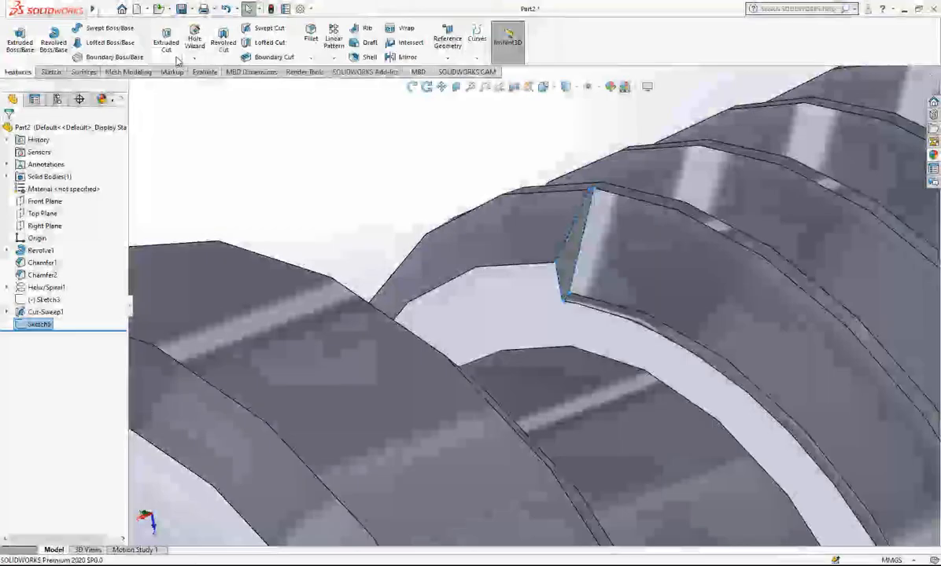
{"action": "left_click", "coordinate": [167, 38]}
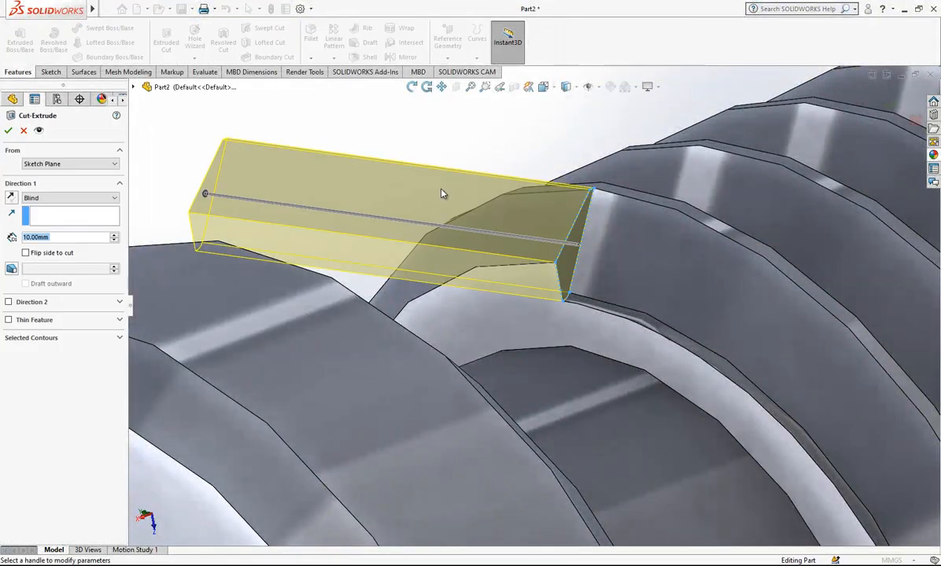
{"action": "left_click", "coordinate": [8, 129]}
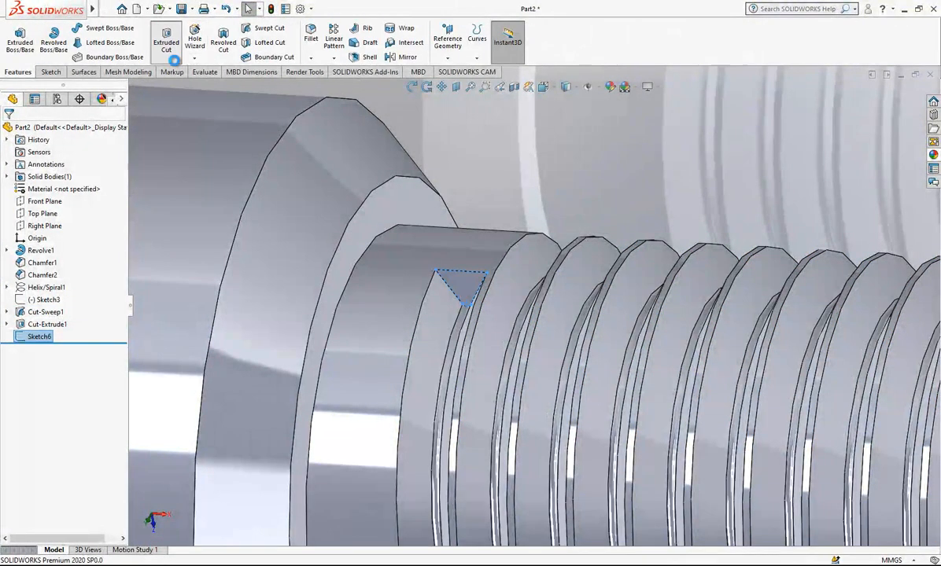
Trim the opposite thread end with a second triangular extruded cut
{"action": "left_click", "coordinate": [166, 39]}
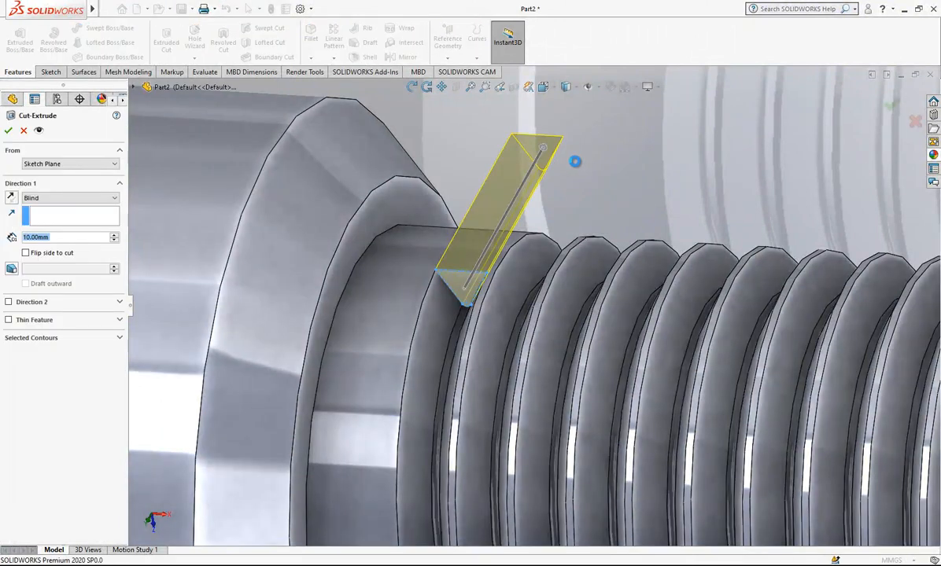
{"action": "left_click", "coordinate": [10, 129]}
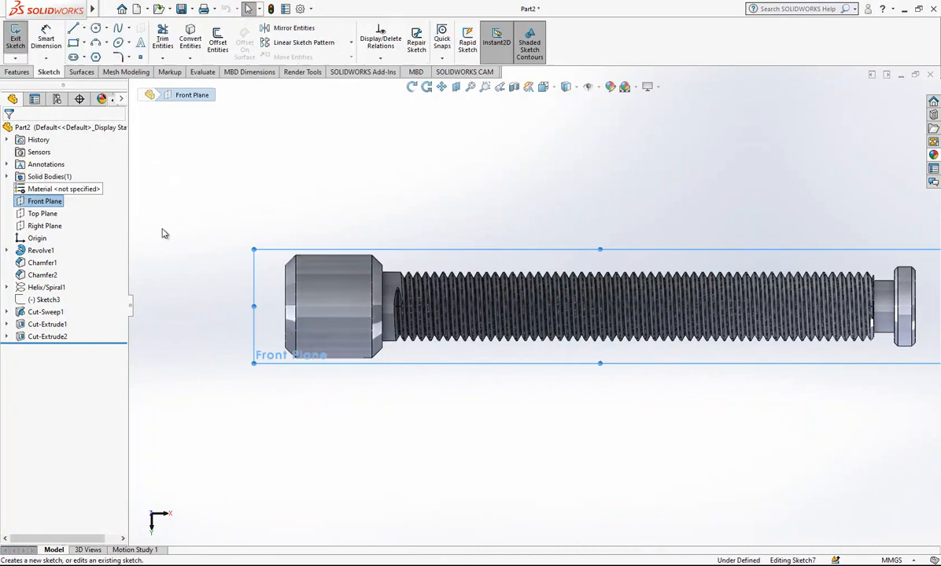
Cut a circular cross hole Through All - Both through the screw head
{"action": "left_click", "coordinate": [72, 28]}
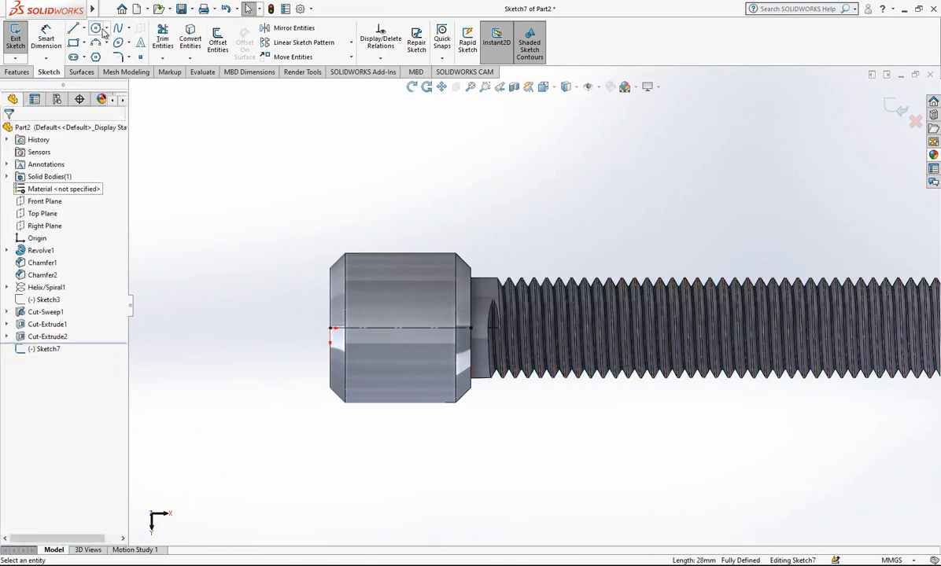
{"action": "left_click", "coordinate": [95, 29]}
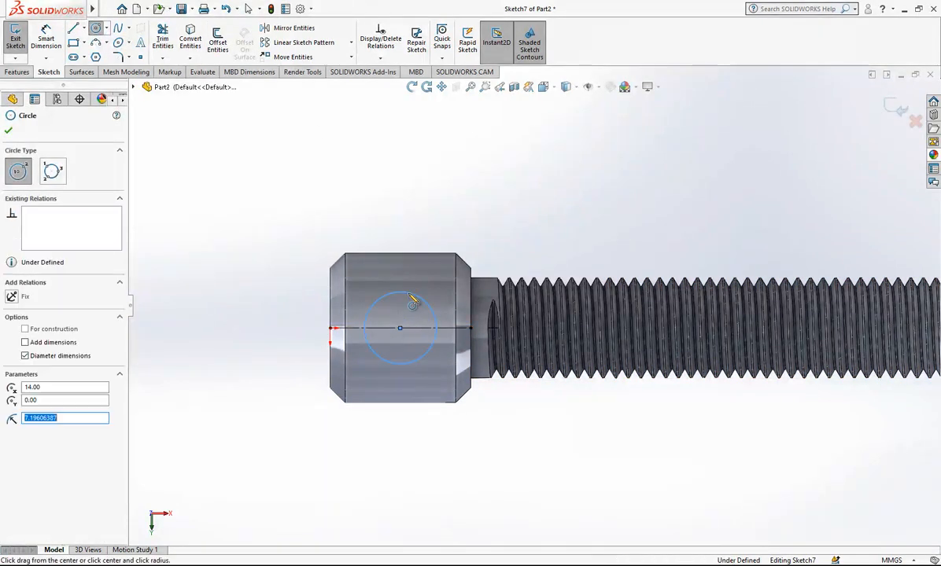
{"action": "left_click", "coordinate": [412, 307]}
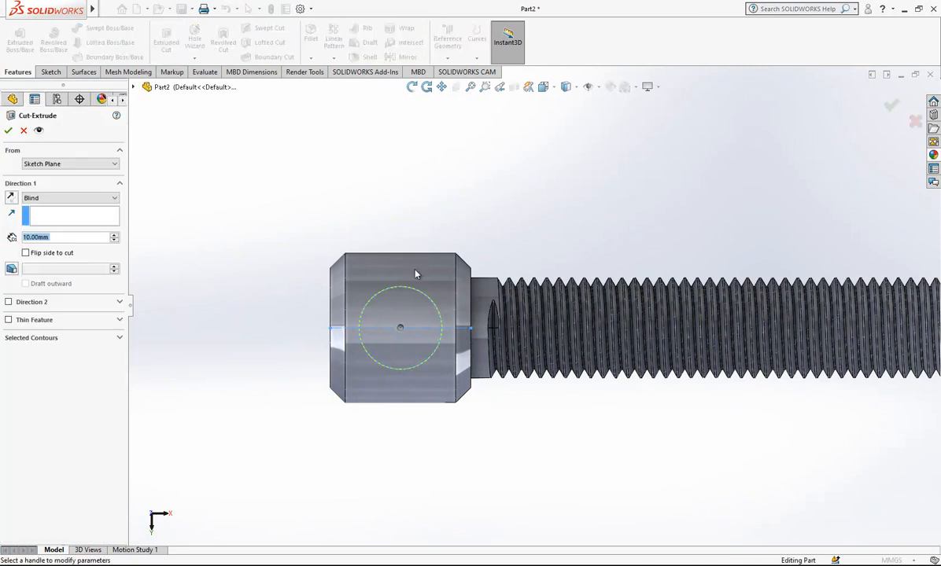
{"action": "left_click", "coordinate": [69, 198]}
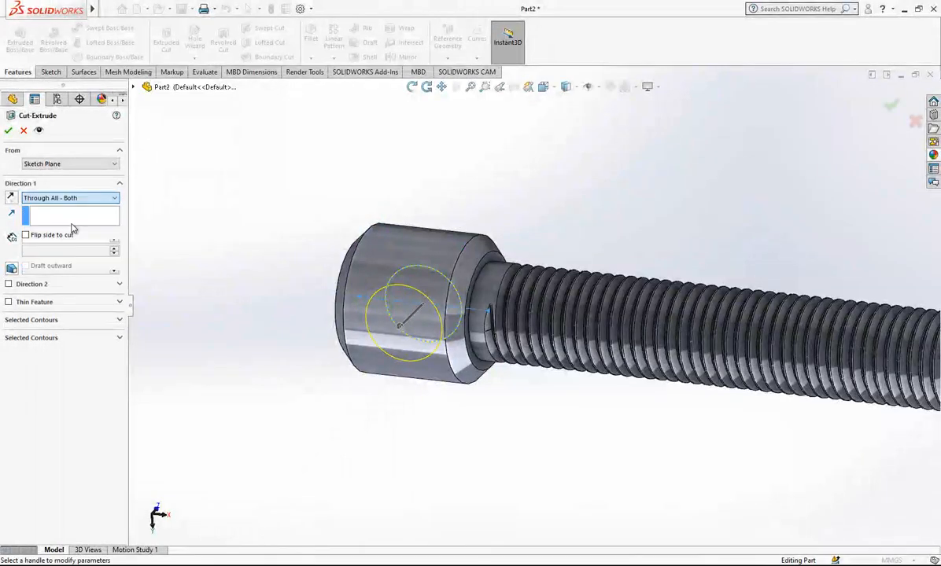
{"action": "left_click", "coordinate": [9, 128]}
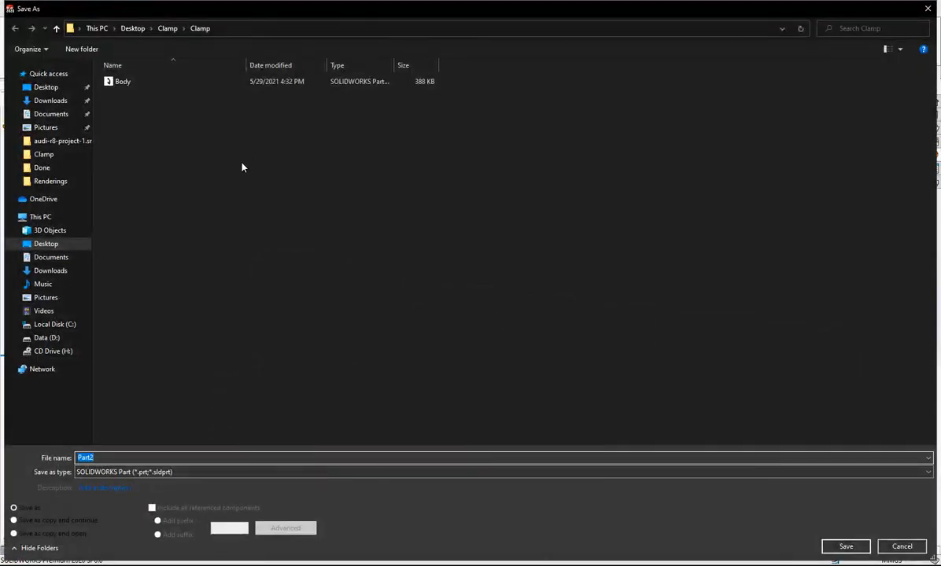
Save the part as Screw, chamfer the cross hole edges, and close with Save all
{"action": "type", "text": "Scr"}
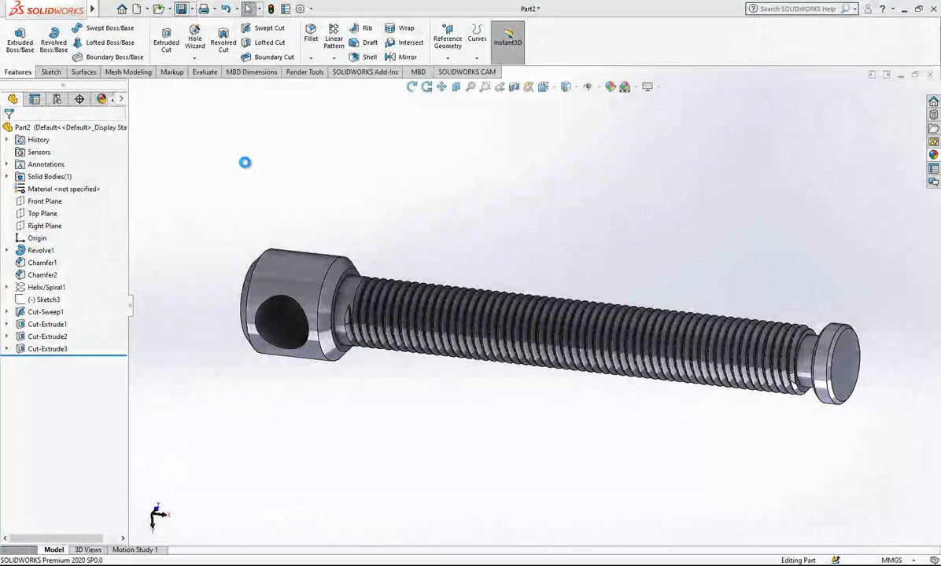
{"action": "left_click", "coordinate": [320, 57]}
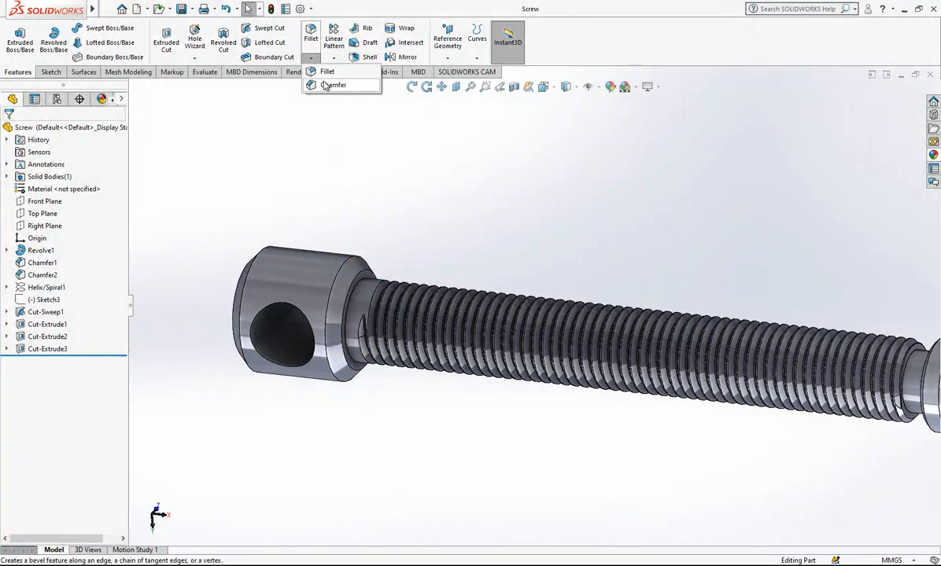
{"action": "left_click", "coordinate": [333, 85]}
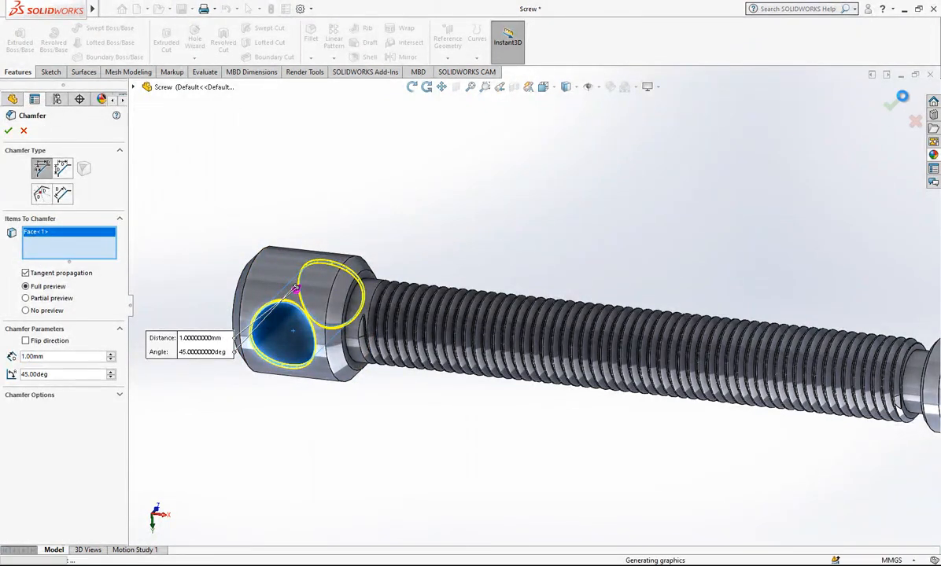
{"action": "left_click", "coordinate": [8, 130]}
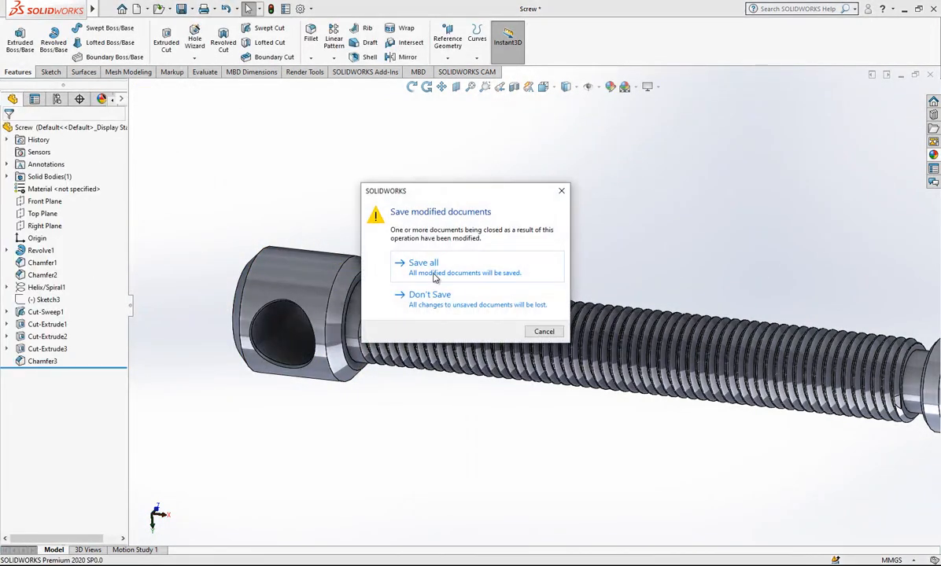
{"action": "left_click", "coordinate": [429, 294]}
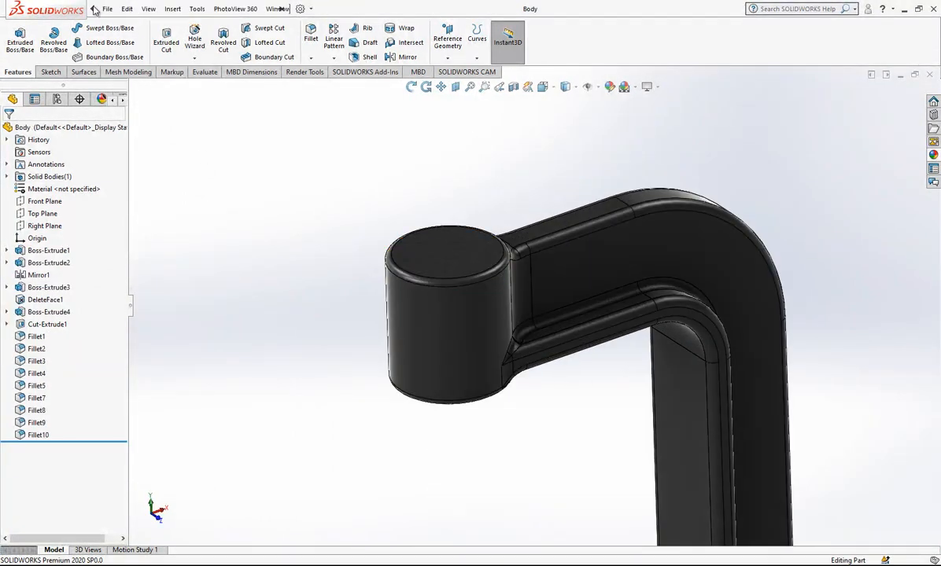
Insert the Screw part at the origin of the clamp Body as a second solid body
{"action": "left_click", "coordinate": [173, 9]}
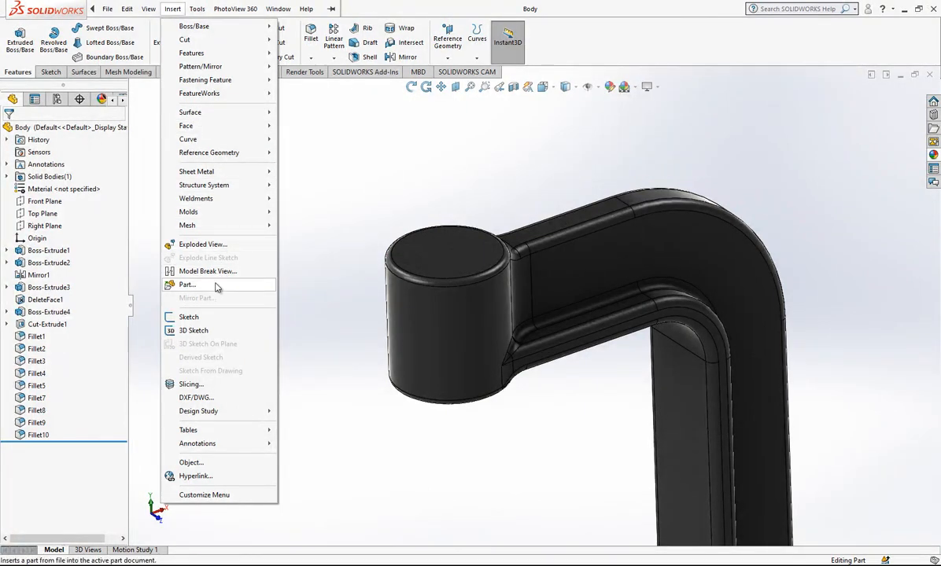
{"action": "left_click", "coordinate": [186, 283]}
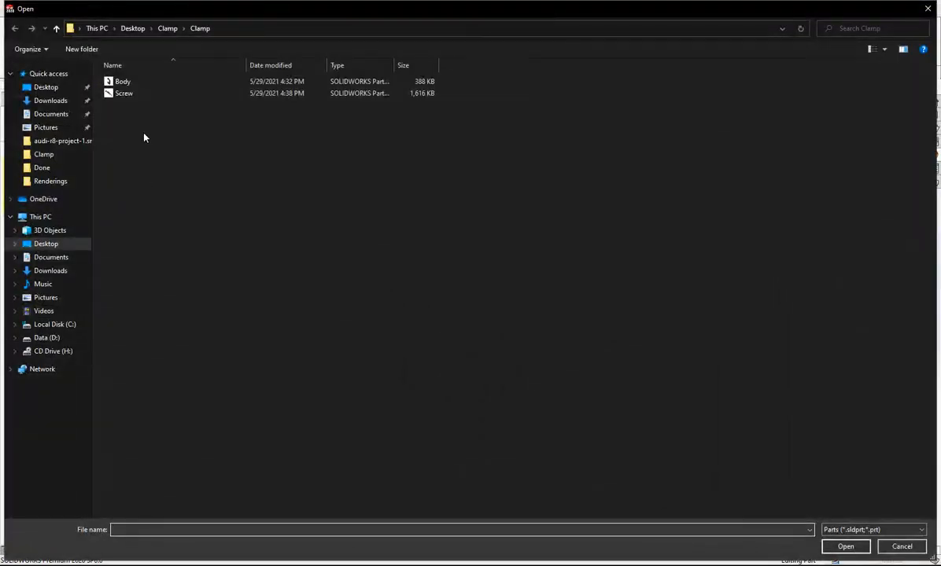
{"action": "double_click", "coordinate": [122, 82]}
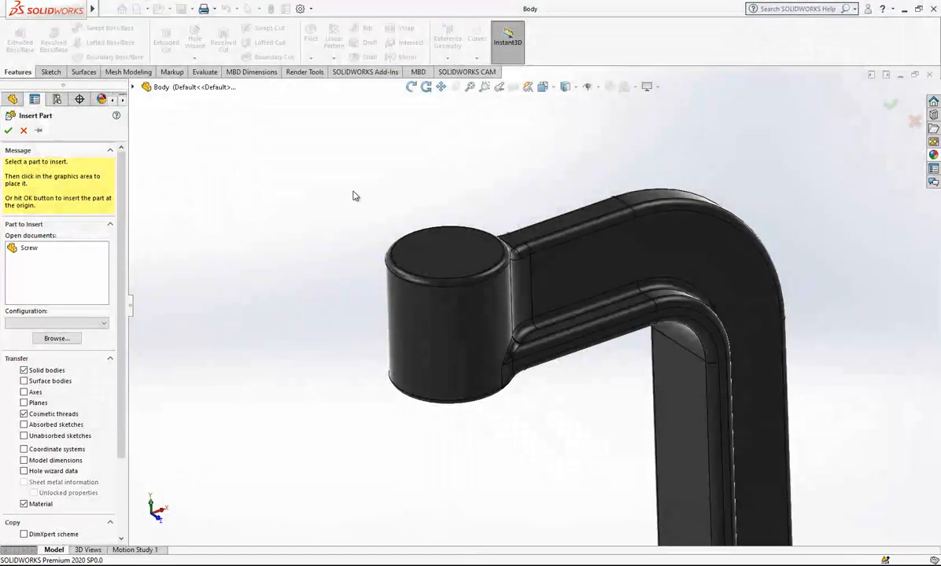
{"action": "left_click", "coordinate": [29, 249]}
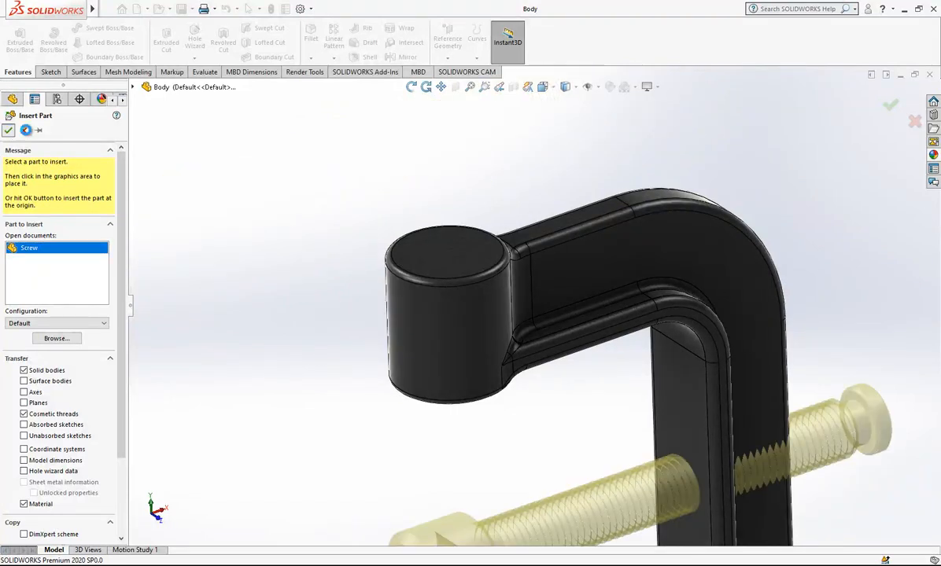
{"action": "left_click", "coordinate": [428, 189]}
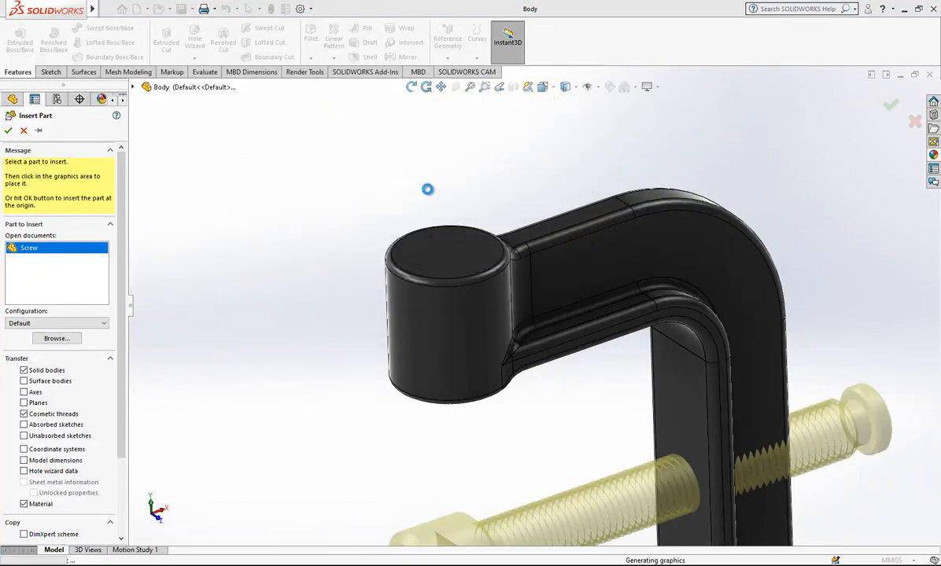
{"action": "left_click", "coordinate": [8, 129]}
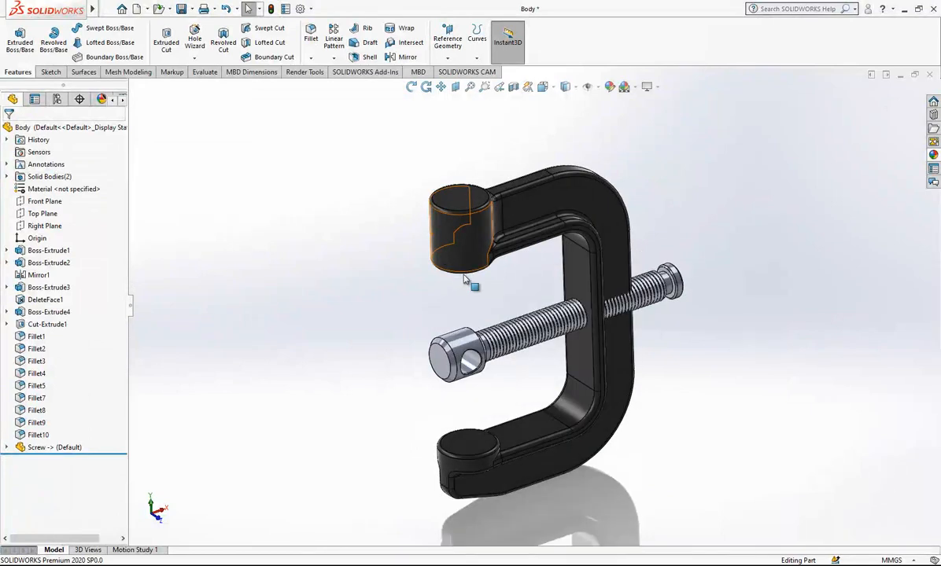
Move/Copy the screw body concentric and coincident with the clamp's upper boss
{"action": "right_click", "coordinate": [464, 280]}
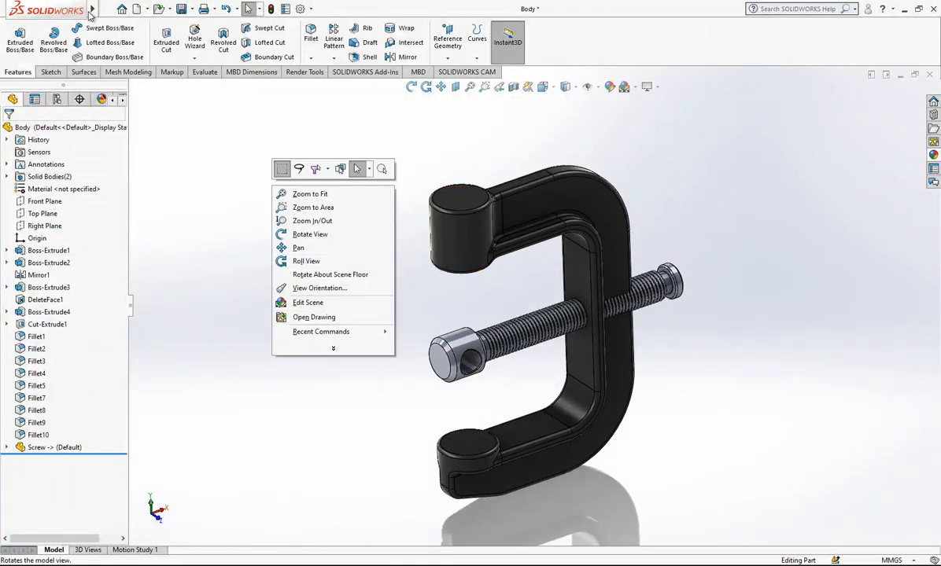
{"action": "left_click", "coordinate": [173, 10]}
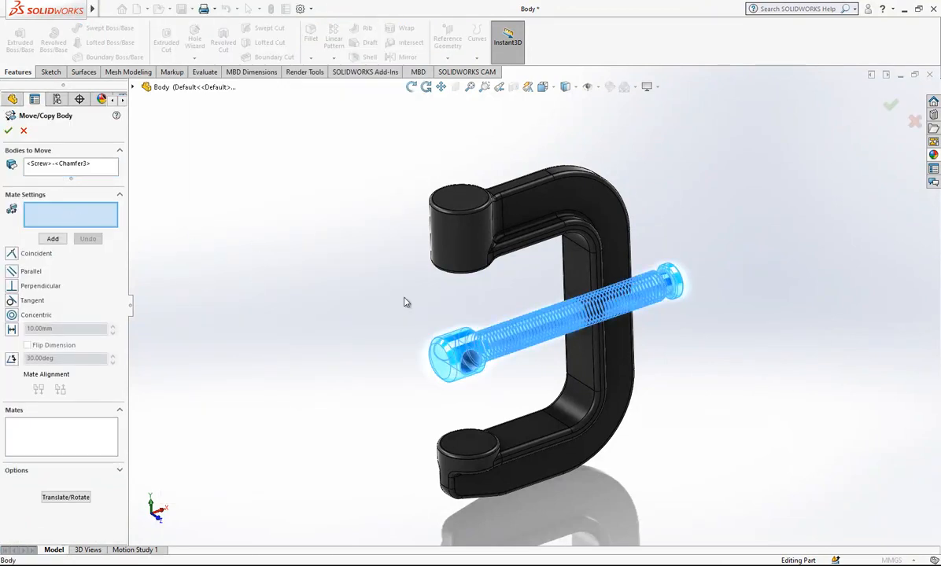
{"action": "left_click", "coordinate": [469, 228]}
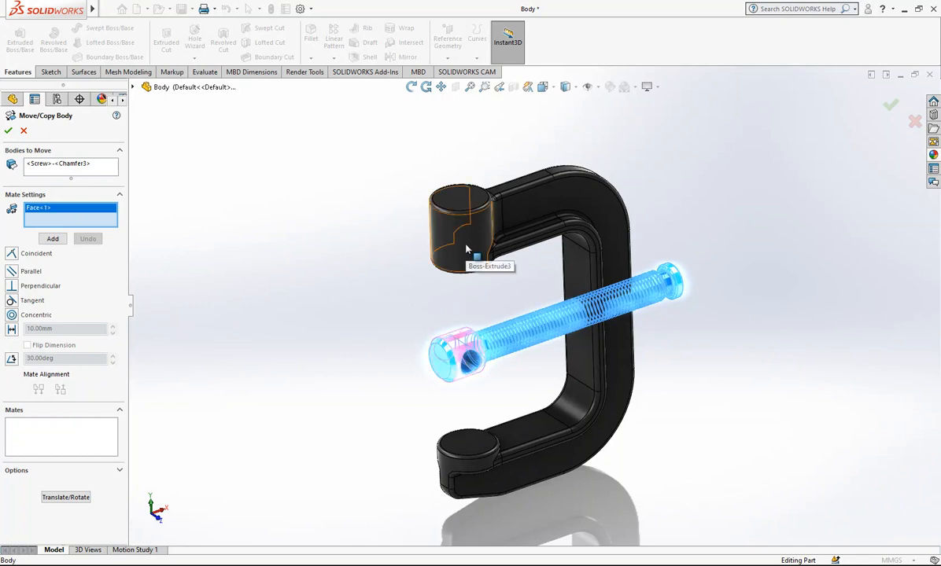
{"action": "left_click", "coordinate": [464, 228]}
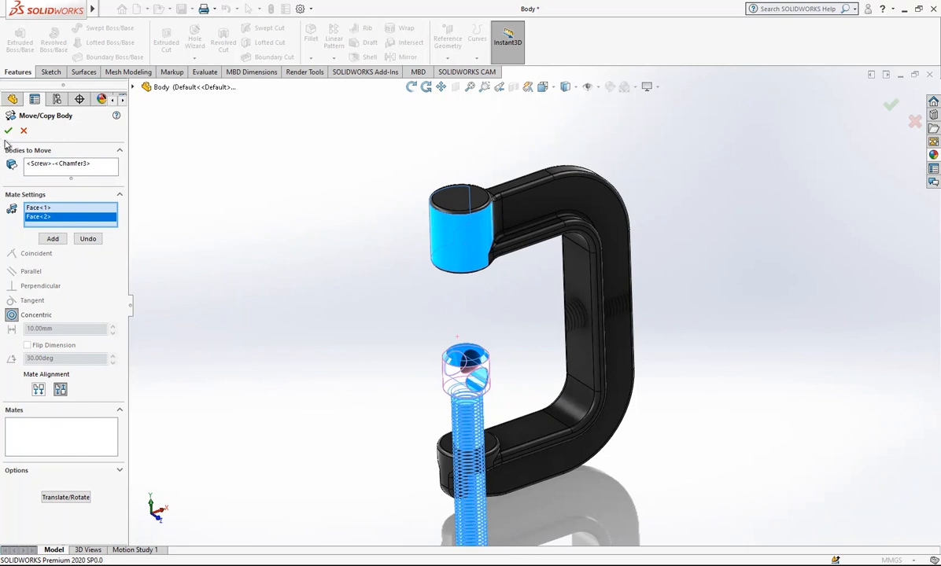
{"action": "mouse_move", "coordinate": [9, 130]}
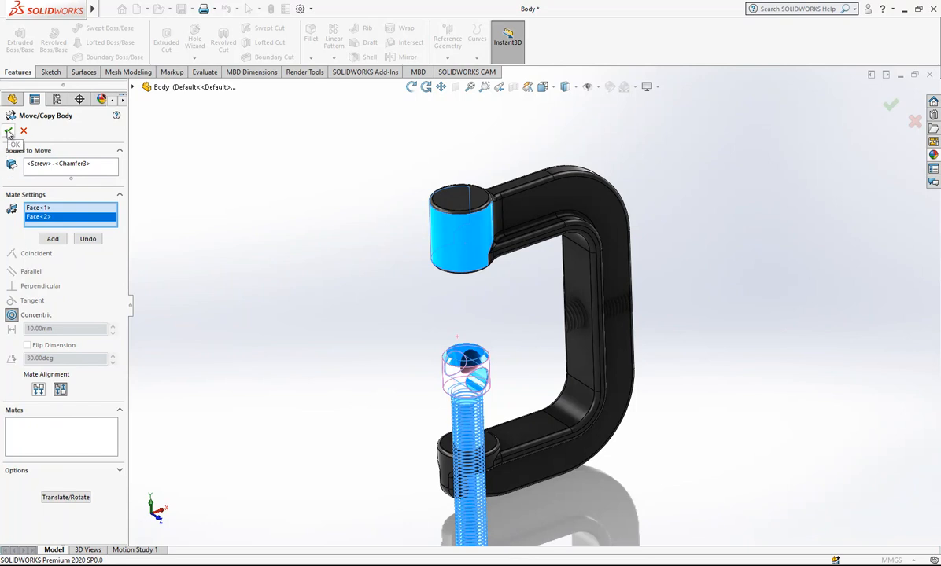
{"action": "left_click", "coordinate": [8, 132]}
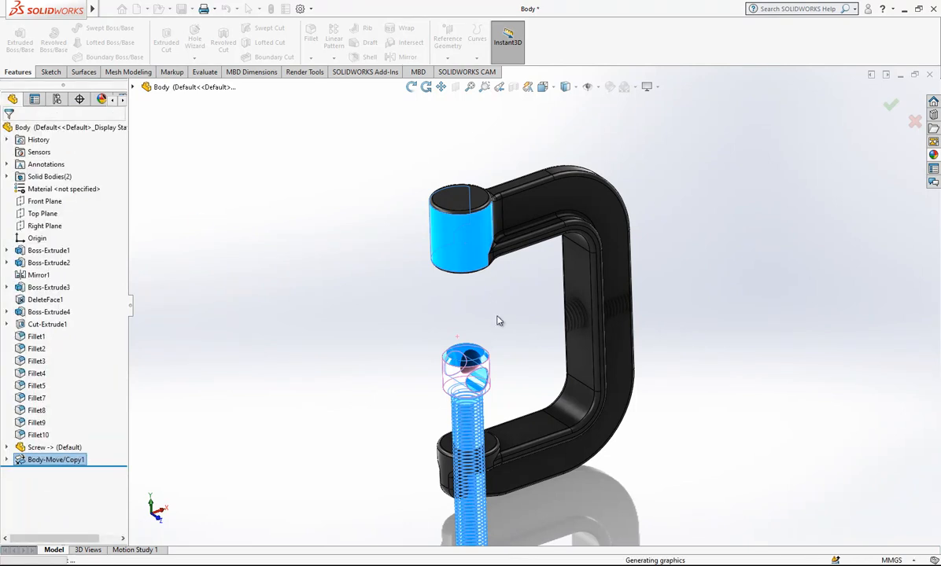
{"action": "right_click", "coordinate": [497, 321]}
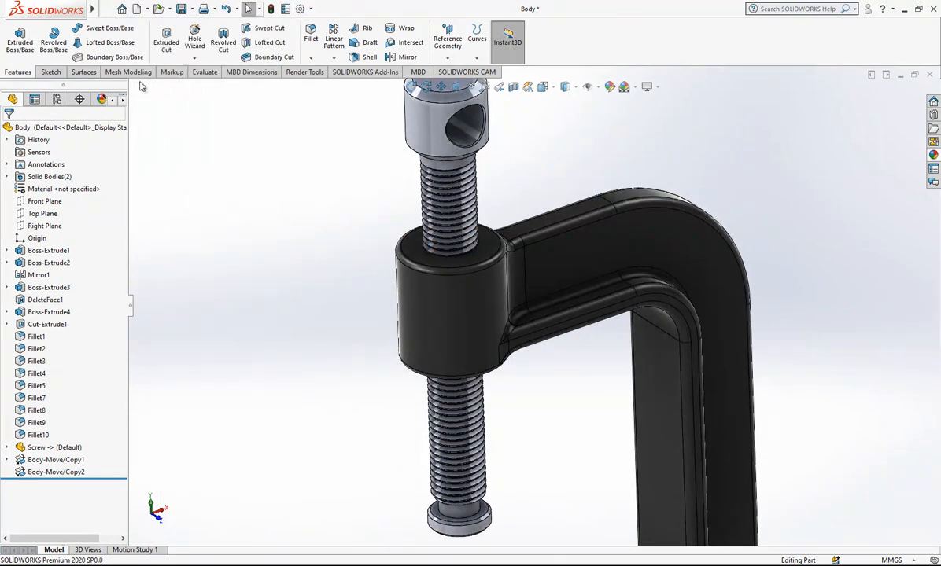
Combine (subtract) the screw body from the clamp to thread the boss hole
{"action": "left_click", "coordinate": [197, 9]}
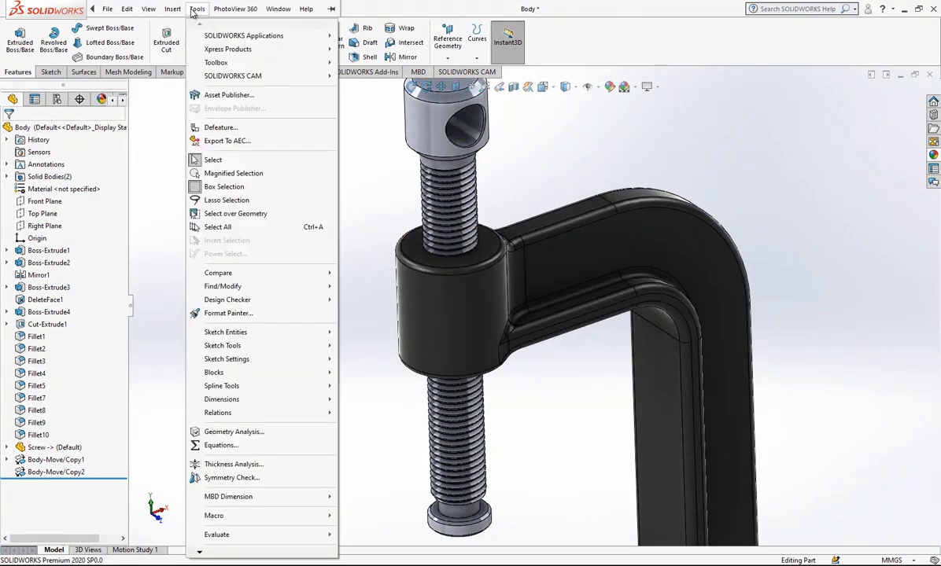
{"action": "left_click", "coordinate": [173, 9]}
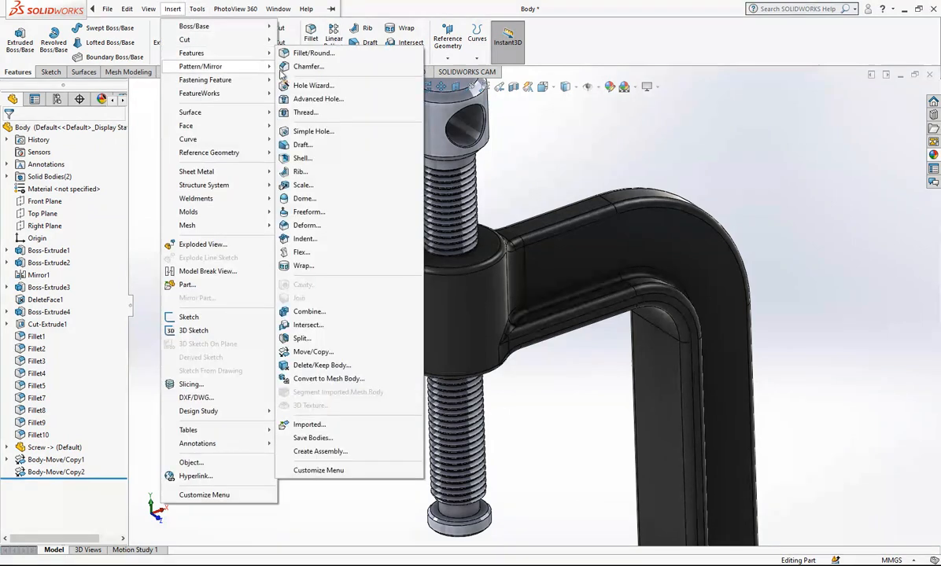
{"action": "left_click", "coordinate": [308, 311]}
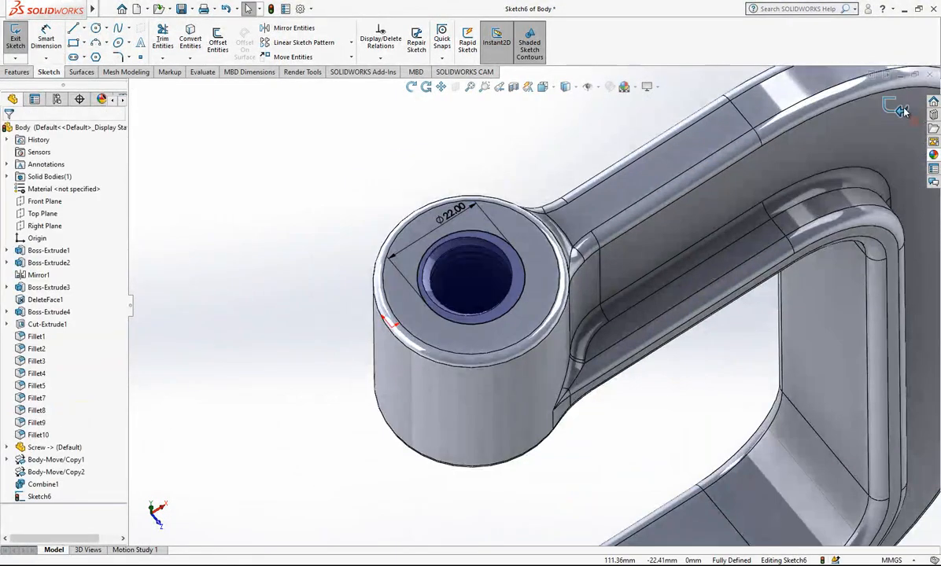
Extruded-cut a circle on the boss top to clear the threaded hole
{"action": "left_click", "coordinate": [15, 40]}
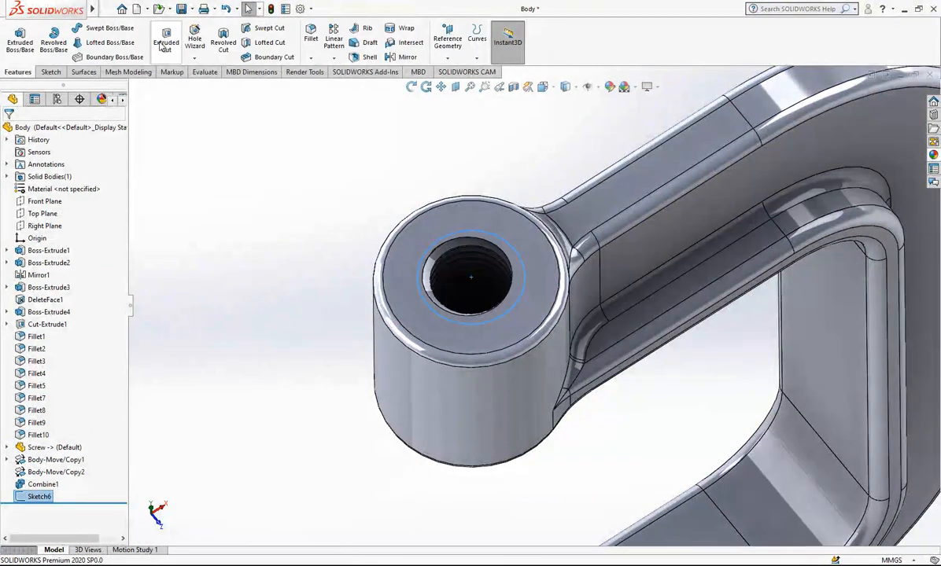
{"action": "left_click", "coordinate": [166, 41]}
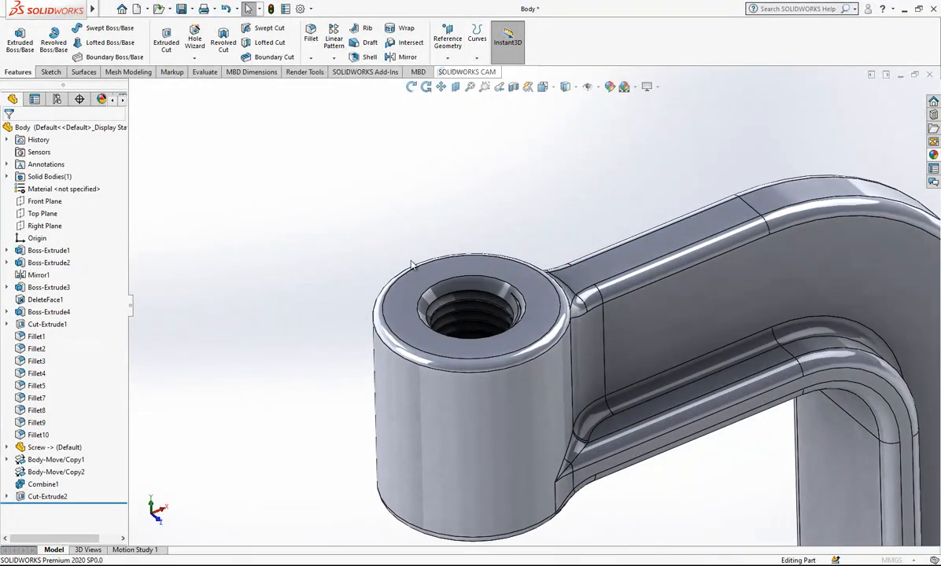
{"action": "left_click", "coordinate": [472, 311]}
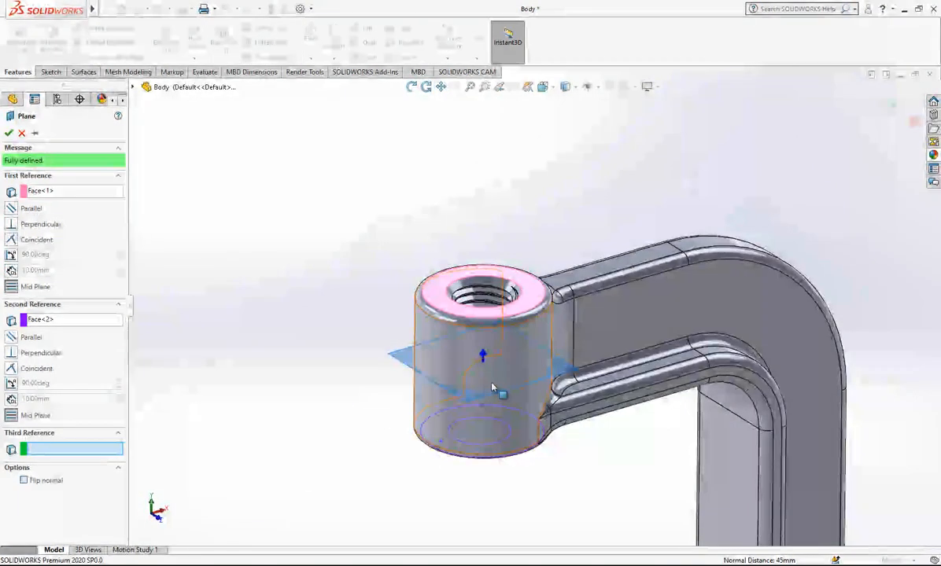
Create mid-plane Plane1 through the boss and mirror the feature across it
{"action": "left_click", "coordinate": [9, 132]}
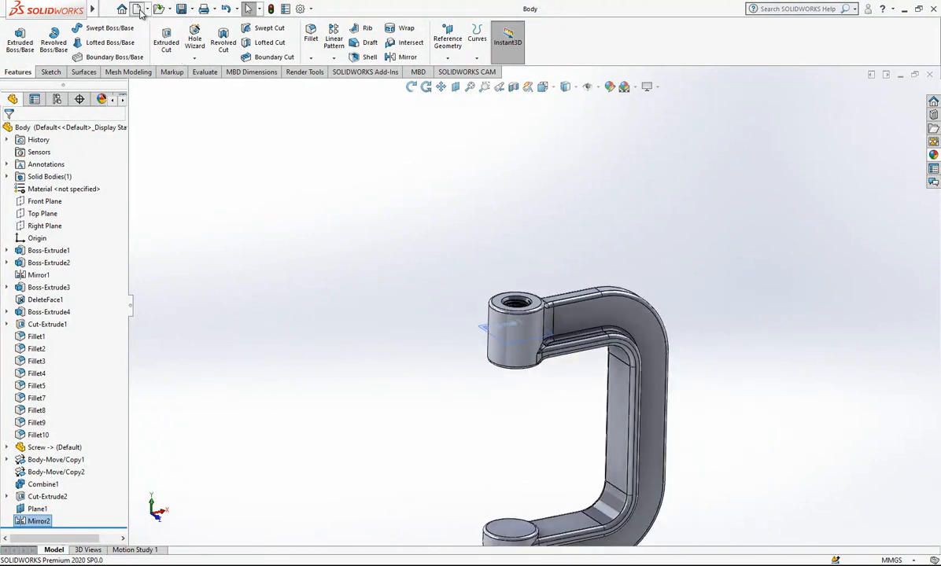
{"action": "left_click", "coordinate": [140, 9]}
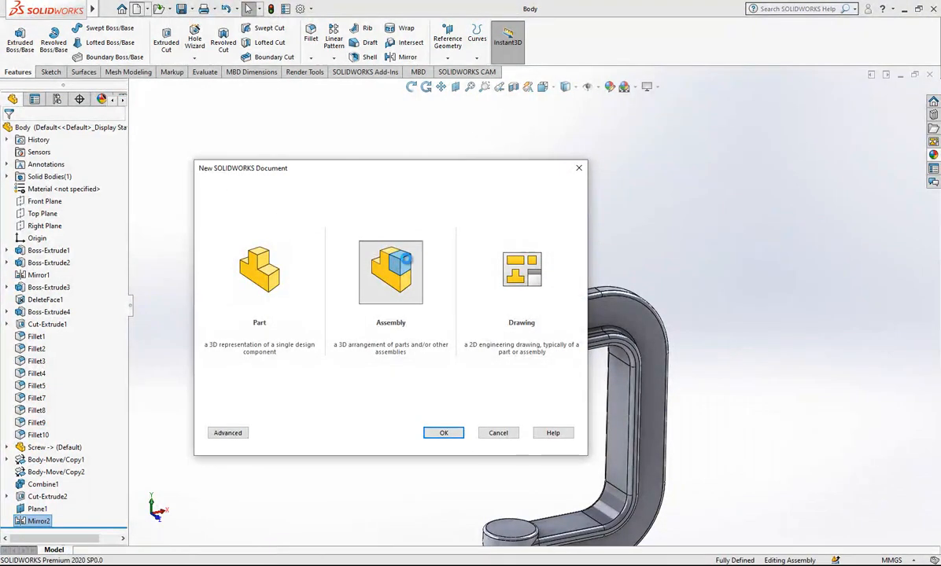
Create assembly Assem1 and insert the clamp Body and the Screw components
{"action": "left_click", "coordinate": [443, 433]}
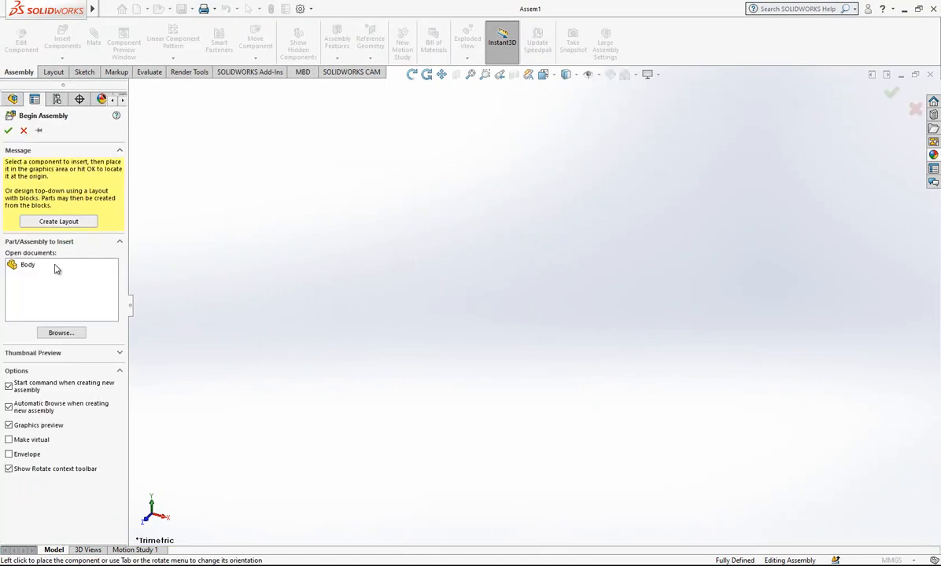
{"action": "left_click", "coordinate": [28, 264]}
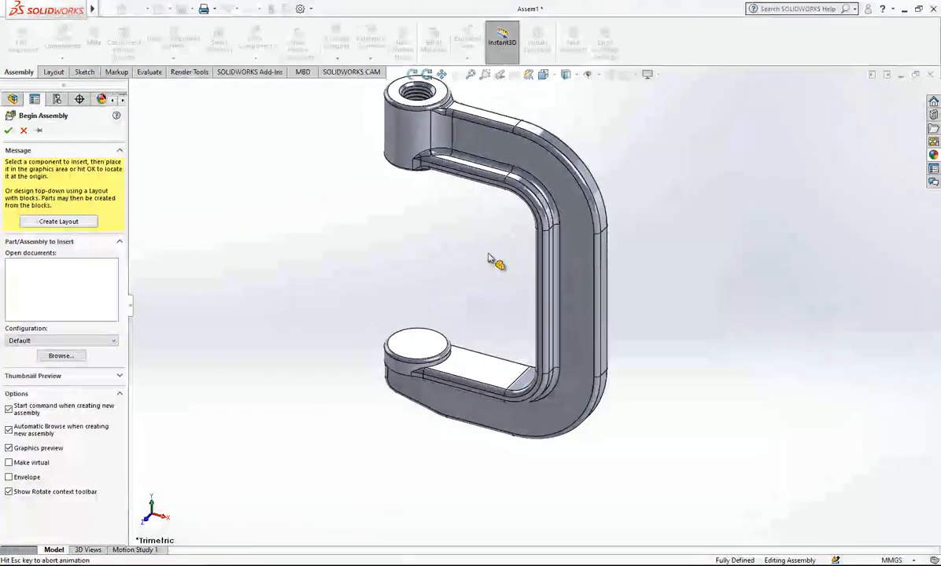
{"action": "left_click", "coordinate": [8, 131]}
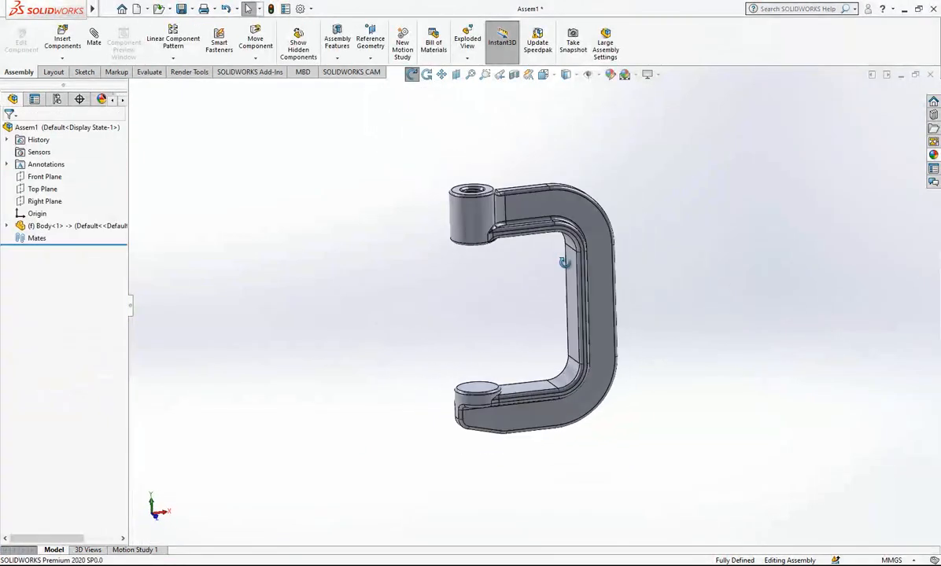
{"action": "left_click", "coordinate": [63, 38]}
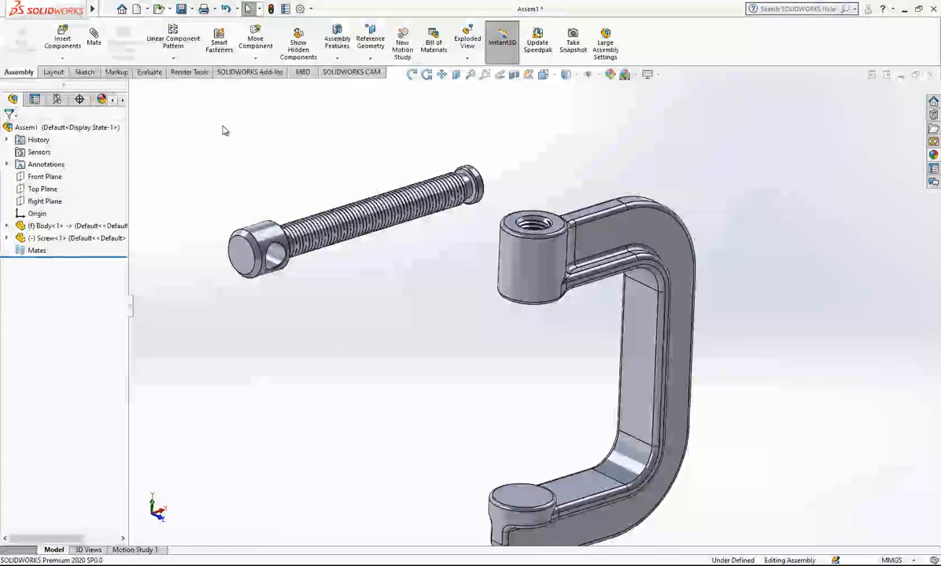
{"action": "left_click", "coordinate": [95, 38]}
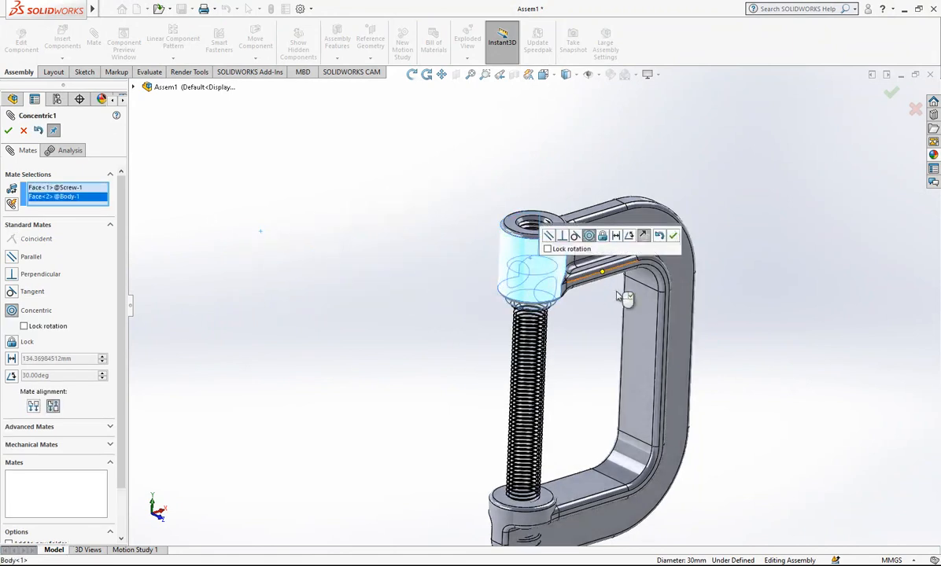
Mate the screw concentric with the upper boss hole
{"action": "left_click", "coordinate": [673, 236]}
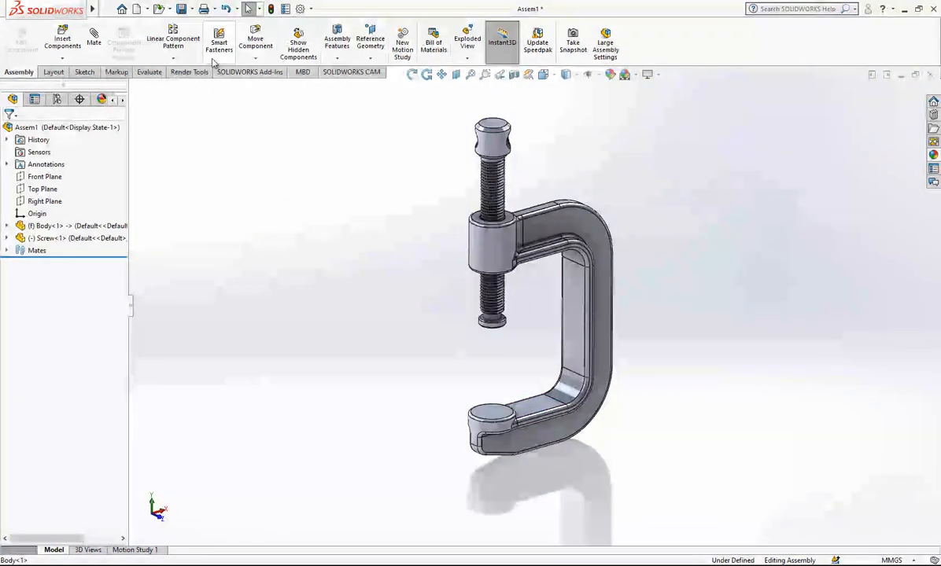
{"action": "left_click", "coordinate": [138, 10]}
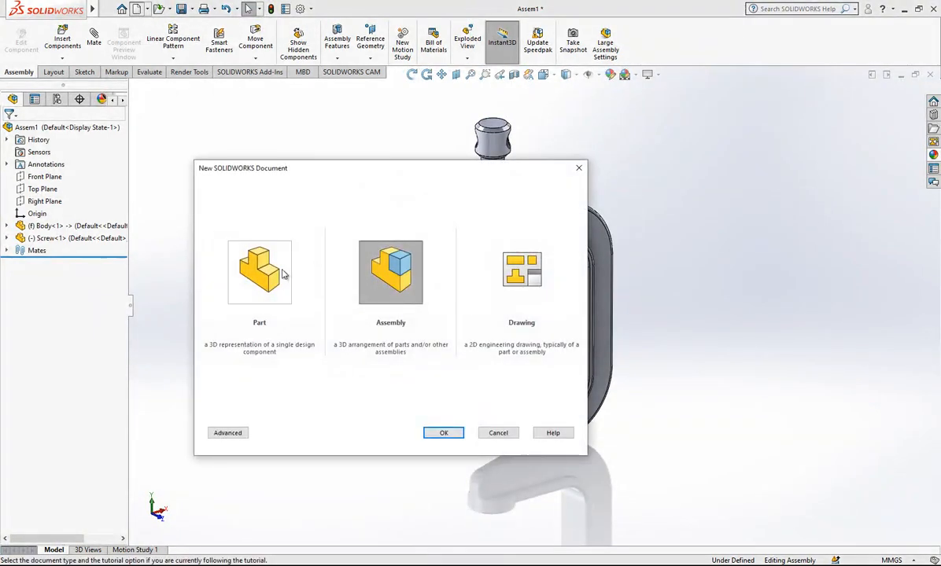
Start Part3 and extrude a circle on the Front Plane into a short disc
{"action": "left_click", "coordinate": [443, 432]}
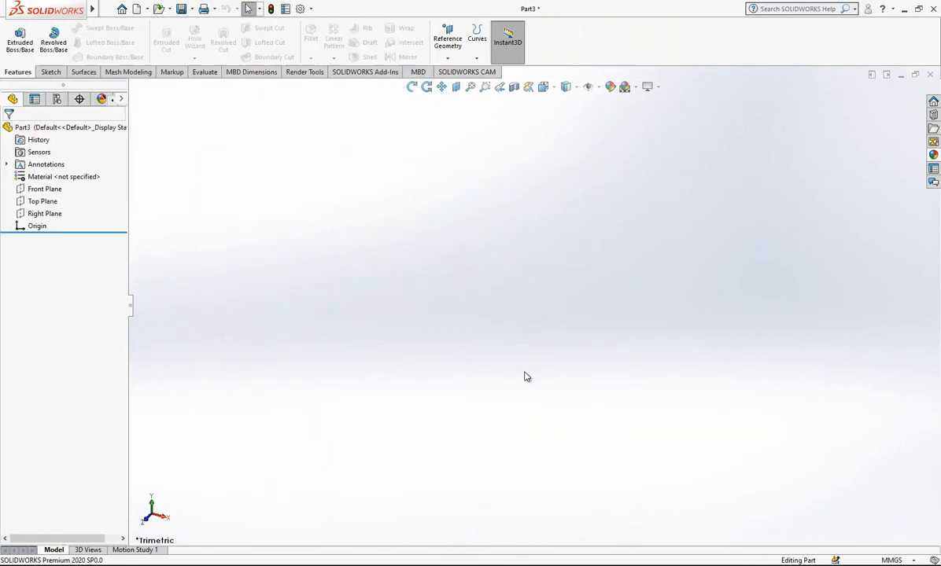
{"action": "left_click", "coordinate": [44, 189]}
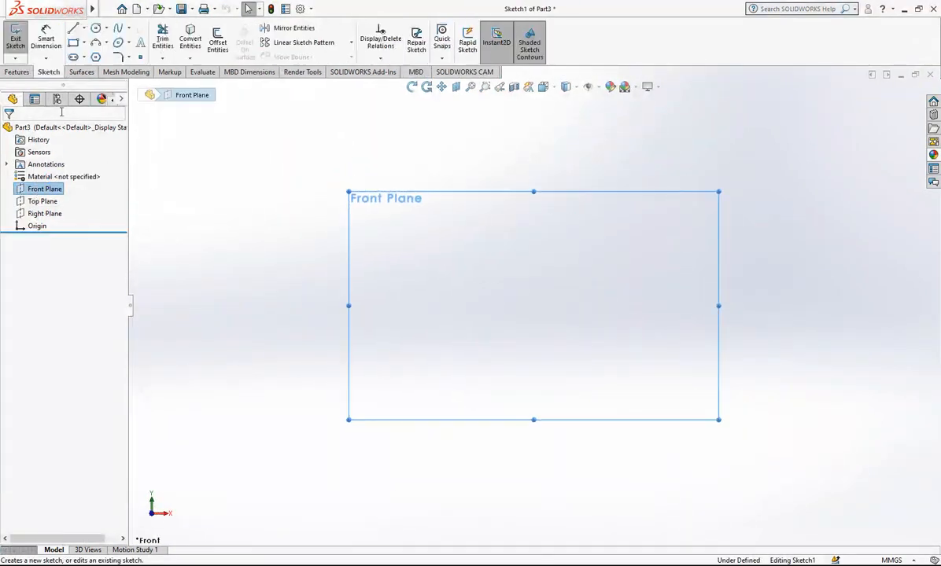
{"action": "left_click", "coordinate": [96, 28]}
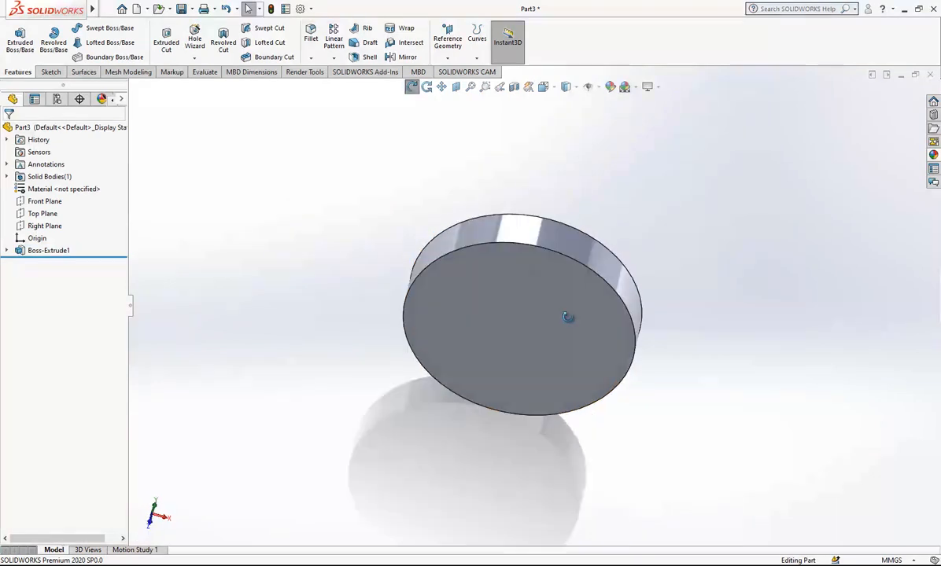
Chamfer the disc's edges
{"action": "left_click", "coordinate": [319, 58]}
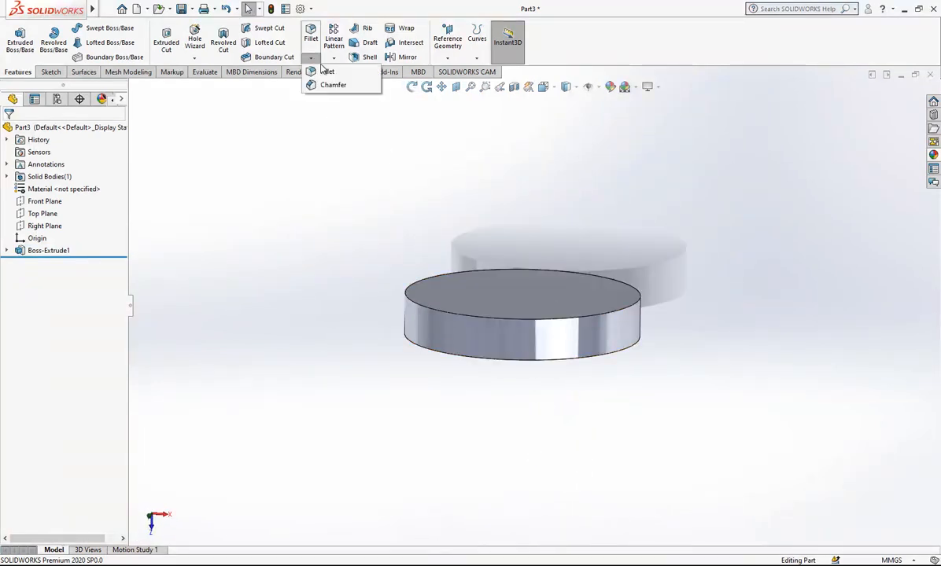
{"action": "left_click", "coordinate": [333, 85]}
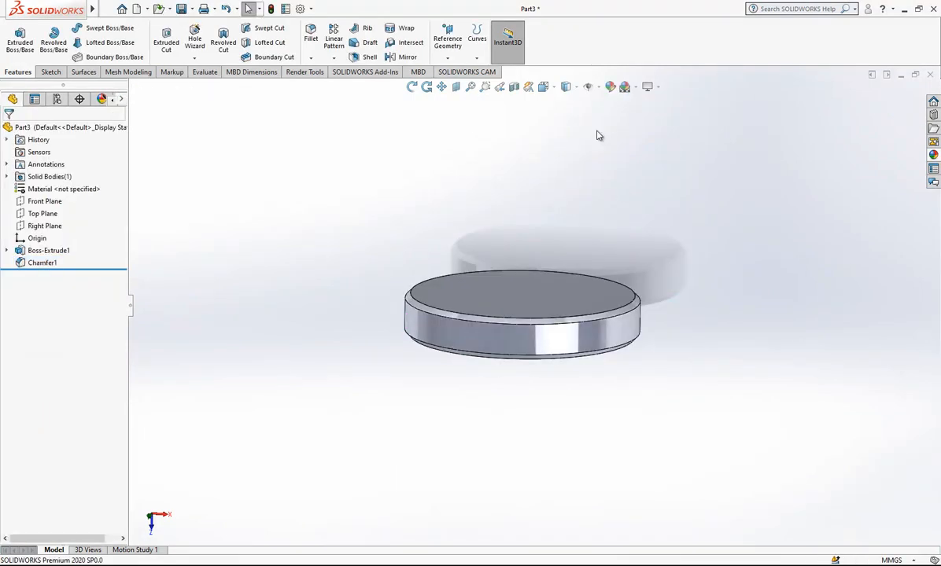
{"action": "left_click_drag", "start_coordinate": [598, 135], "coordinate": [416, 306]}
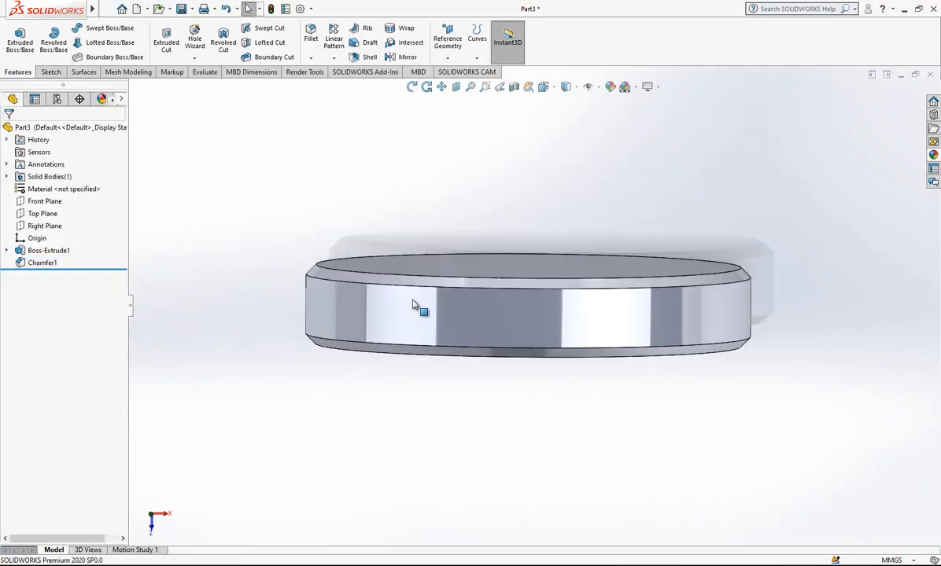
{"action": "left_click", "coordinate": [42, 214]}
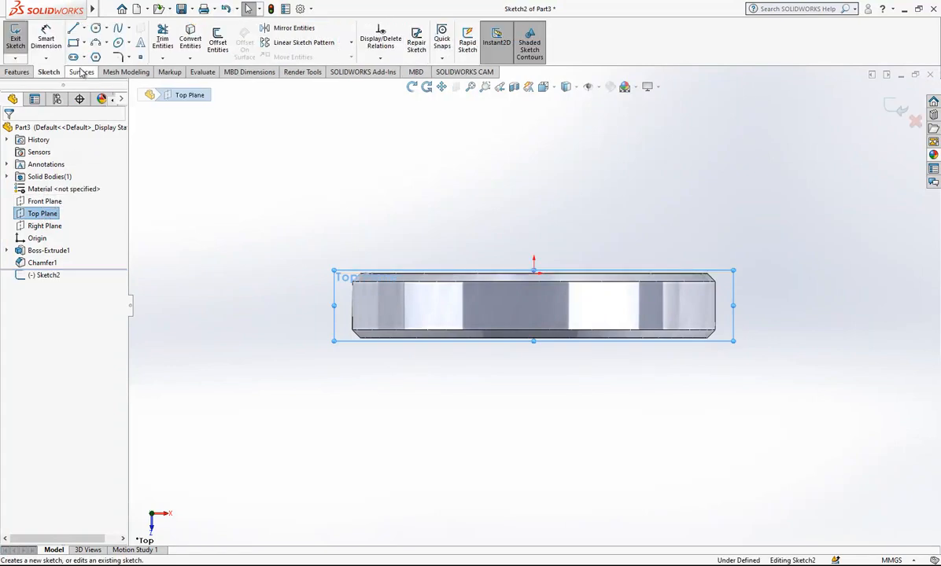
Draw a three-point rectangle as a diamond at the disc rim, relate its corners and the origin until fully defined
{"action": "left_click", "coordinate": [81, 28]}
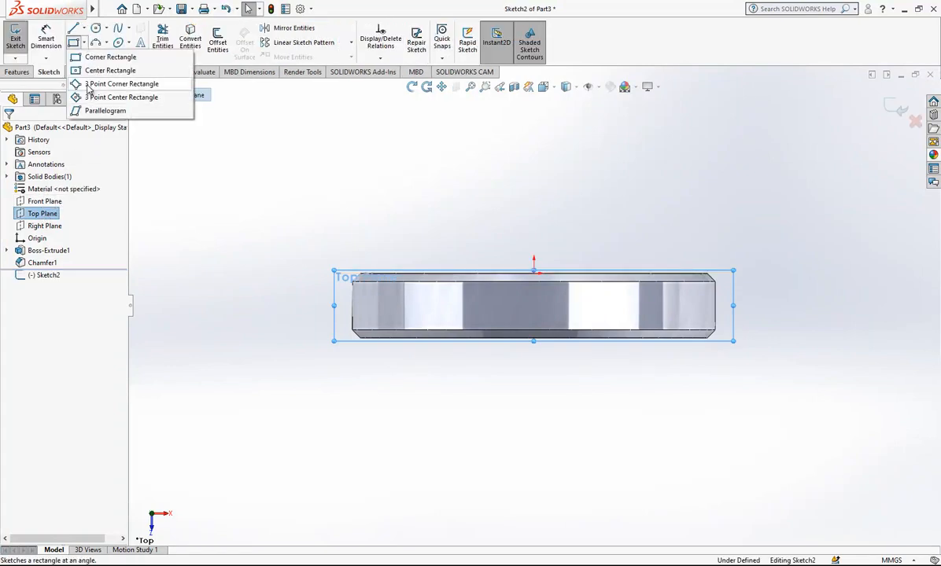
{"action": "left_click", "coordinate": [123, 83]}
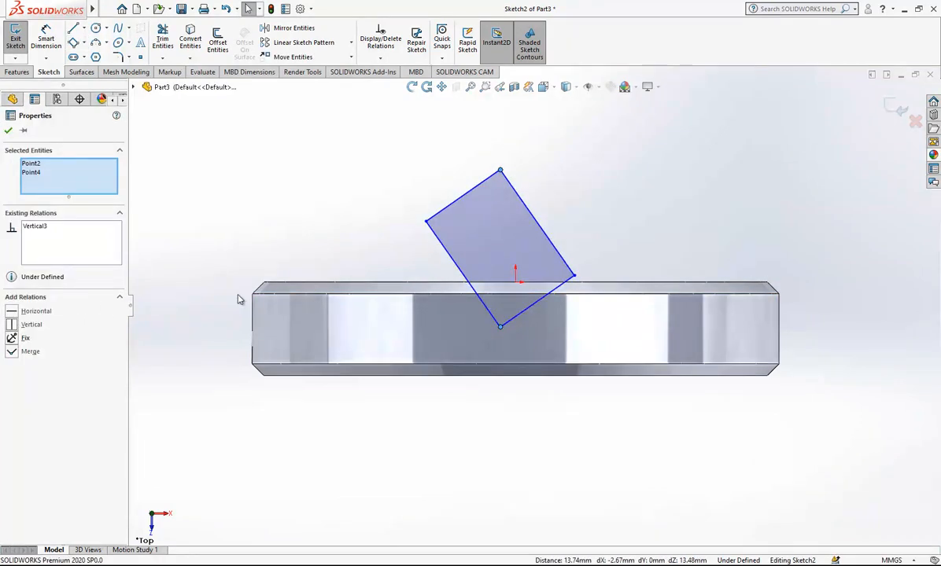
{"action": "left_click", "coordinate": [575, 277]}
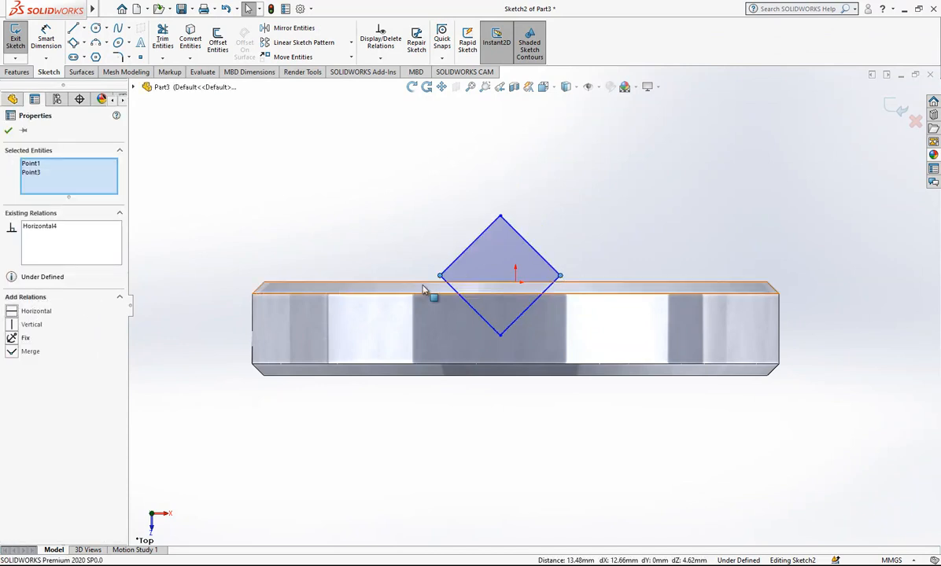
{"action": "left_click", "coordinate": [496, 215]}
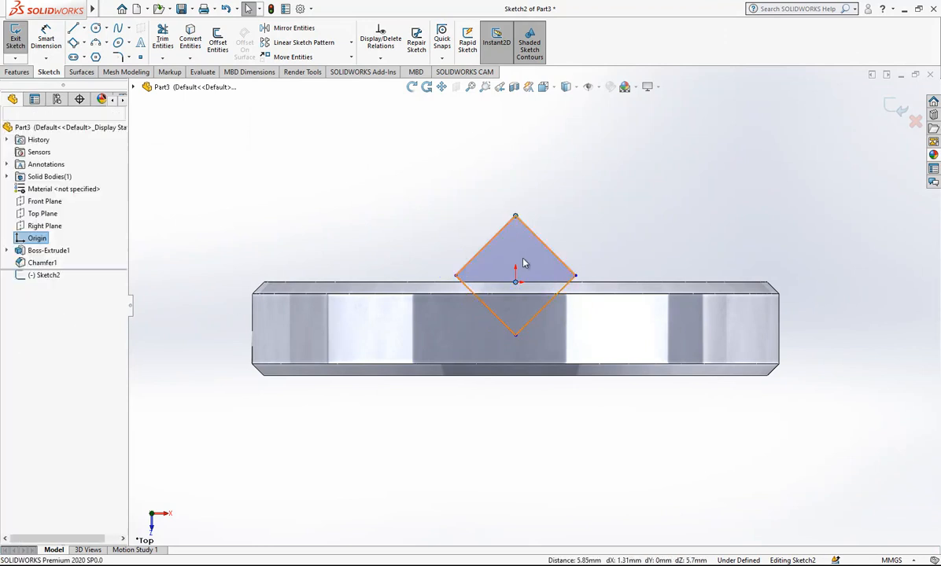
{"action": "left_click", "coordinate": [514, 267]}
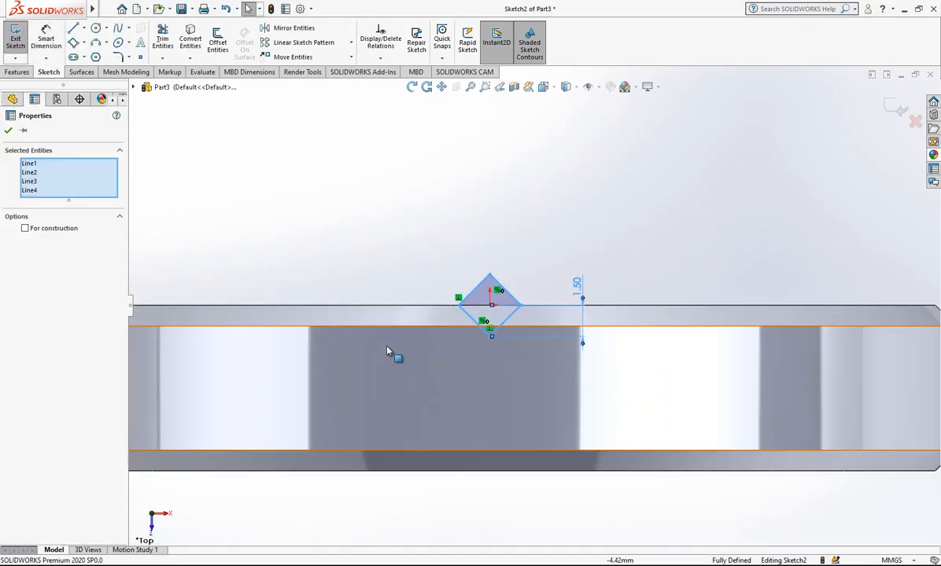
{"action": "left_click", "coordinate": [304, 41]}
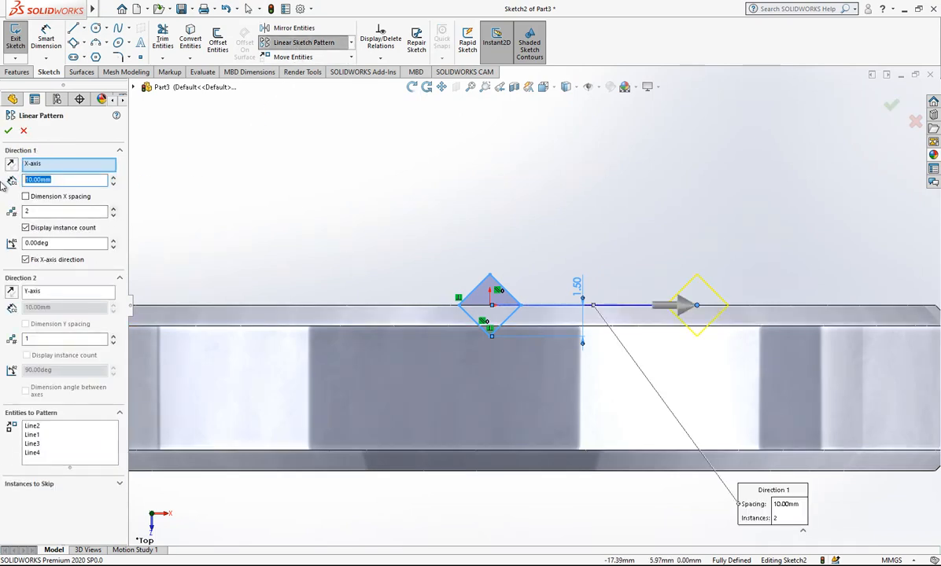
Linear-pattern the diamond at 5.00 mm spacing, mirror the row about the vertical centreline and exit the sketch
{"action": "type", "text": "5.00mm"}
{"action": "left_click", "coordinate": [65, 211]}
{"action": "type", "text": "7"}
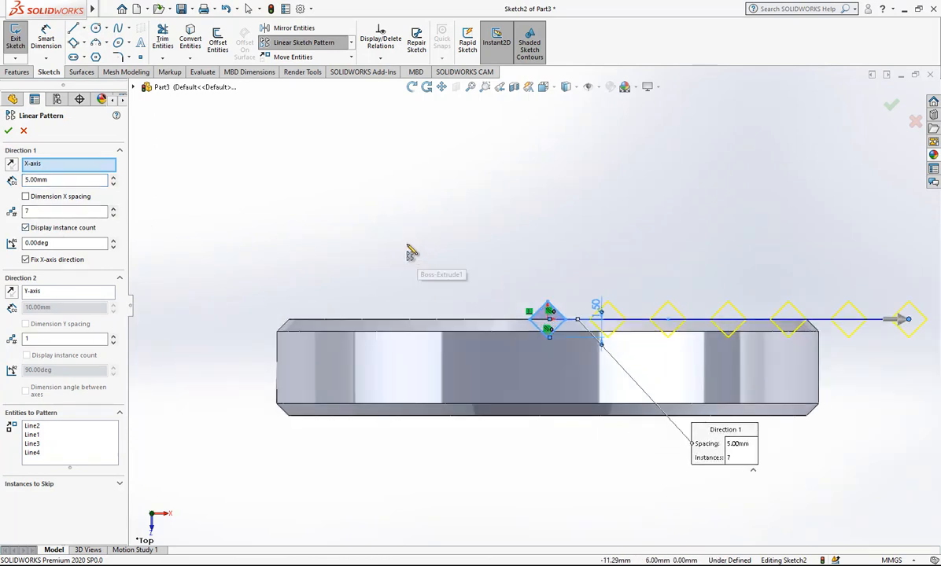
{"action": "left_click", "coordinate": [8, 131]}
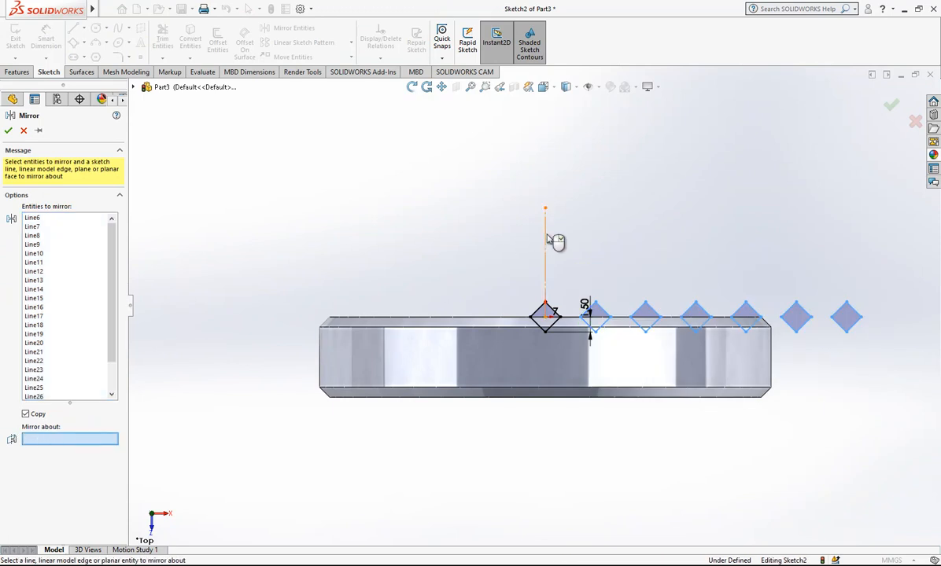
{"action": "left_click", "coordinate": [9, 131]}
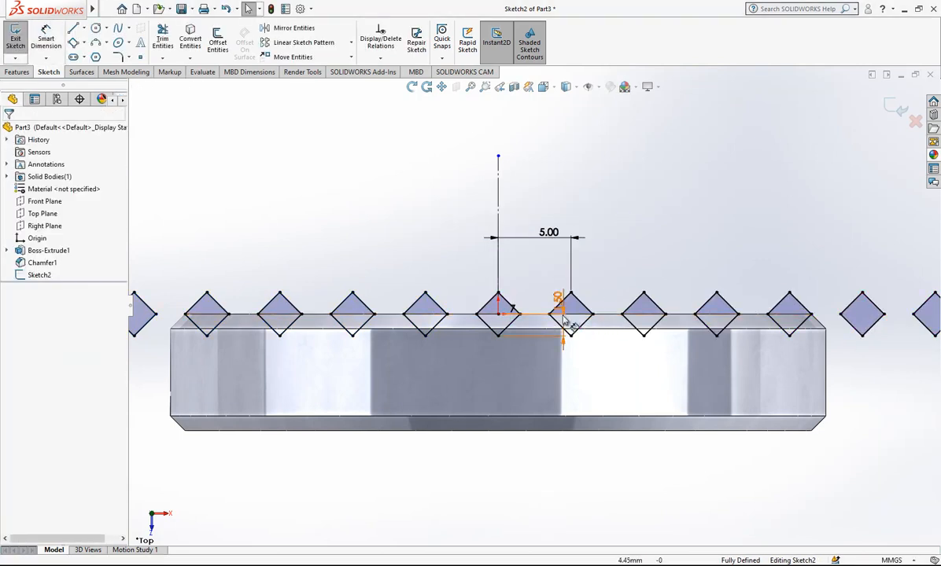
{"action": "scroll", "scroll_direction": "down", "scroll_amount": 3}
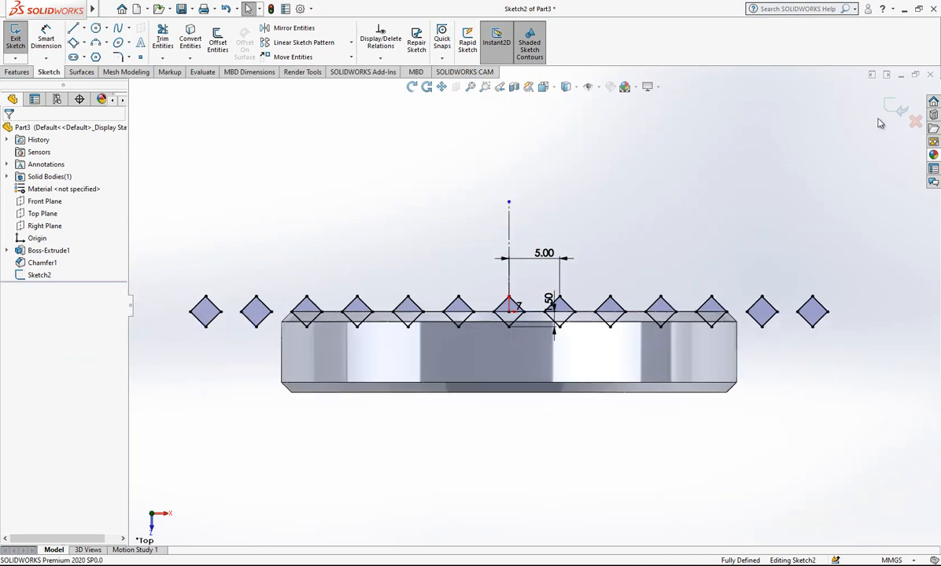
{"action": "left_click", "coordinate": [15, 34]}
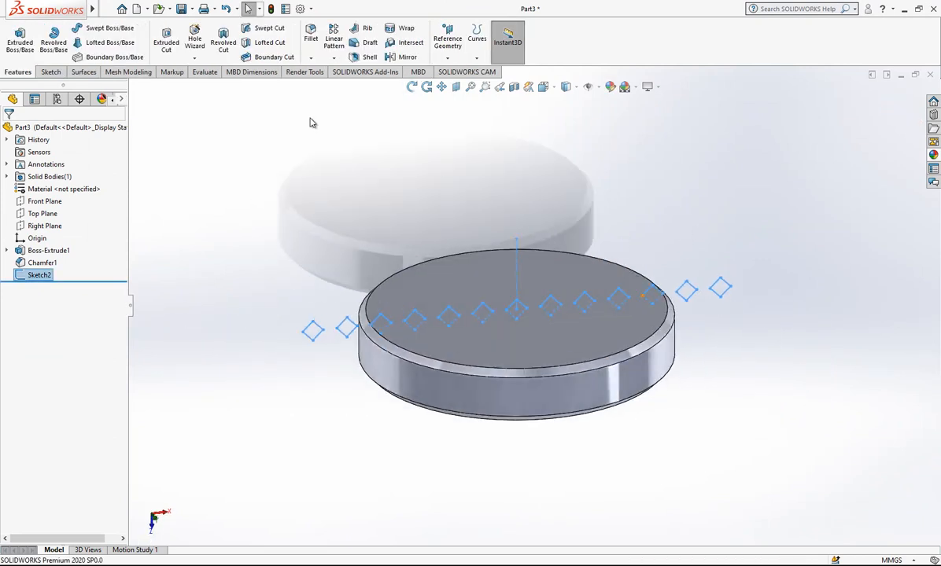
Extrude-cut the diamond row Through All to groove the disc
{"action": "left_click", "coordinate": [167, 38]}
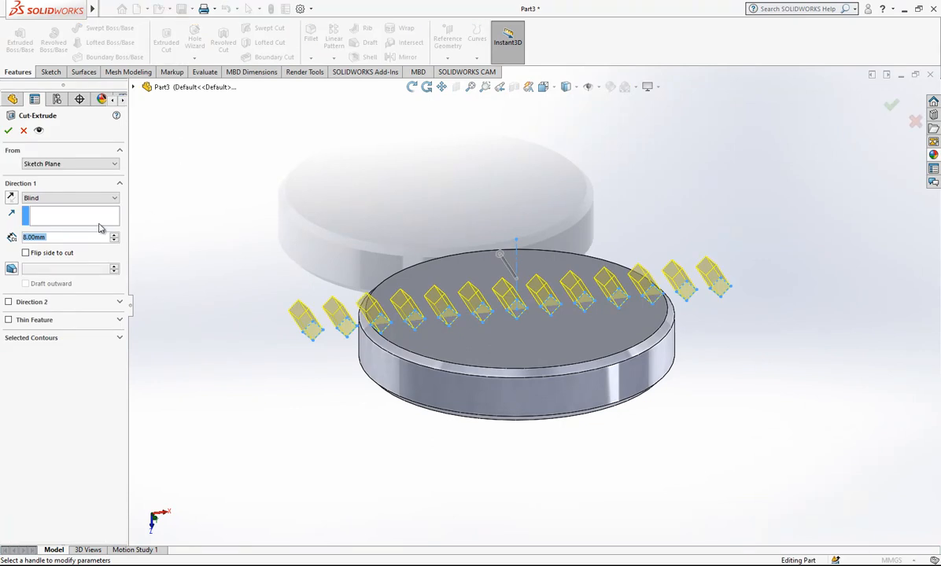
{"action": "left_click", "coordinate": [71, 198]}
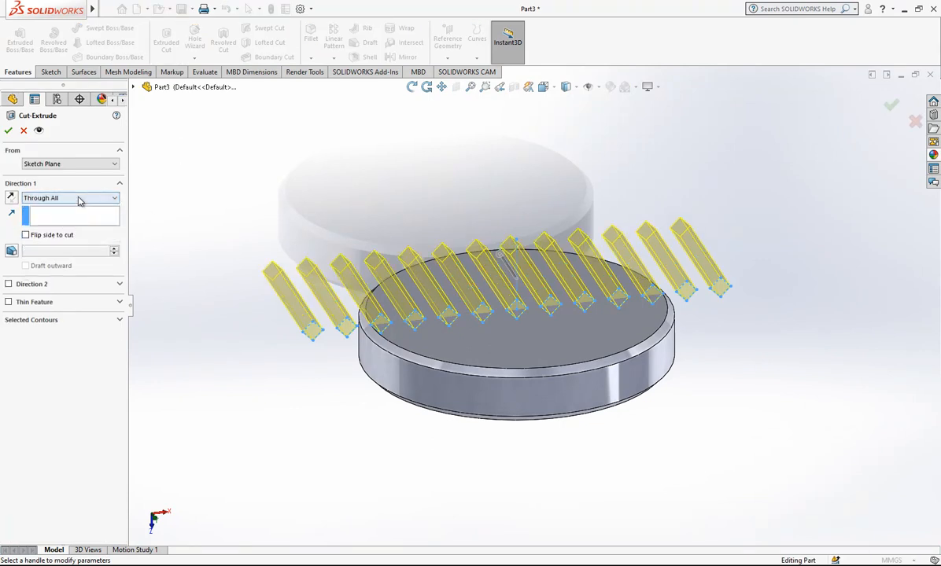
{"action": "left_click", "coordinate": [9, 129]}
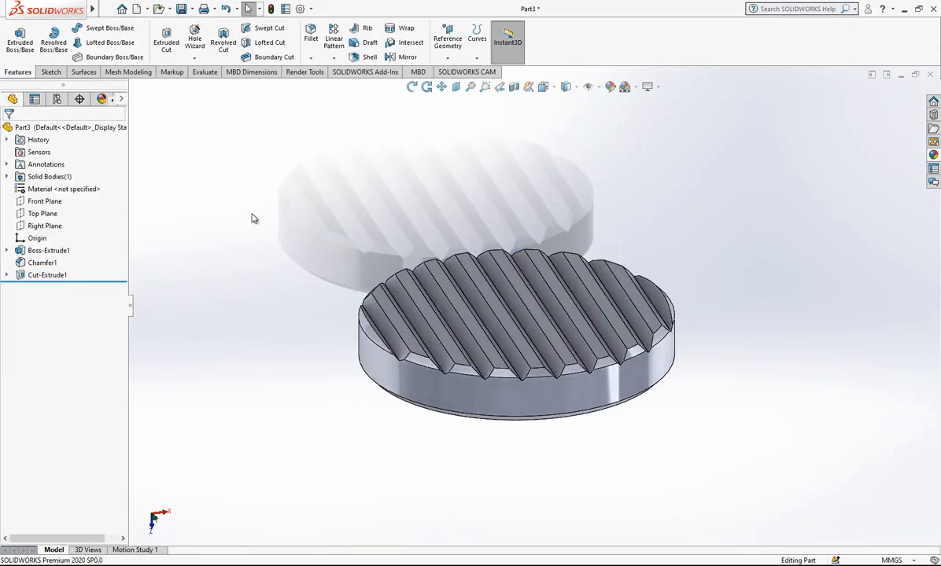
Circular-pattern the groove cut about the disc rim with 3 equal instances for a criss-cross knurl
{"action": "left_click", "coordinate": [47, 274]}
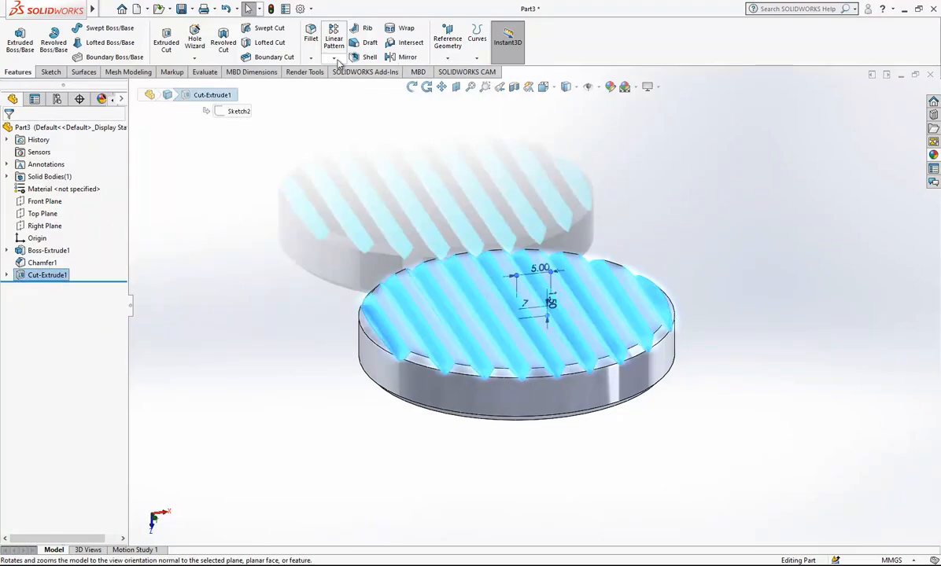
{"action": "left_click", "coordinate": [334, 43]}
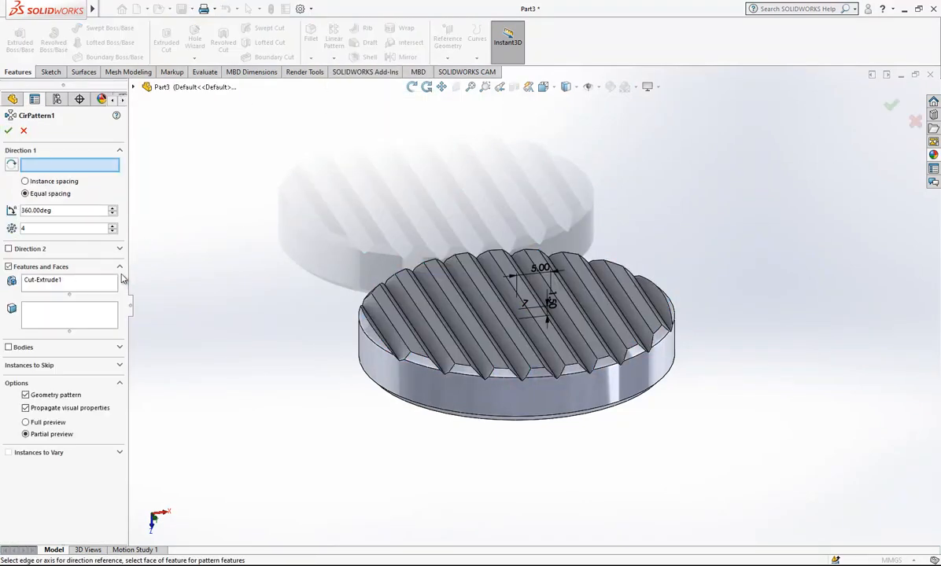
{"action": "left_click", "coordinate": [497, 393]}
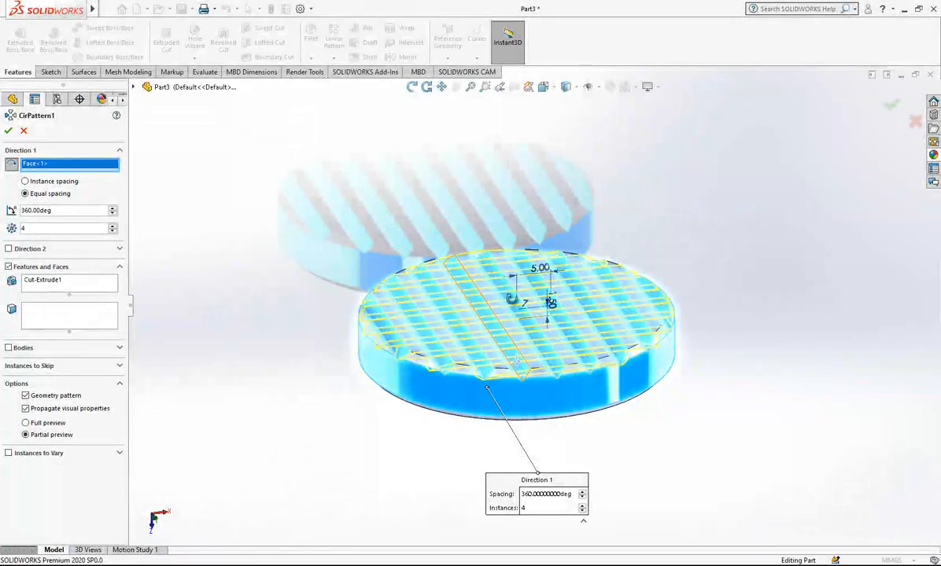
{"action": "left_click_drag", "start_coordinate": [534, 306], "coordinate": [511, 354]}
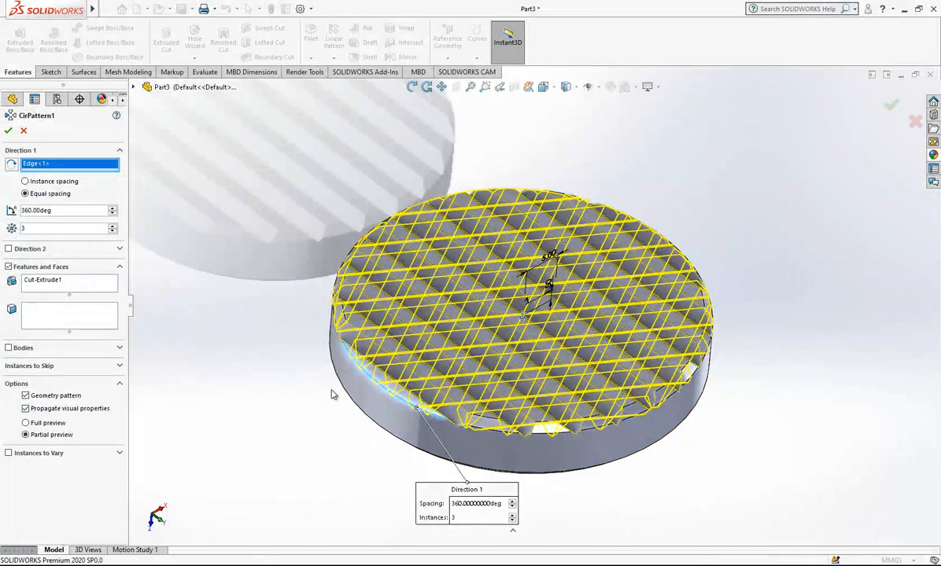
{"action": "left_click", "coordinate": [116, 225]}
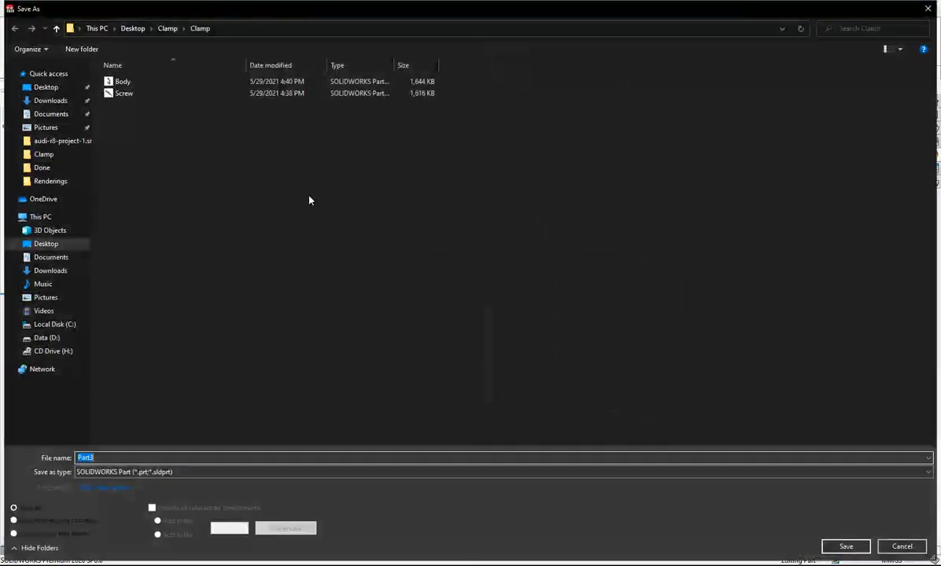
Save the disc as 'Wedge', insert it into Assem1 beside the clamp and begin mating it to the lower pad
{"action": "type", "text": "Wedg"}
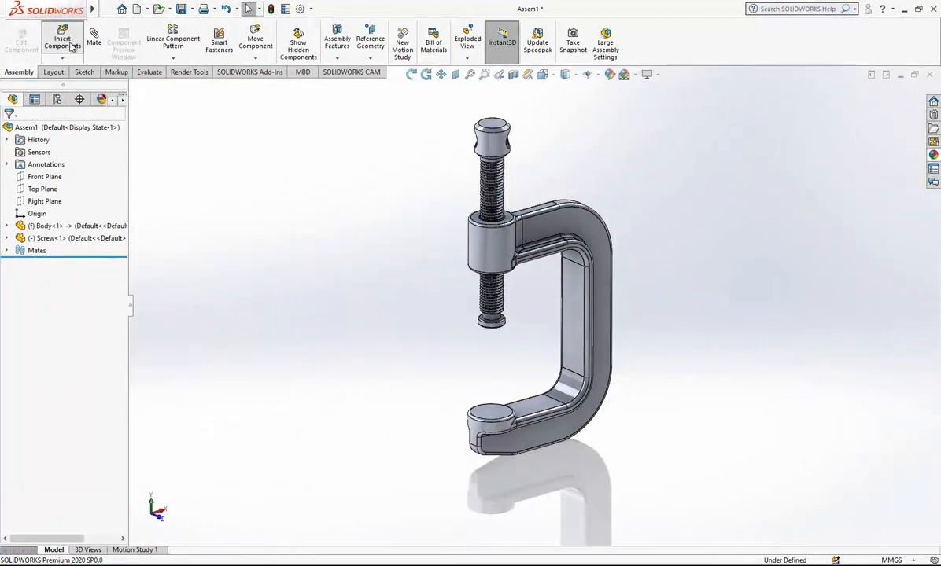
{"action": "left_click", "coordinate": [62, 41]}
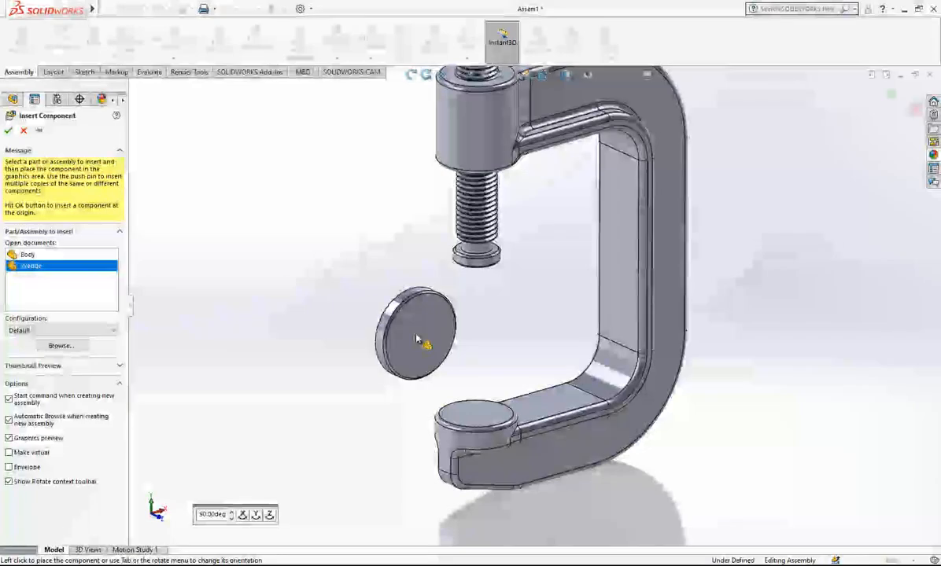
{"action": "left_click", "coordinate": [9, 129]}
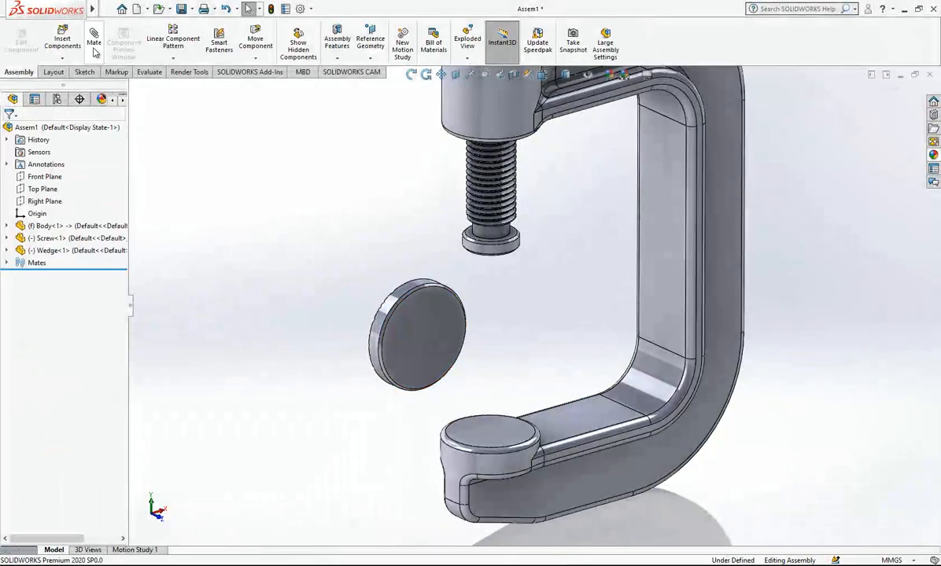
{"action": "left_click", "coordinate": [94, 40]}
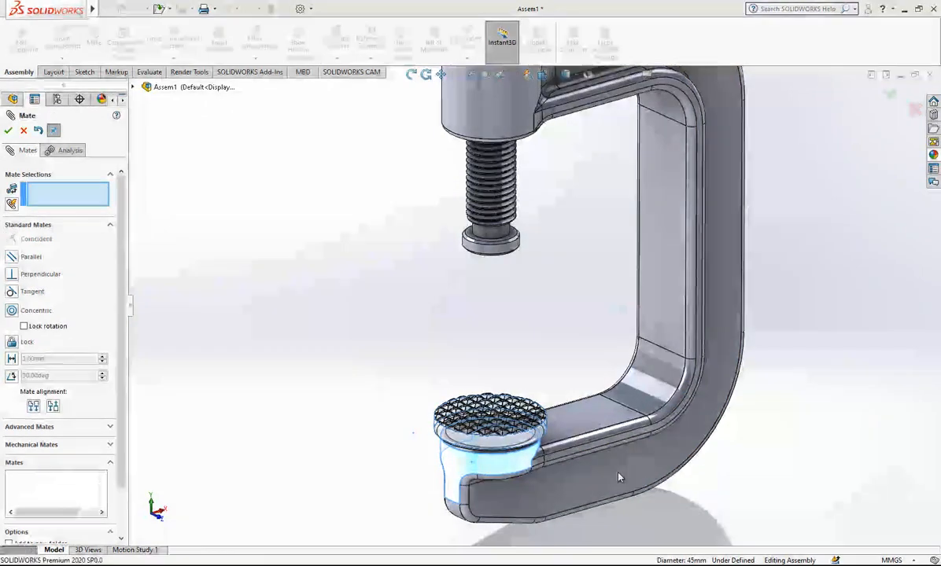
{"action": "left_click", "coordinate": [7, 129]}
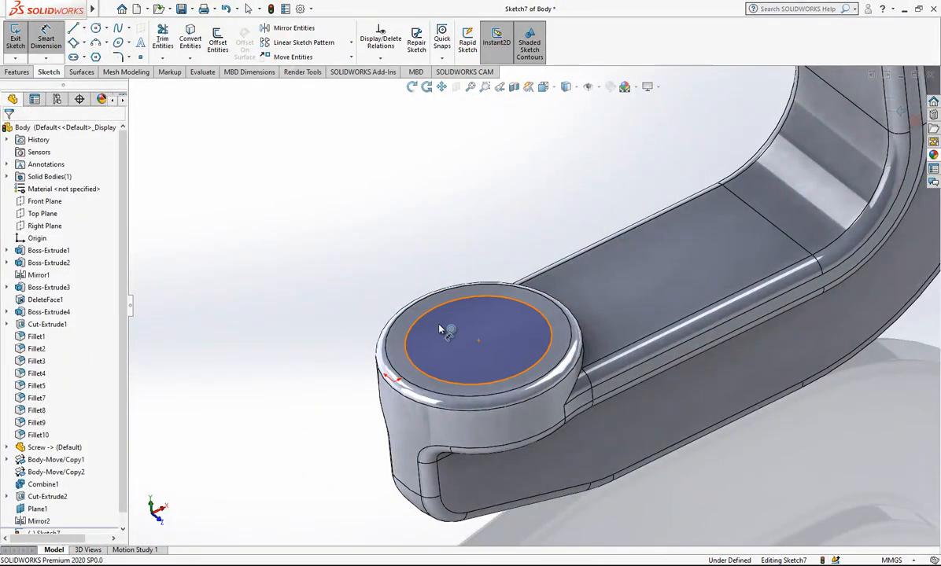
Sketch a Ø37 reference circle on the pad top and add two Hole Wizard holes on it
{"action": "left_click", "coordinate": [417, 325]}
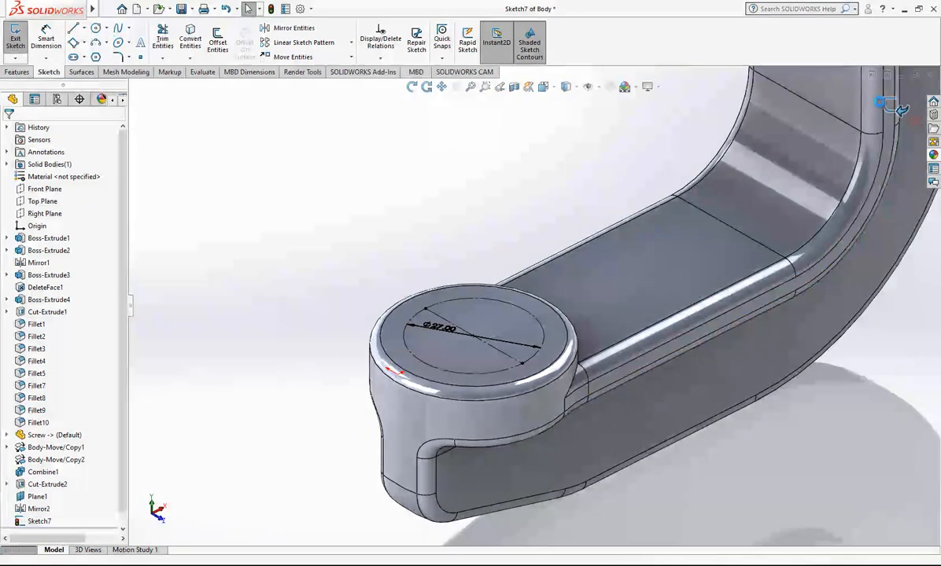
{"action": "left_click", "coordinate": [15, 39]}
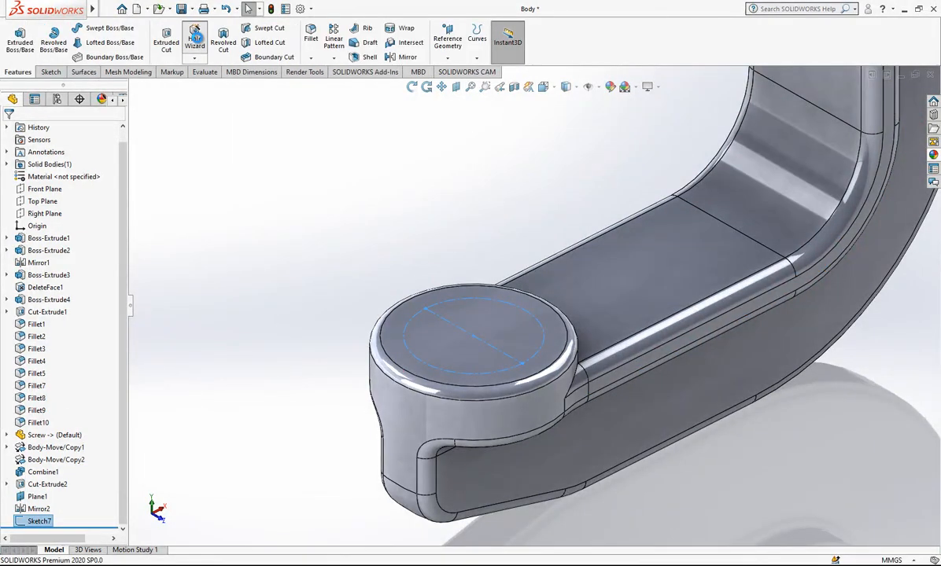
{"action": "left_click", "coordinate": [195, 39]}
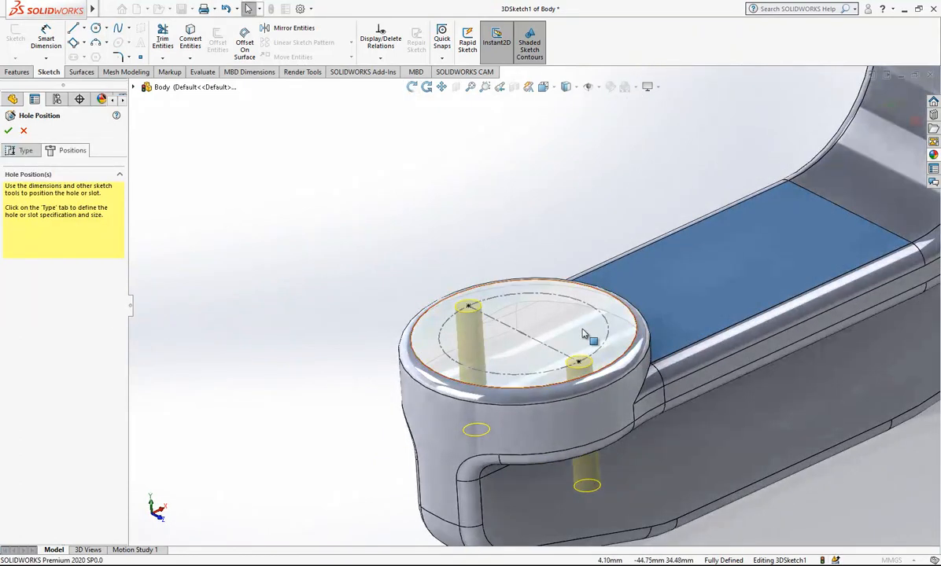
{"action": "left_click_drag", "start_coordinate": [585, 333], "coordinate": [401, 295]}
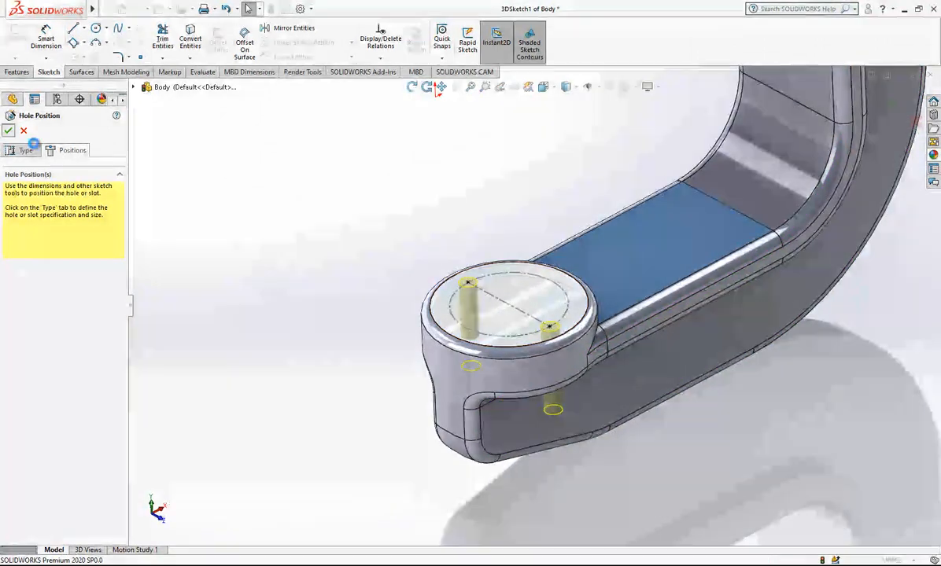
{"action": "left_click", "coordinate": [8, 131]}
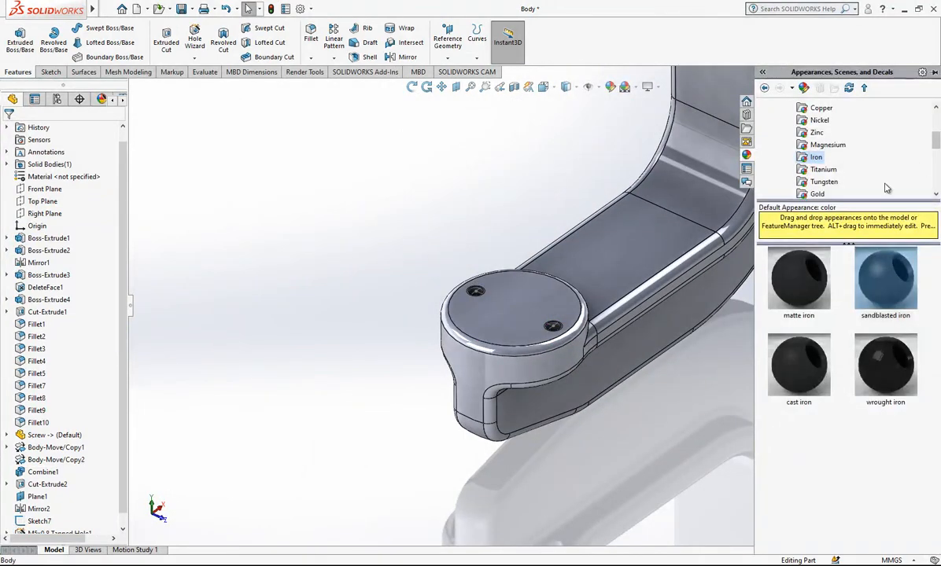
Browse titanium and magnesium finishes, apply a dark metal to the body and rebuild the assembly
{"action": "left_click", "coordinate": [823, 170]}
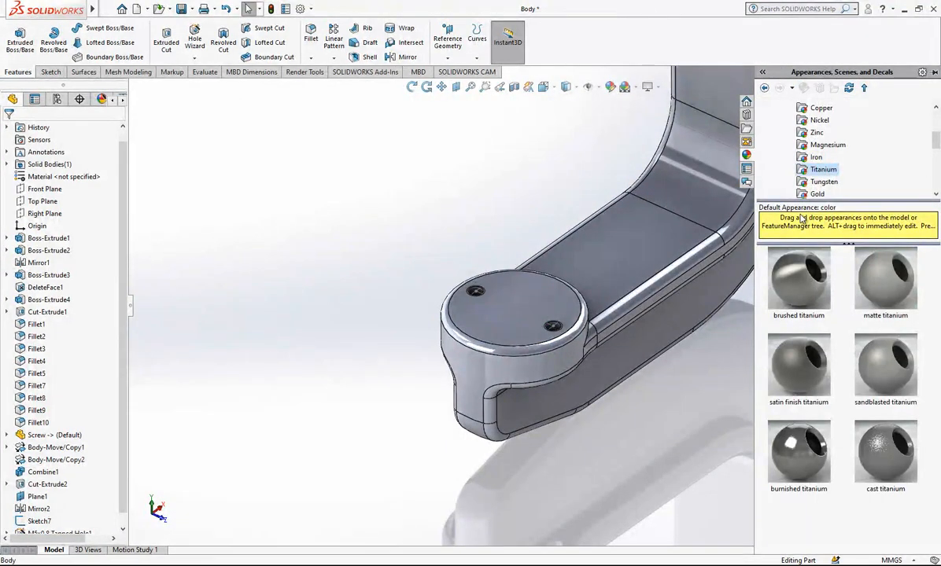
{"action": "left_click", "coordinate": [827, 145]}
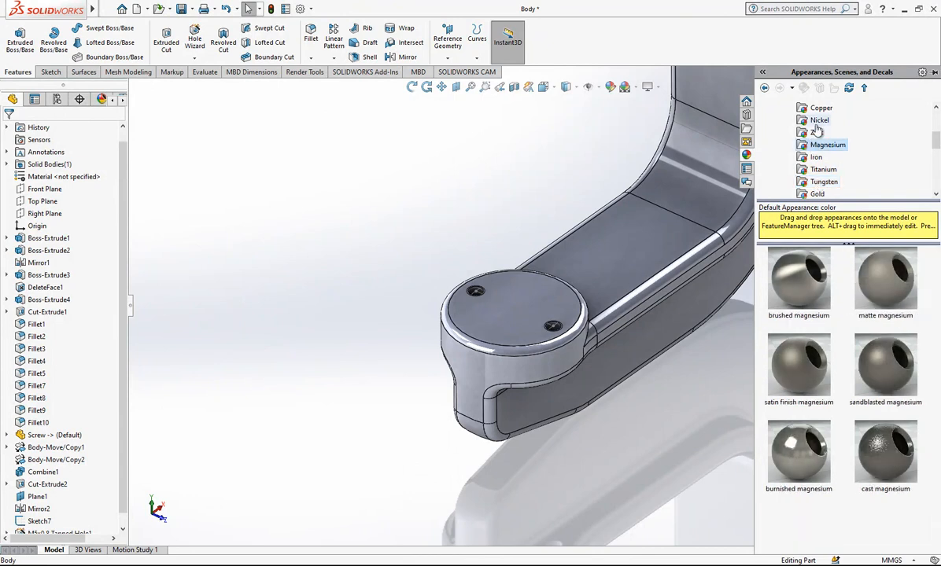
{"action": "left_click", "coordinate": [805, 132]}
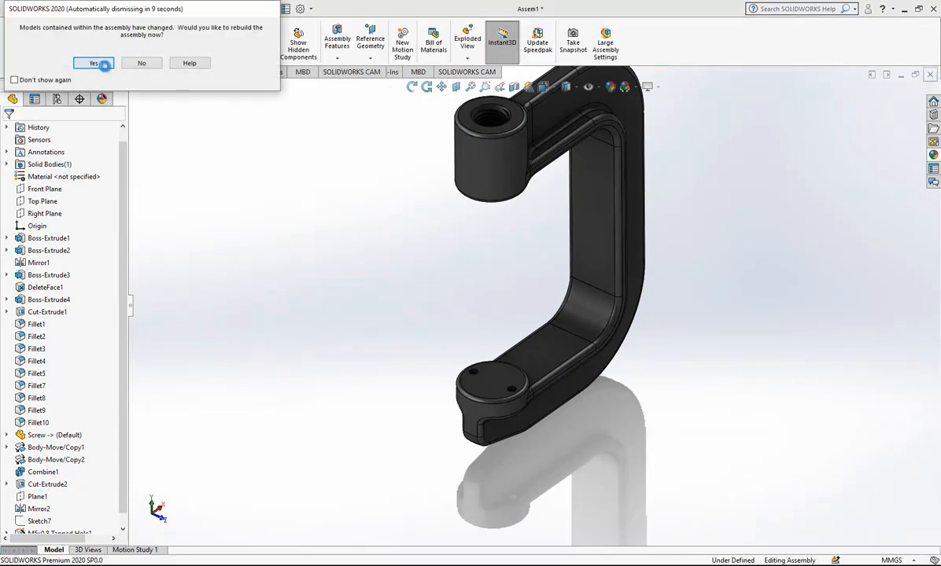
{"action": "left_click", "coordinate": [95, 63]}
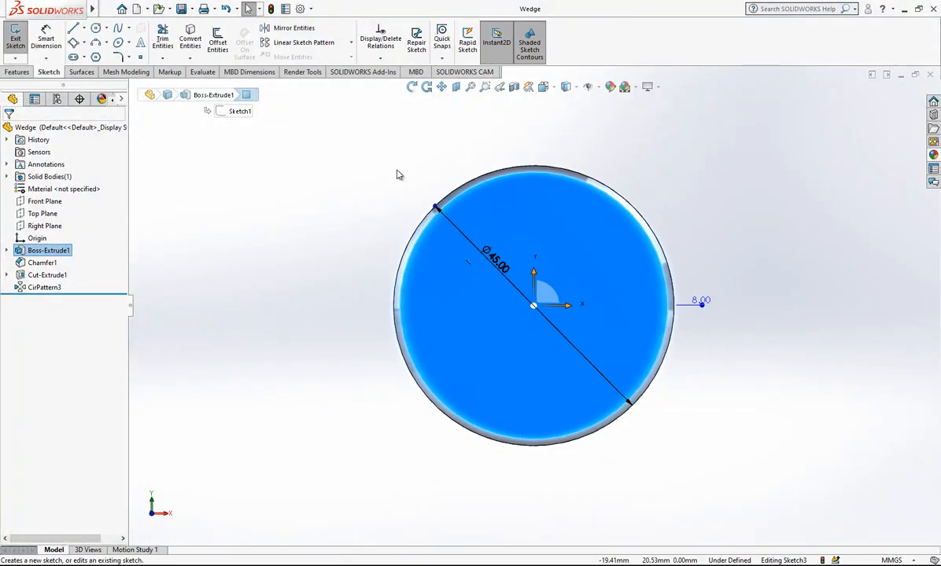
Sketch two hole circles on a 27 mm circle either side of centre and extrude-cut them through the disc as Cut-Extrude2
{"action": "left_click", "coordinate": [96, 28]}
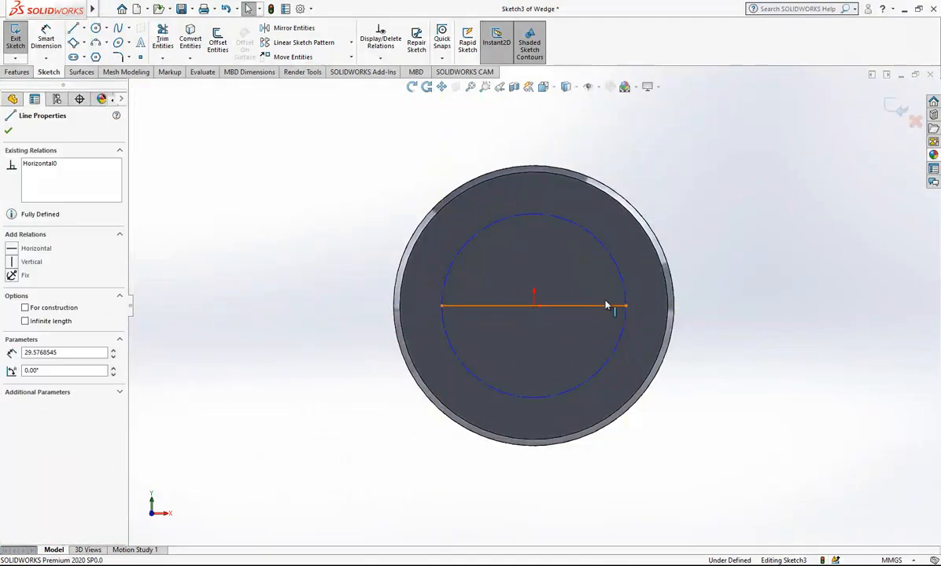
{"action": "left_click", "coordinate": [8, 129]}
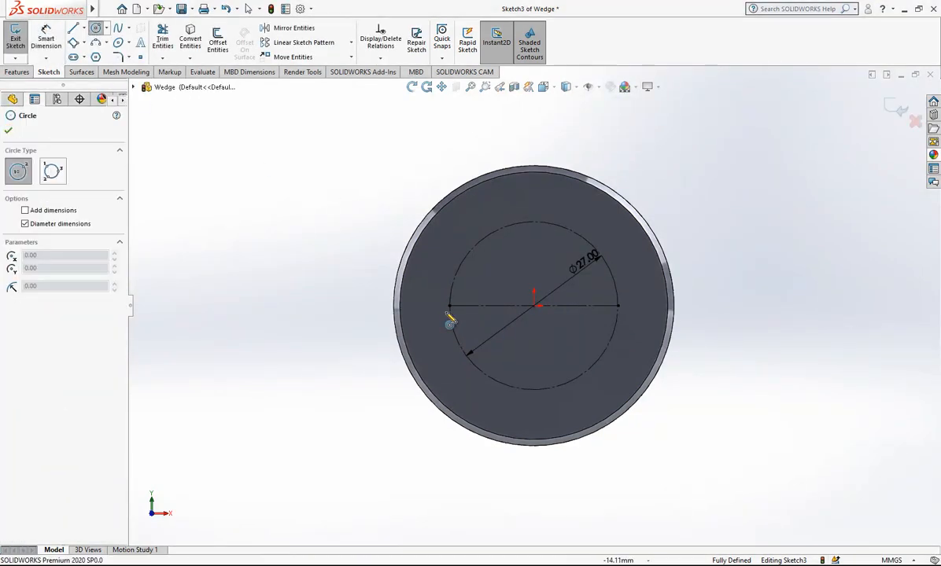
{"action": "left_click", "coordinate": [450, 305]}
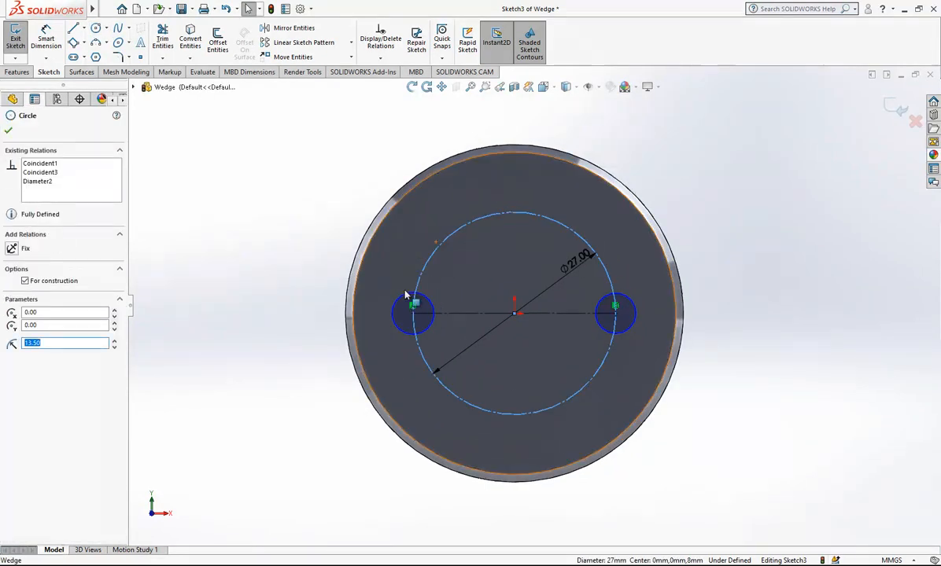
{"action": "left_click", "coordinate": [615, 313]}
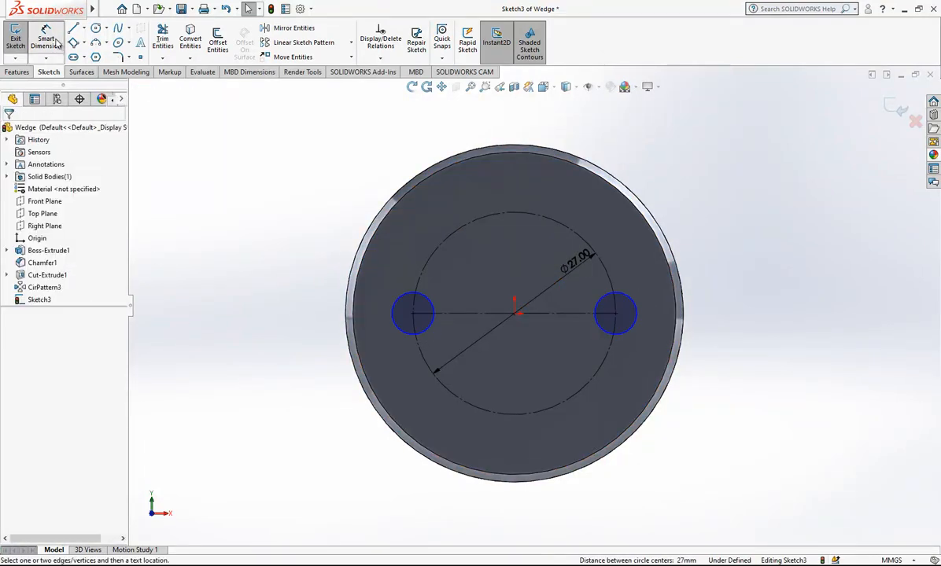
{"action": "left_click", "coordinate": [412, 312]}
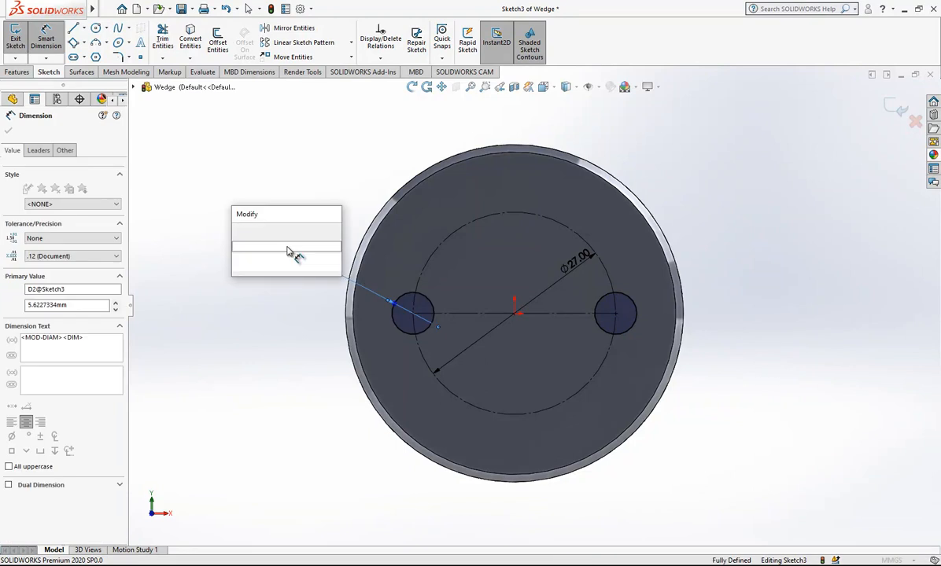
{"action": "key", "text": "Return"}
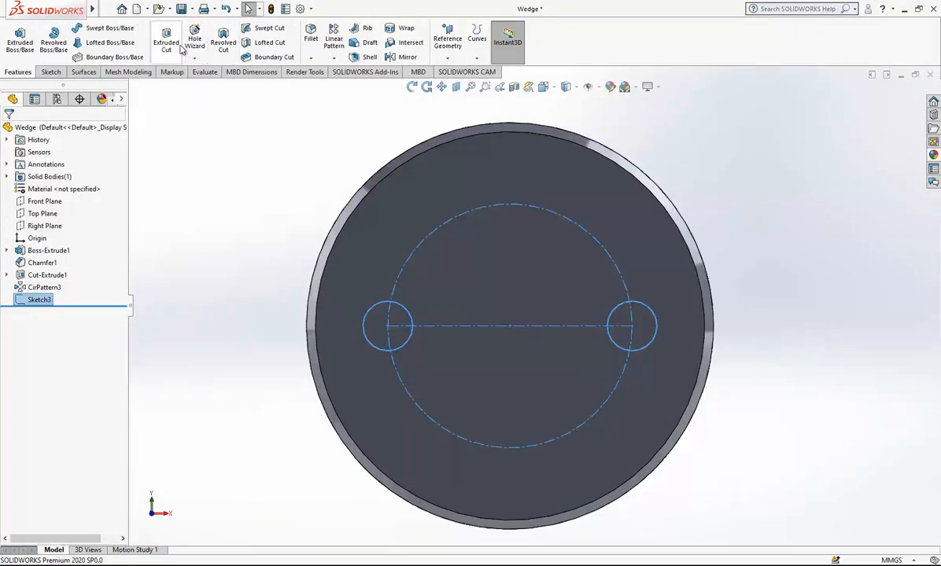
{"action": "left_click", "coordinate": [167, 42]}
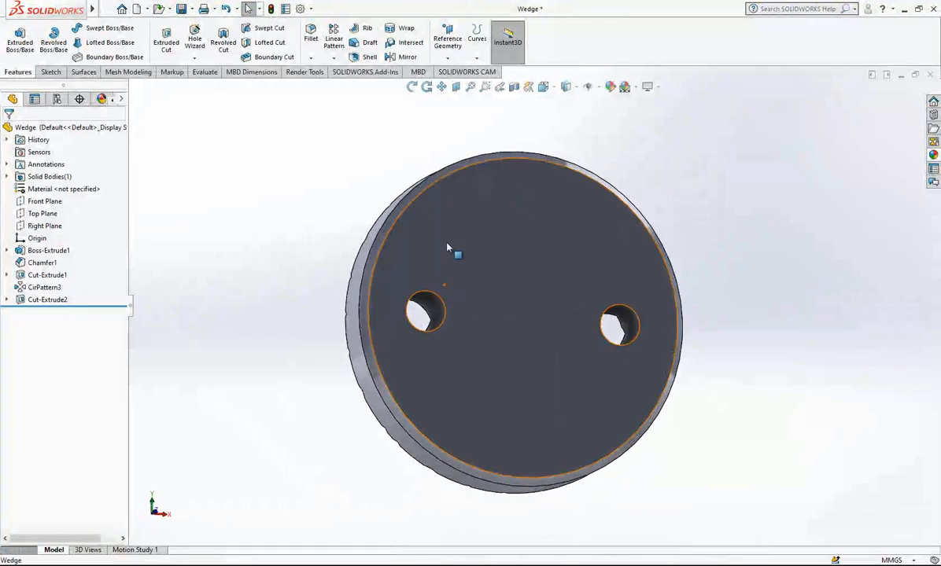
{"action": "left_click", "coordinate": [49, 250]}
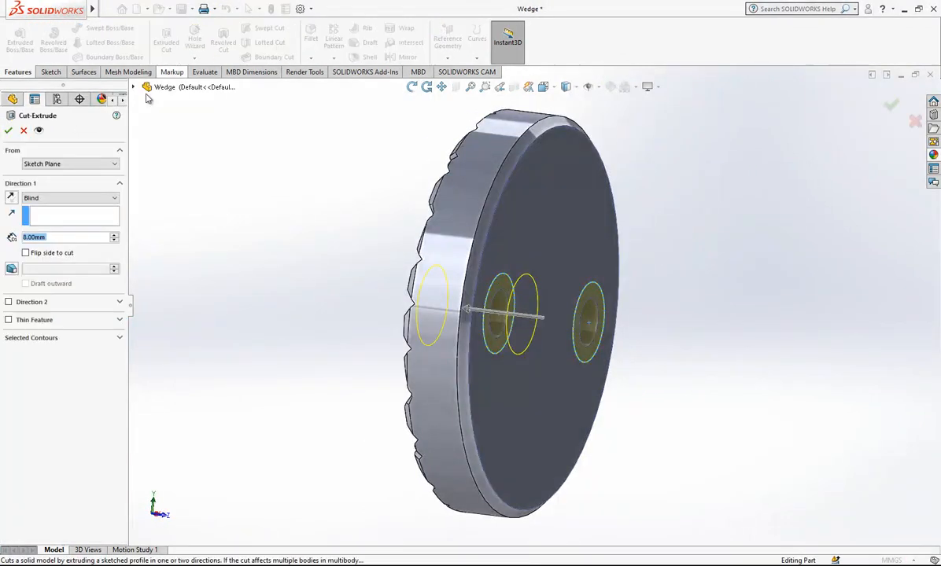
Cut the side cross hole from an offset with a set depth, then chamfer the edges of both face holes
{"action": "left_click", "coordinate": [71, 164]}
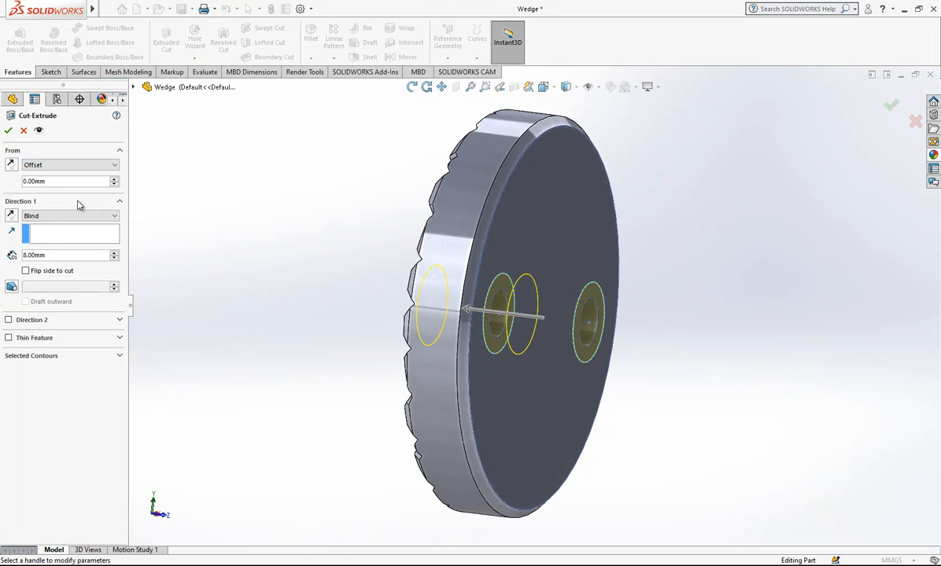
{"action": "triple_click", "coordinate": [66, 181]}
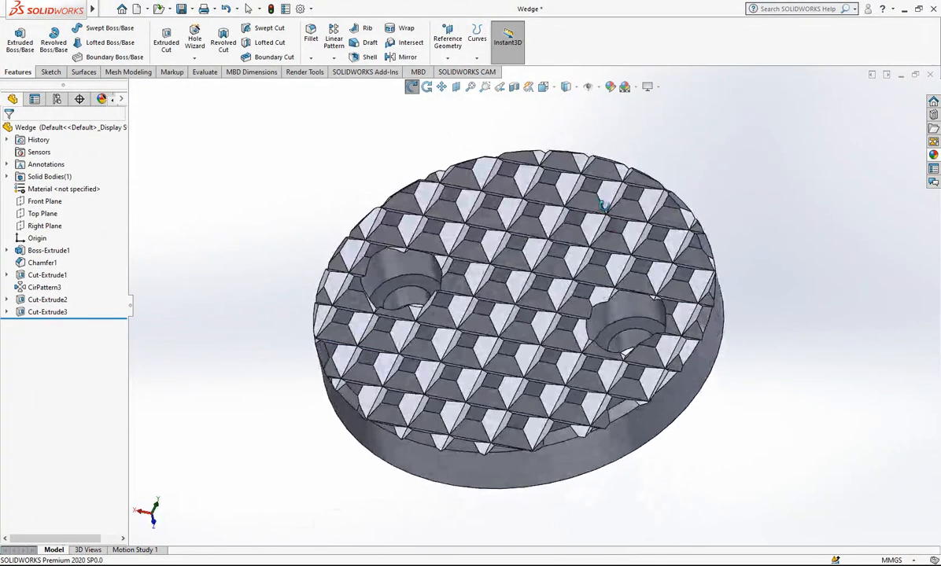
{"action": "left_click", "coordinate": [319, 56]}
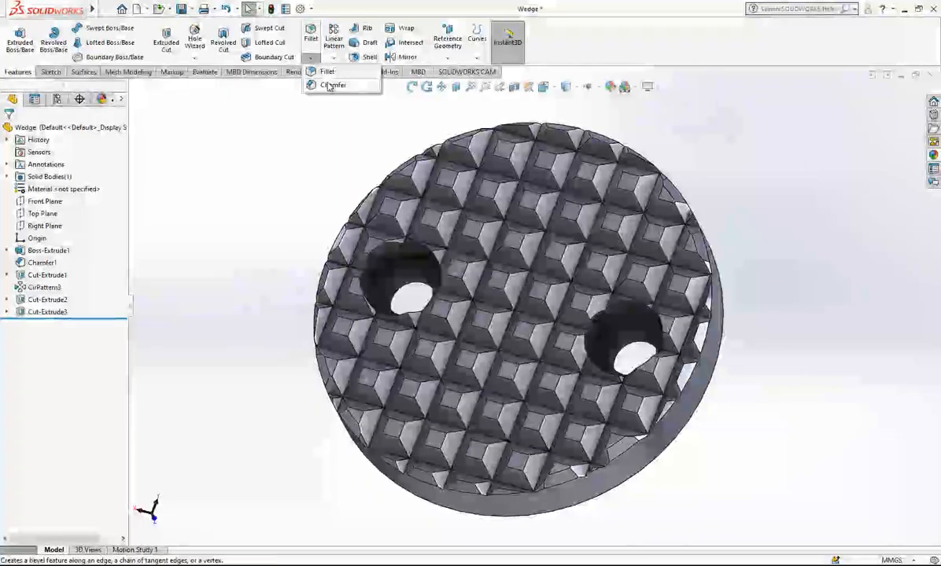
{"action": "left_click", "coordinate": [334, 85]}
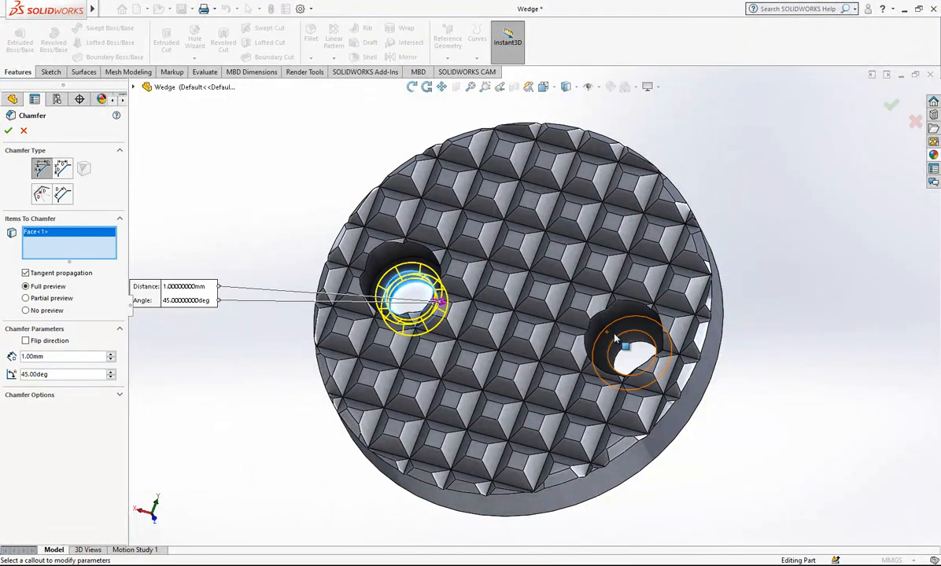
{"action": "left_click", "coordinate": [630, 359]}
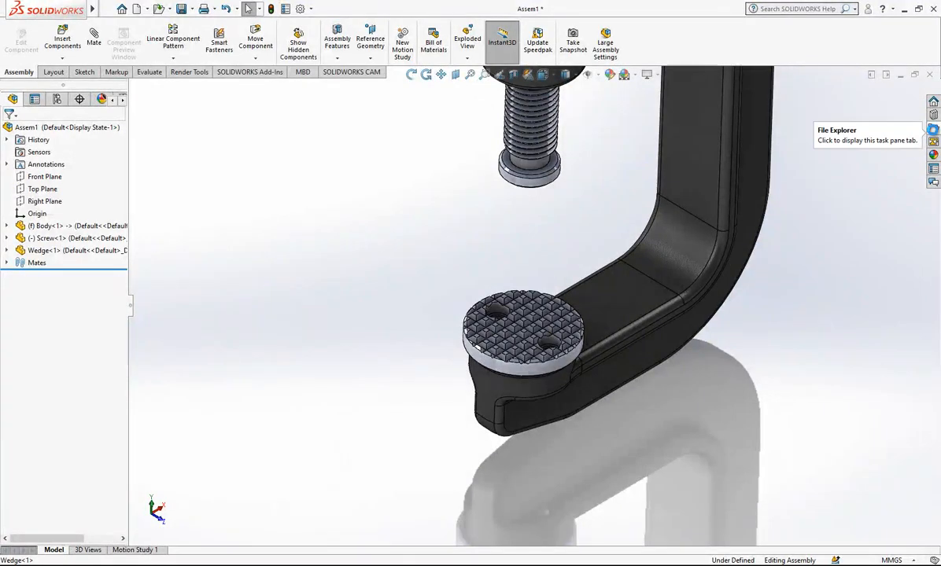
From Design Library Toolbox > Slotted Head Screws, create a Slotted Cheese Head screw configured as M5
{"action": "left_click", "coordinate": [529, 317]}
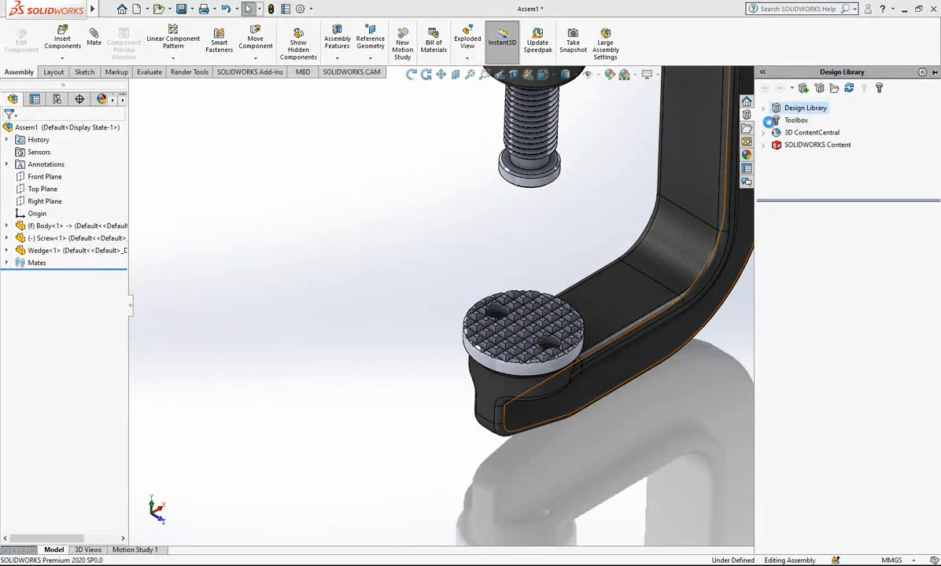
{"action": "left_click", "coordinate": [796, 120]}
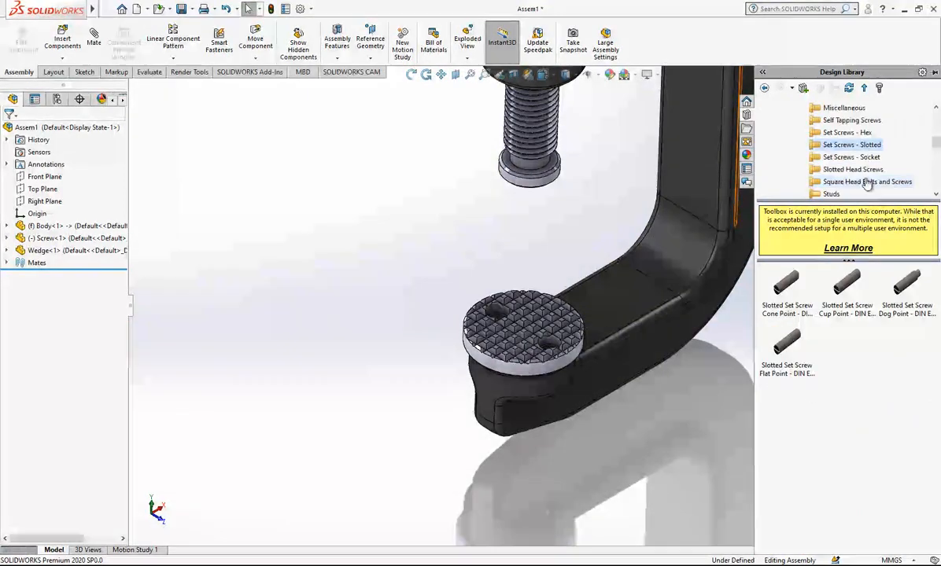
{"action": "left_click", "coordinate": [853, 170]}
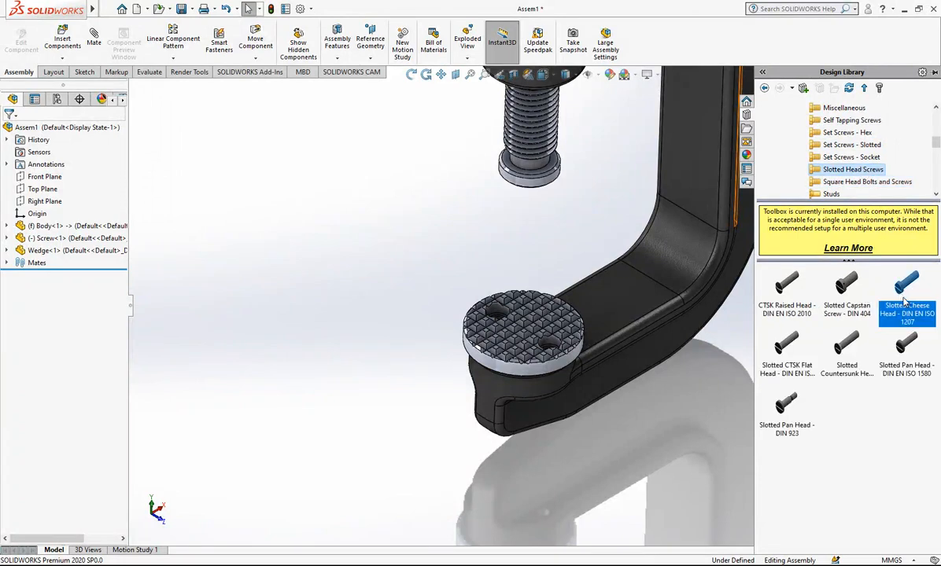
{"action": "right_click", "coordinate": [906, 296]}
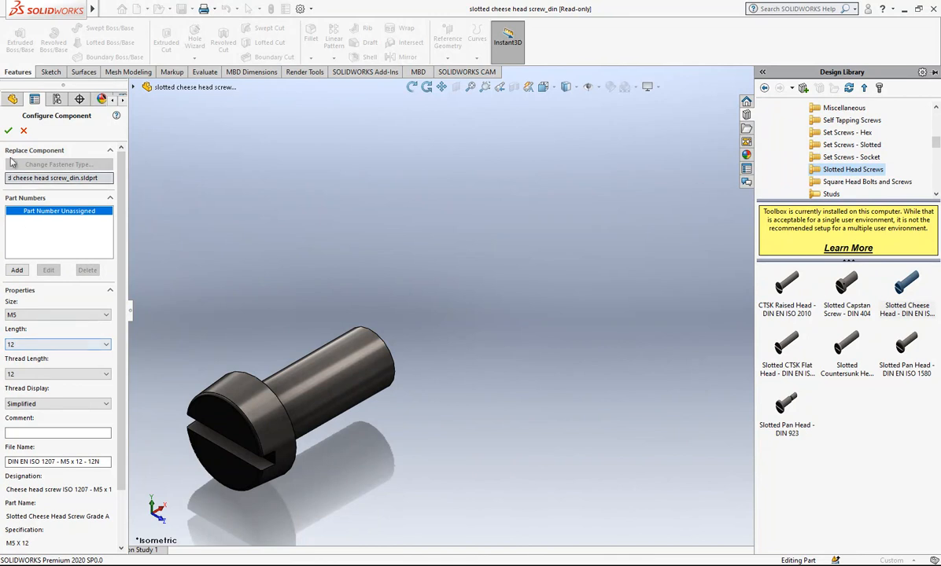
{"action": "left_click", "coordinate": [9, 129]}
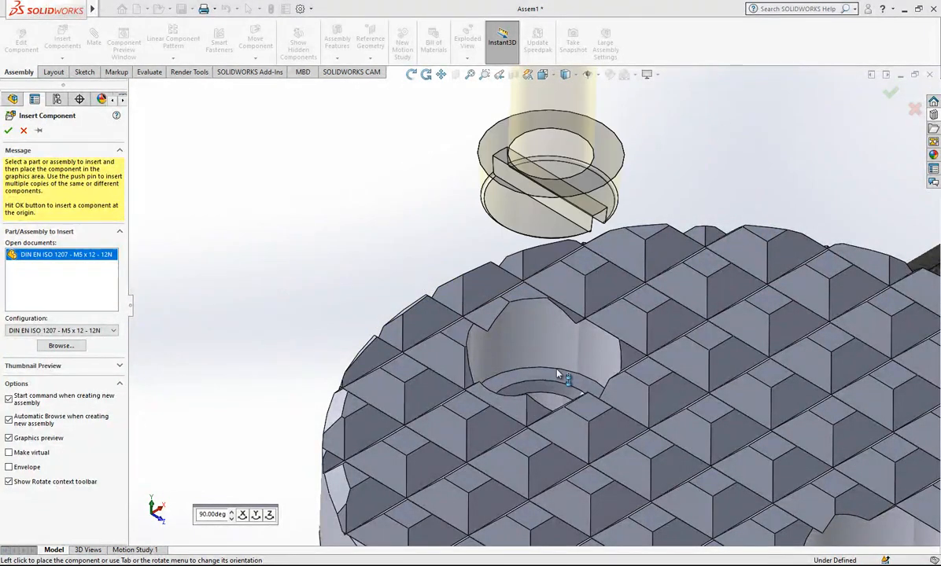
Drop the M5×12 screw into a wedge hole, add a second copy and mate them to the holes
{"action": "left_click", "coordinate": [554, 383]}
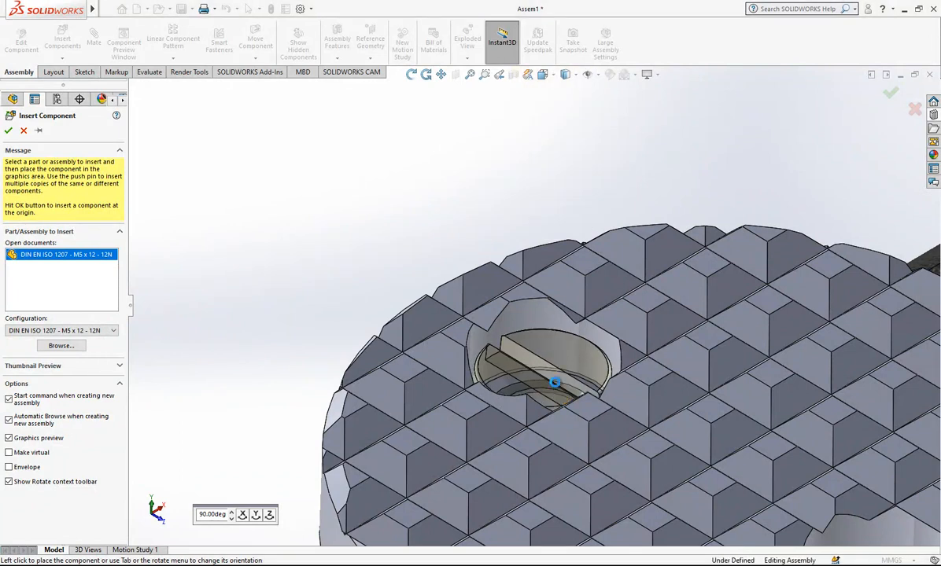
{"action": "left_click", "coordinate": [553, 384]}
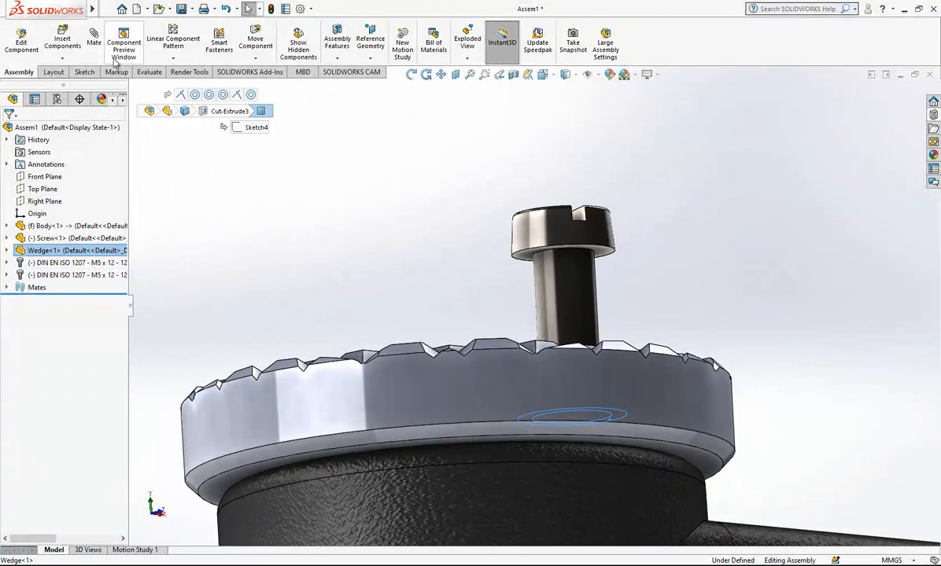
{"action": "left_click", "coordinate": [95, 41]}
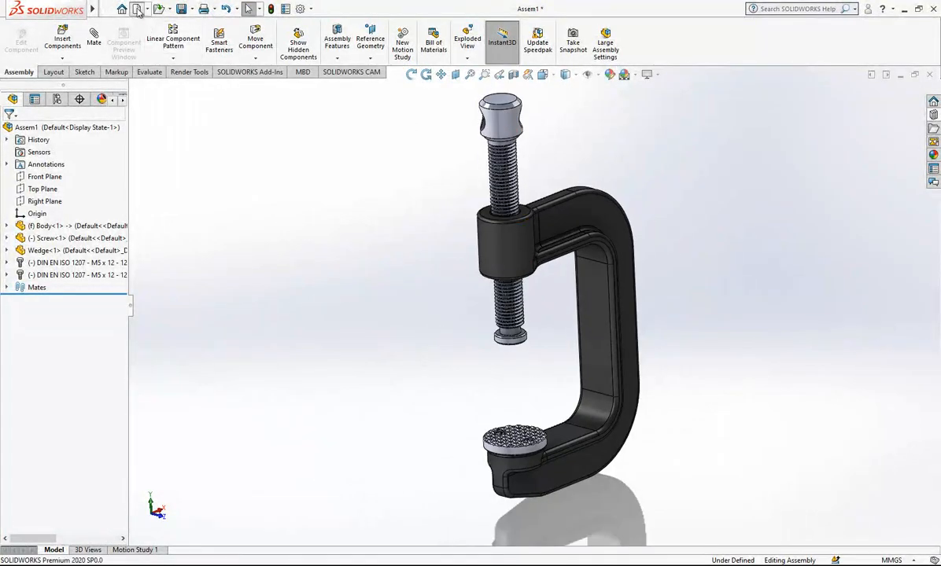
Create a new part and extrude a Ø16 circle on the Front Plane into a long rod
{"action": "left_click", "coordinate": [140, 10]}
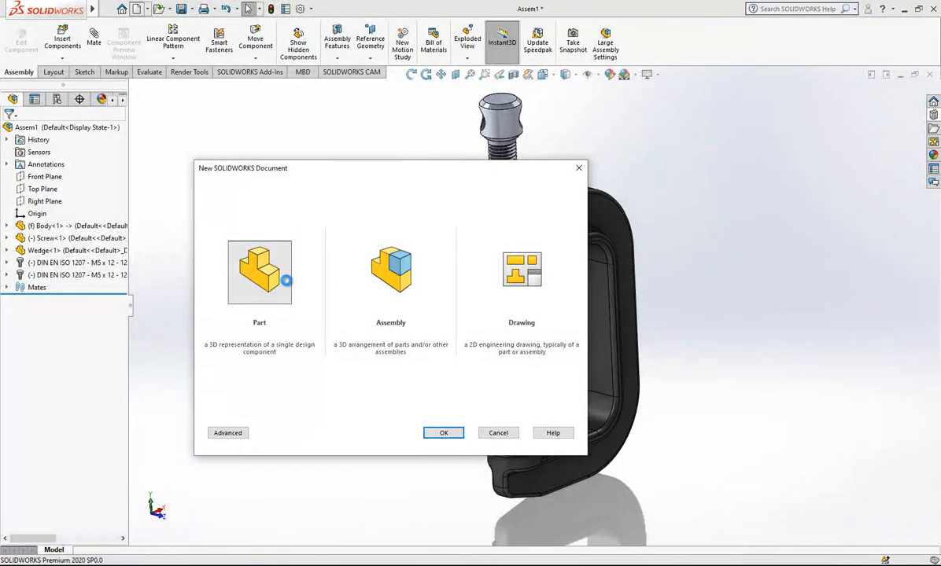
{"action": "left_click", "coordinate": [444, 433]}
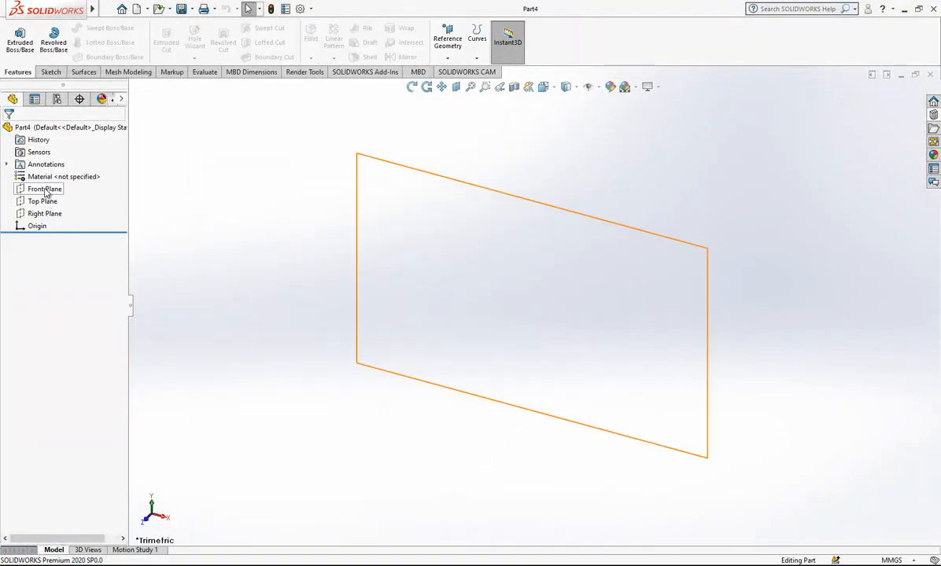
{"action": "left_click", "coordinate": [44, 189]}
{"action": "type", "text": "16"}
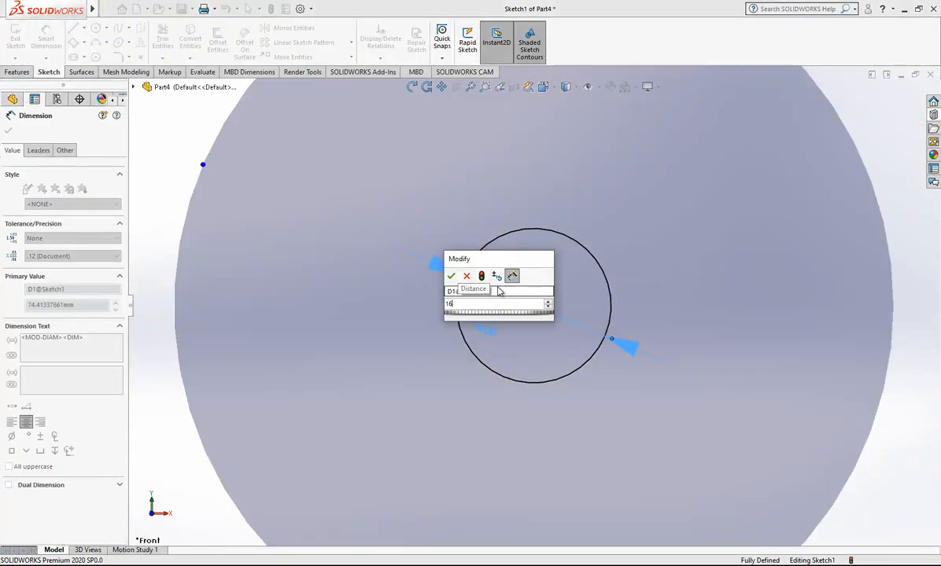
{"action": "left_click", "coordinate": [450, 275]}
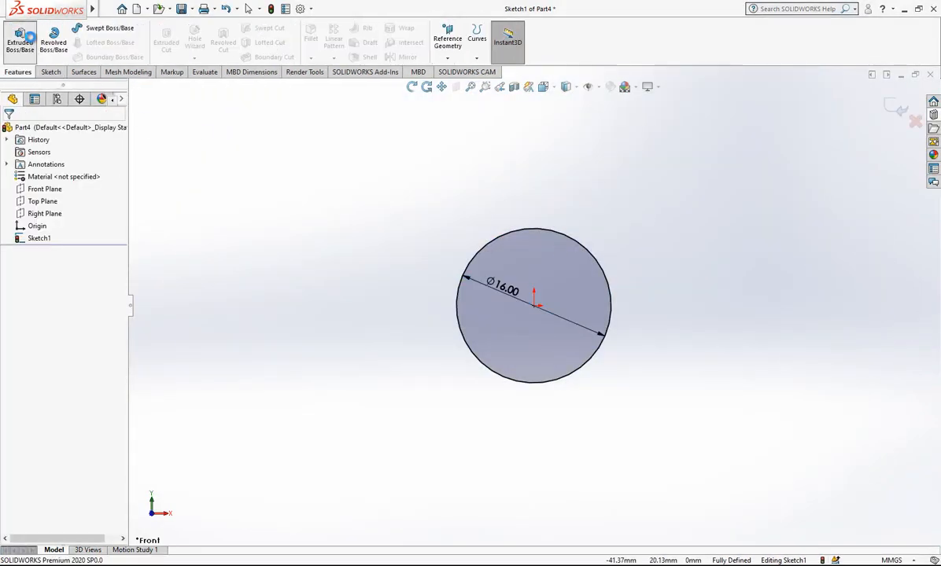
{"action": "left_click", "coordinate": [19, 38]}
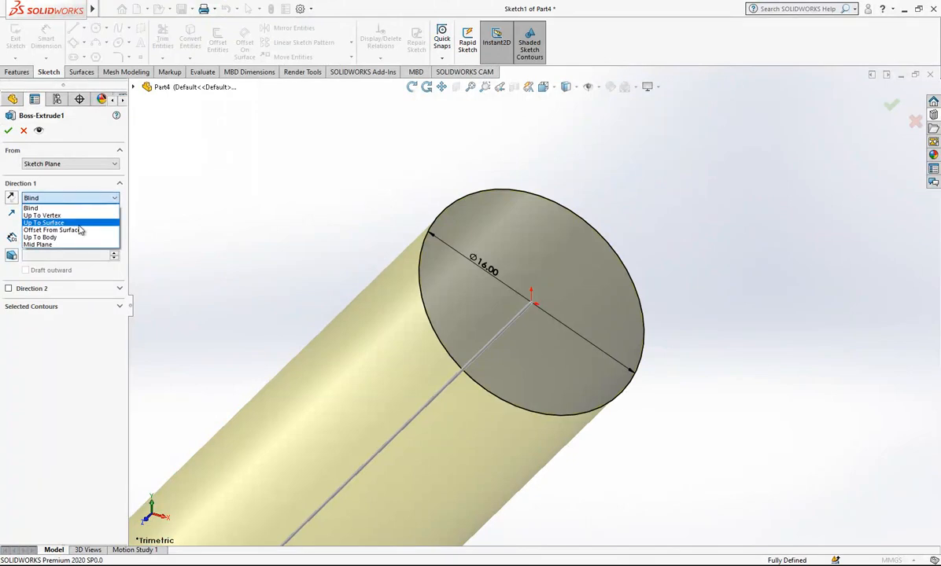
{"action": "left_click", "coordinate": [10, 129]}
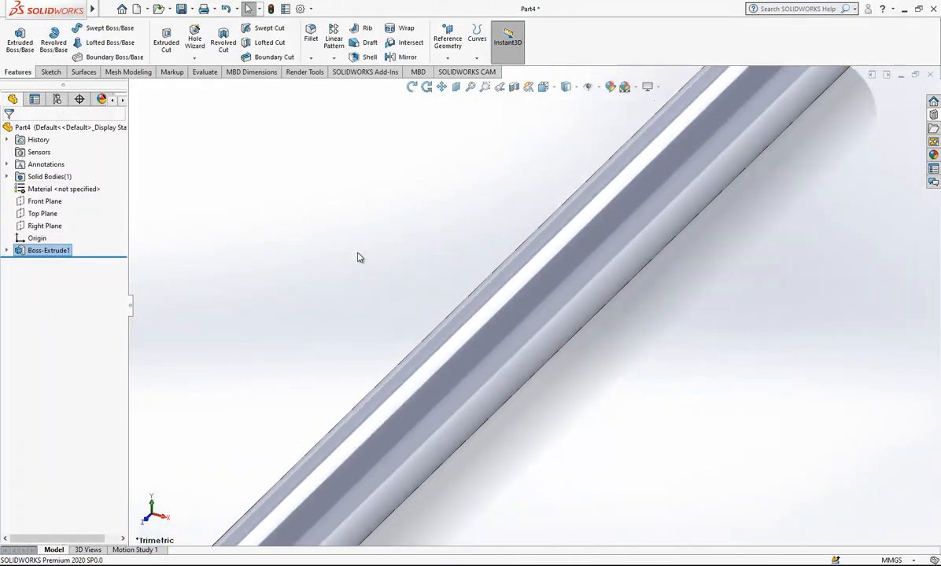
Sketch a larger circle on the rod's end face and extrude it into a round cap
{"action": "left_click", "coordinate": [327, 425]}
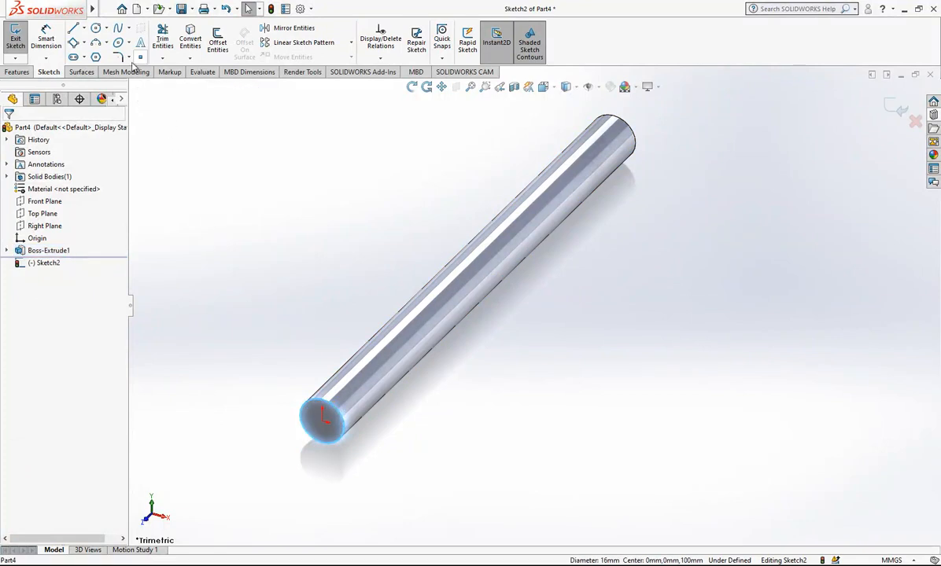
{"action": "left_click", "coordinate": [96, 29]}
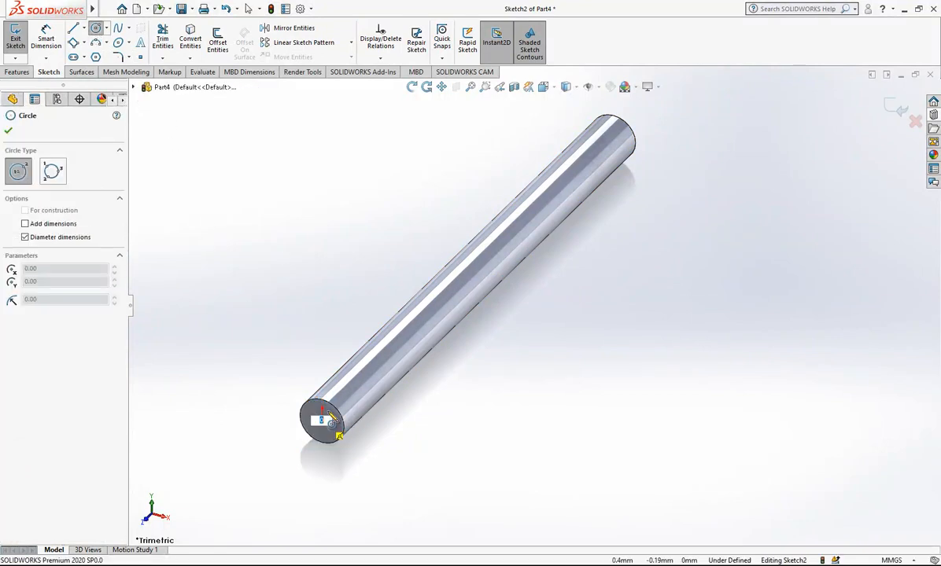
{"action": "left_click", "coordinate": [322, 422]}
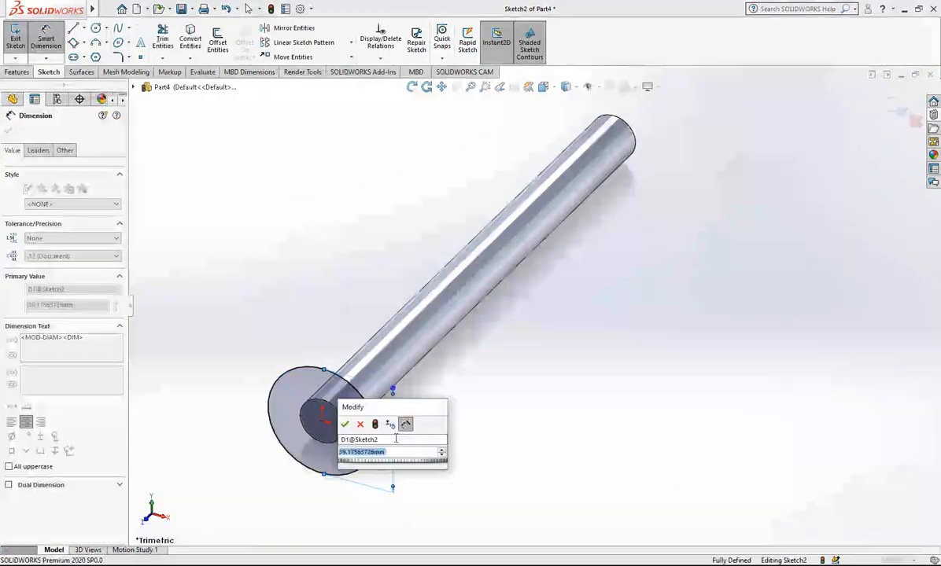
{"action": "left_click", "coordinate": [344, 424]}
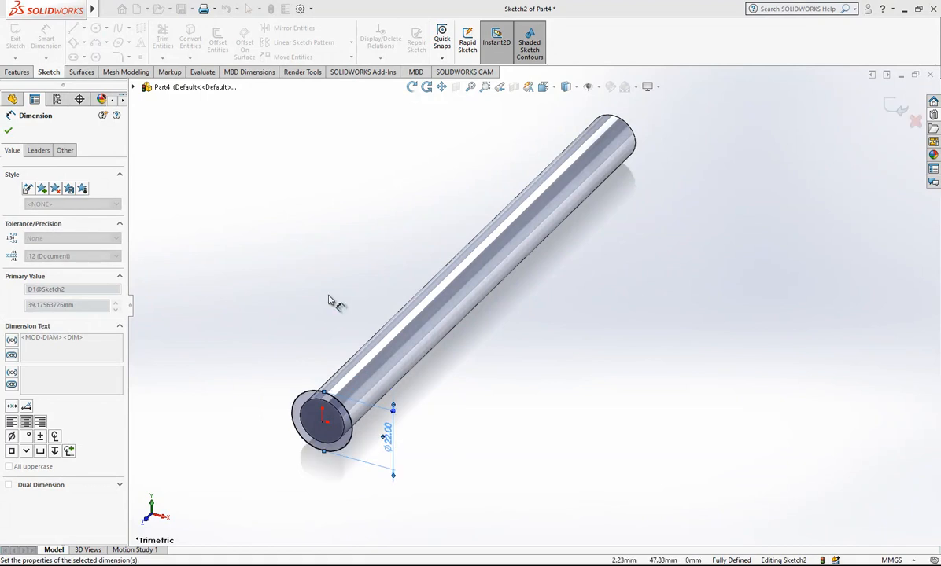
{"action": "left_click", "coordinate": [10, 131]}
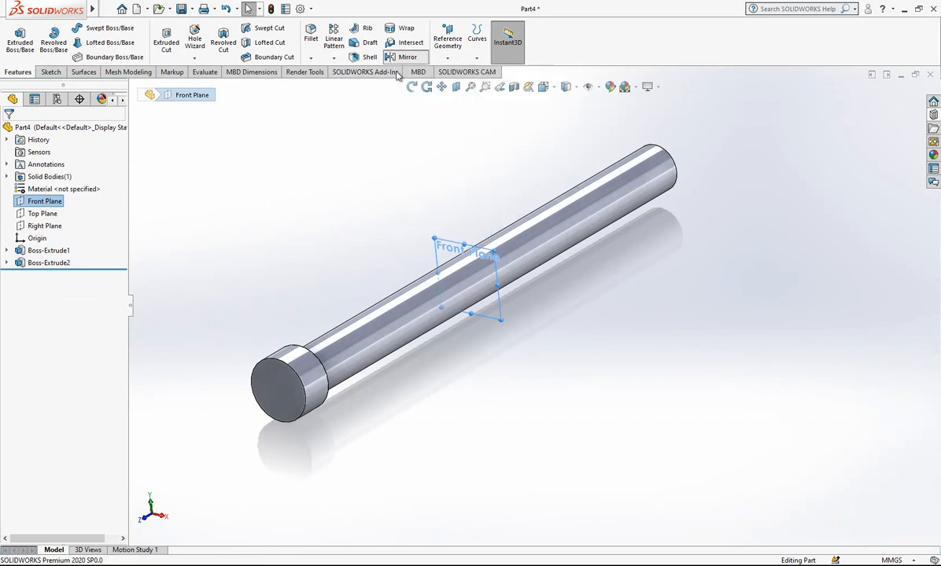
Mirror the cap feature about the Front Plane onto the rod's other end
{"action": "left_click", "coordinate": [405, 56]}
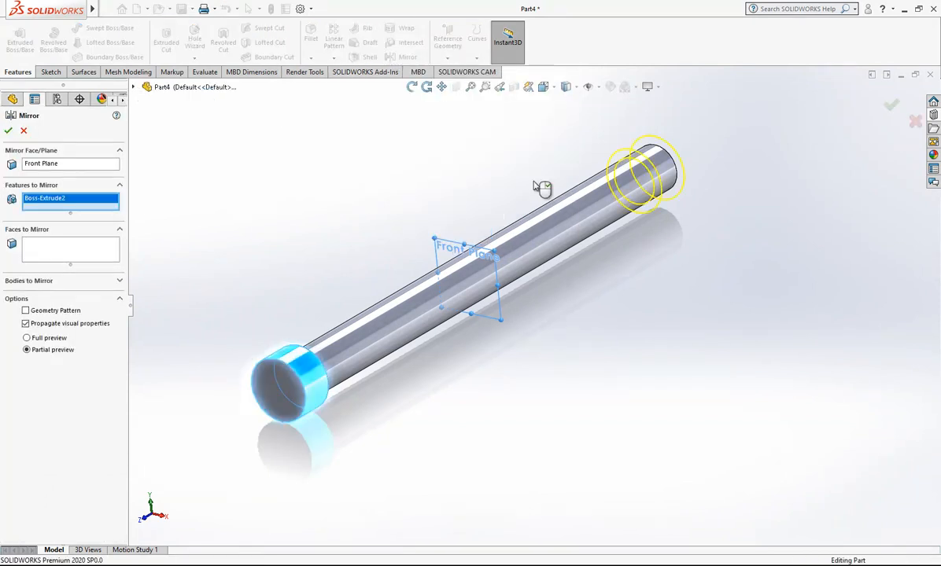
{"action": "left_click", "coordinate": [10, 131]}
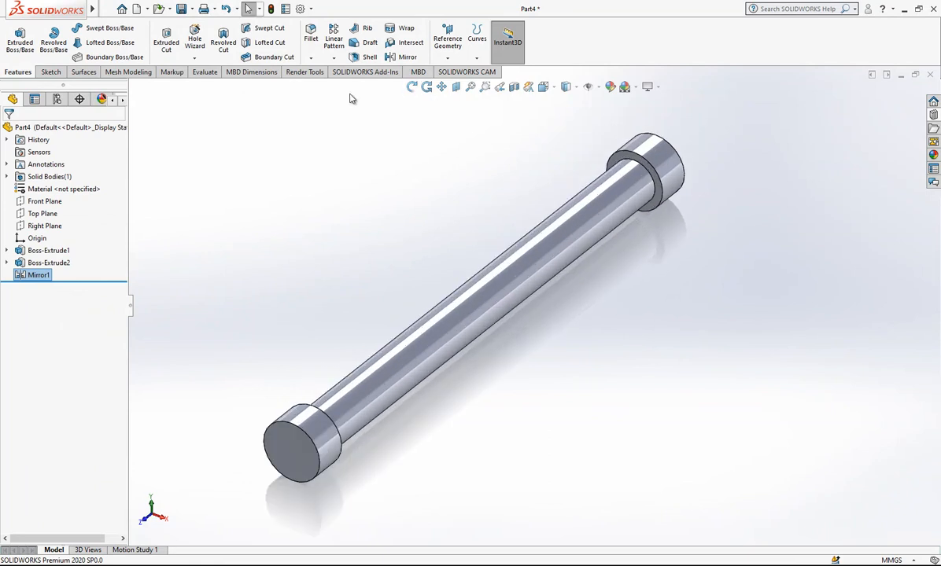
{"action": "mouse_move", "coordinate": [176, 267]}
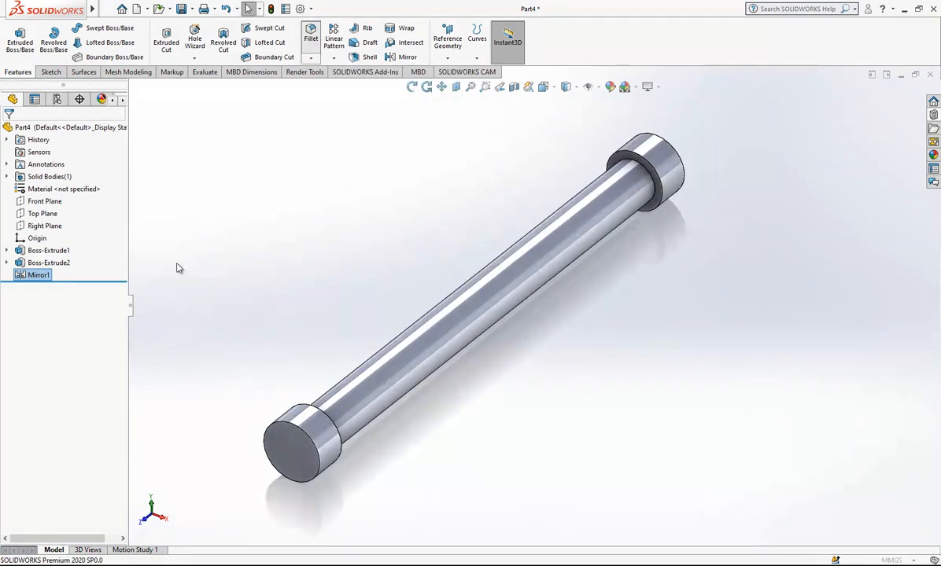
Round the rod's end edge with a 5 mm fillet
{"action": "left_click", "coordinate": [311, 38]}
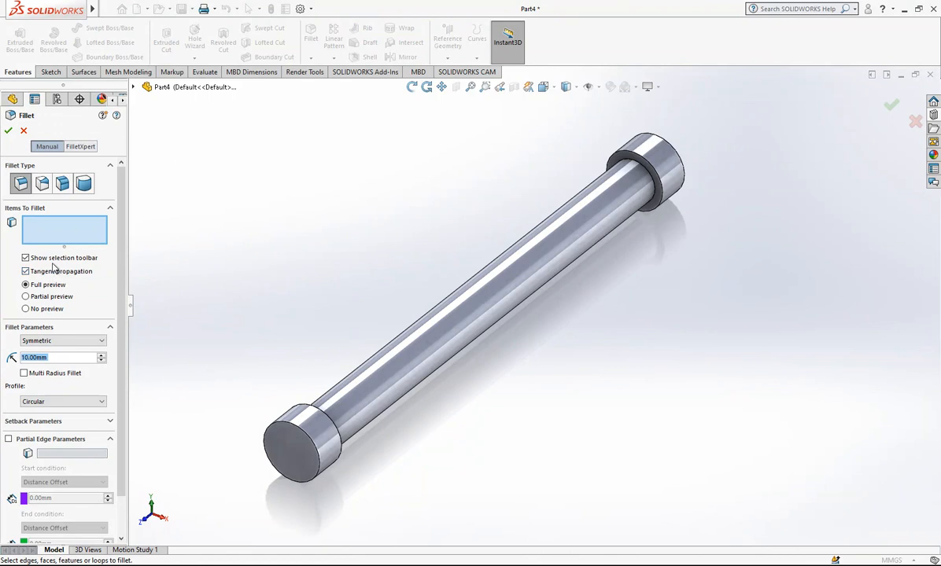
{"action": "left_click", "coordinate": [299, 456]}
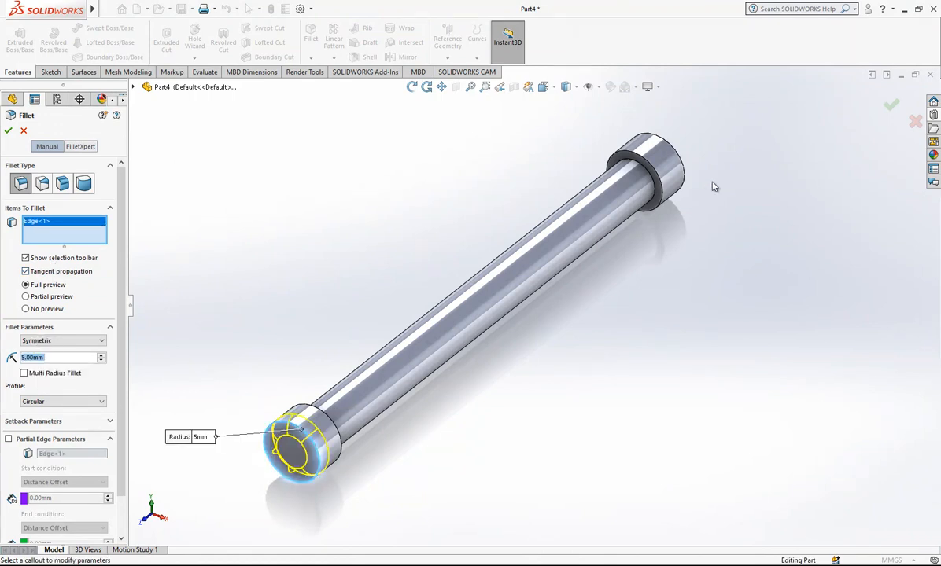
{"action": "left_click", "coordinate": [645, 170]}
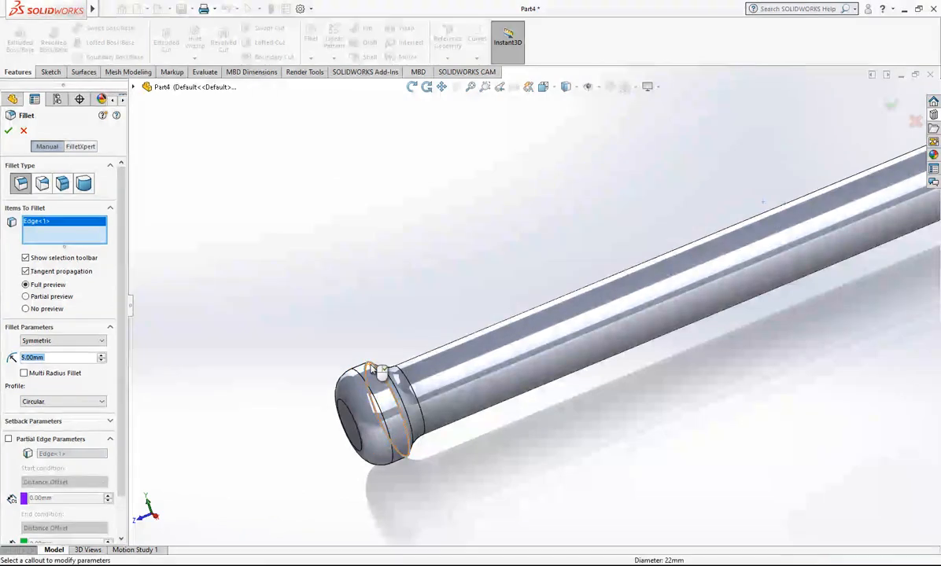
{"action": "left_click", "coordinate": [381, 386]}
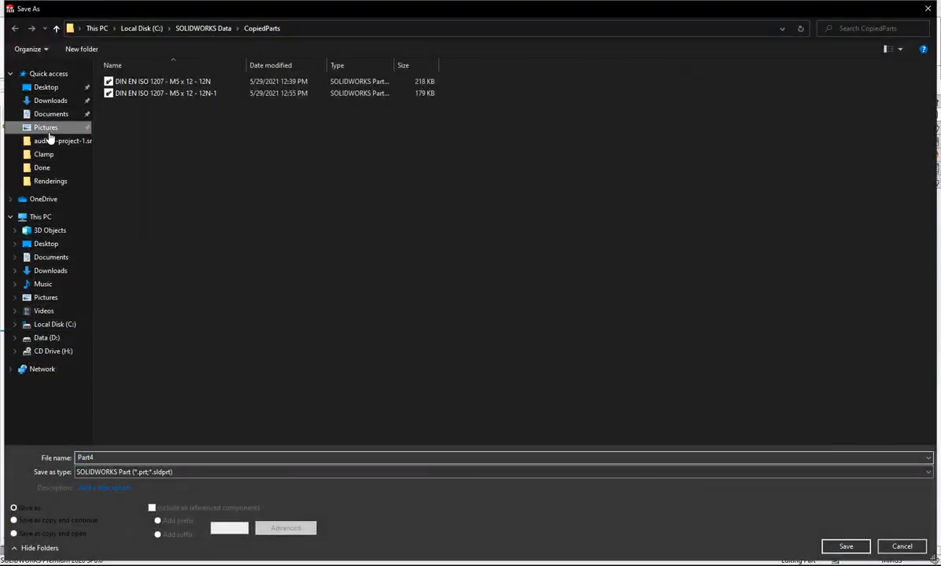
Save the part as 'Handle Bar' in the Desktop Clamp project folder
{"action": "left_click", "coordinate": [45, 86]}
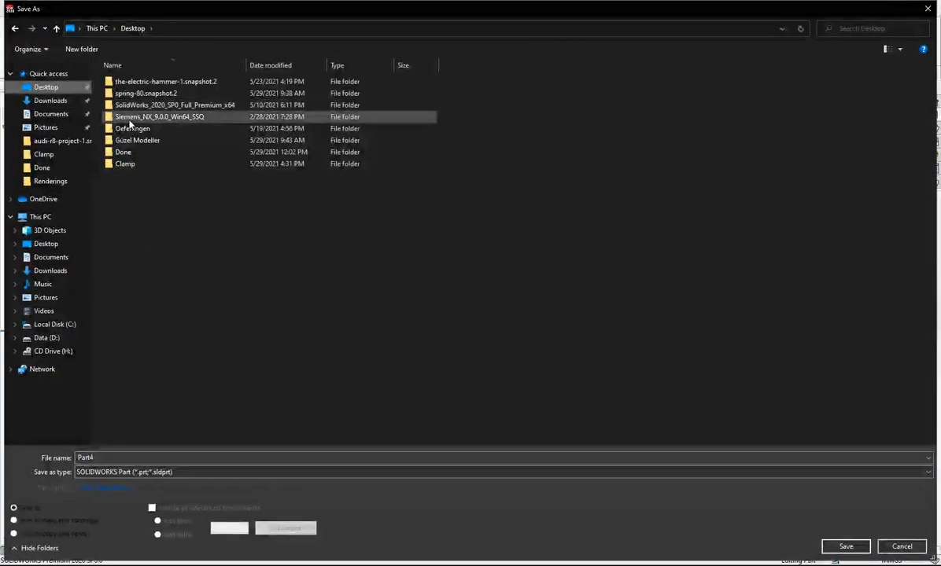
{"action": "double_click", "coordinate": [124, 164]}
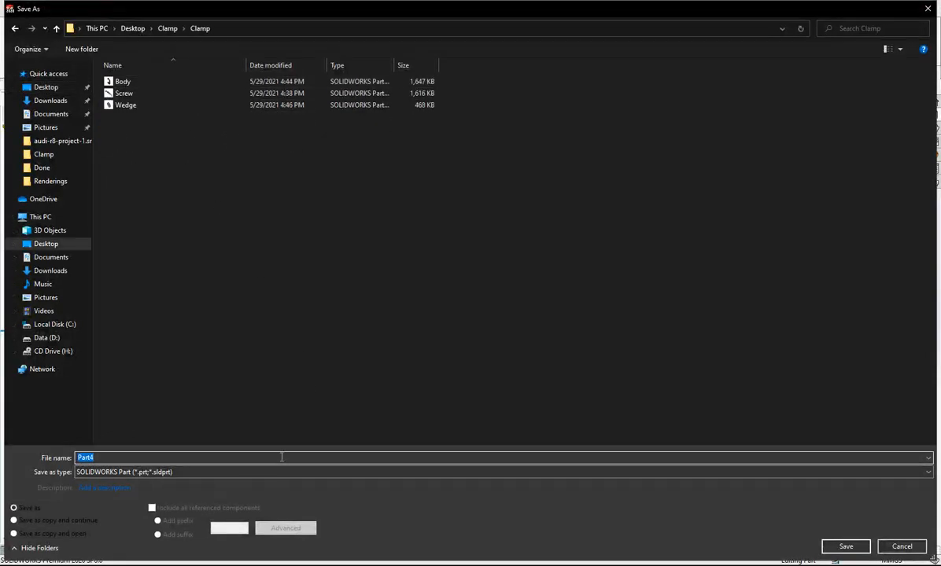
{"action": "type", "text": "Handle Bar"}
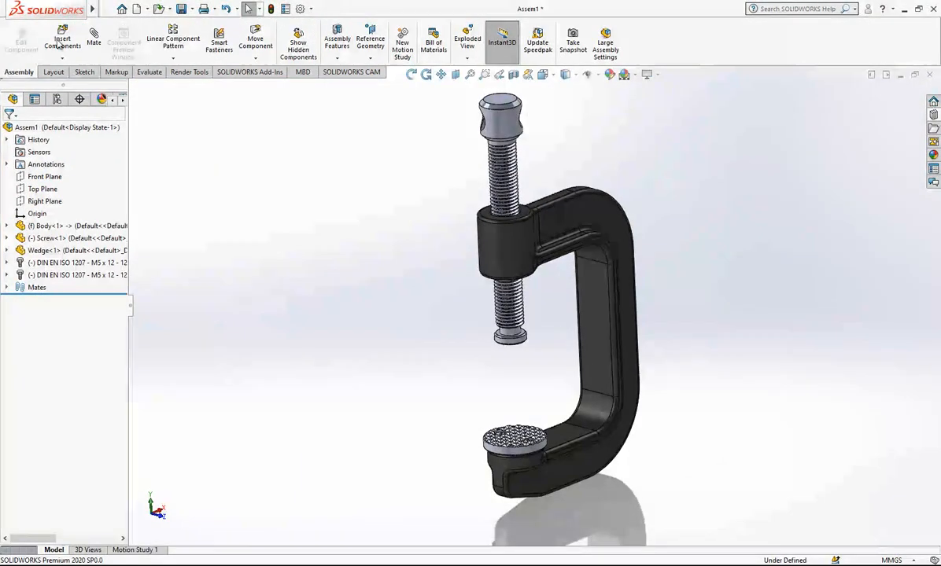
Insert Handle Bar into the assembly and mate it concentric with the screw head's cross hole
{"action": "left_click", "coordinate": [63, 41]}
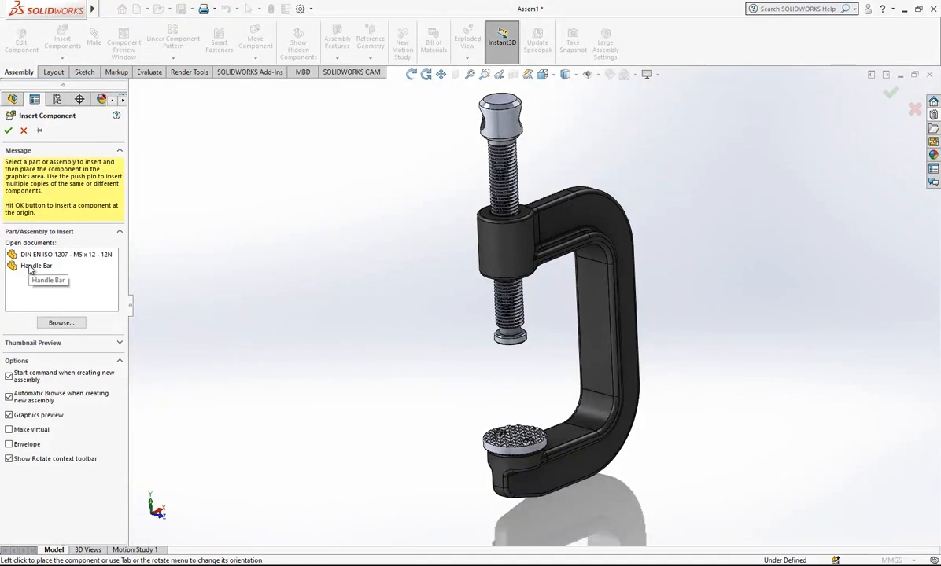
{"action": "left_click", "coordinate": [36, 264]}
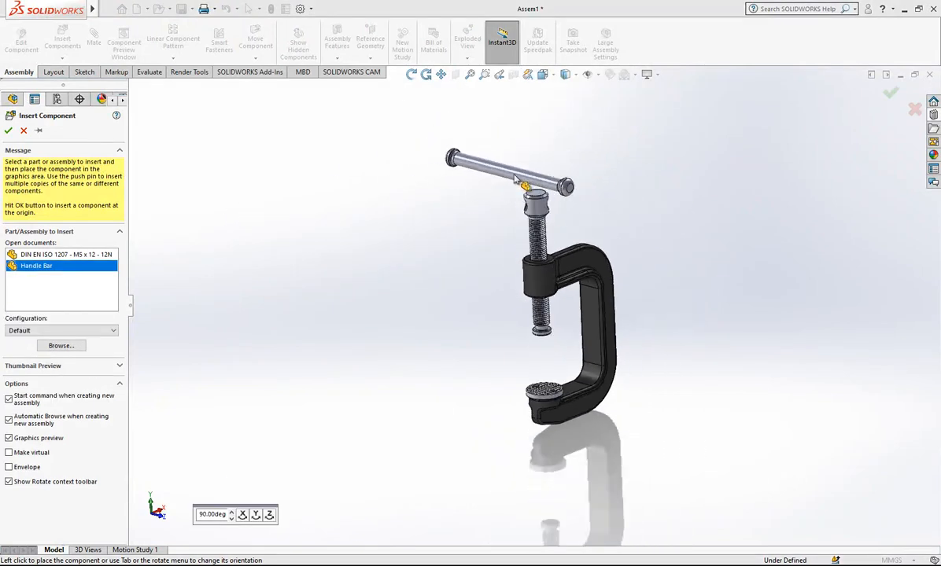
{"action": "left_click", "coordinate": [525, 191]}
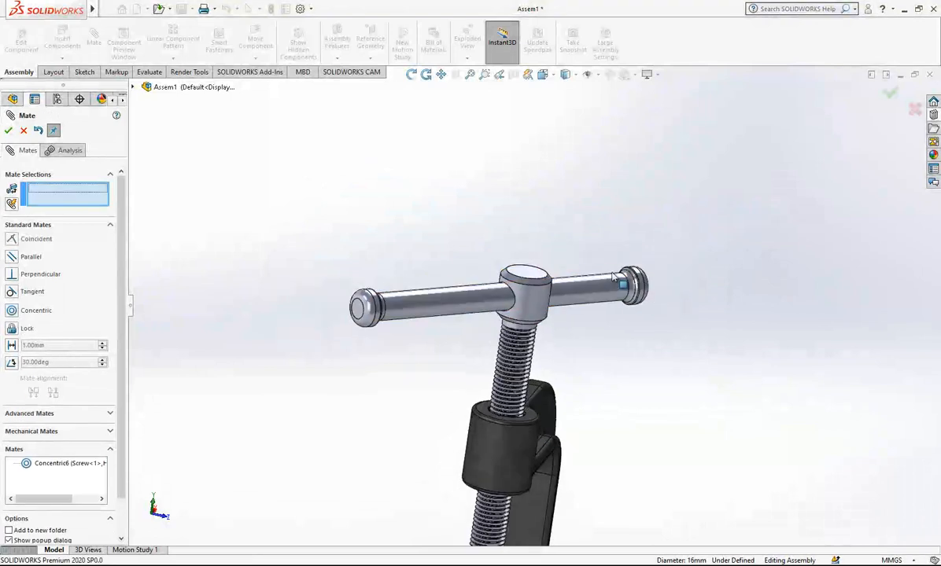
{"action": "left_click", "coordinate": [10, 131]}
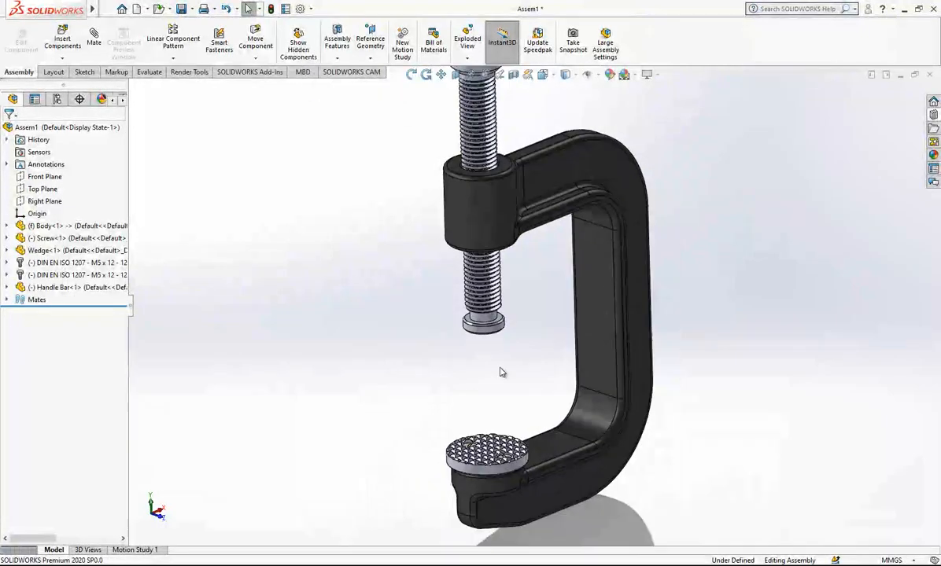
Create a new part and extrude a 30 mm diameter circle on the Front Plane into a cylinder
{"action": "left_click", "coordinate": [138, 10]}
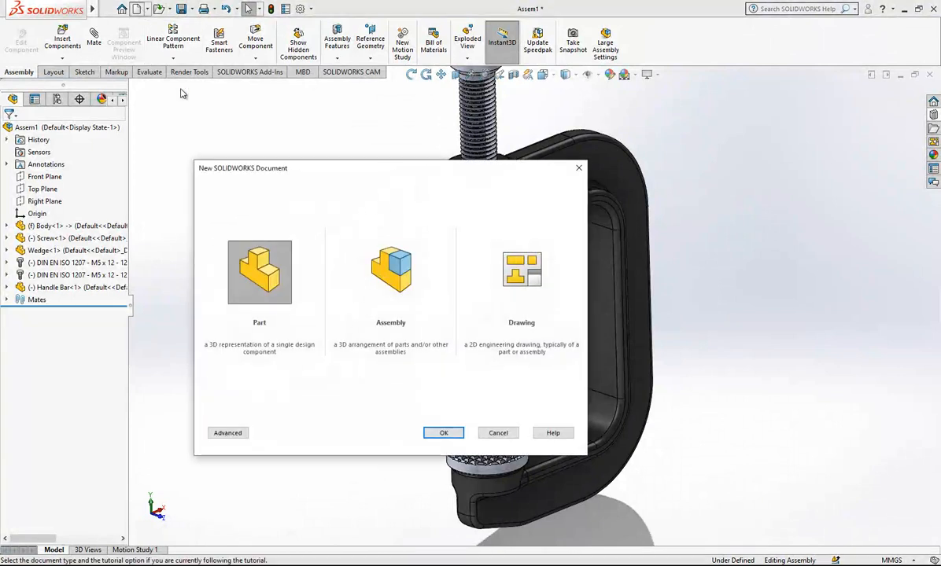
{"action": "left_click", "coordinate": [444, 433]}
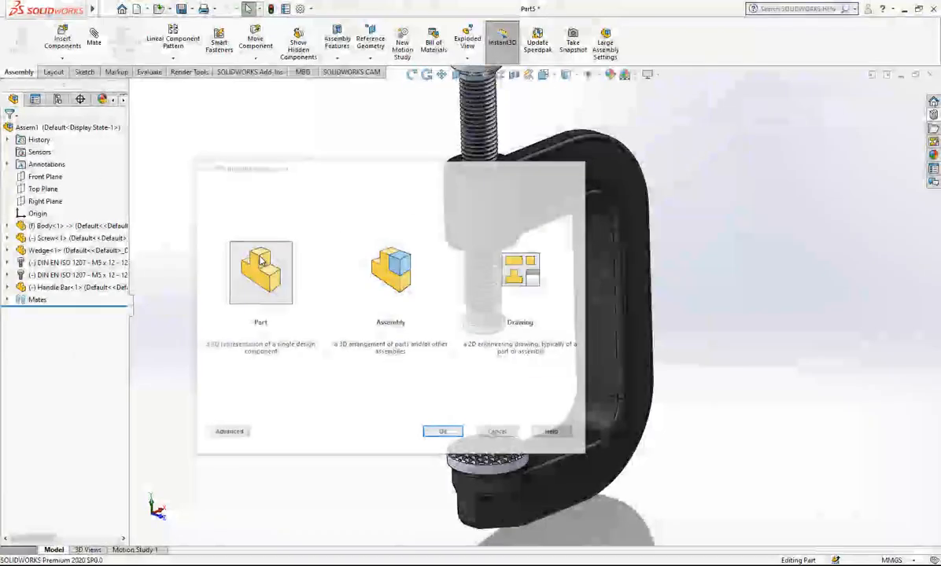
{"action": "left_click", "coordinate": [442, 431]}
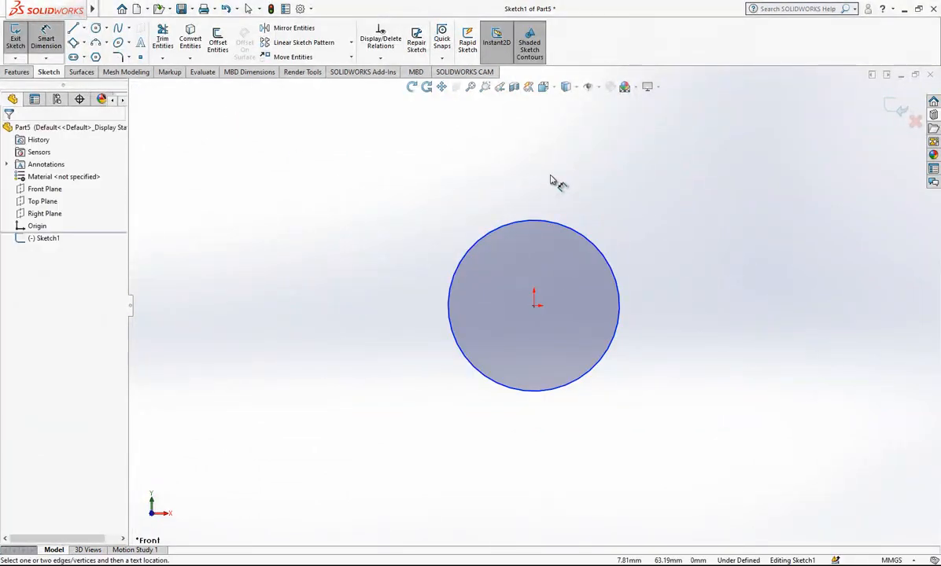
{"action": "left_click", "coordinate": [532, 386]}
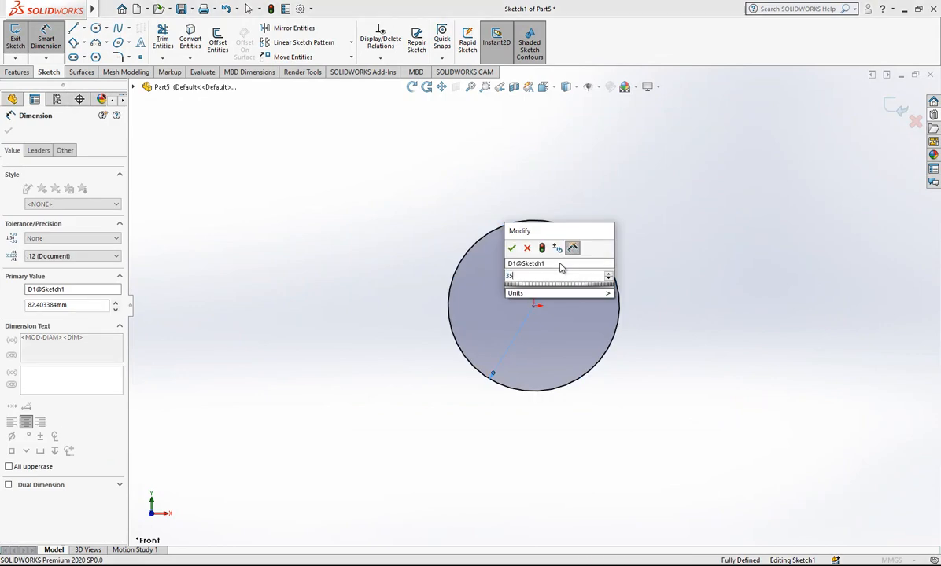
{"action": "left_click", "coordinate": [511, 249]}
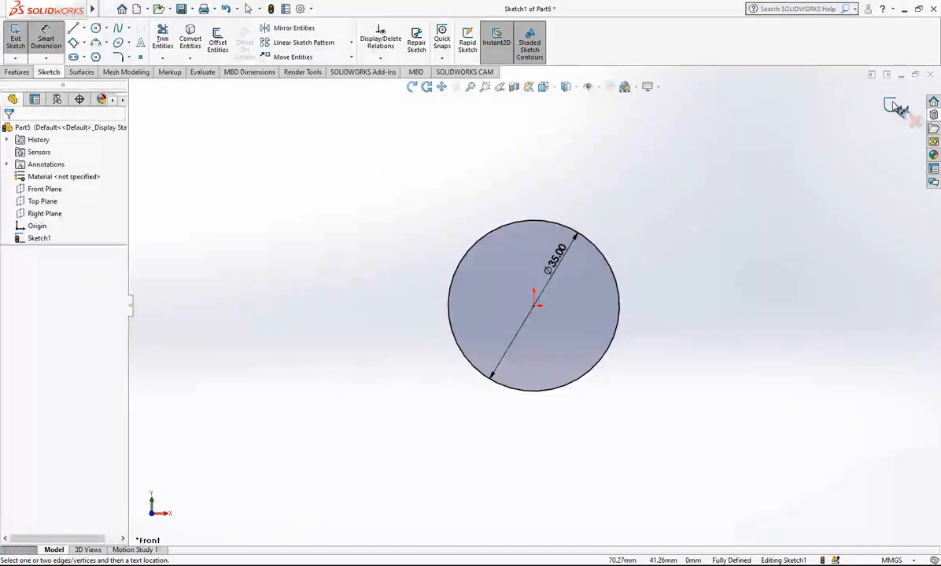
{"action": "left_click", "coordinate": [16, 38]}
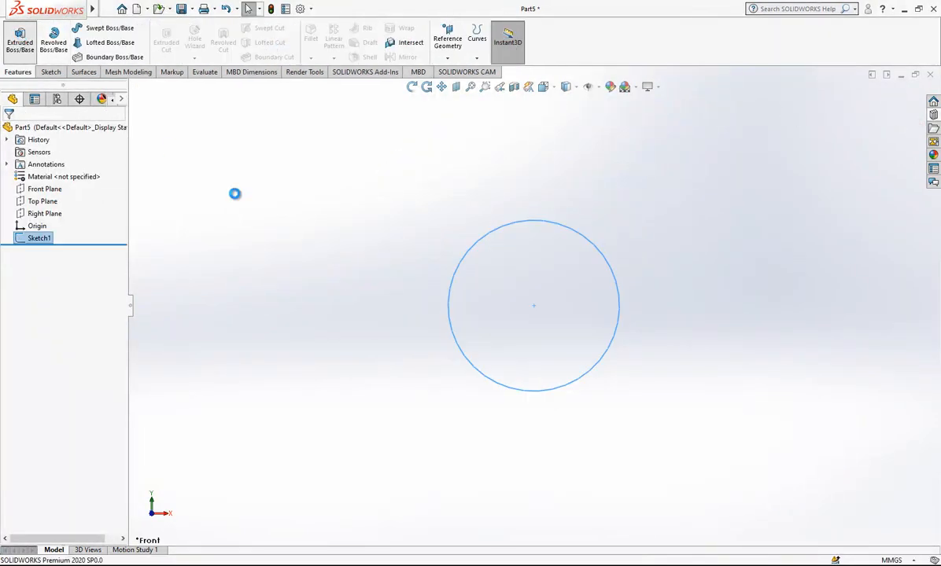
{"action": "left_click", "coordinate": [19, 39]}
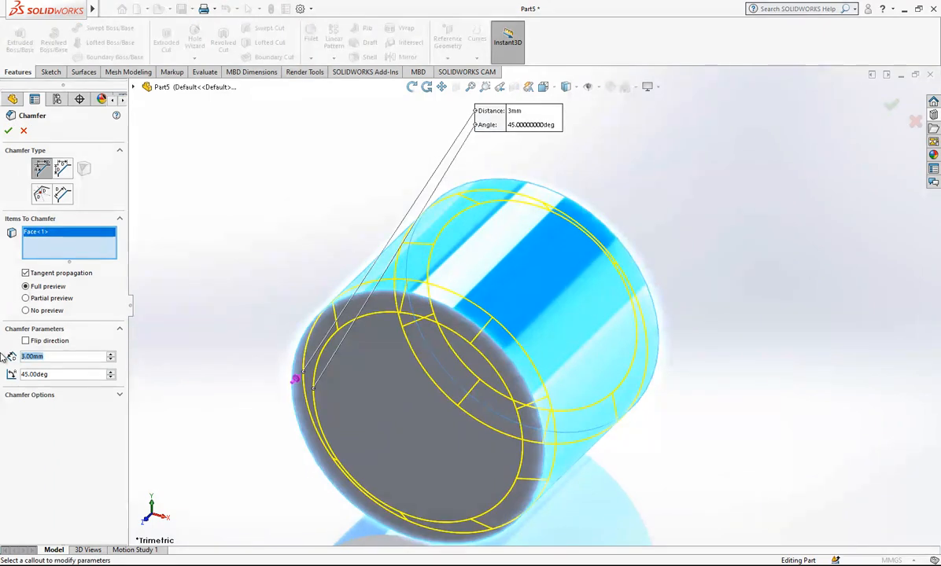
Chamfer the cylinder's ends, cut a 23 mm blind hole and chamfer its rim 1.5 mm
{"action": "left_click", "coordinate": [8, 131]}
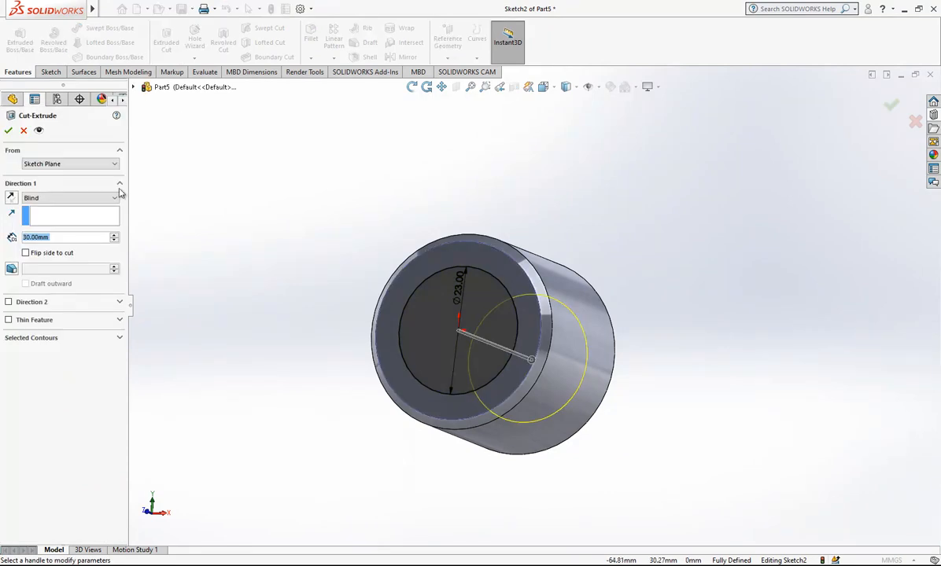
{"action": "left_click", "coordinate": [10, 129]}
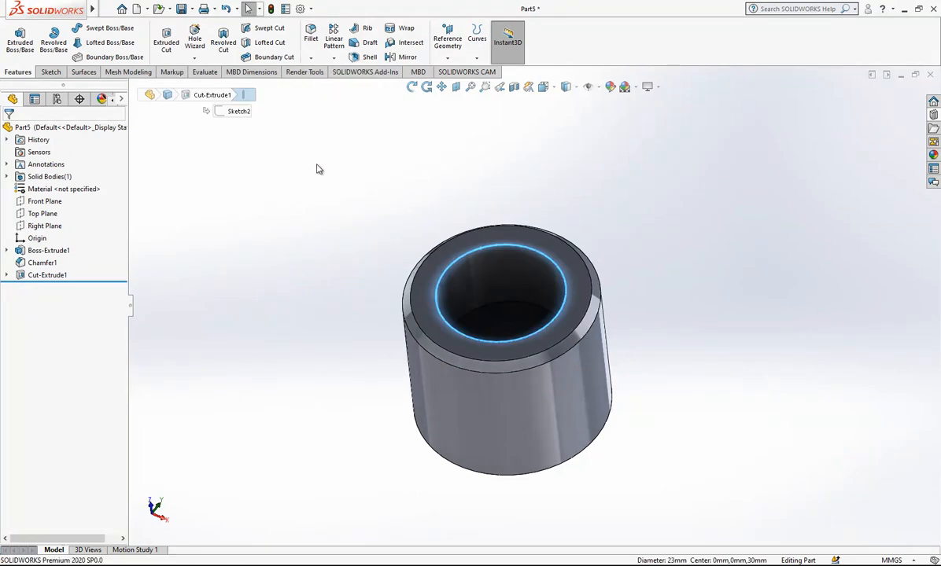
{"action": "left_click", "coordinate": [40, 262]}
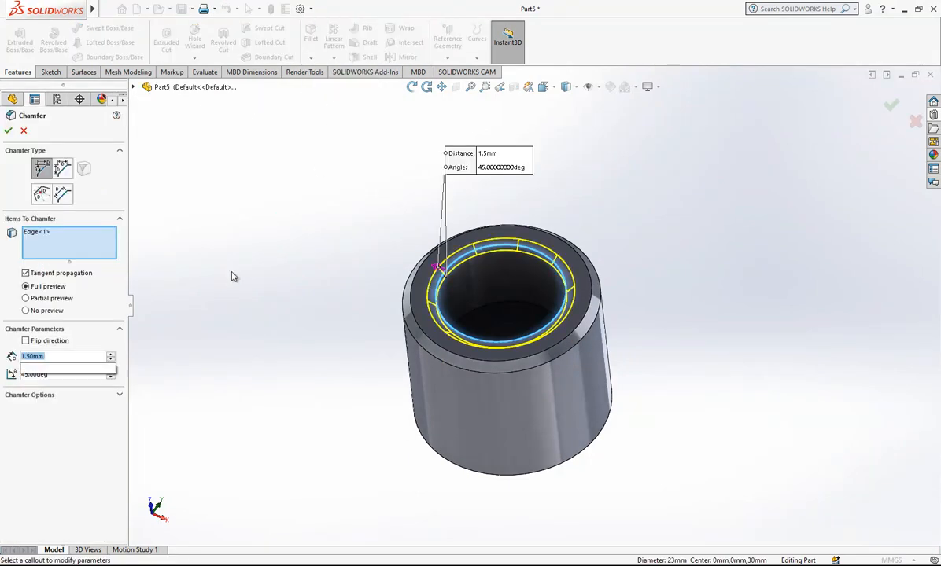
{"action": "left_click", "coordinate": [8, 131]}
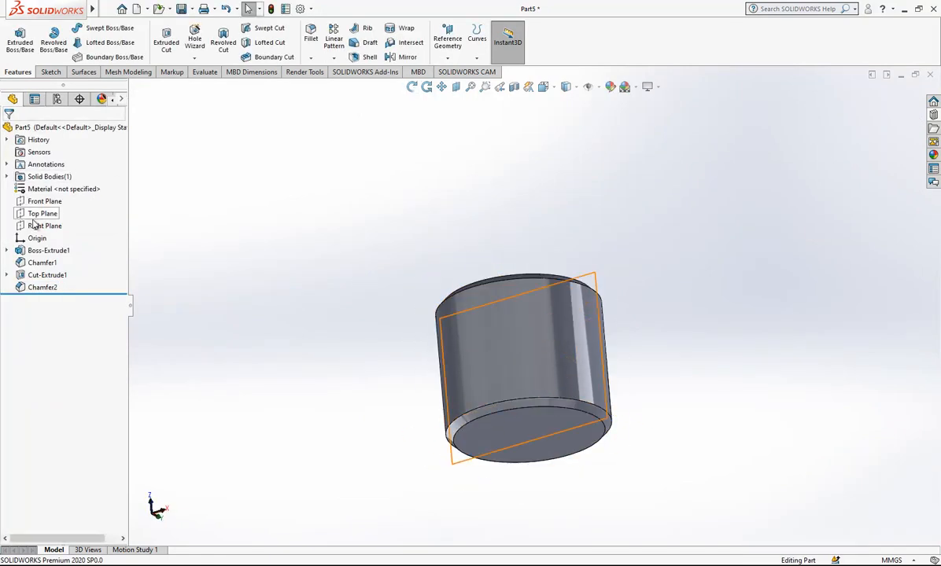
Sketch a small diamond on the Right Plane at the outer edge, level its corners and dimension it 1.50 to fully define it
{"action": "left_click", "coordinate": [44, 227]}
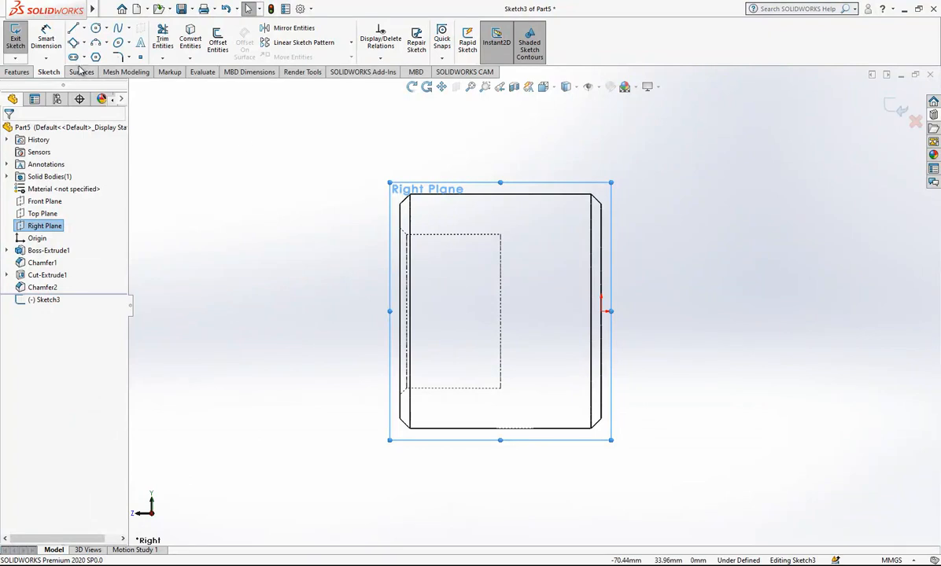
{"action": "left_click", "coordinate": [74, 29]}
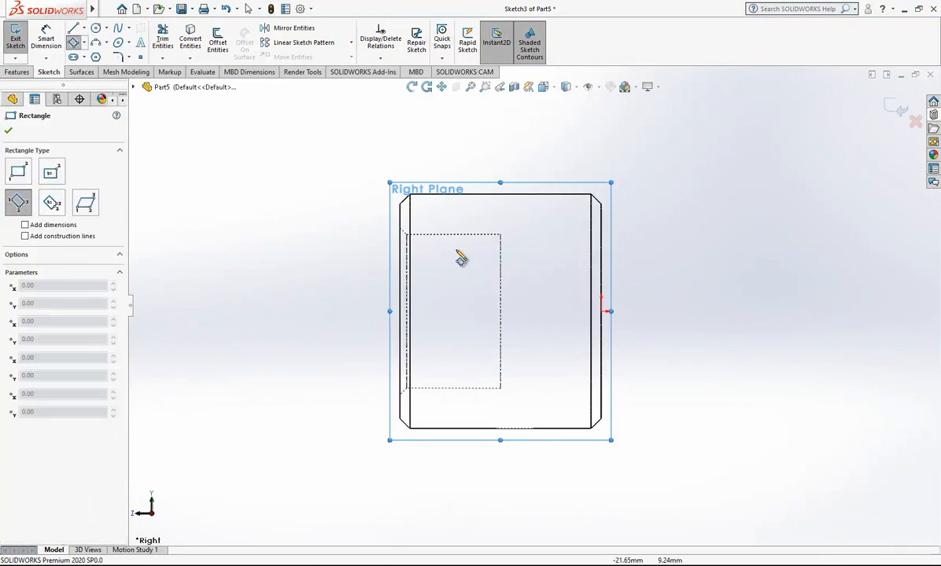
{"action": "left_click", "coordinate": [658, 329]}
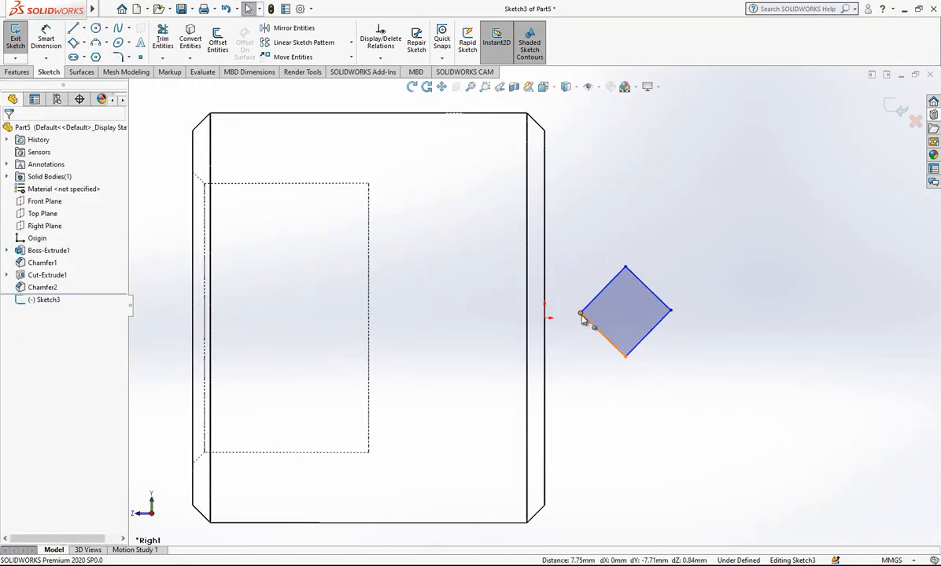
{"action": "left_click", "coordinate": [581, 313]}
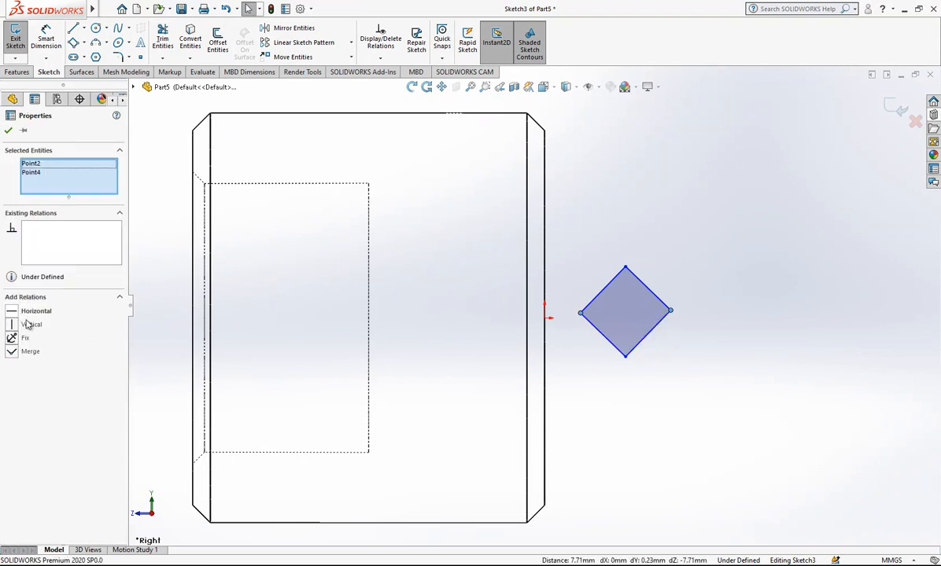
{"action": "left_click", "coordinate": [36, 312]}
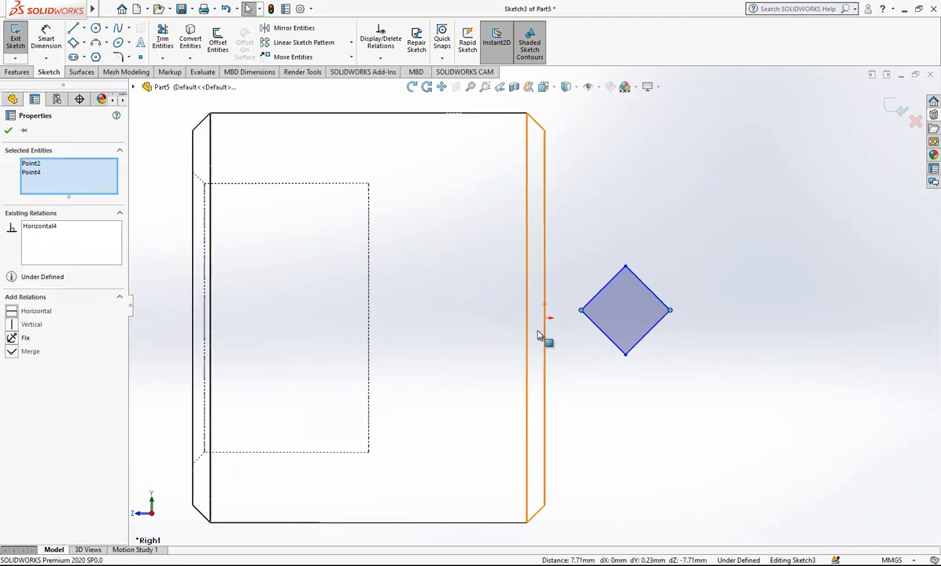
{"action": "left_click_drag", "start_coordinate": [625, 309], "coordinate": [551, 322]}
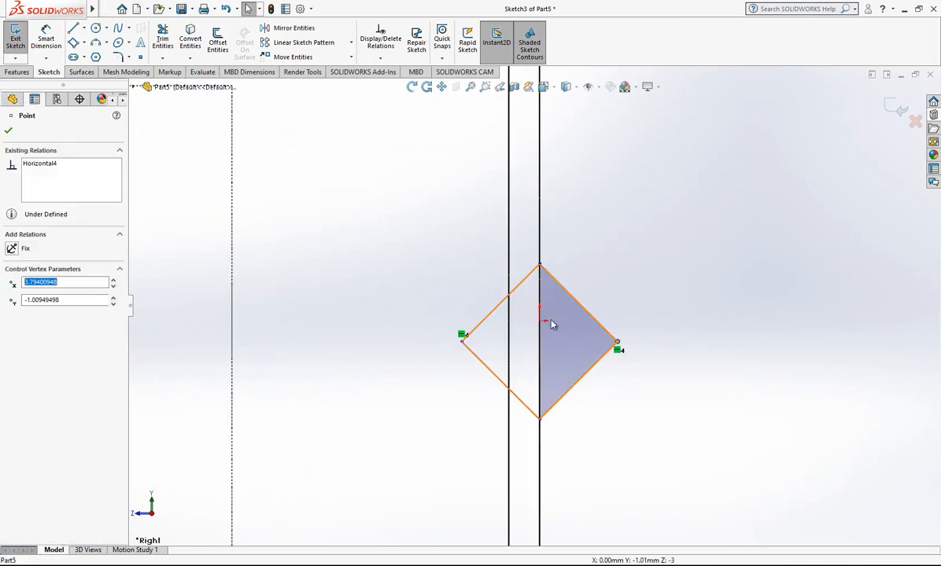
{"action": "left_click", "coordinate": [7, 129]}
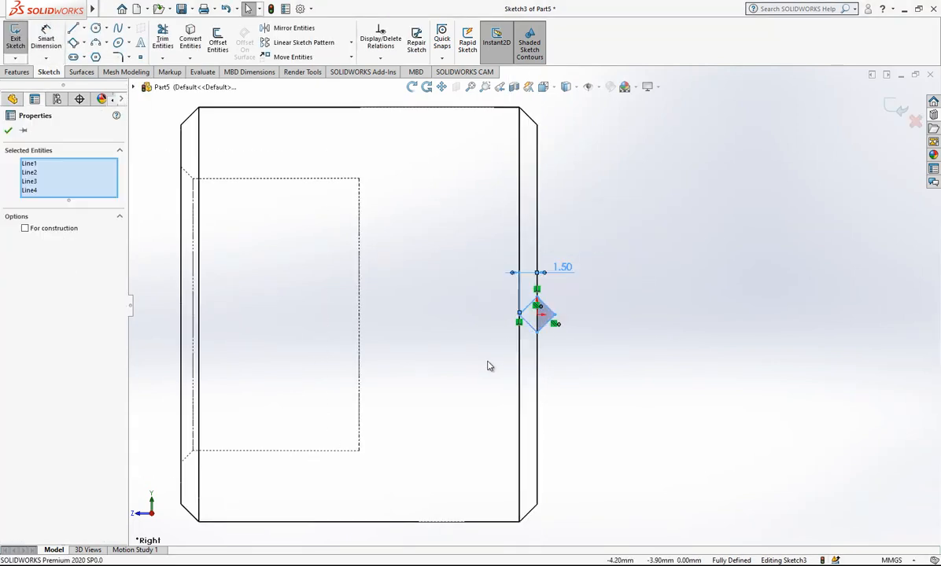
Linear-pattern the diamond along the edge at 5.00 mm spacing with 5 instances
{"action": "left_click", "coordinate": [304, 41]}
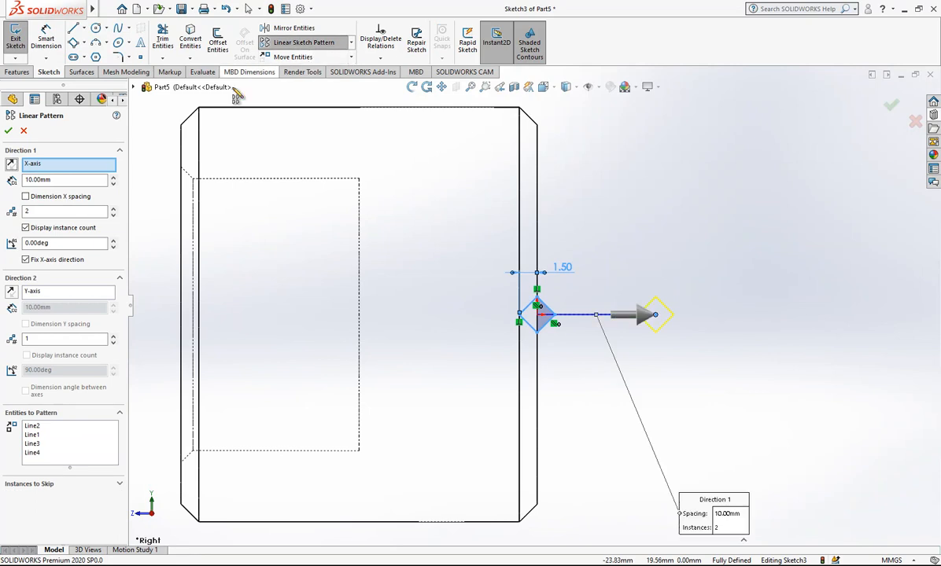
{"action": "left_click", "coordinate": [113, 214]}
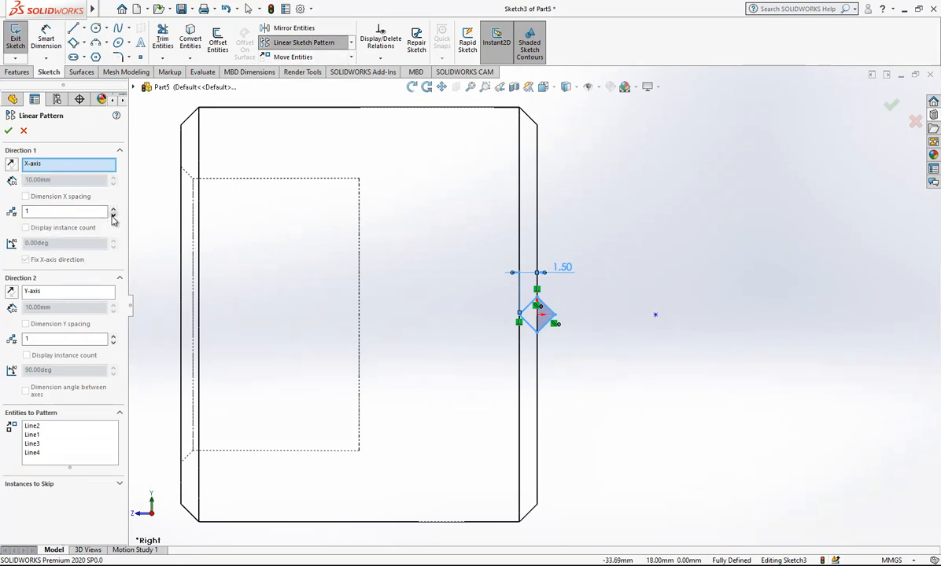
{"action": "left_click", "coordinate": [113, 337]}
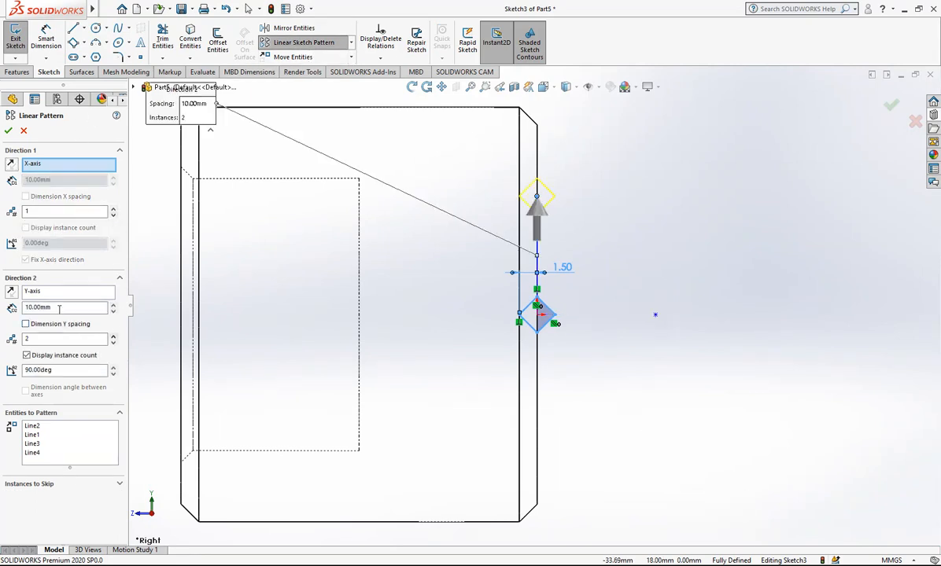
{"action": "type", "text": "5.00mm"}
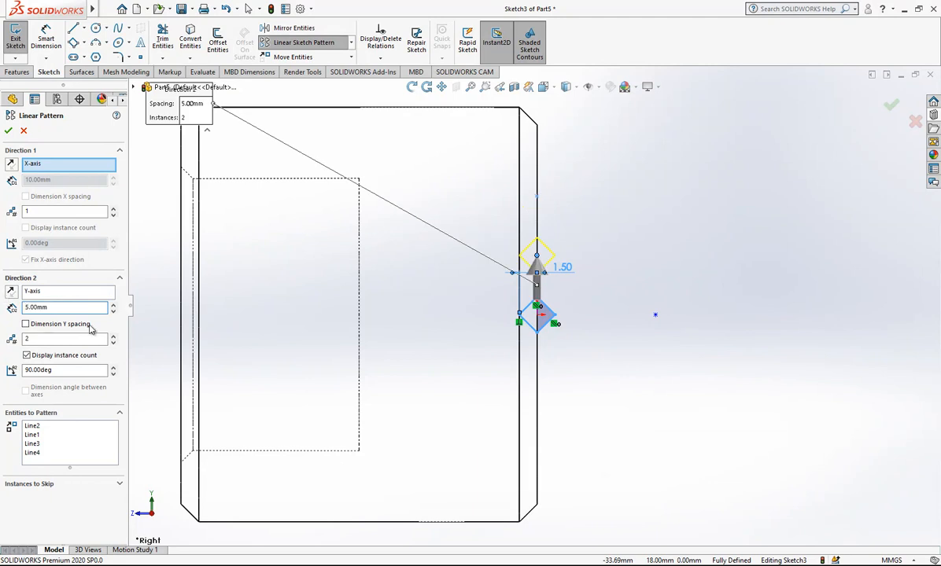
{"action": "left_click", "coordinate": [114, 337]}
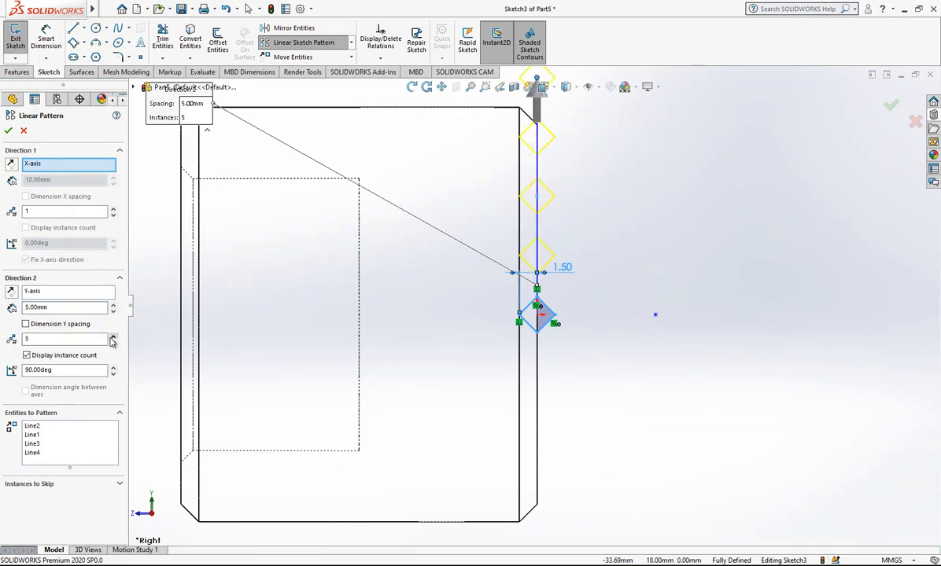
{"action": "left_click", "coordinate": [891, 104]}
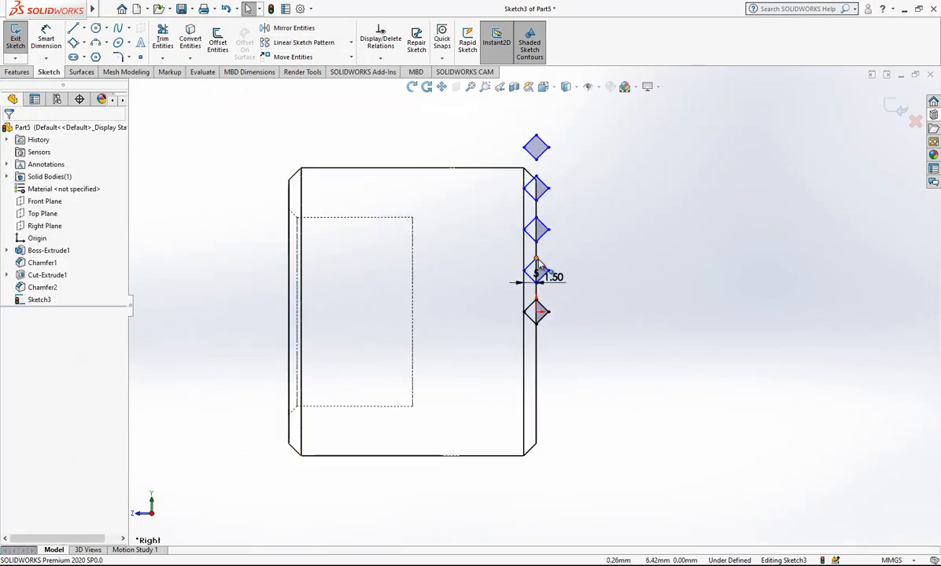
{"action": "left_click", "coordinate": [537, 311]}
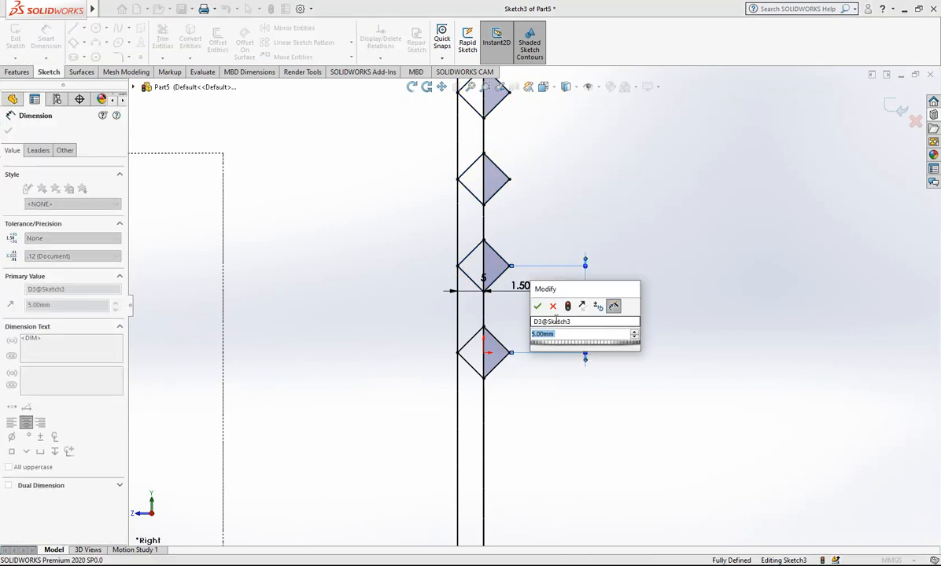
{"action": "left_click", "coordinate": [538, 305]}
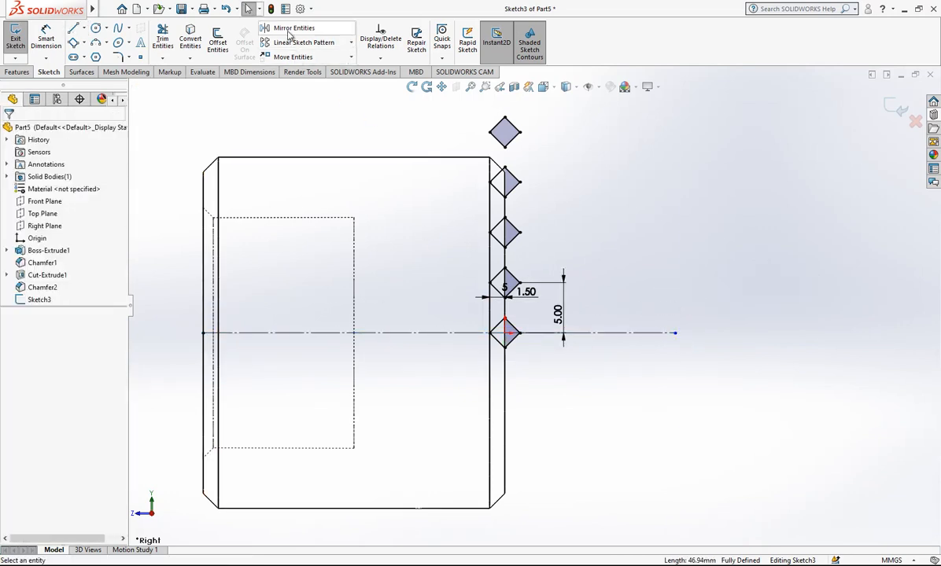
{"action": "mouse_move", "coordinate": [306, 40]}
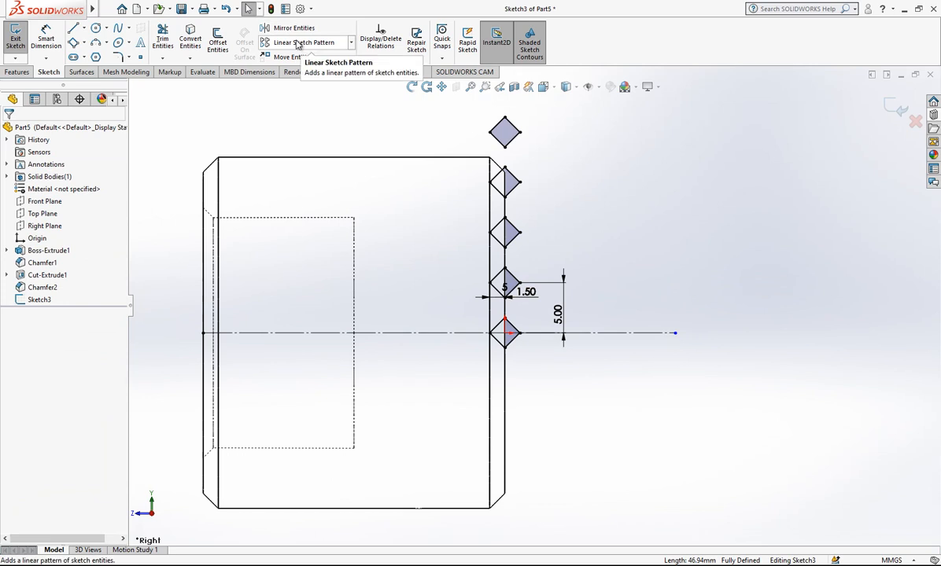
{"action": "left_click", "coordinate": [293, 28]}
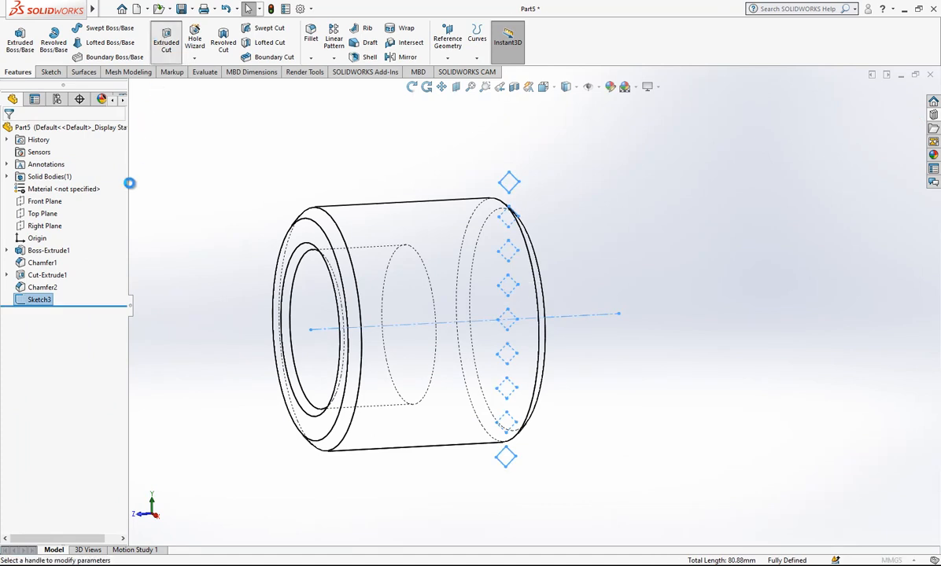
Cut the diamond row Through All - Both and circular-pattern the cut around the axis into a knurl
{"action": "left_click", "coordinate": [166, 39]}
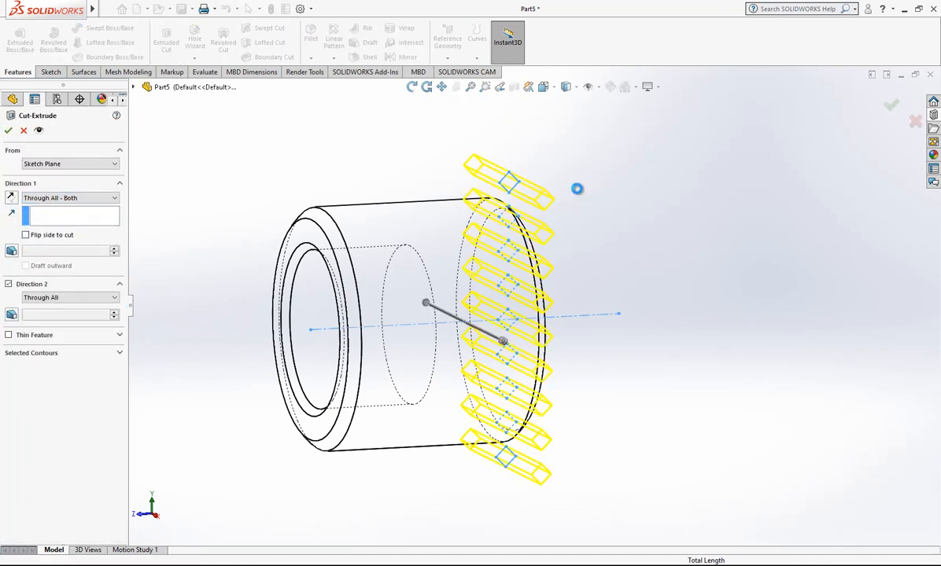
{"action": "left_click", "coordinate": [8, 129]}
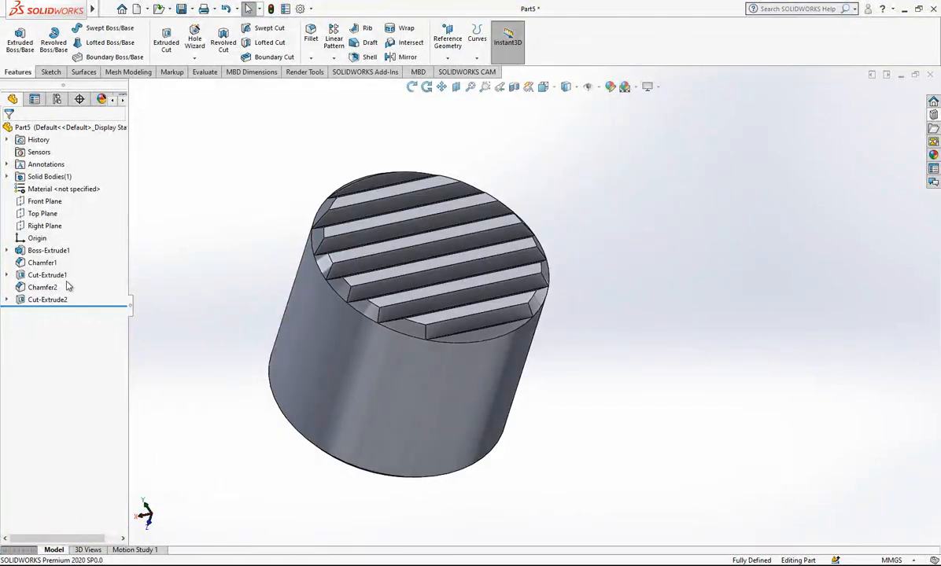
{"action": "left_click", "coordinate": [334, 57]}
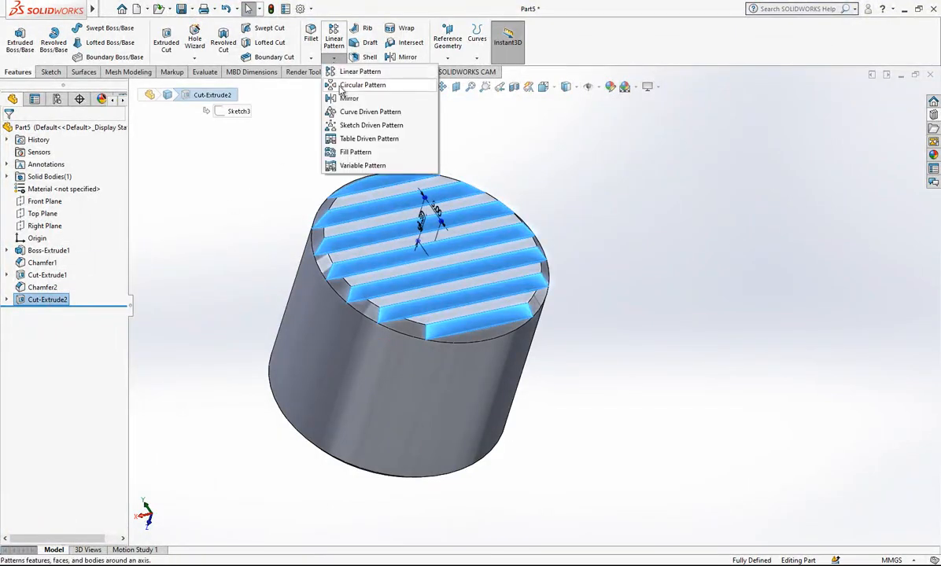
{"action": "left_click", "coordinate": [362, 85]}
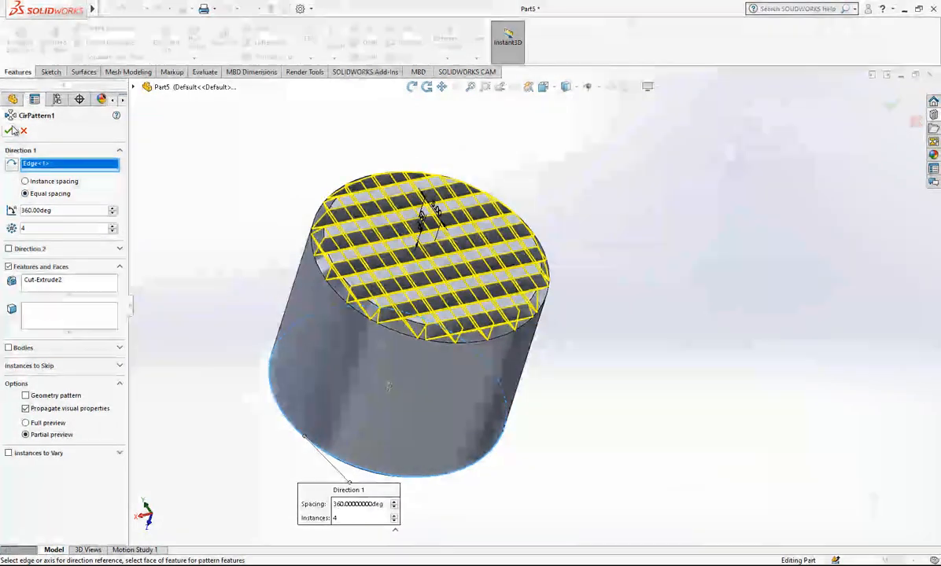
{"action": "left_click", "coordinate": [11, 130]}
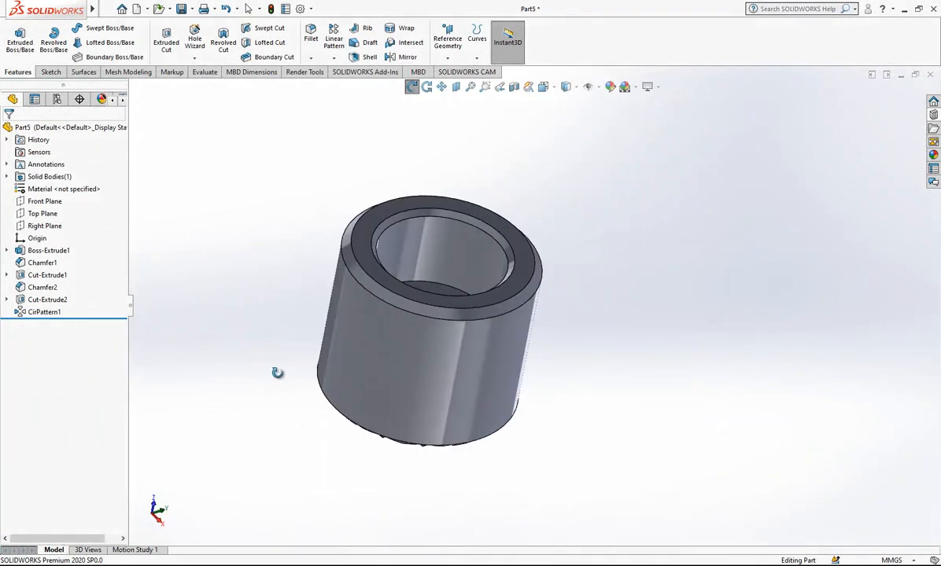
Sketch on the Right Plane a construction centerline and a circle dimensioned Ø5.00
{"action": "left_click", "coordinate": [43, 213]}
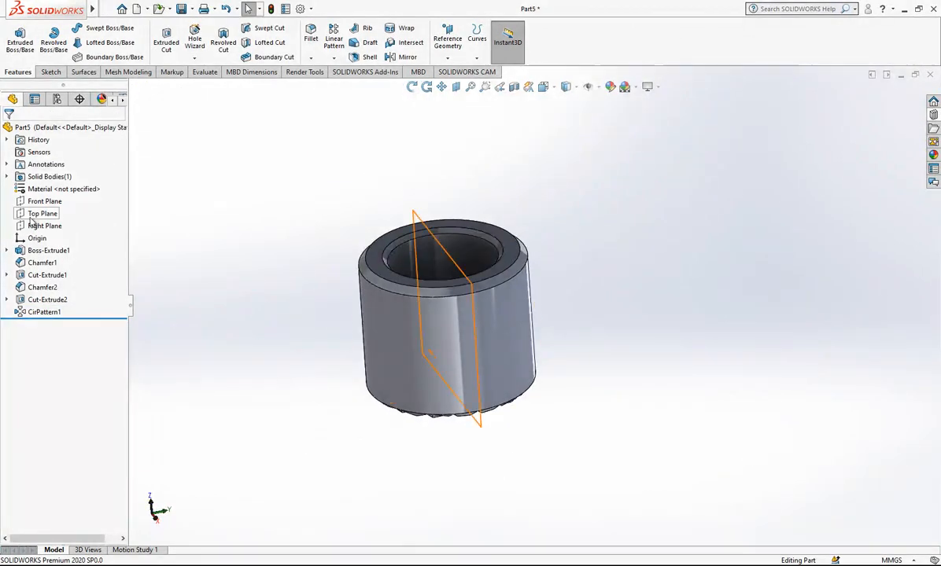
{"action": "left_click", "coordinate": [44, 227]}
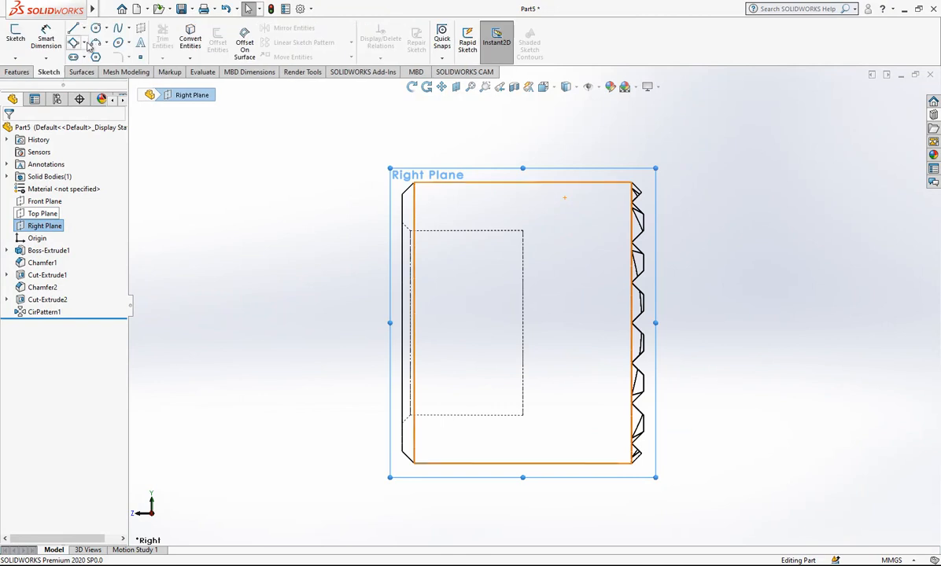
{"action": "left_click", "coordinate": [96, 28]}
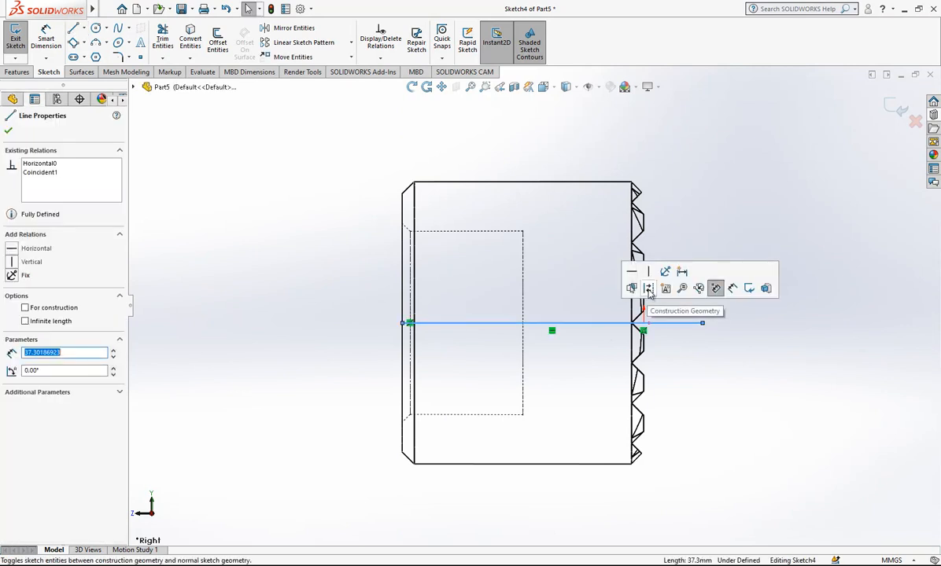
{"action": "left_click", "coordinate": [96, 29]}
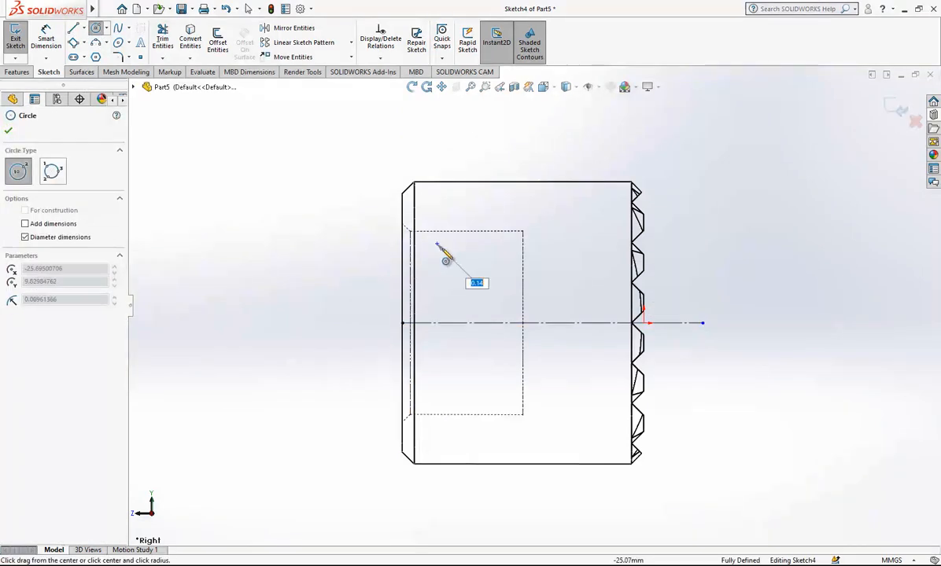
{"action": "left_click", "coordinate": [456, 226]}
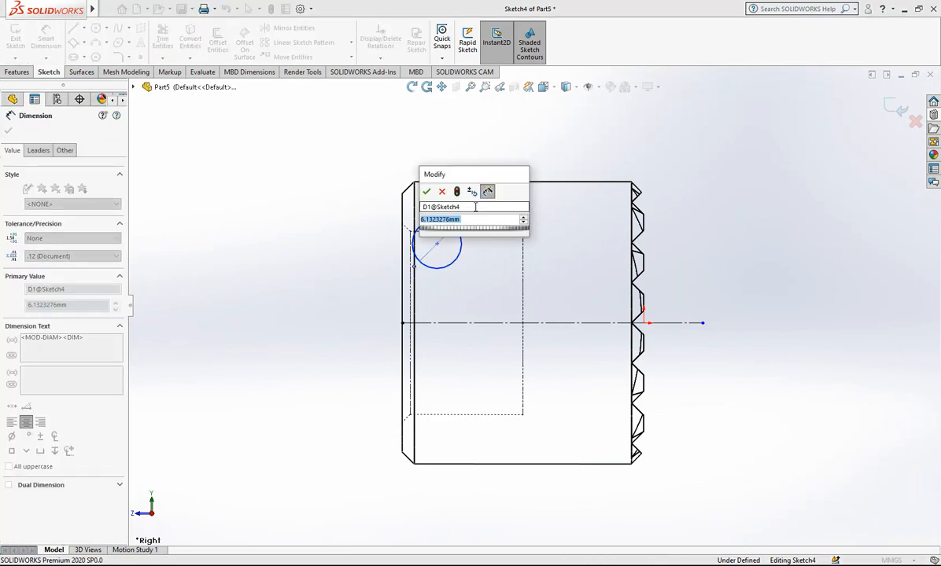
{"action": "left_click", "coordinate": [426, 192]}
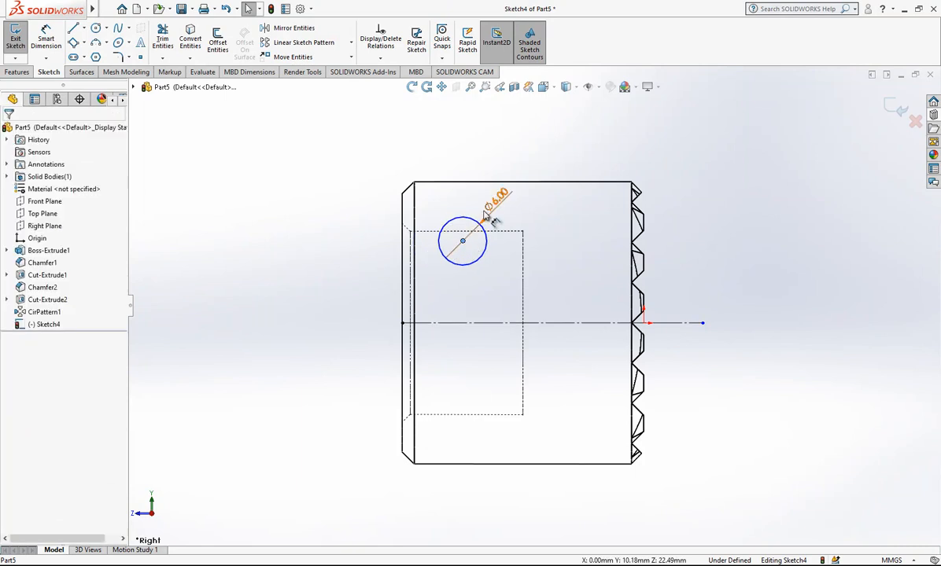
{"action": "left_click", "coordinate": [495, 201]}
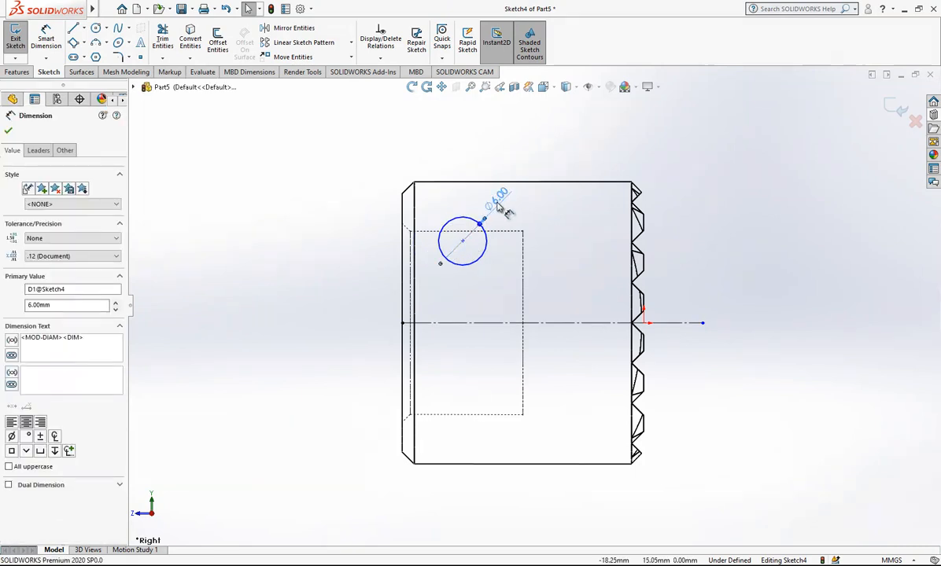
{"action": "left_click", "coordinate": [9, 131]}
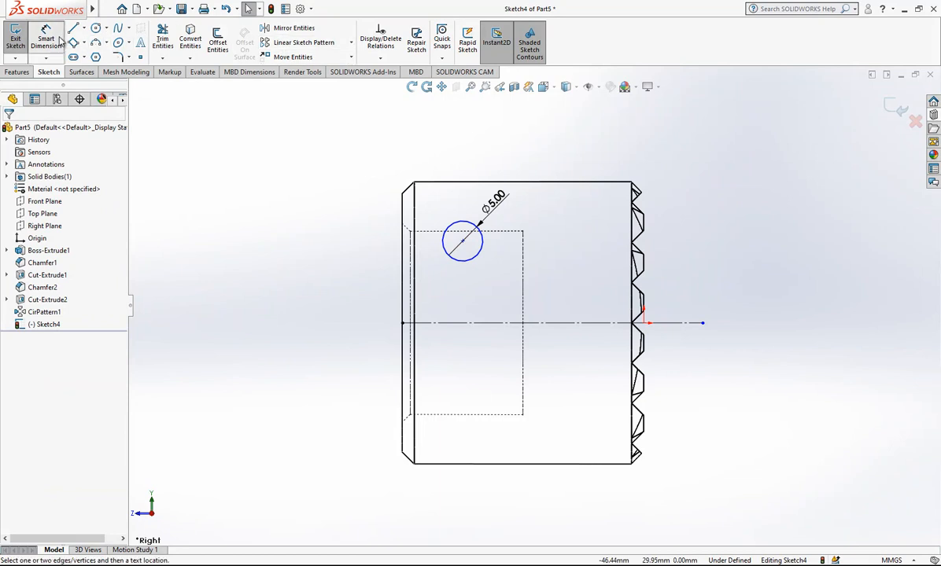
Dimension the circles 15.50 apart from the centerline and exit the sketch
{"action": "left_click", "coordinate": [462, 242]}
{"action": "type", "text": "1"}
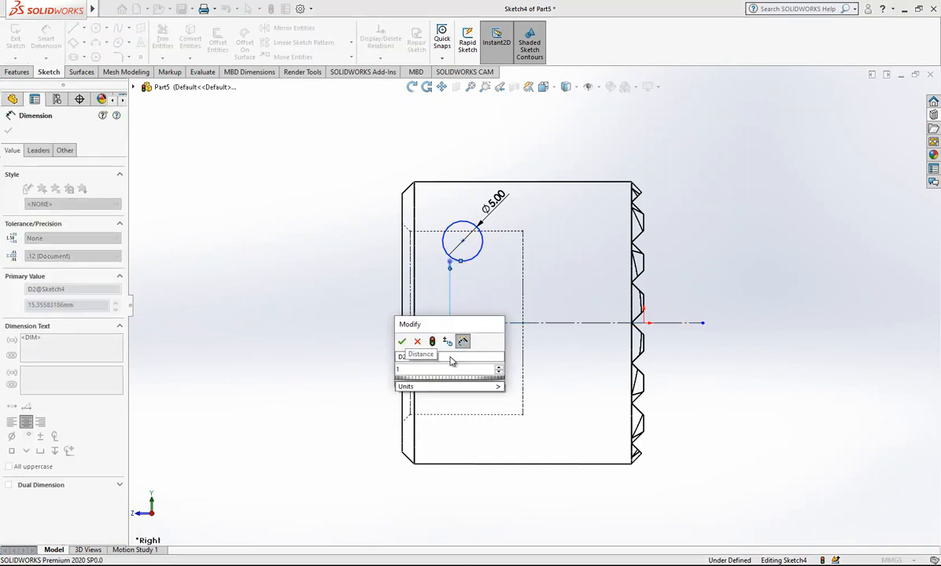
{"action": "left_click", "coordinate": [401, 341]}
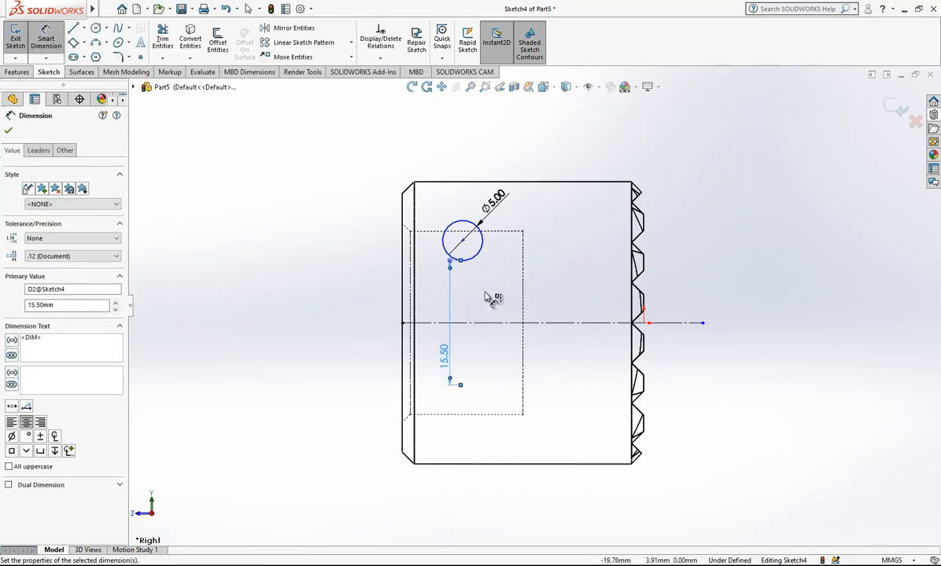
{"action": "left_click", "coordinate": [463, 242]}
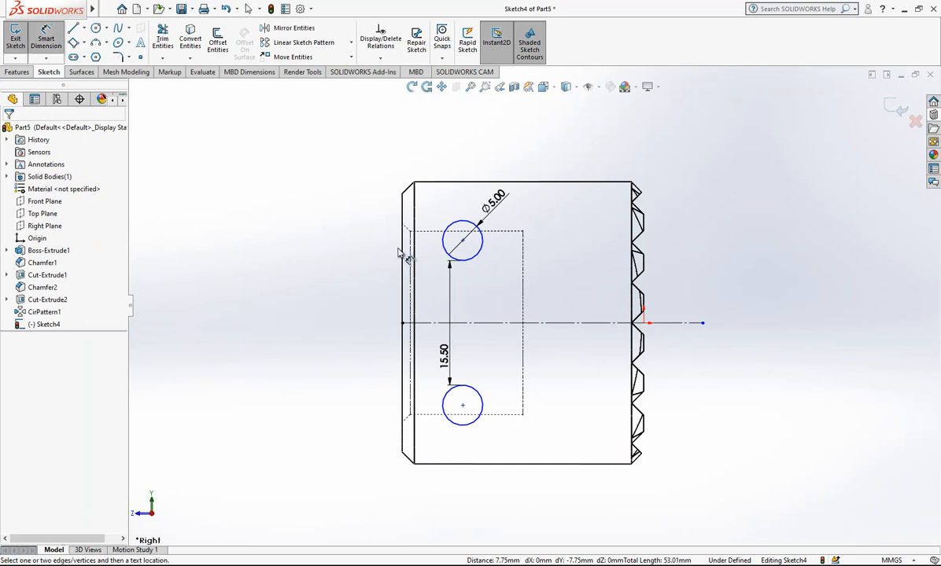
{"action": "left_click", "coordinate": [463, 239]}
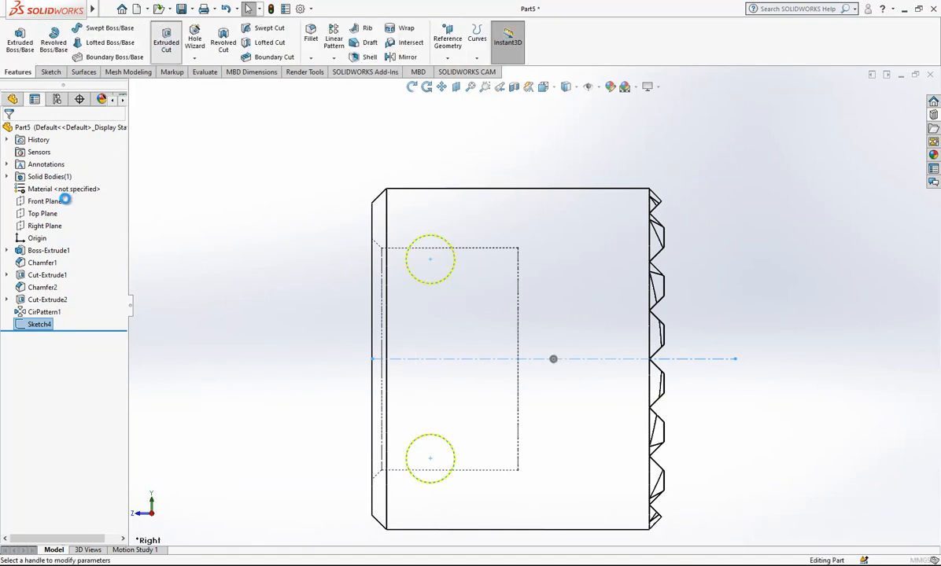
Cut the two 5 mm circles through the cylinder as cross holes
{"action": "left_click", "coordinate": [166, 38]}
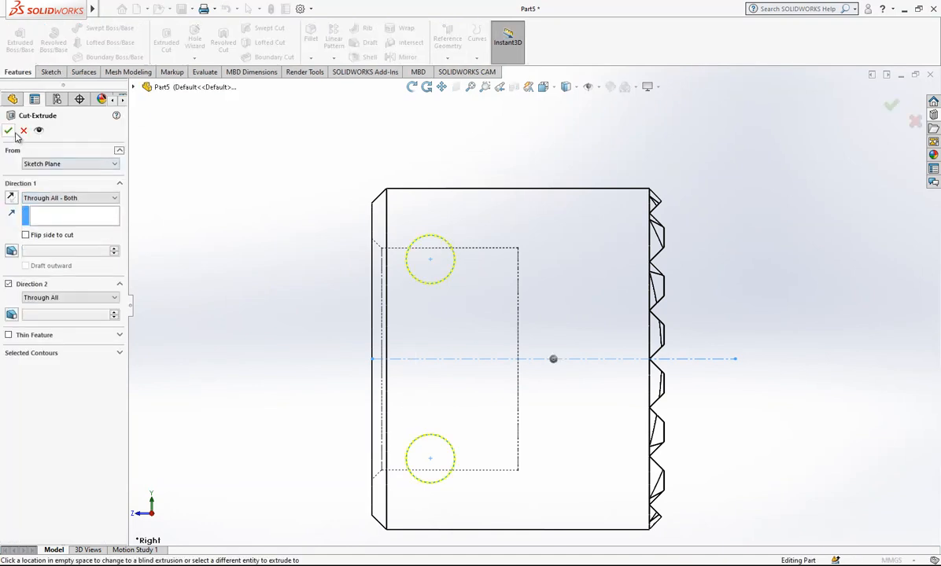
{"action": "left_click", "coordinate": [9, 129]}
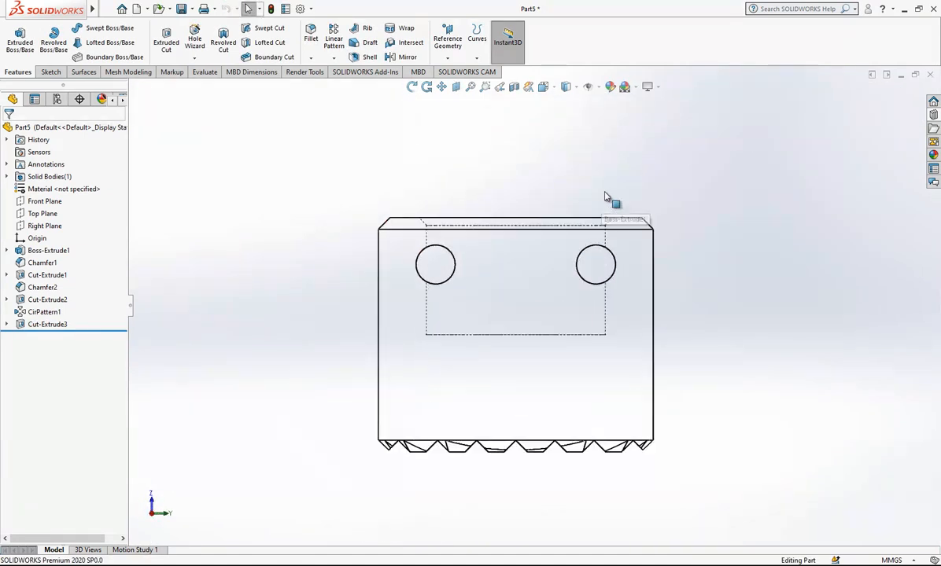
Sketch a 7 mm circle on the Right Plane concentric with the left cross hole
{"action": "left_click", "coordinate": [44, 226]}
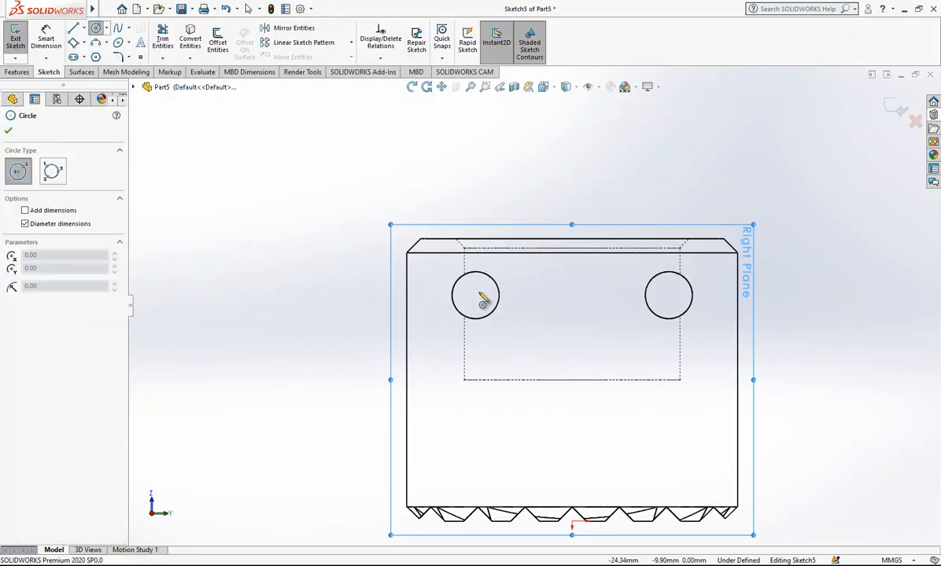
{"action": "left_click", "coordinate": [477, 296]}
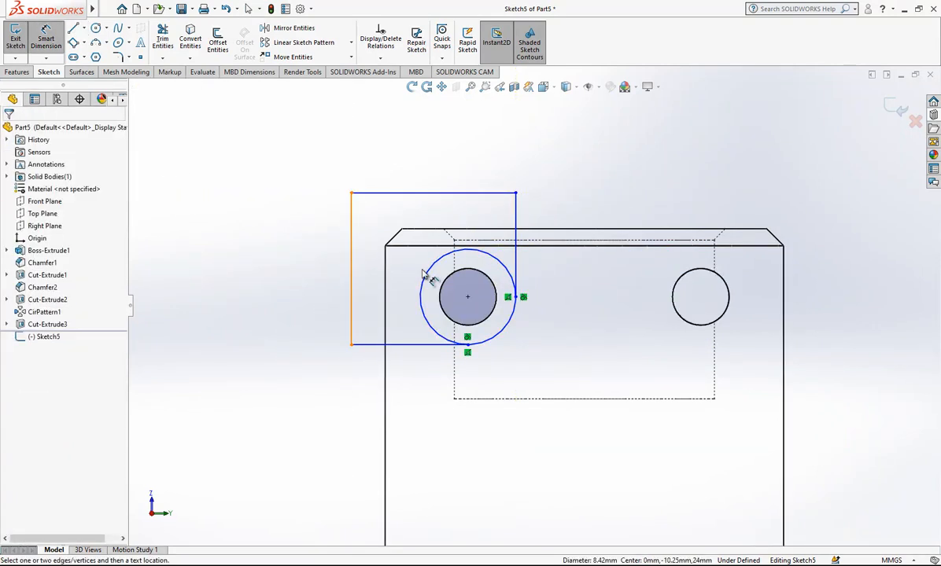
{"action": "left_click", "coordinate": [467, 296]}
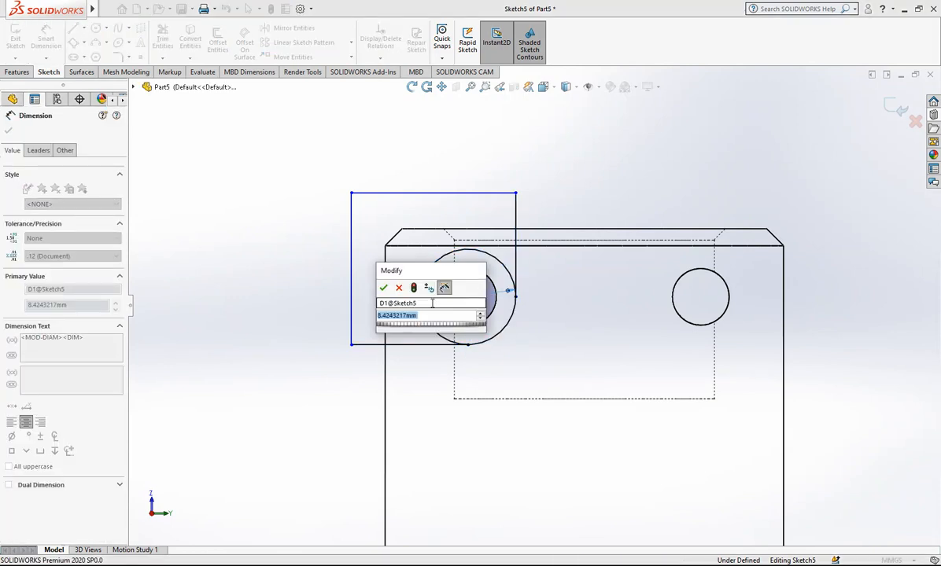
{"action": "left_click", "coordinate": [384, 286]}
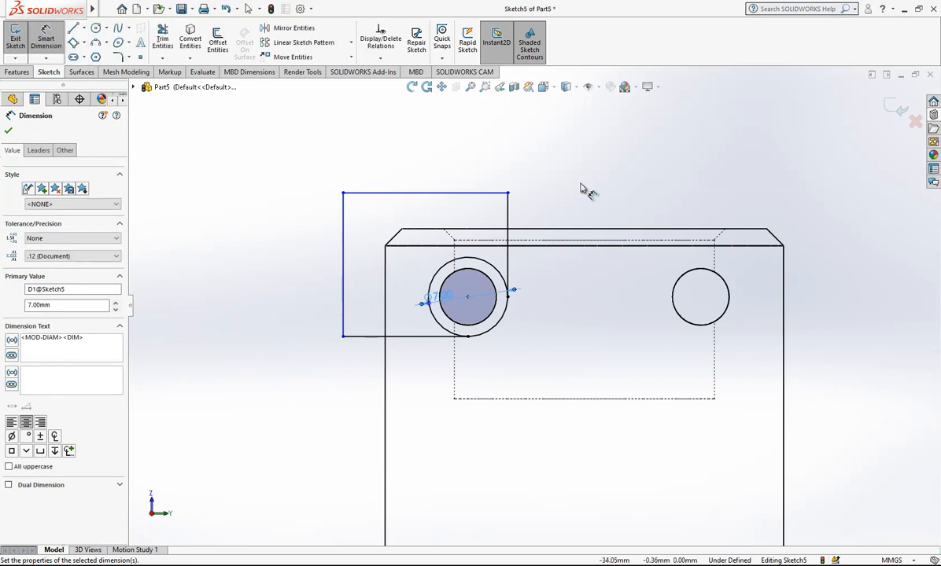
{"action": "left_click", "coordinate": [506, 228]}
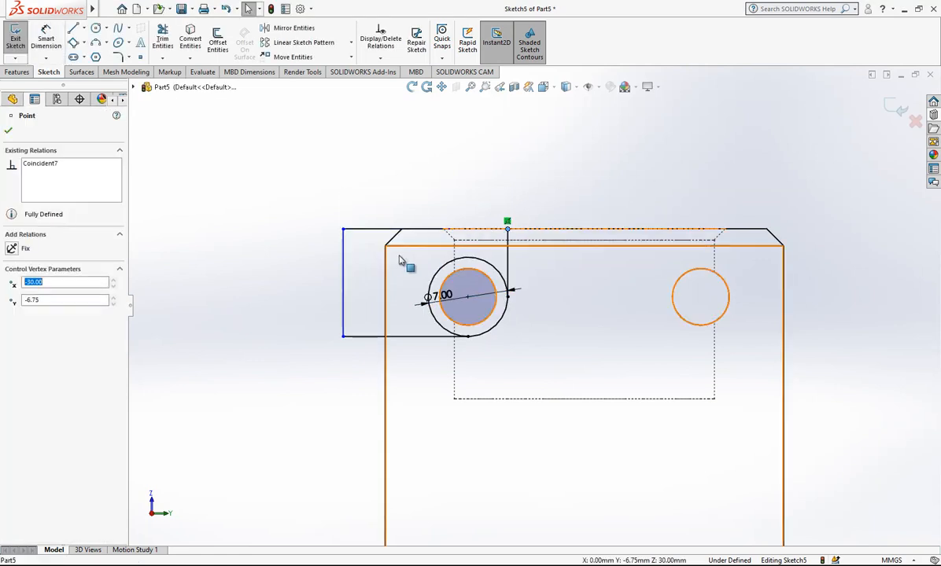
{"action": "left_click_drag", "start_coordinate": [406, 252], "coordinate": [385, 233]}
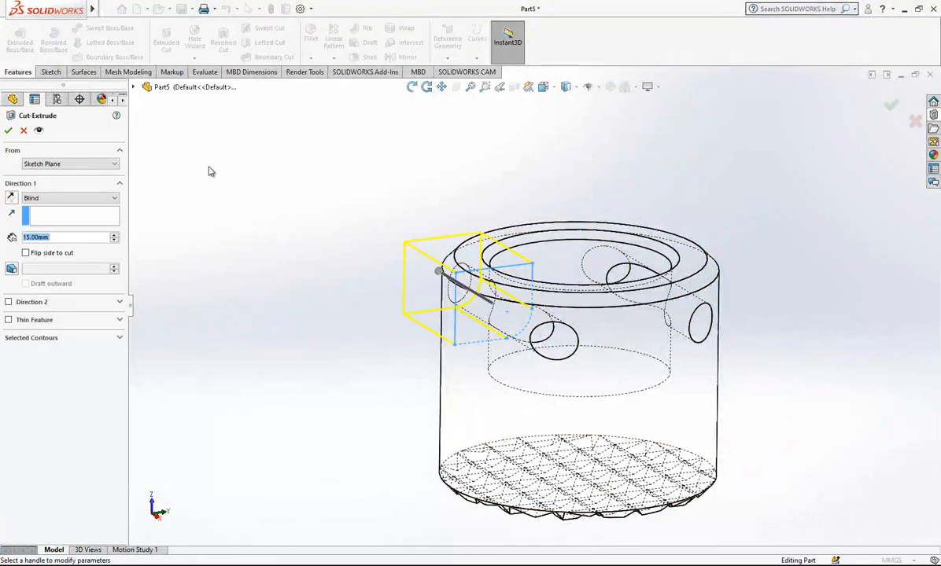
Cut the circle as Cut-Extrude4, starting from an offset and blind 25 mm deep
{"action": "left_click", "coordinate": [67, 197]}
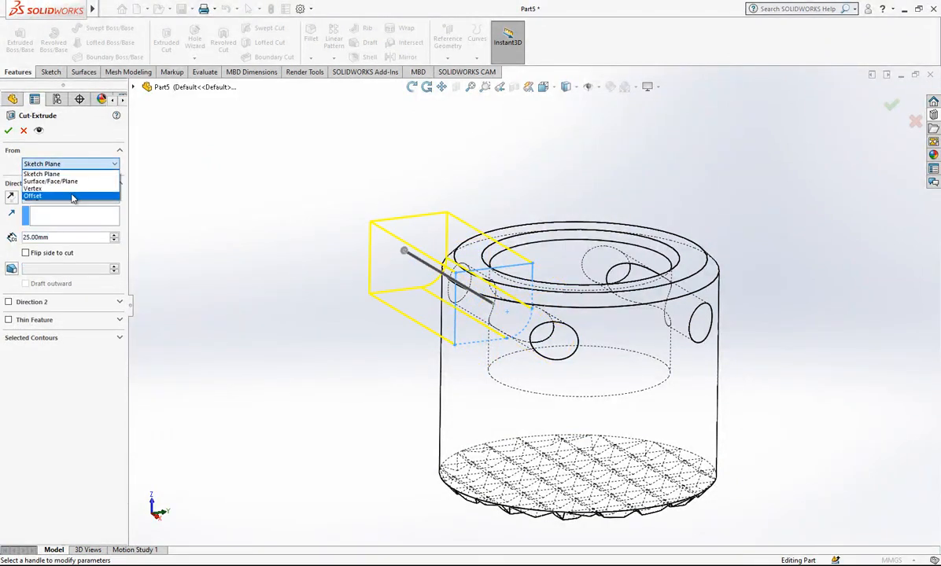
{"action": "left_click", "coordinate": [33, 195]}
{"action": "type", "text": "15"}
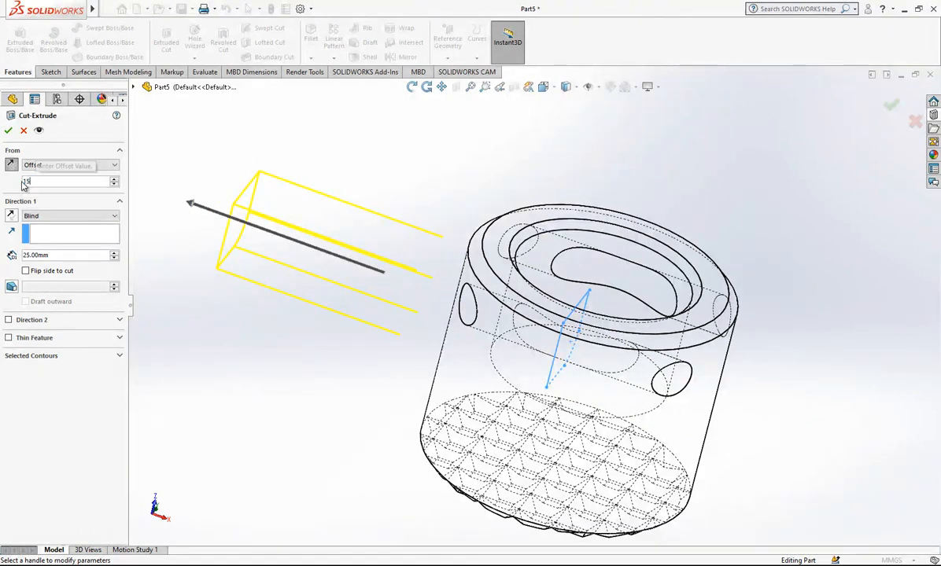
{"action": "left_click", "coordinate": [9, 129]}
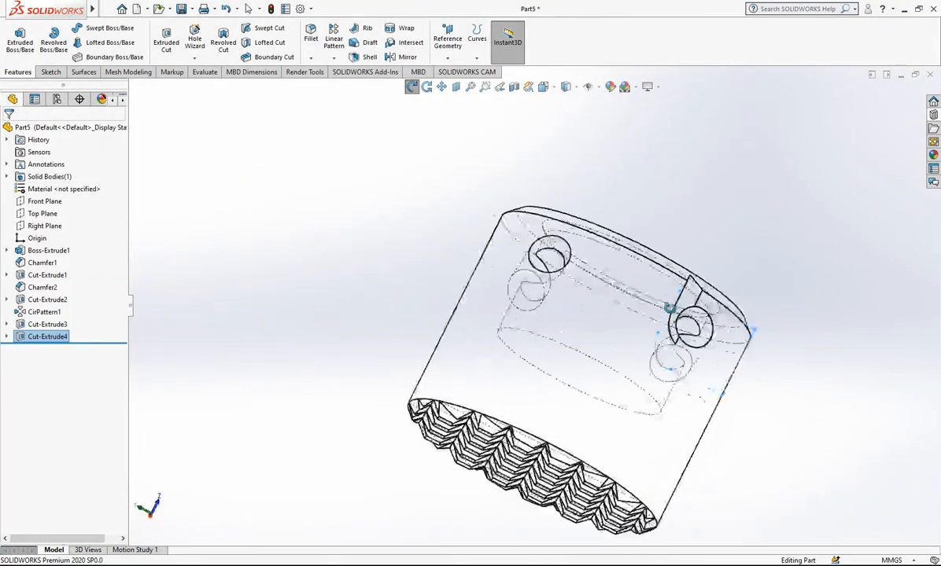
{"action": "right_click", "coordinate": [47, 336]}
{"action": "type", "text": "12"}
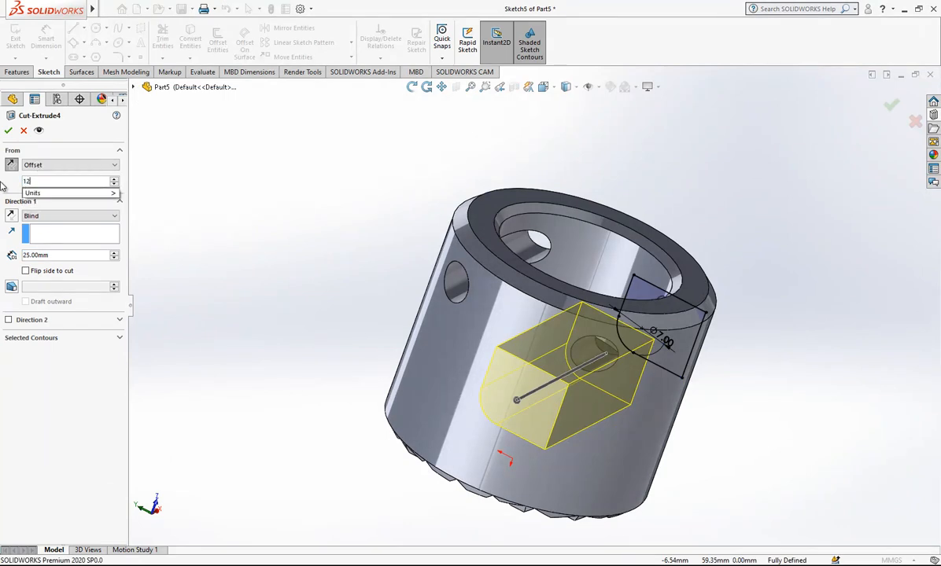
{"action": "left_click", "coordinate": [8, 129]}
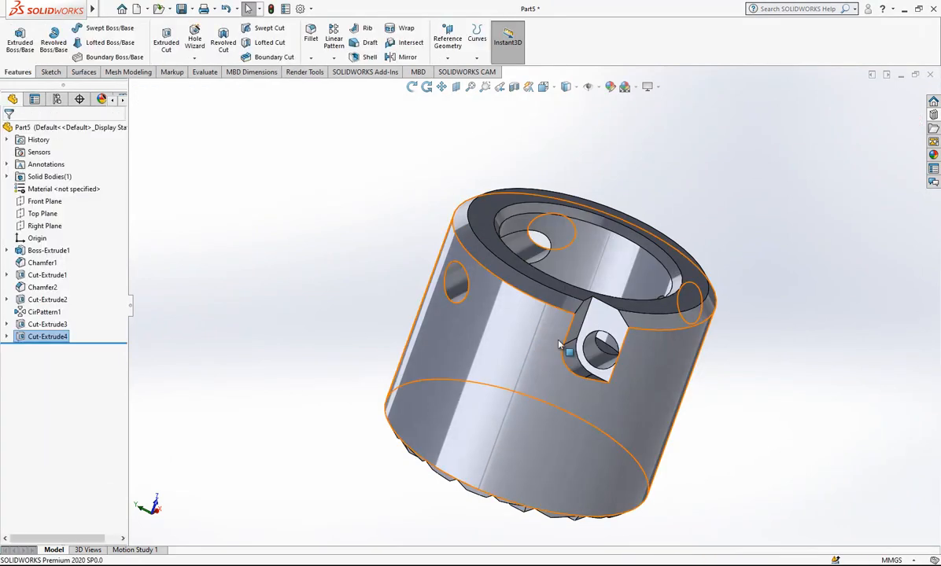
{"action": "left_click_drag", "start_coordinate": [559, 346], "coordinate": [487, 406]}
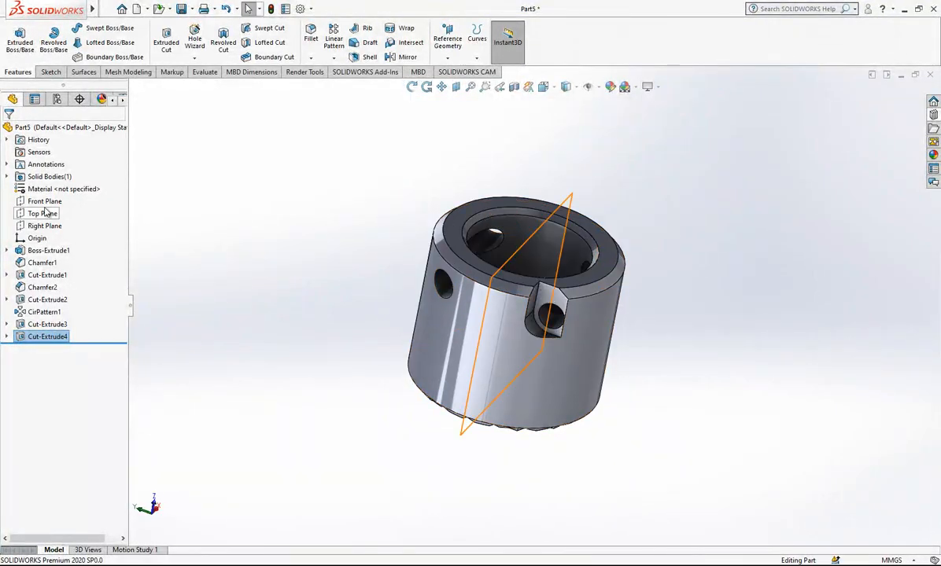
Create Mirror1 of Cut-Extrude4 about the Right Plane and return to Assem1
{"action": "left_click", "coordinate": [408, 57]}
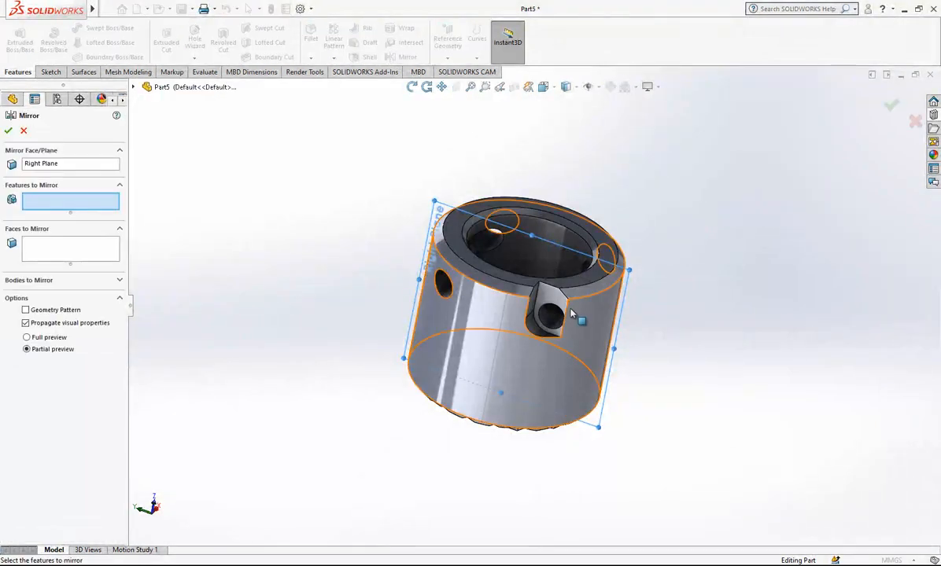
{"action": "left_click", "coordinate": [8, 131]}
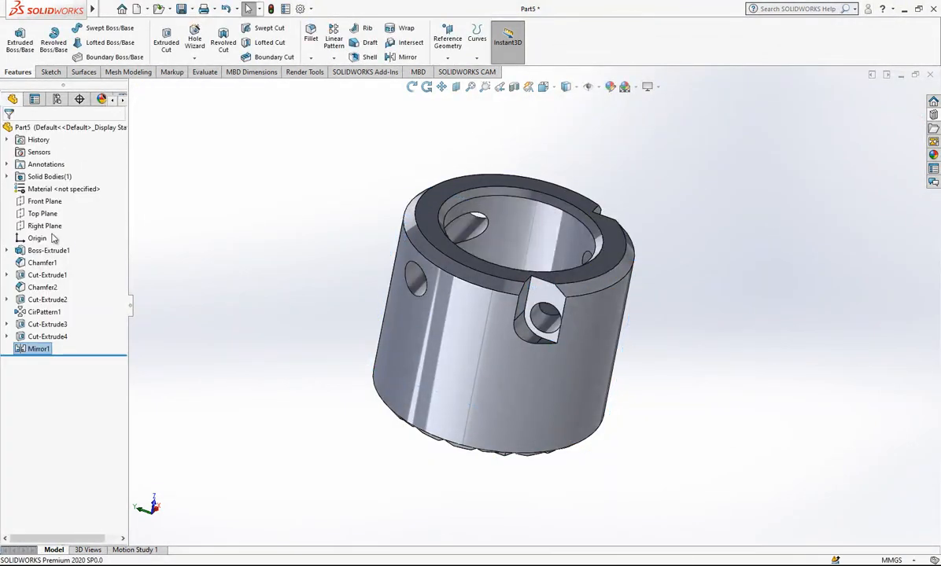
{"action": "left_click", "coordinate": [43, 214]}
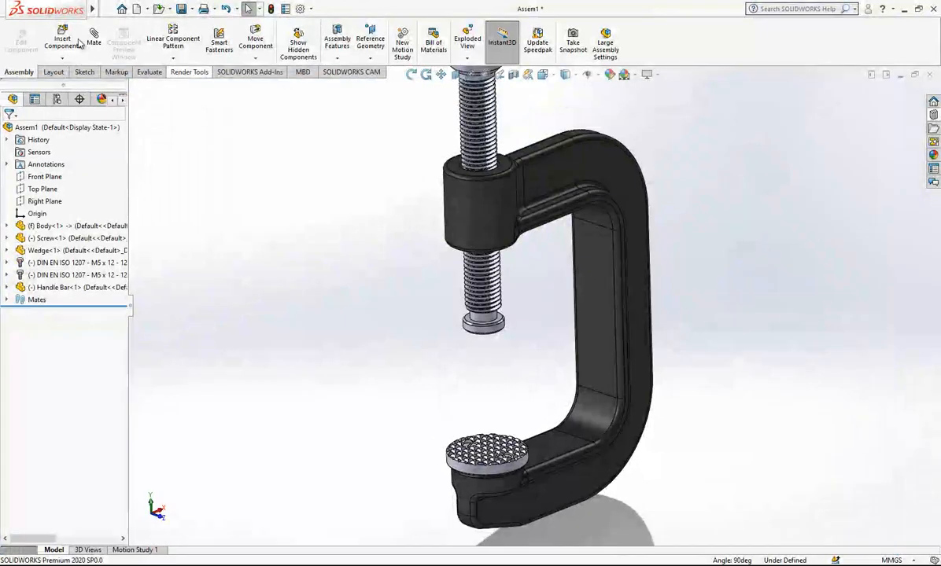
Add a Concentric mate on the ring bore and screw, then a Coincident mate on their end faces
{"action": "left_click", "coordinate": [63, 40]}
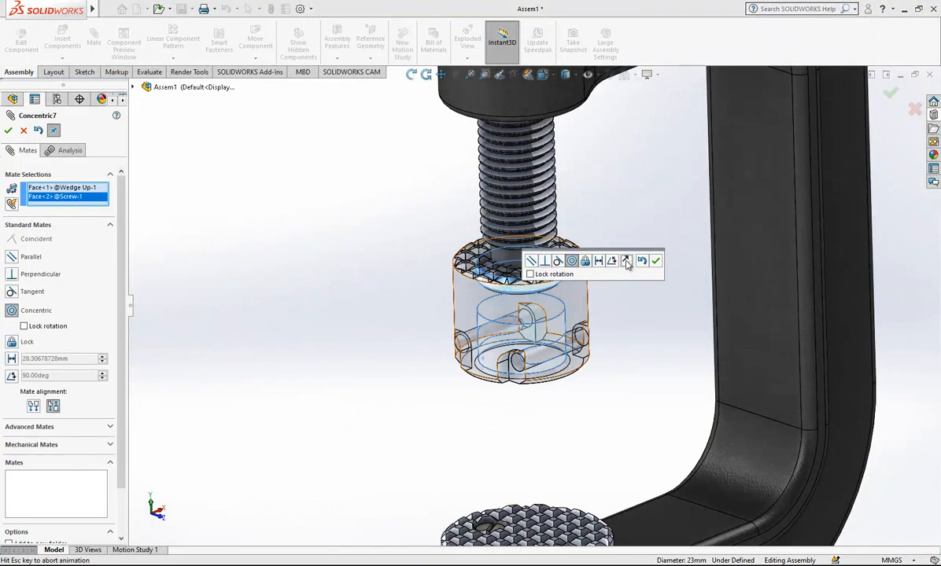
{"action": "left_click", "coordinate": [654, 261]}
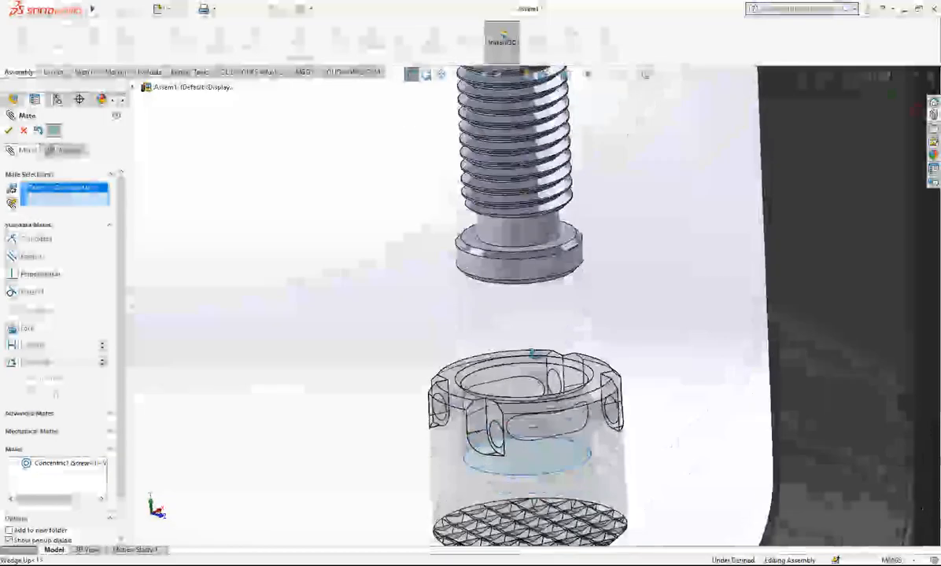
{"action": "left_click", "coordinate": [538, 235]}
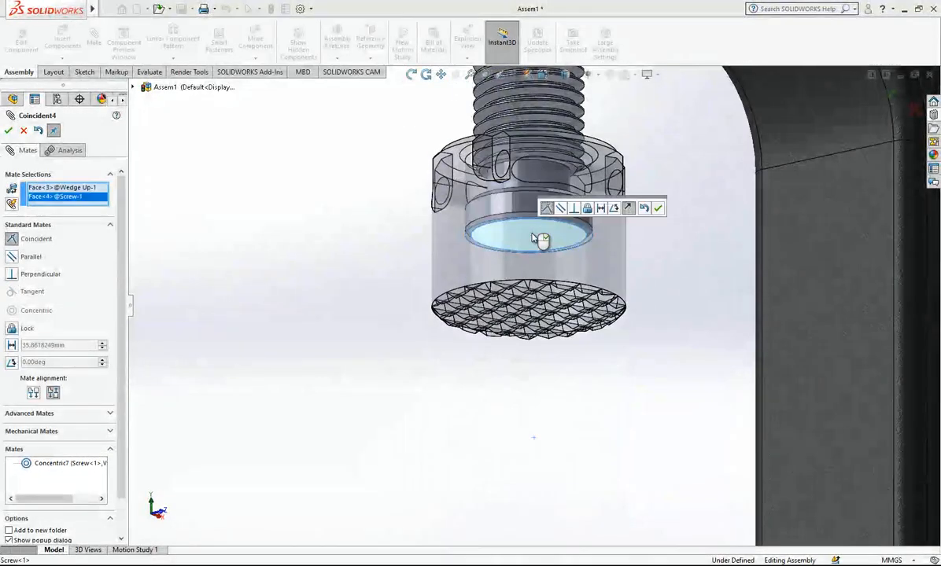
{"action": "left_click", "coordinate": [657, 208]}
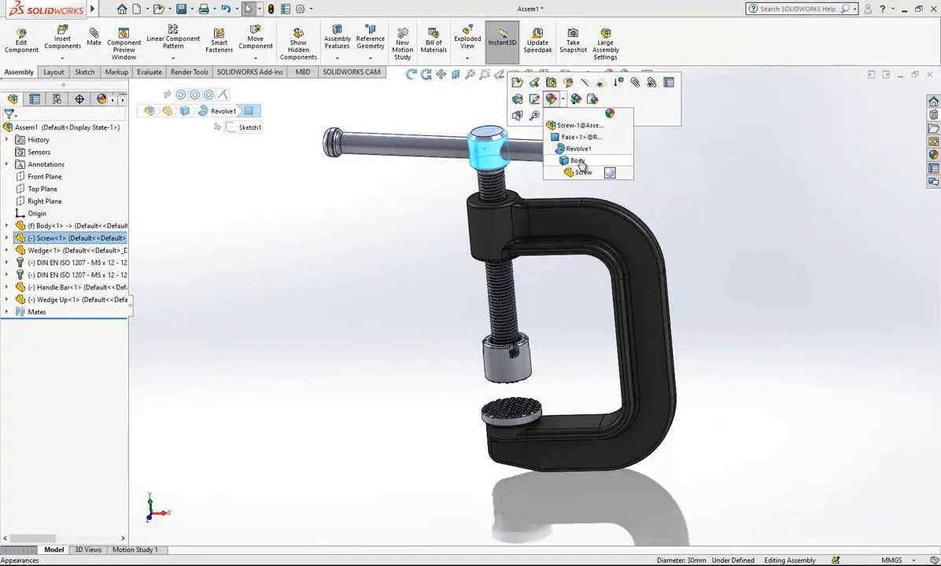
Give the screw a light blue appearance and rotate to view the finished clamp
{"action": "left_click", "coordinate": [579, 160]}
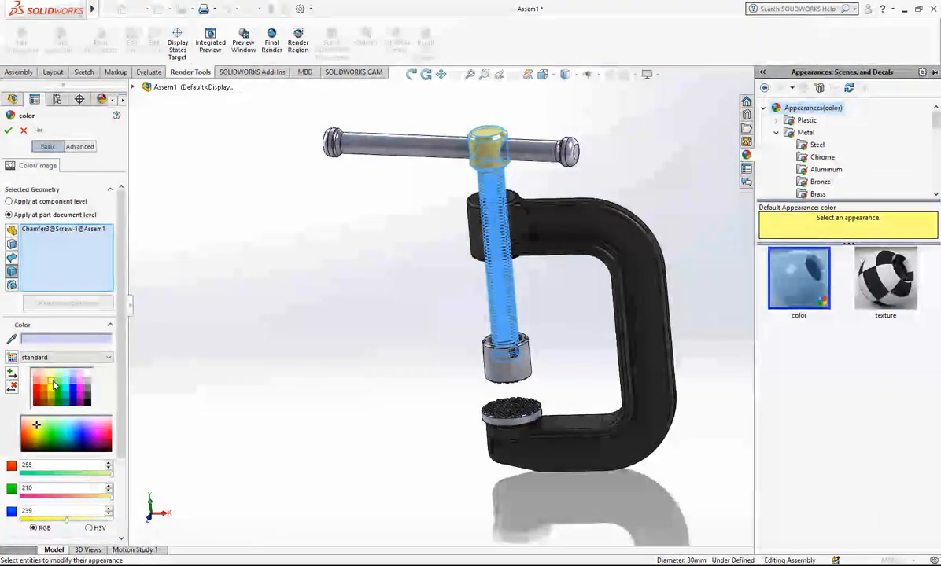
{"action": "left_click", "coordinate": [66, 425]}
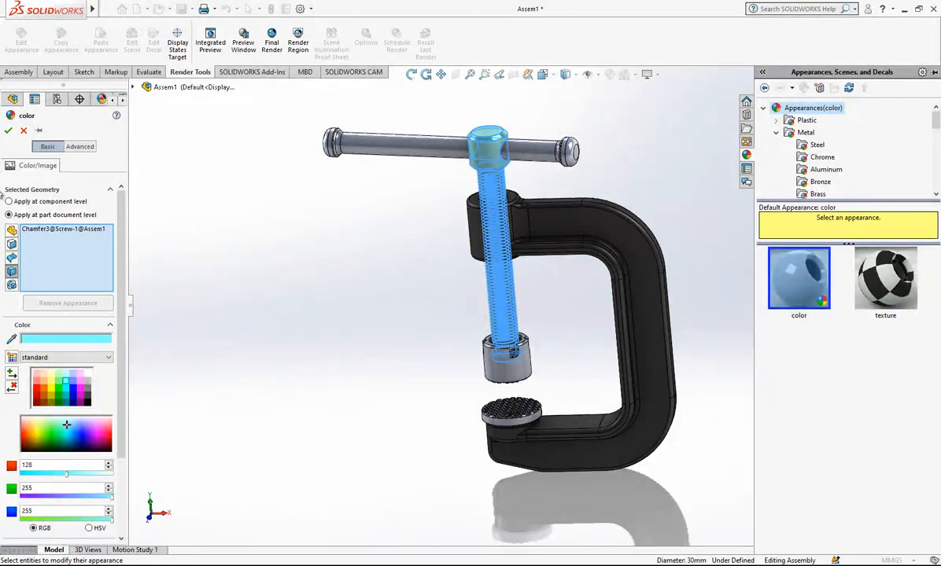
{"action": "left_click", "coordinate": [7, 129]}
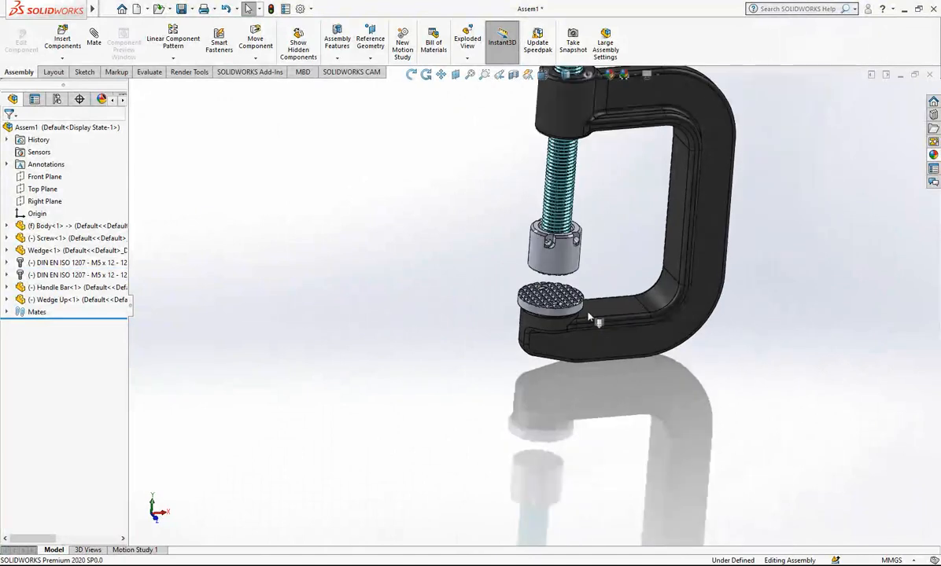
{"action": "left_click_drag", "start_coordinate": [598, 322], "coordinate": [631, 179]}
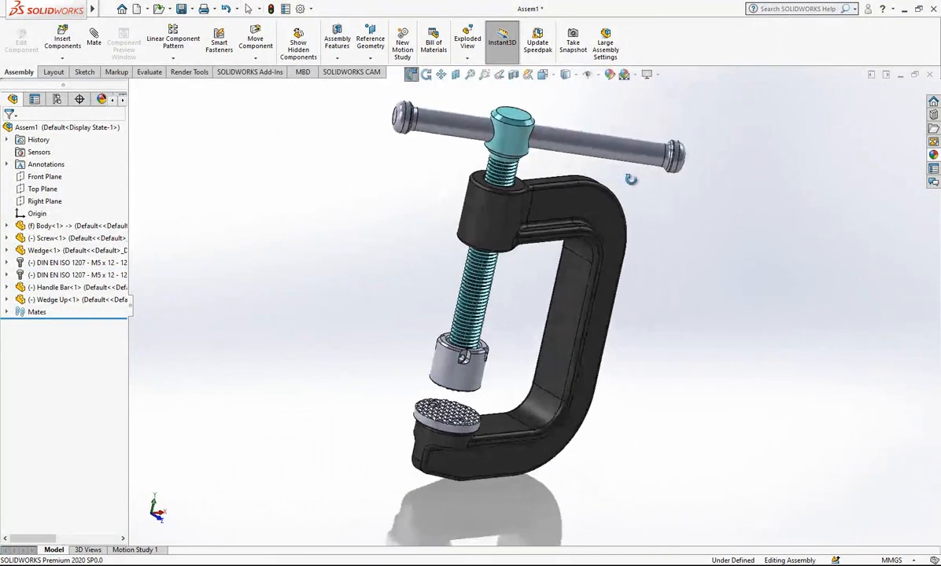